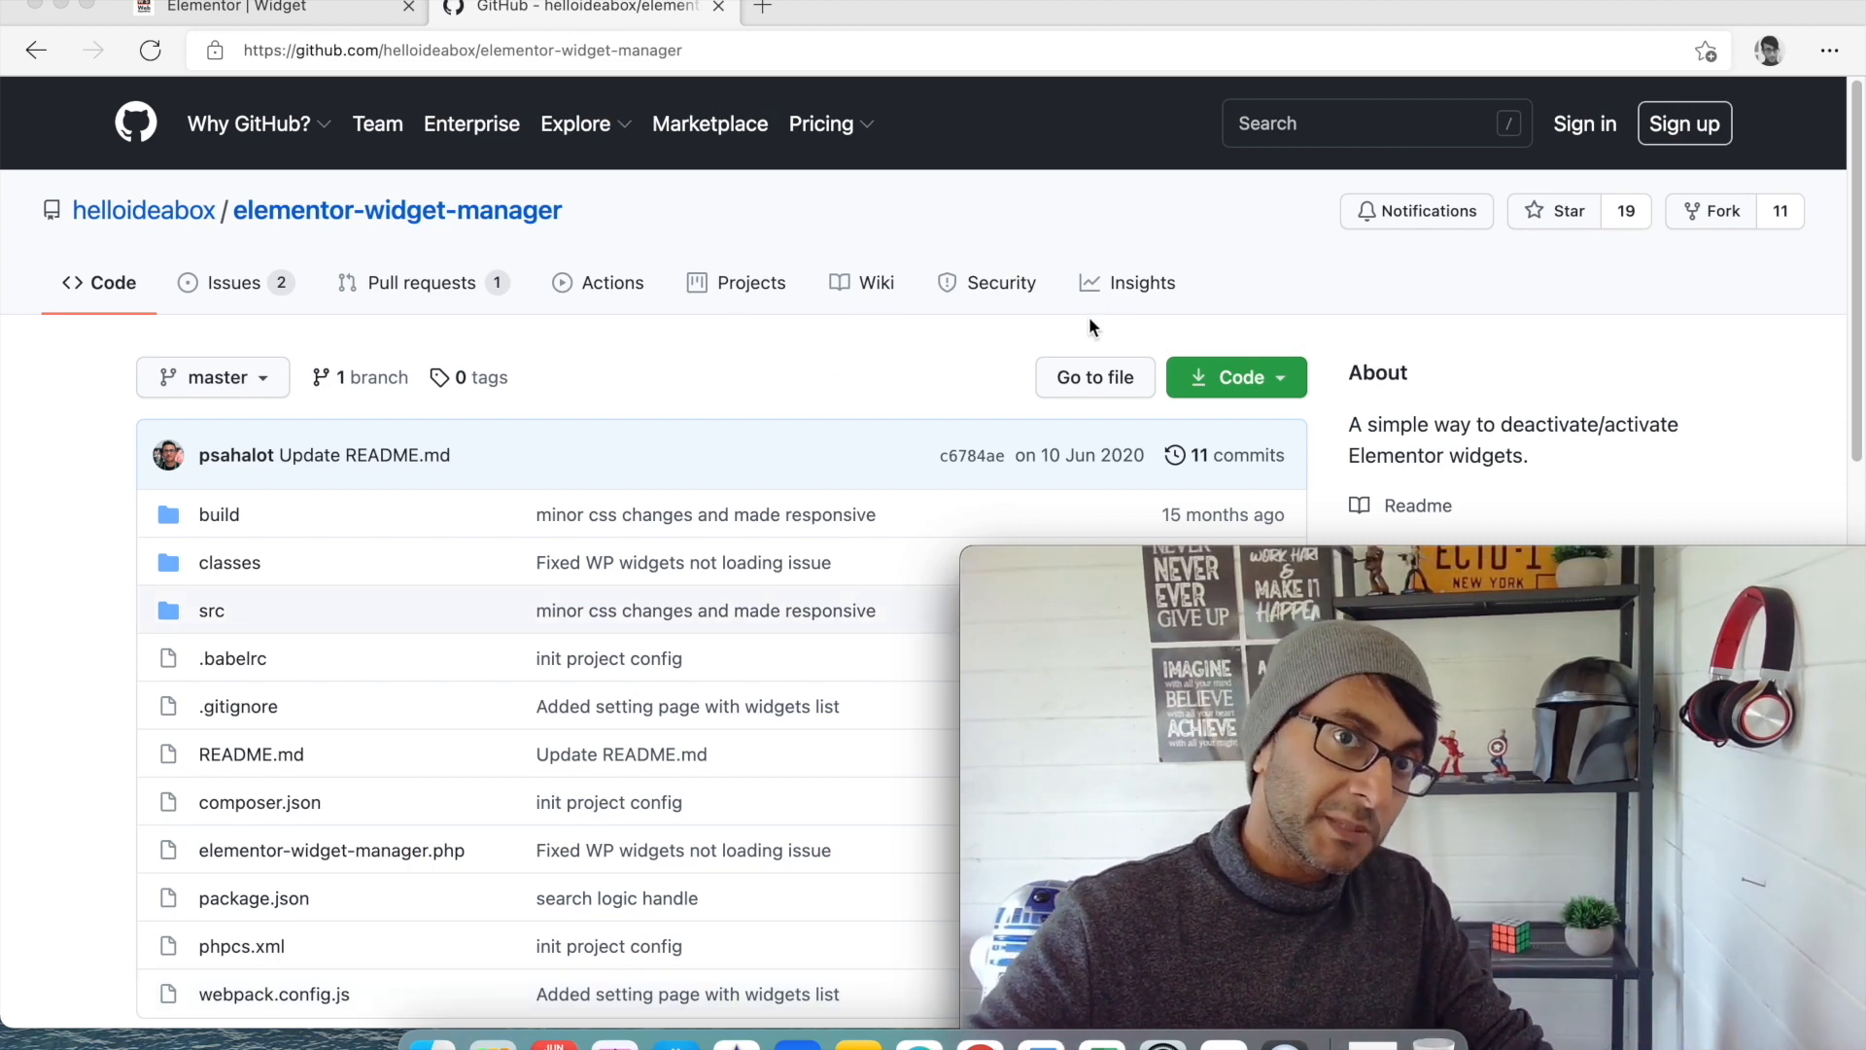
# Download the elementor-widget-manager repository from GitHub as a ZIP and dismiss the downloads list.
pyautogui.scroll(-3)
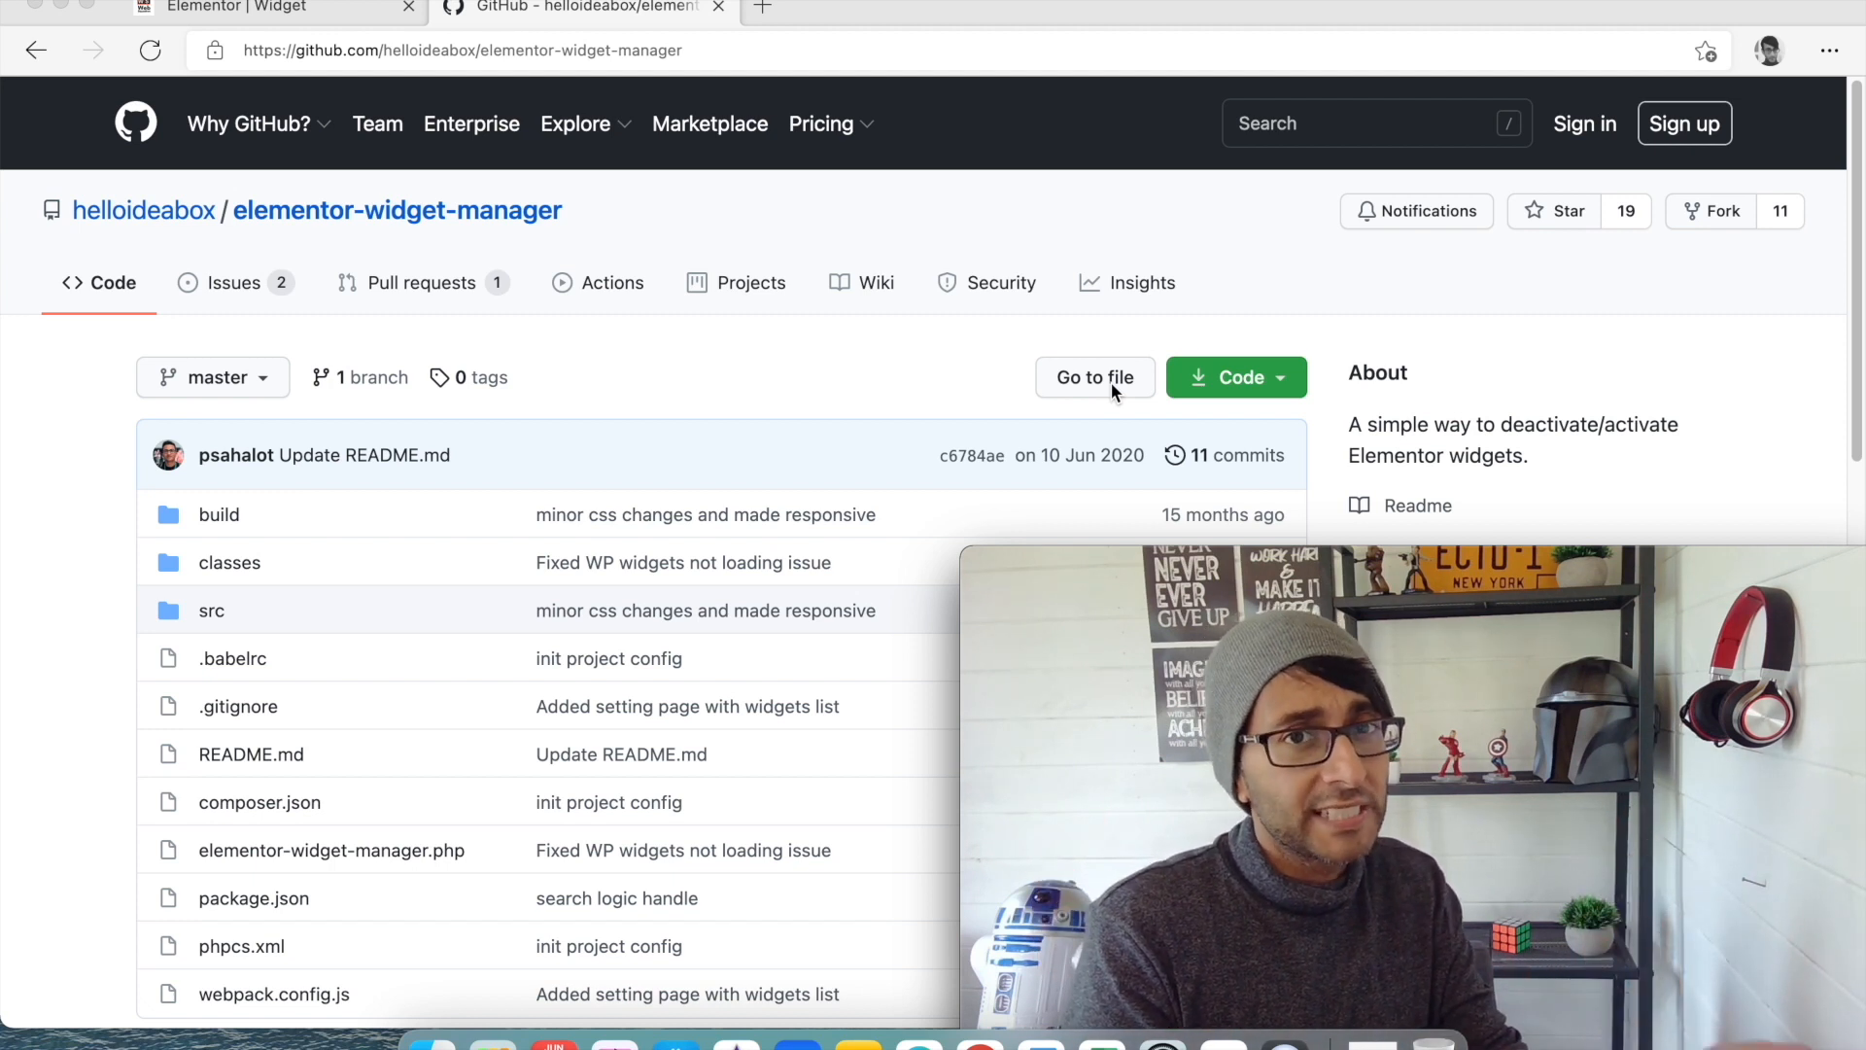
pyautogui.moveTo(1117, 215)
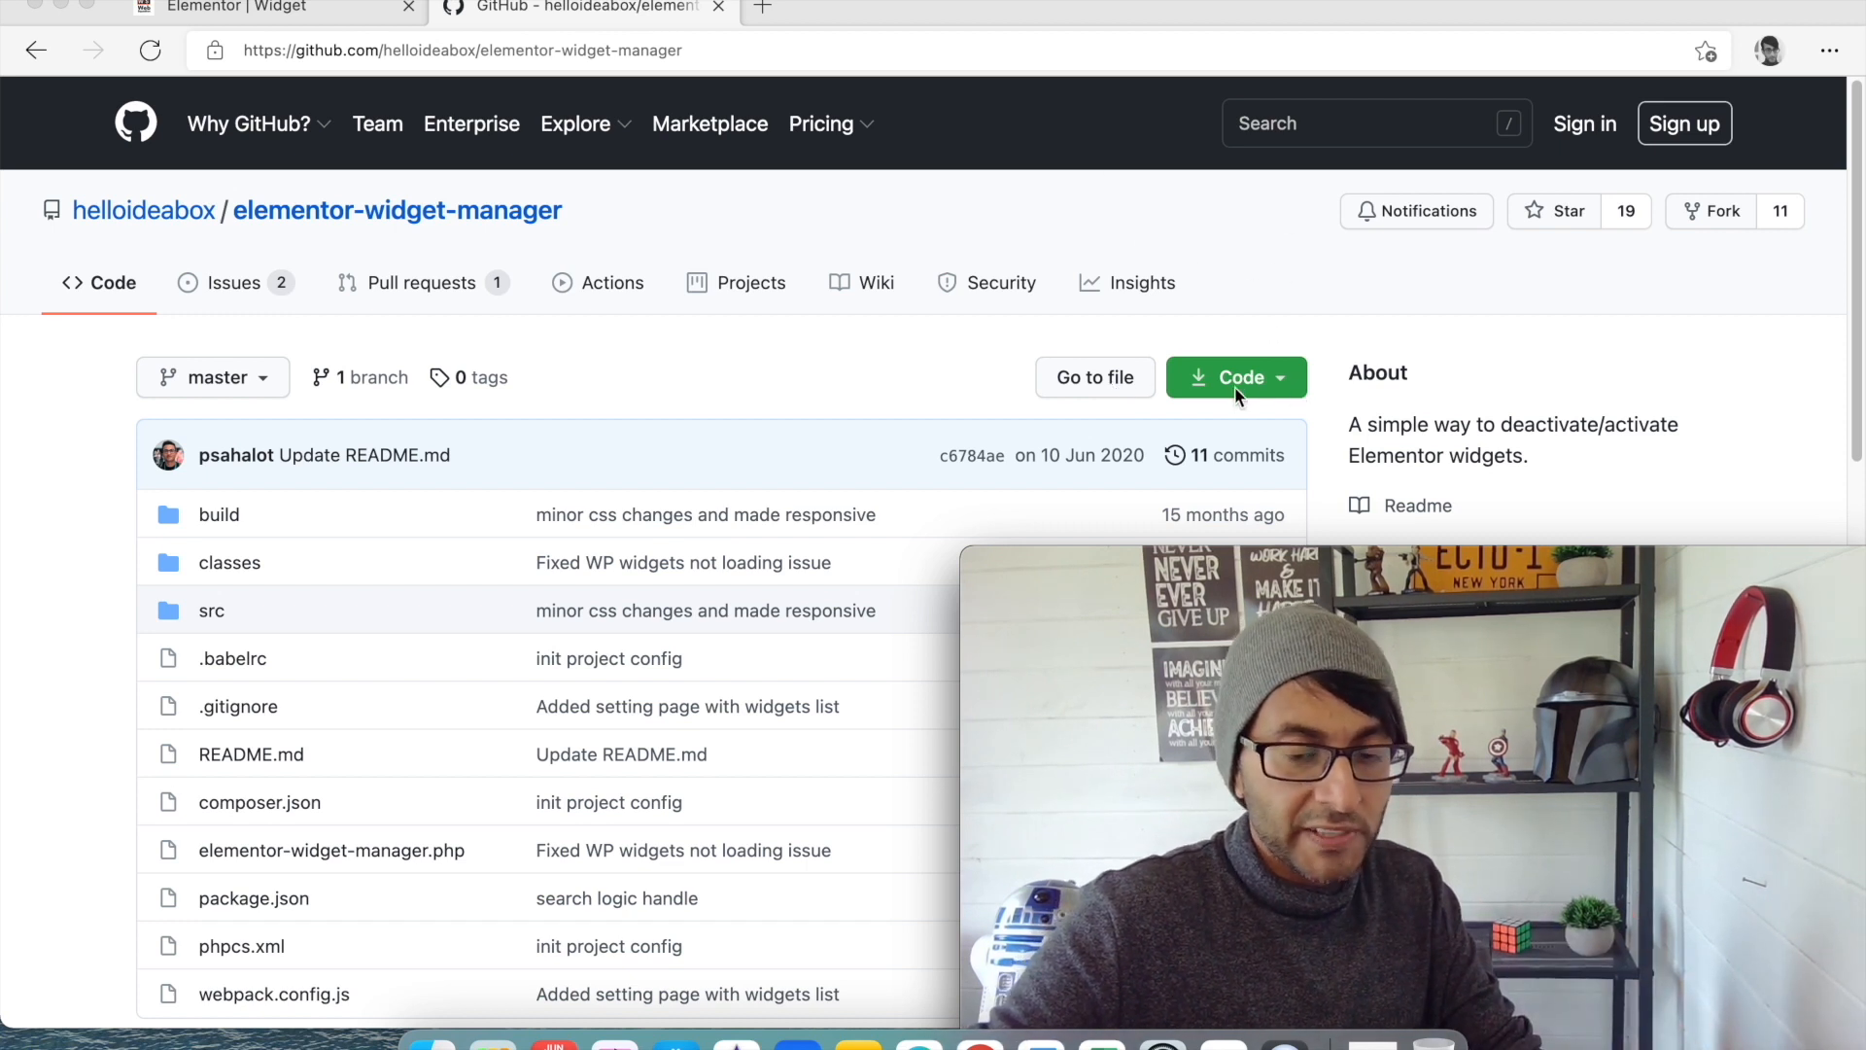
pyautogui.click(1236, 377)
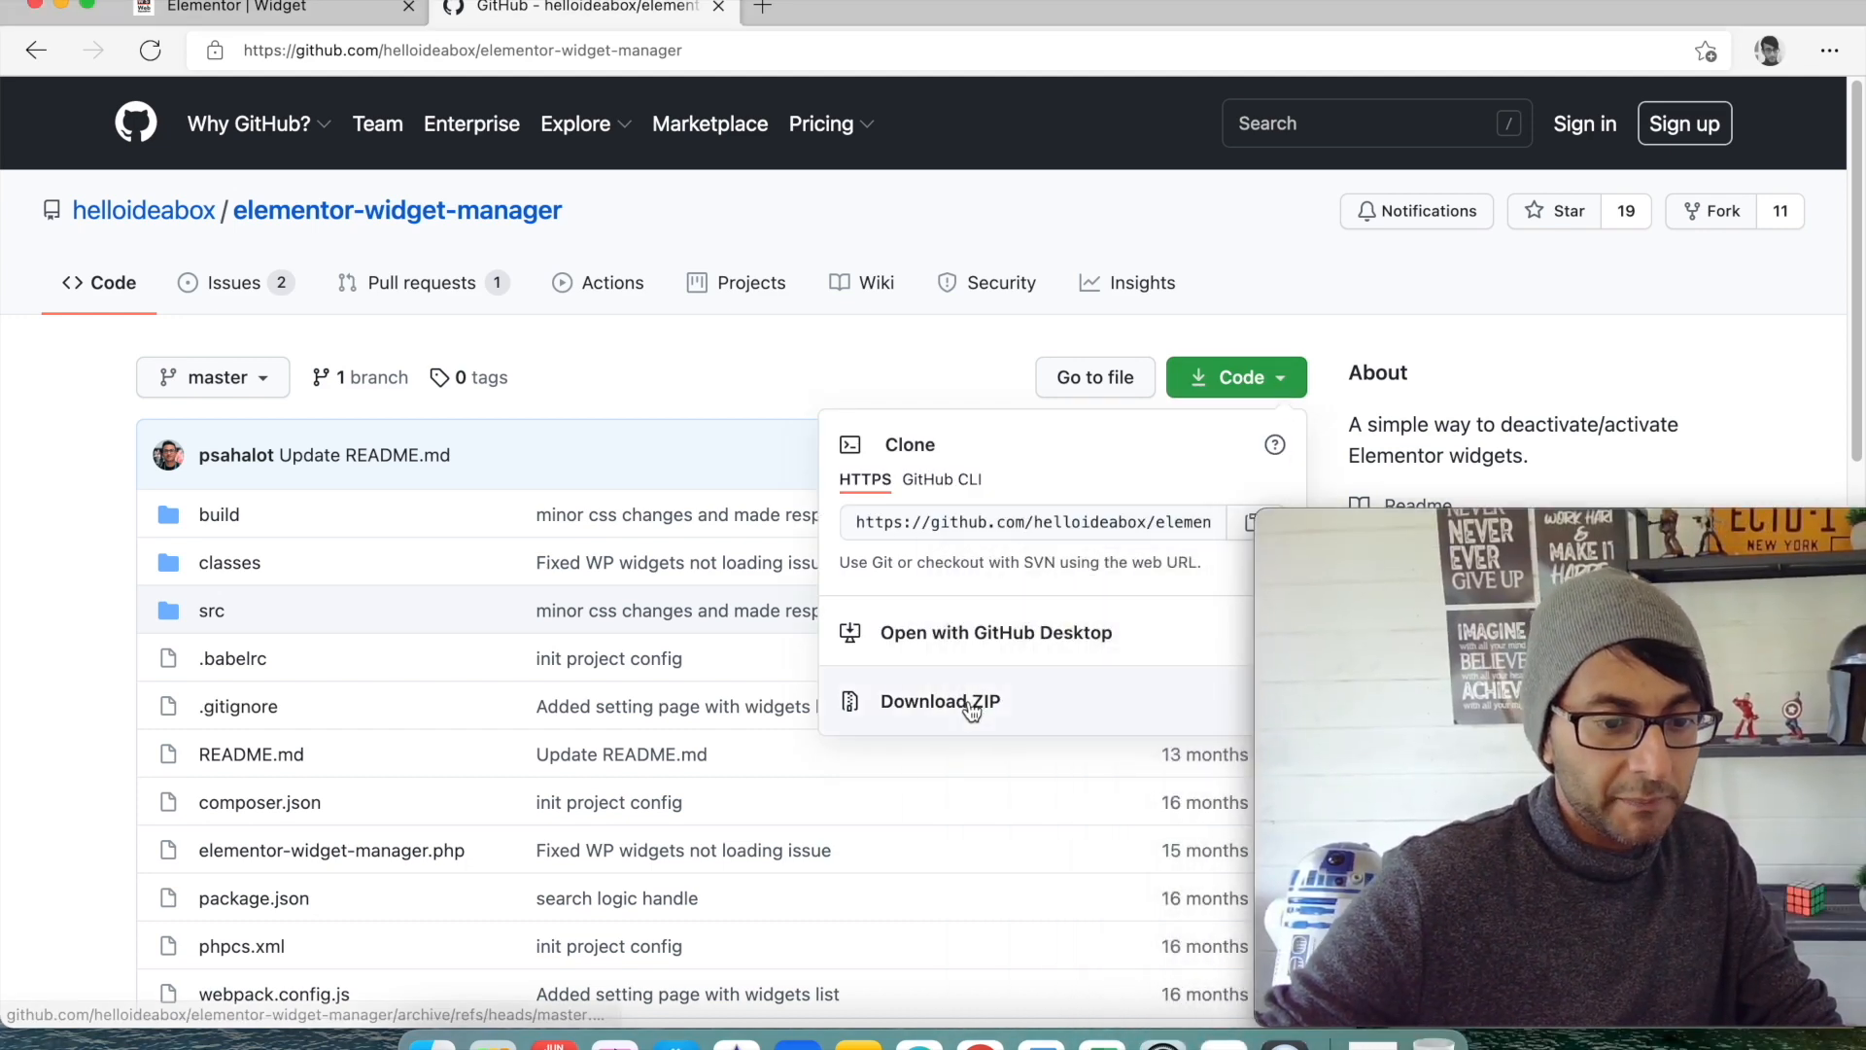
pyautogui.click(939, 700)
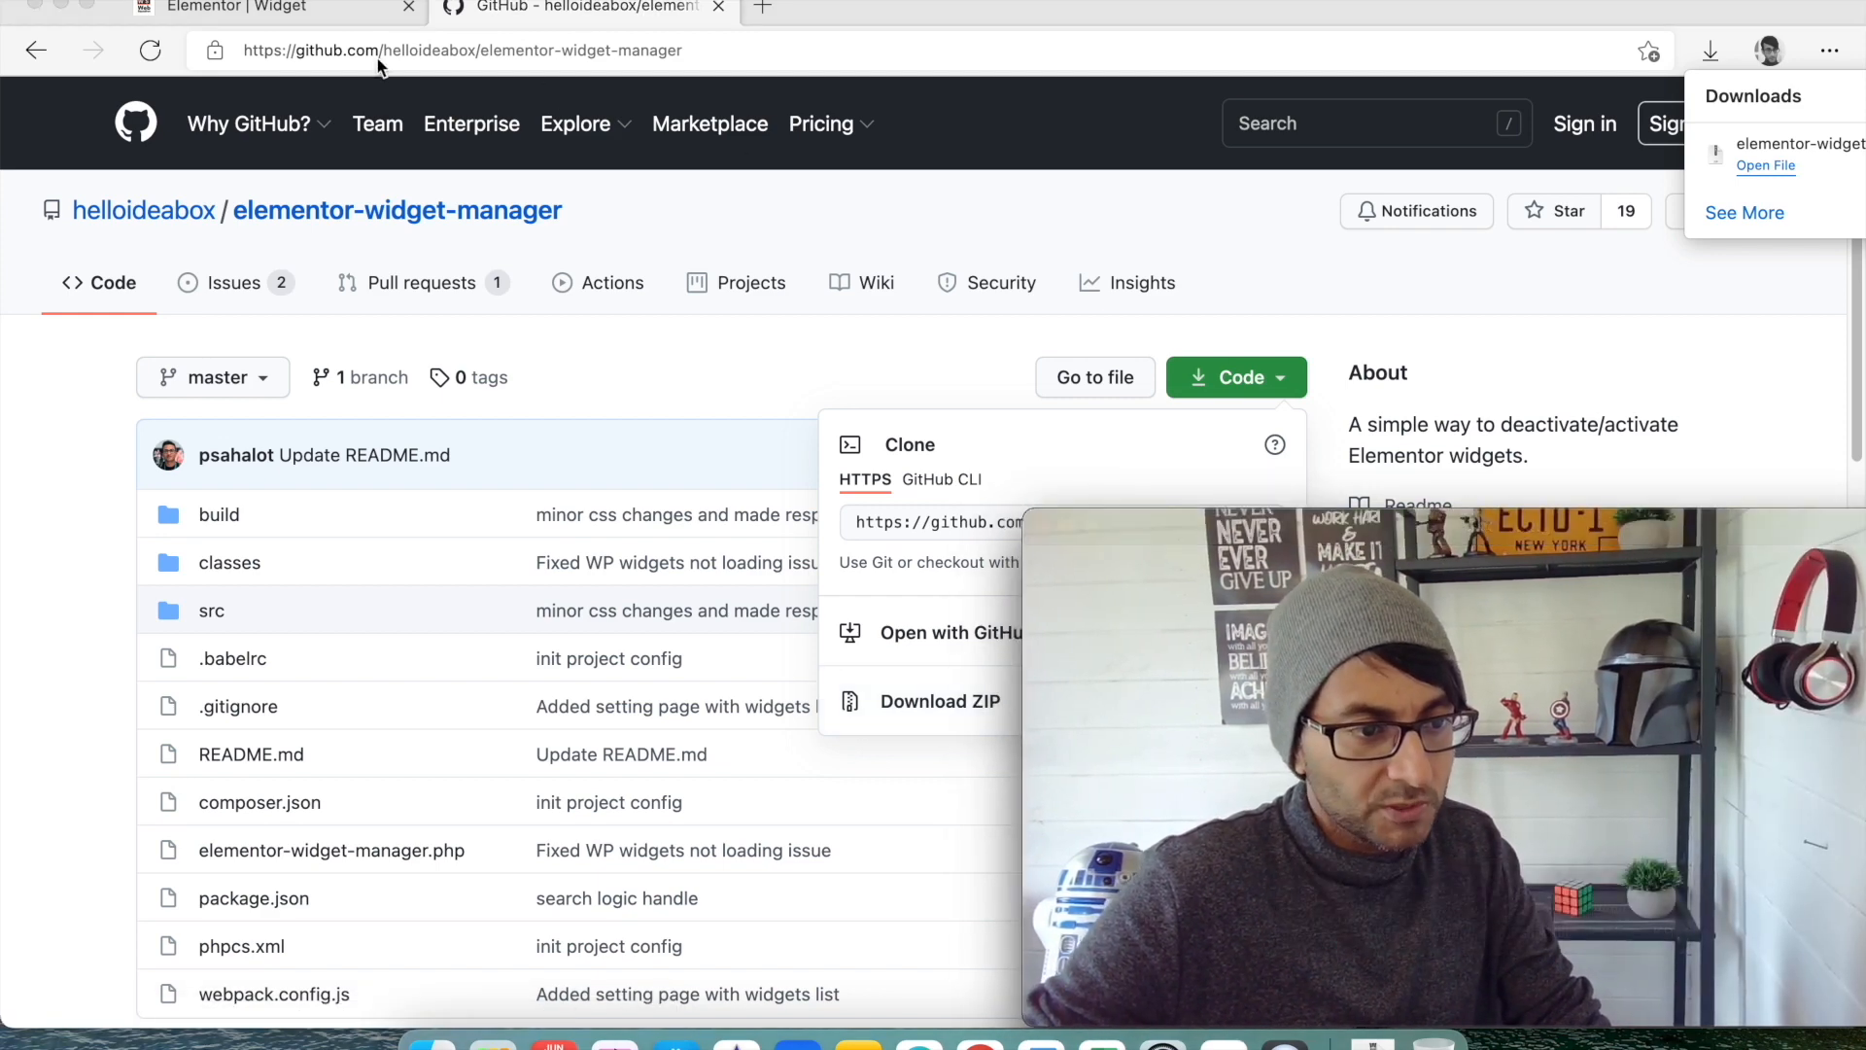
pyautogui.click(238, 9)
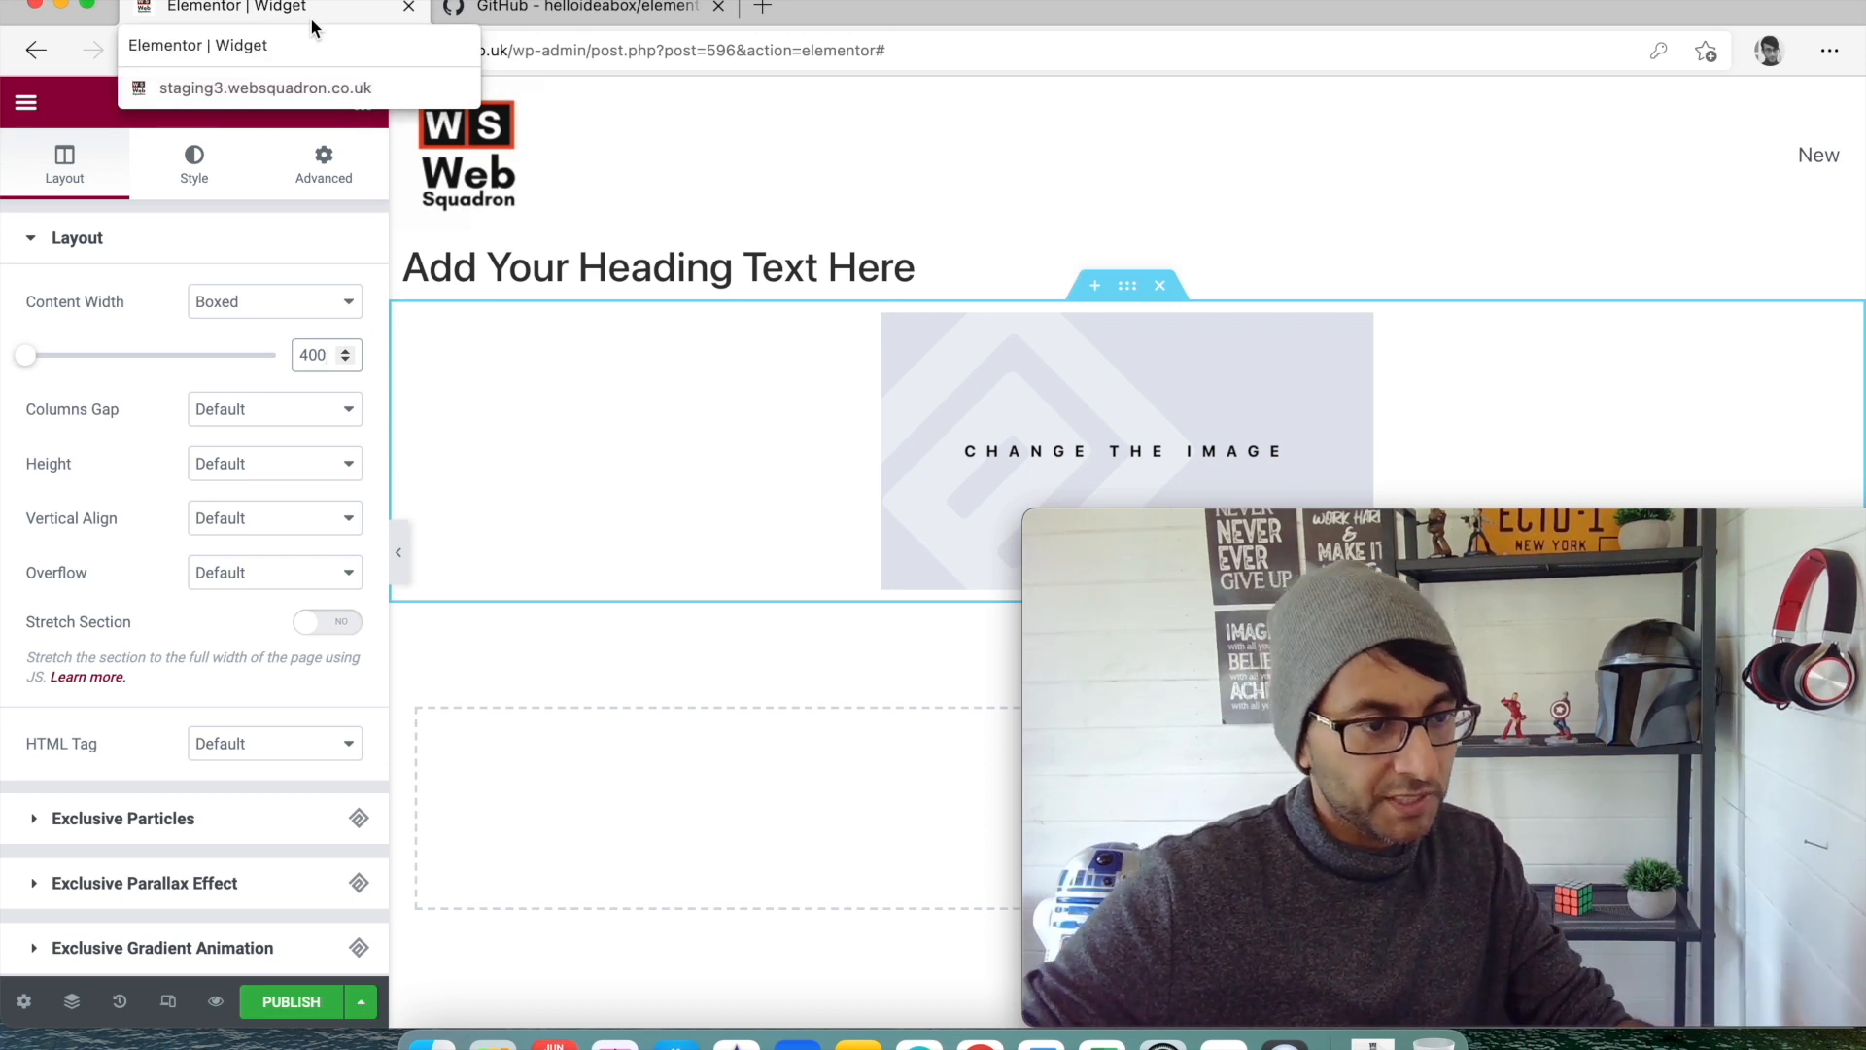
# Return to the Elementor page editor and publish the current page changes.
pyautogui.click(616, 636)
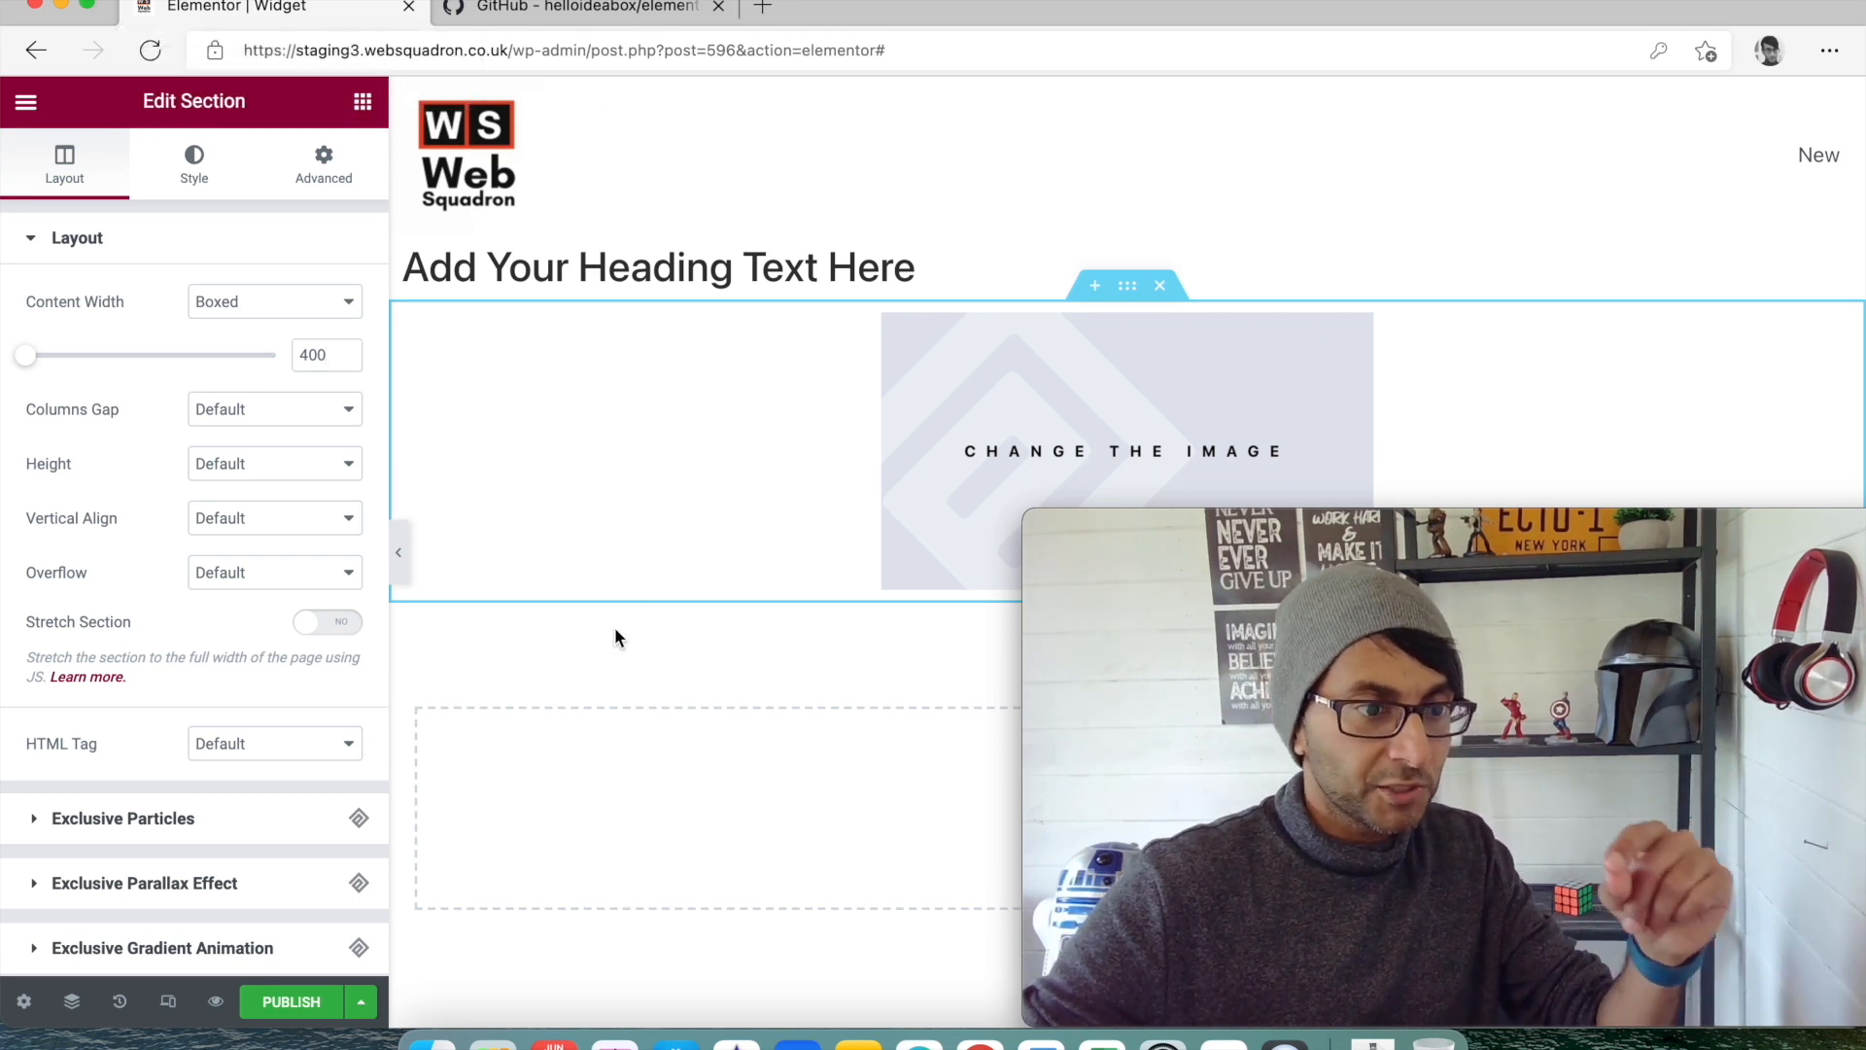
pyautogui.moveTo(783, 382)
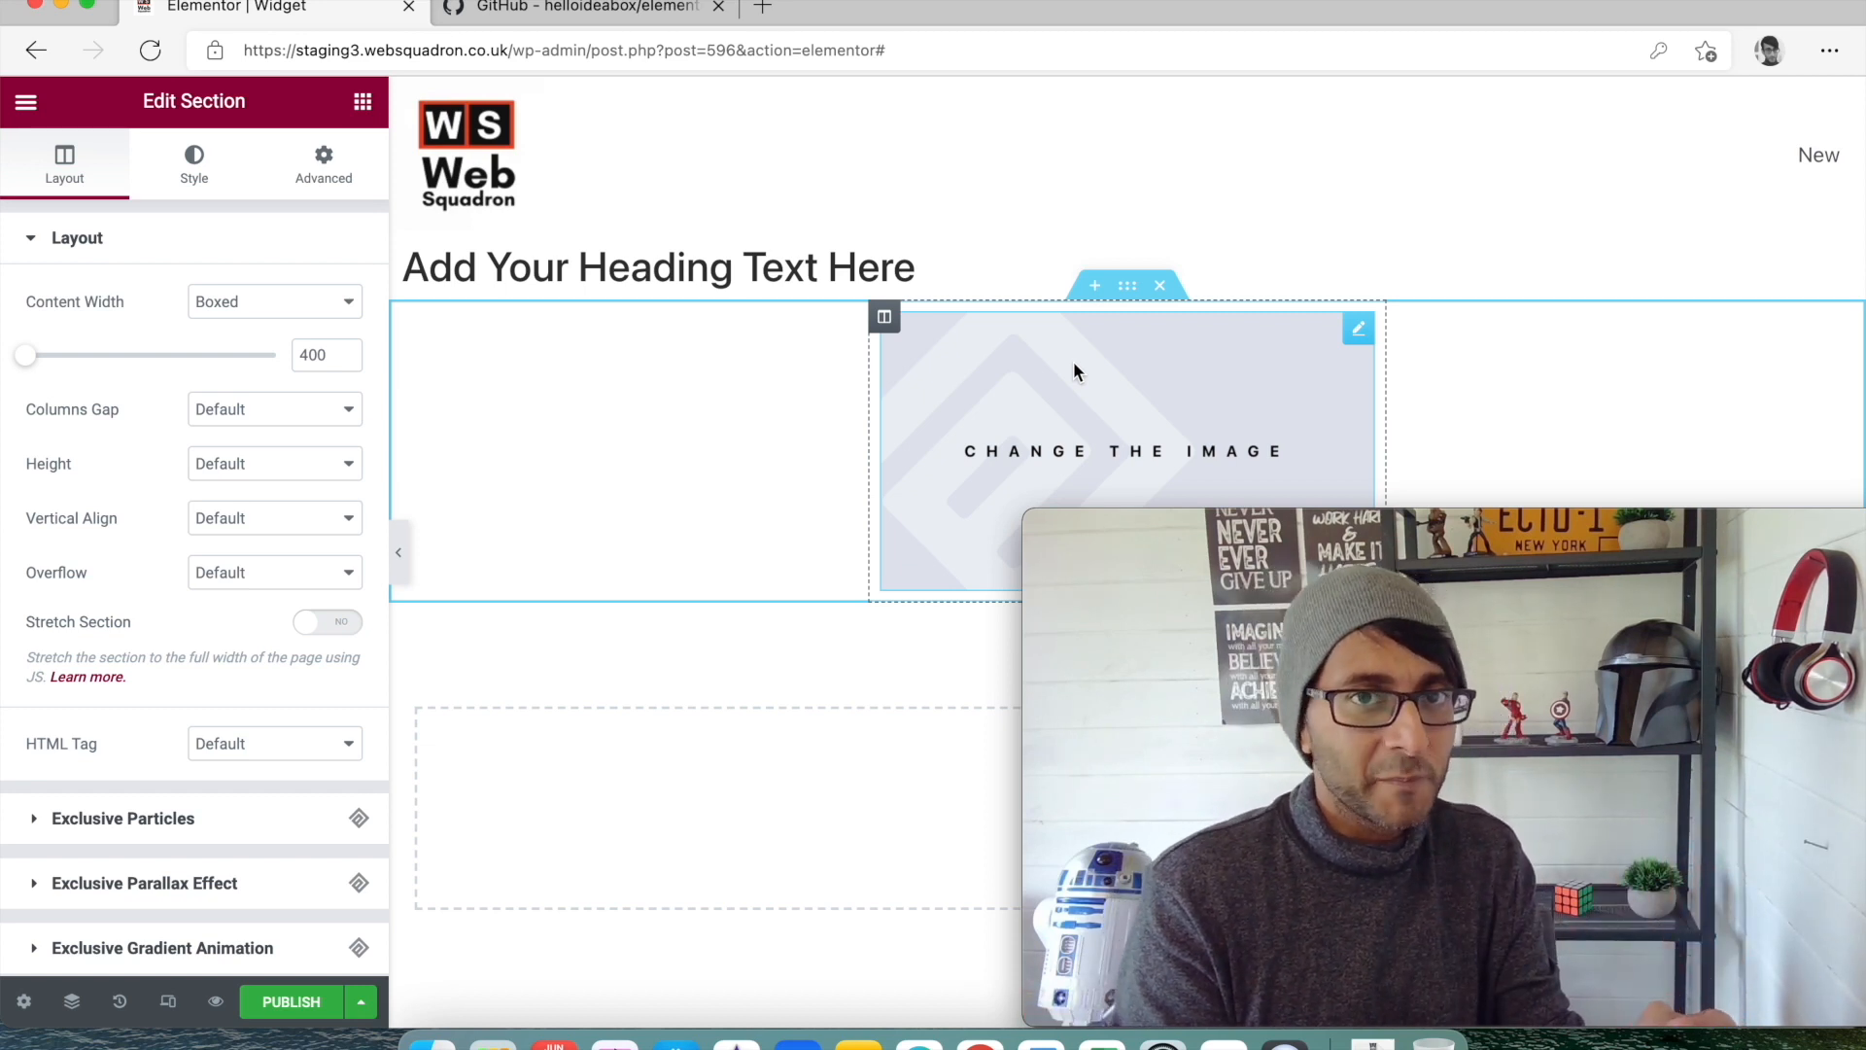
pyautogui.moveTo(685, 139)
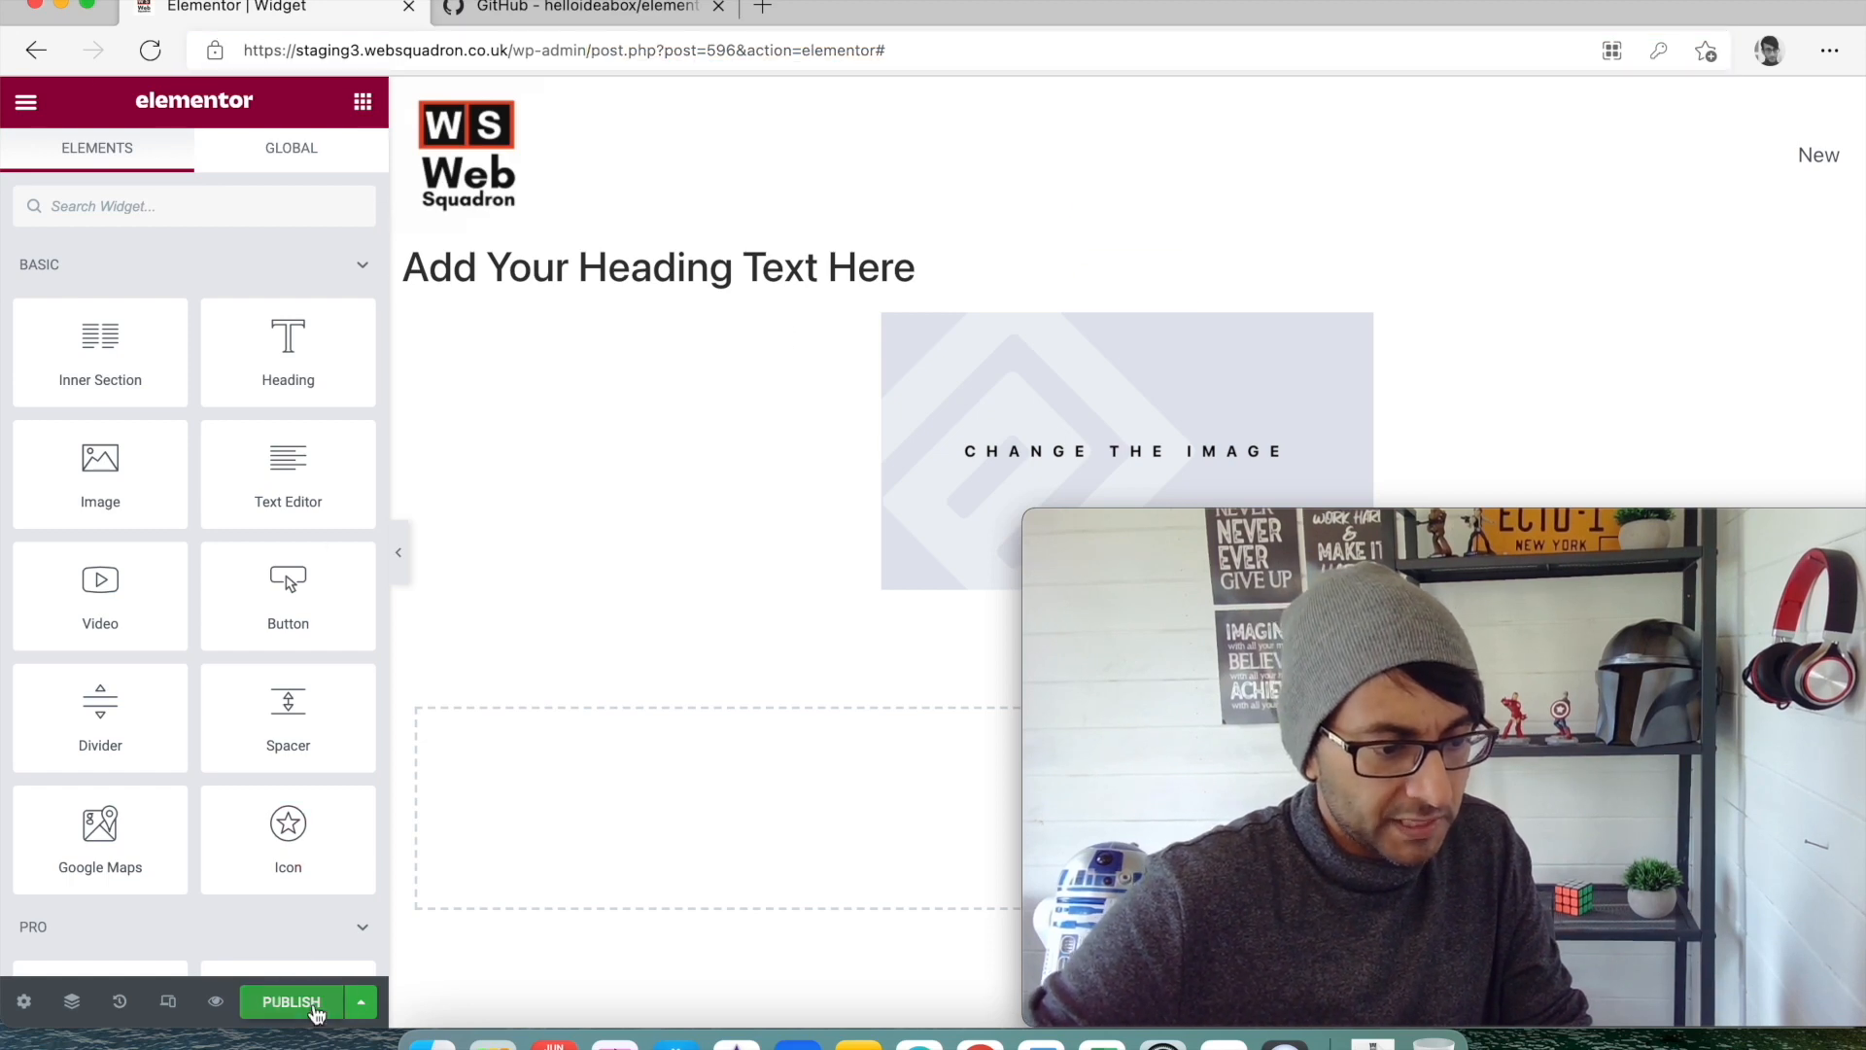
pyautogui.click(290, 1002)
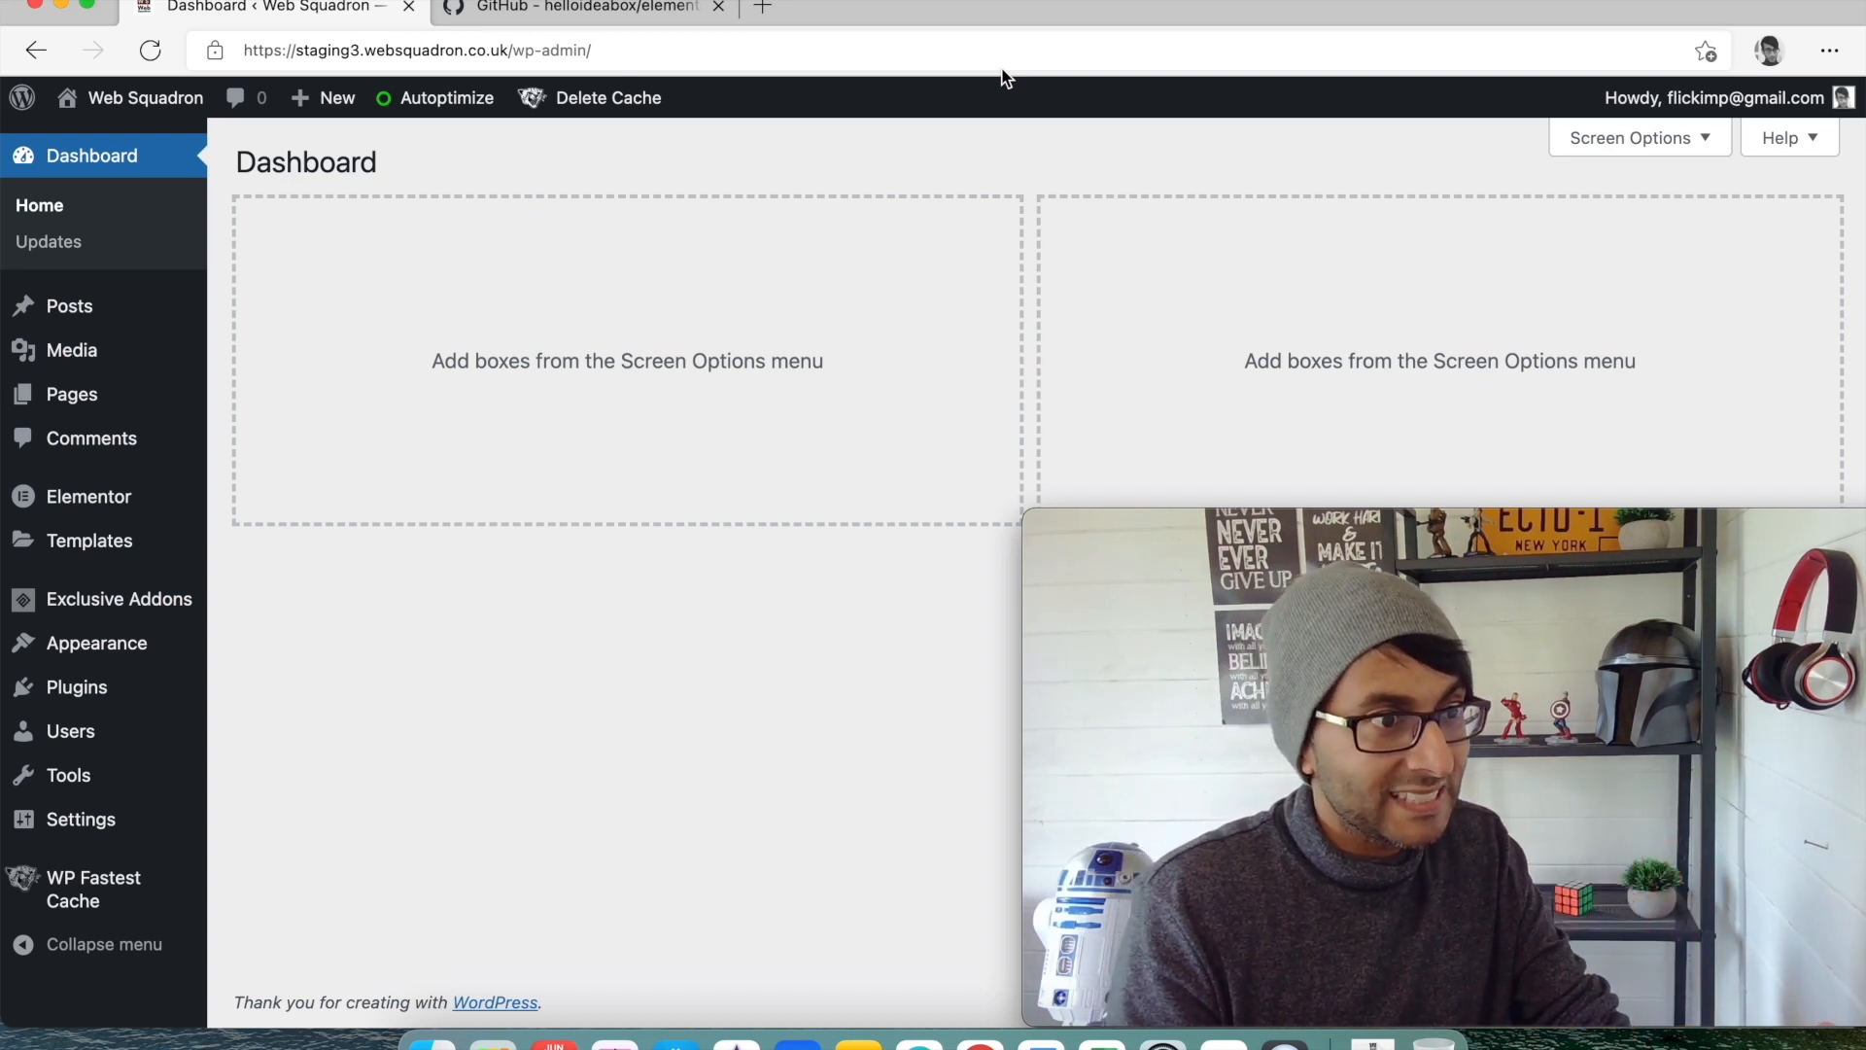
pyautogui.moveTo(393, 295)
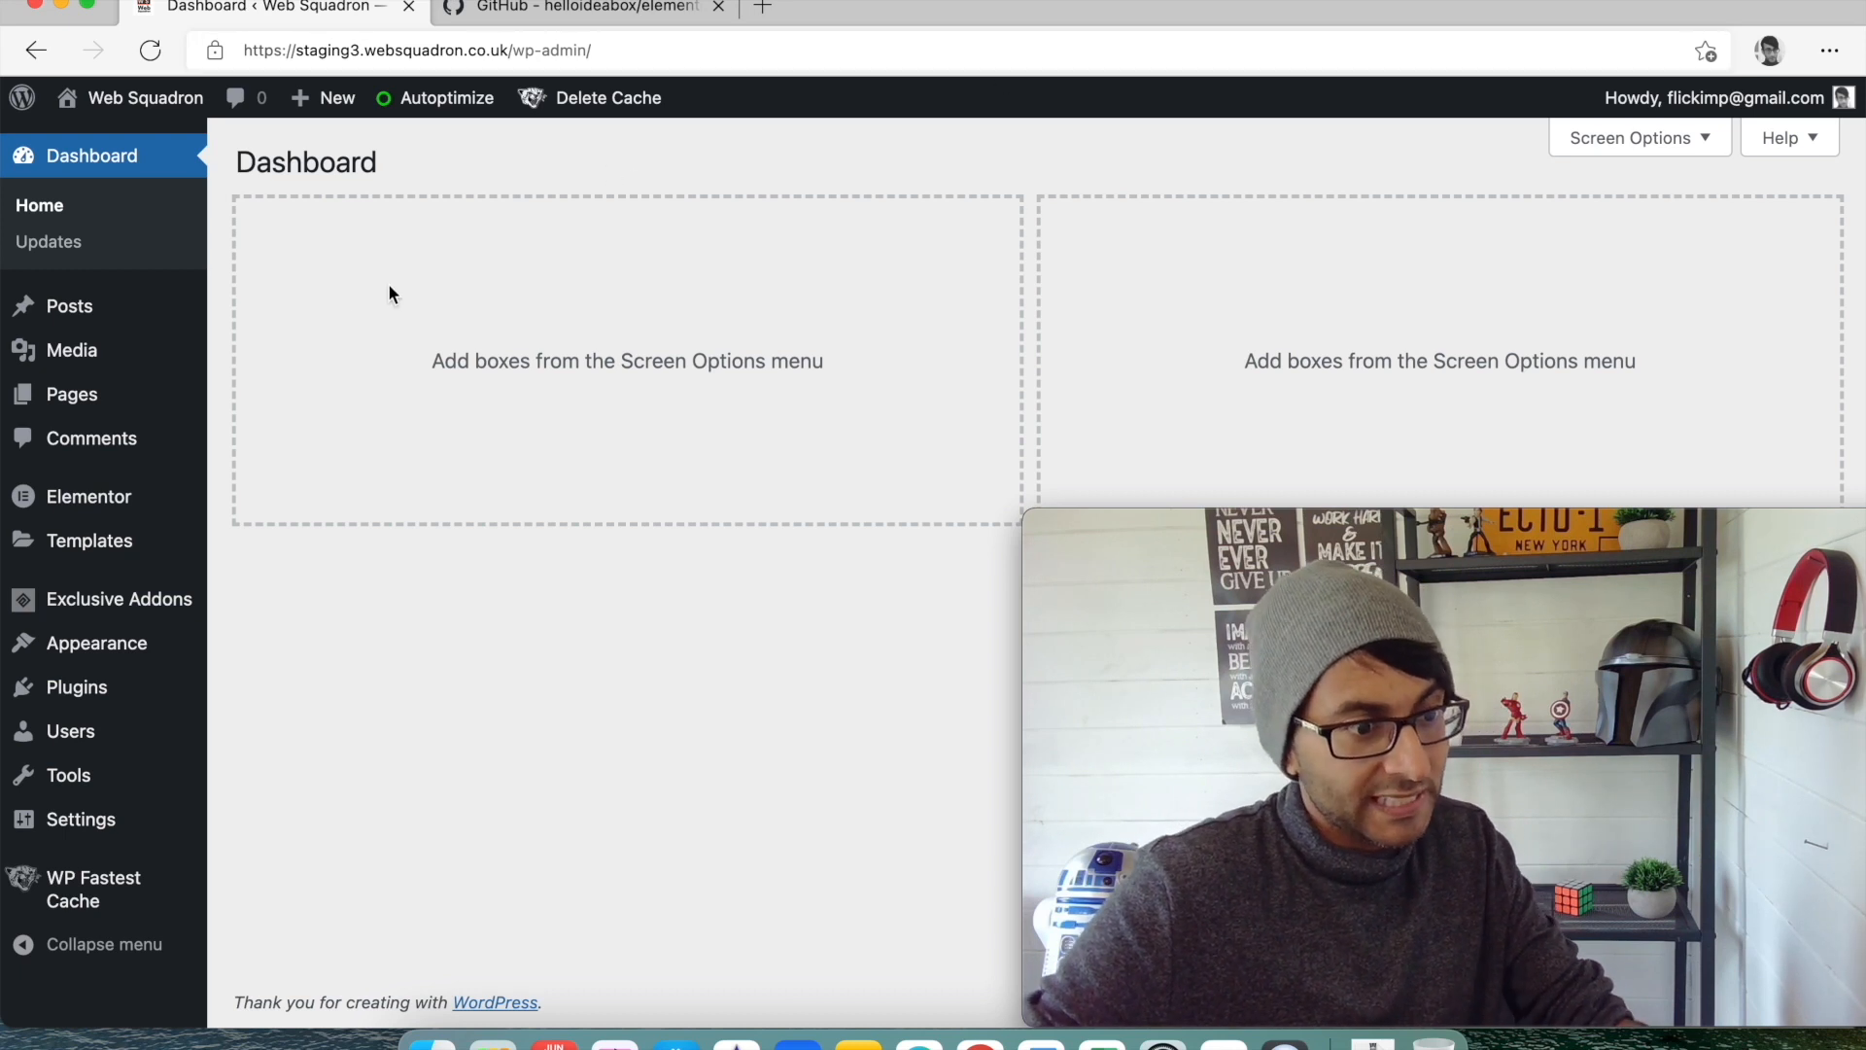
# Upload elementor-widget-manager-master.zip through Plugins > Add New > Upload Plugin and install it.
pyautogui.click(75, 687)
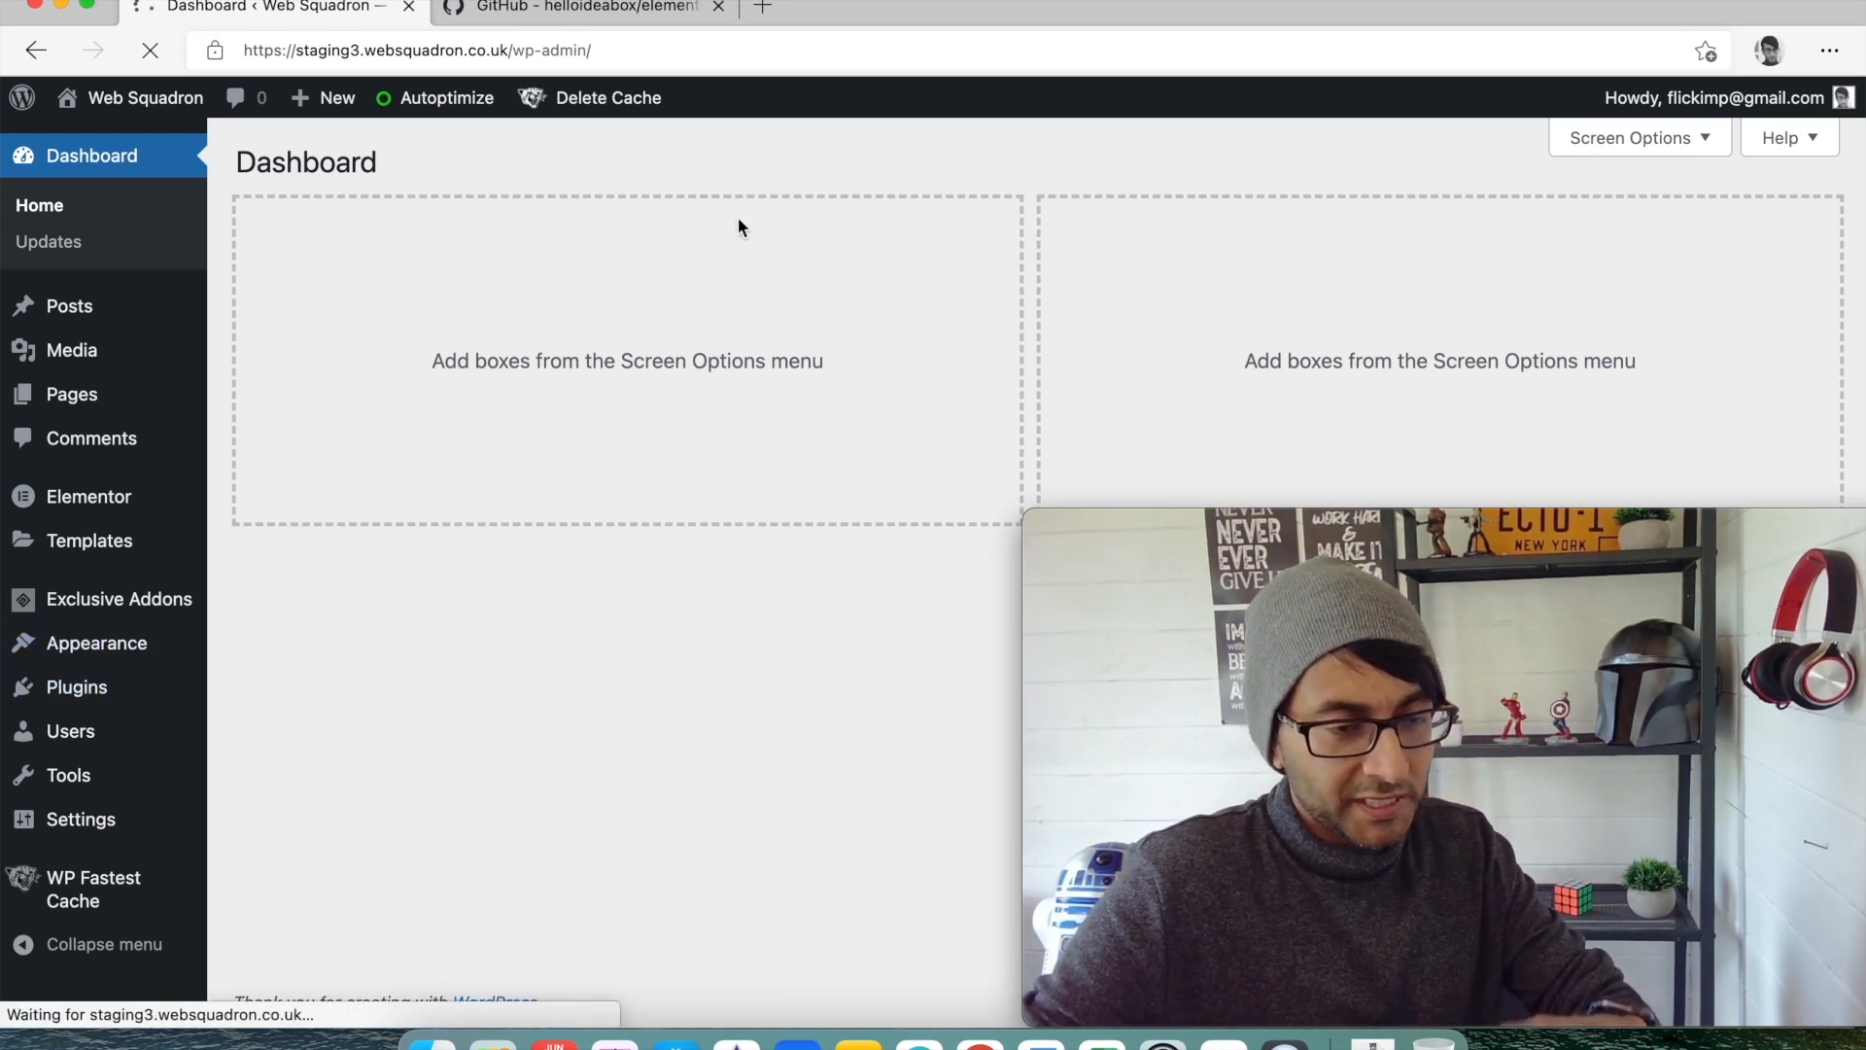
pyautogui.click(76, 687)
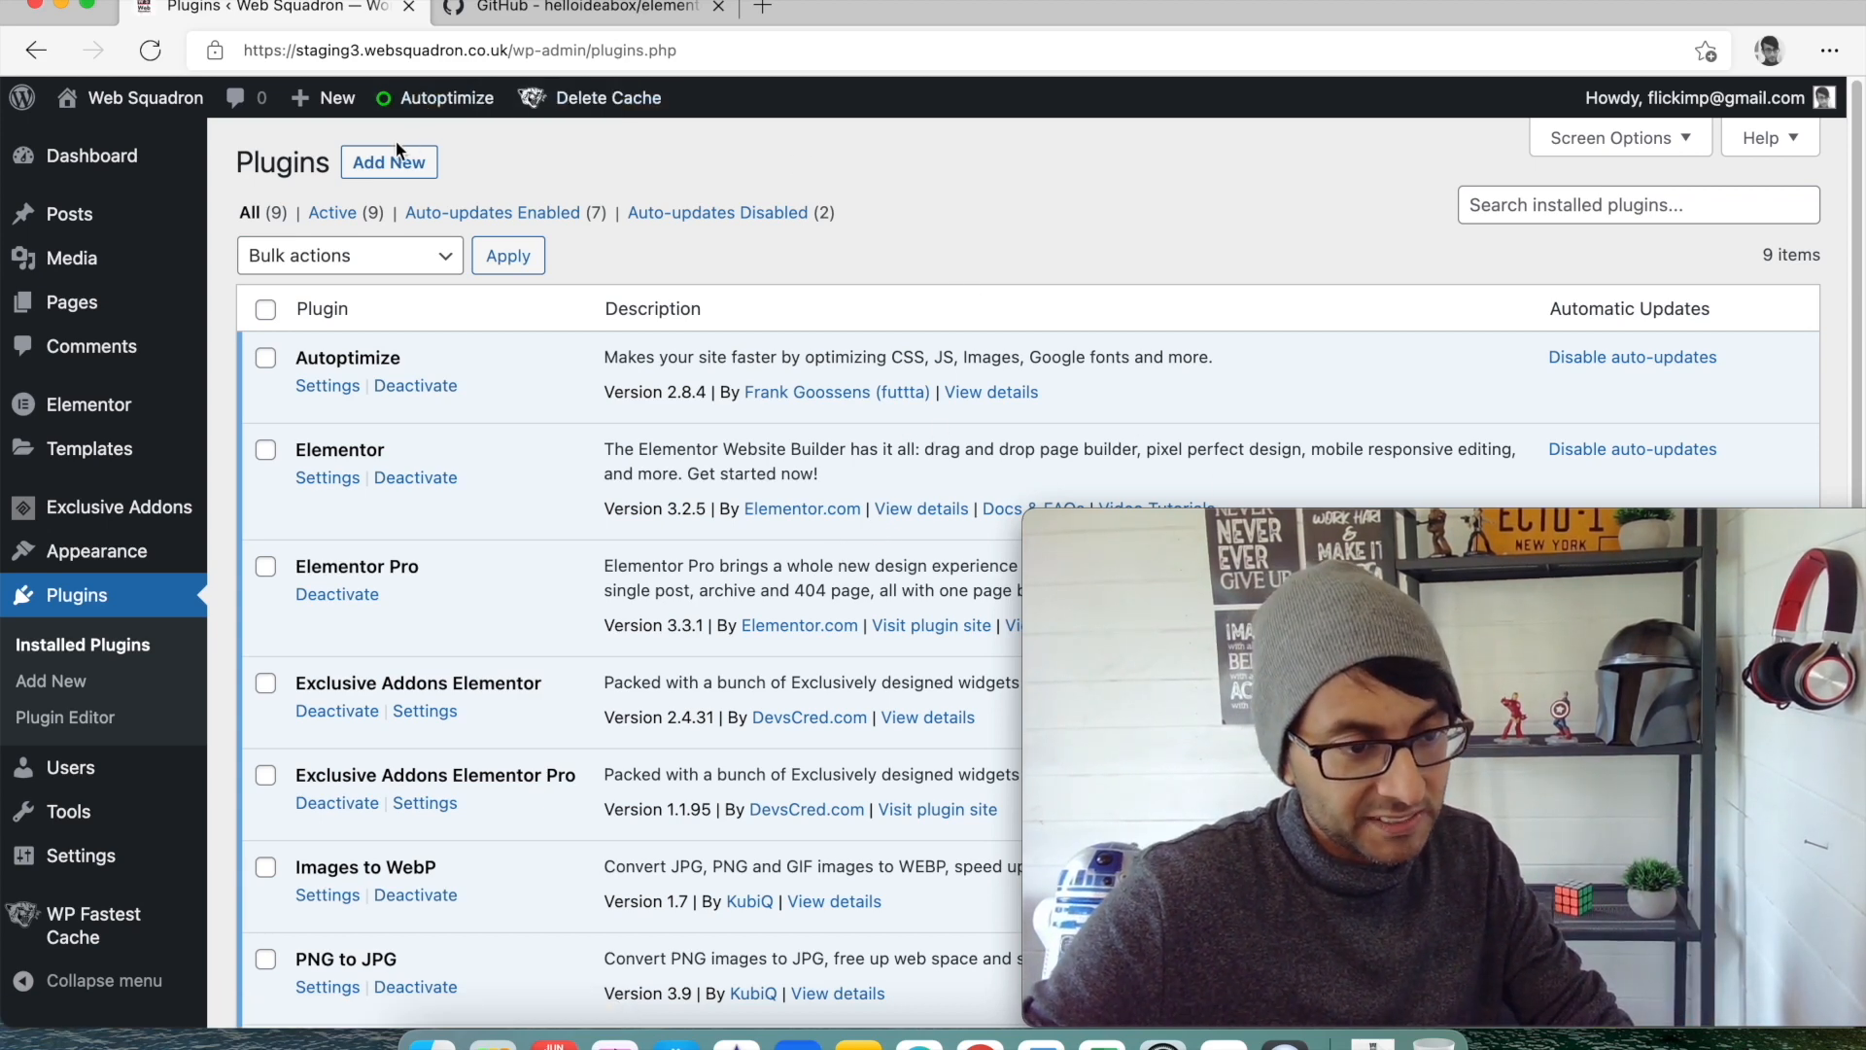
pyautogui.click(388, 162)
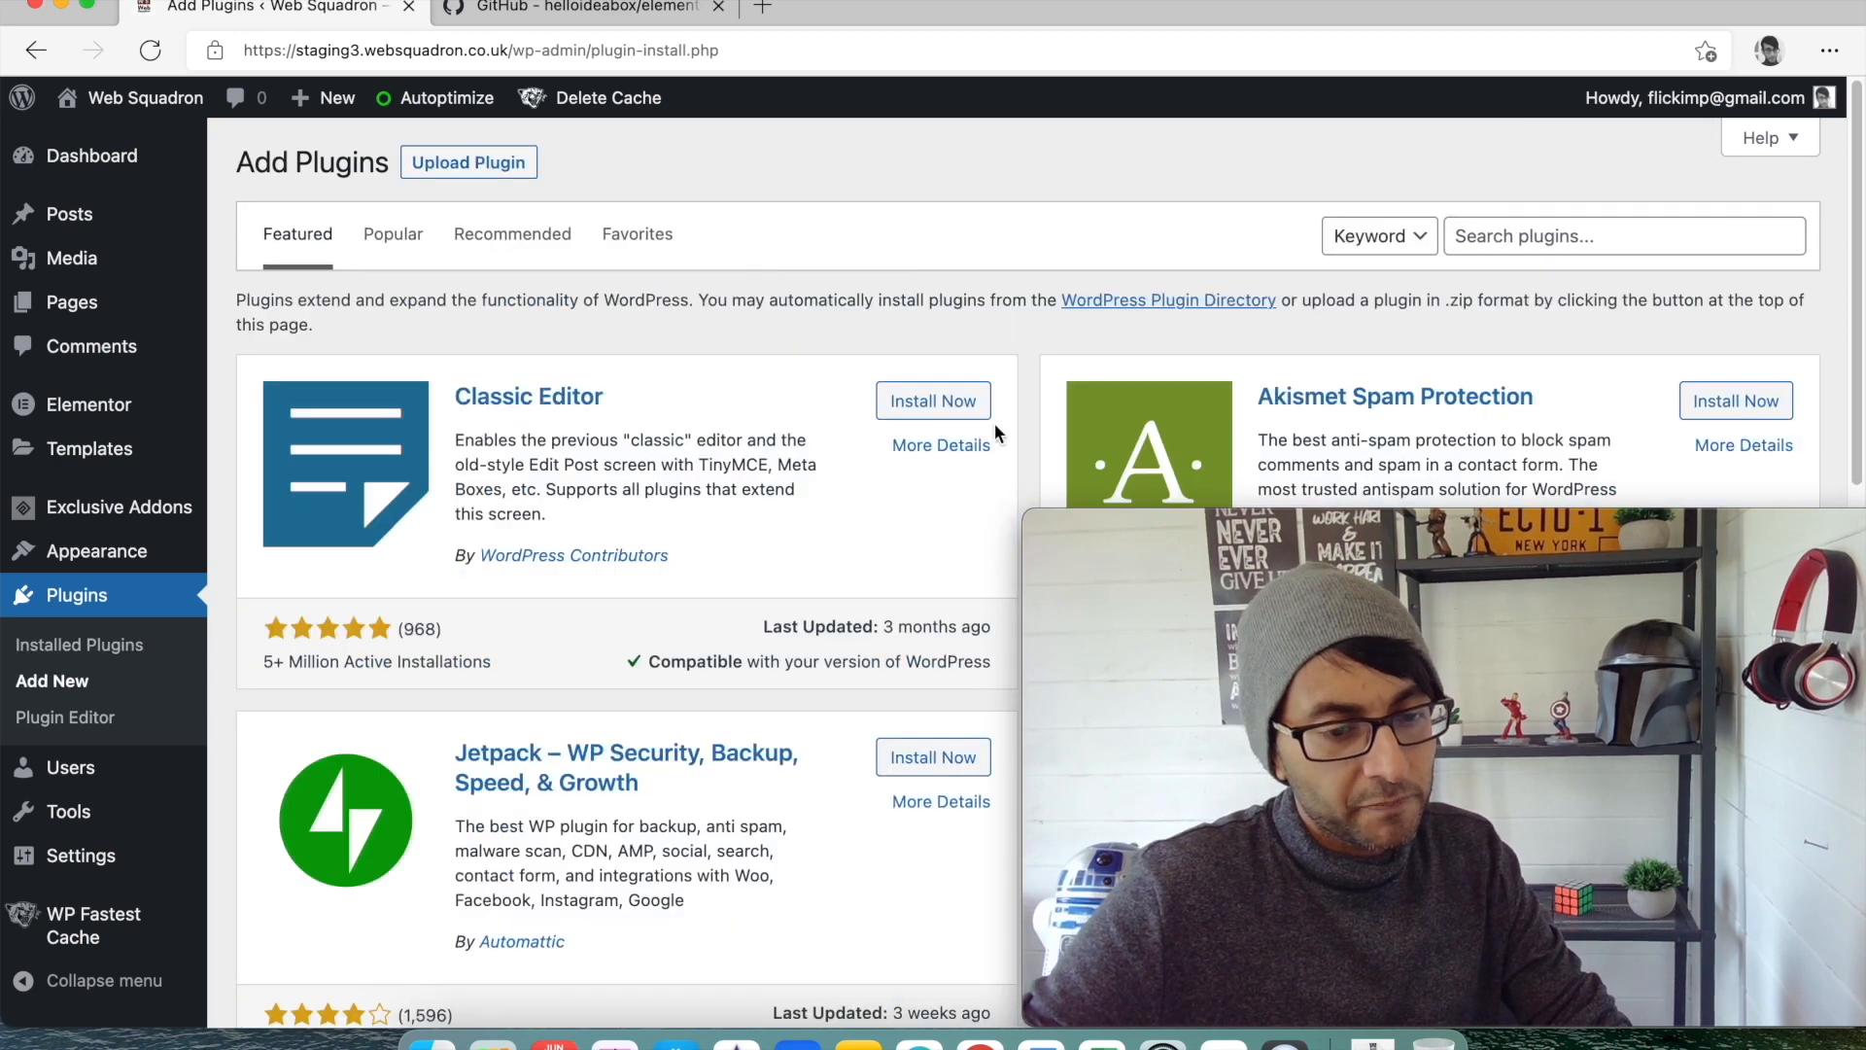
pyautogui.click(468, 162)
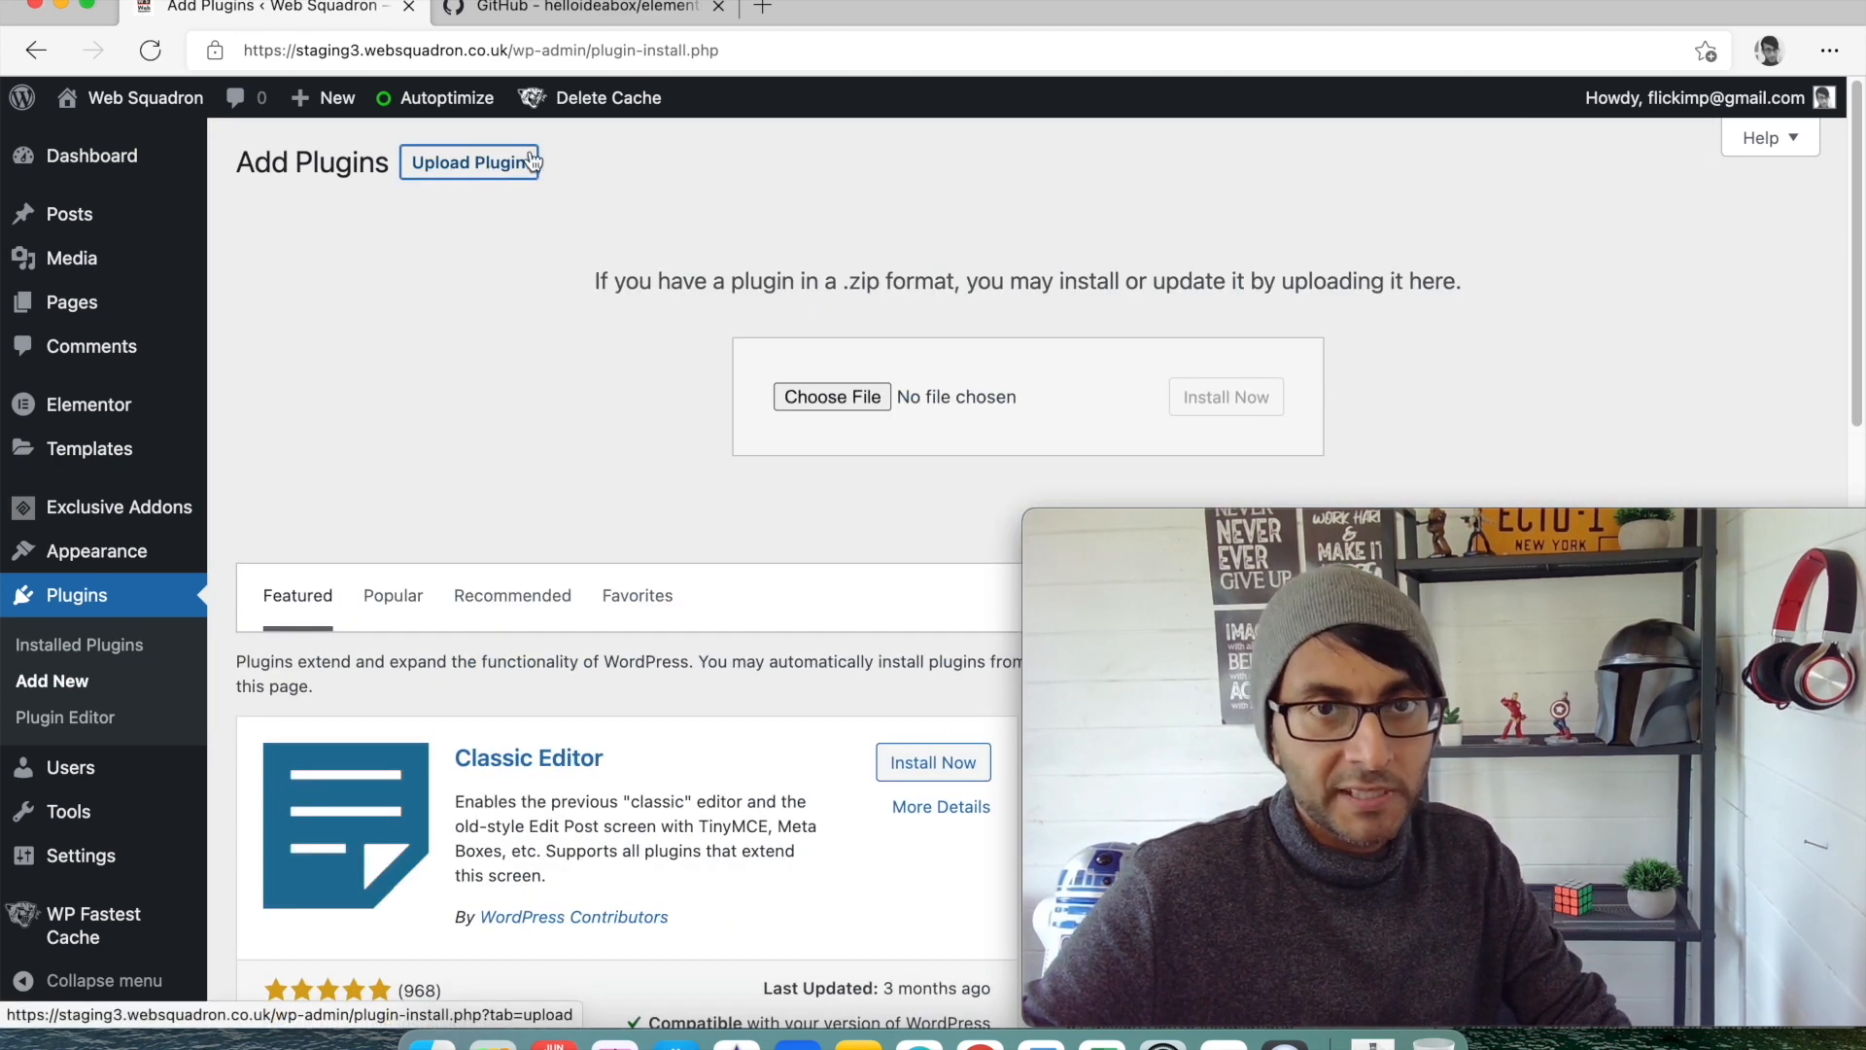
pyautogui.click(831, 397)
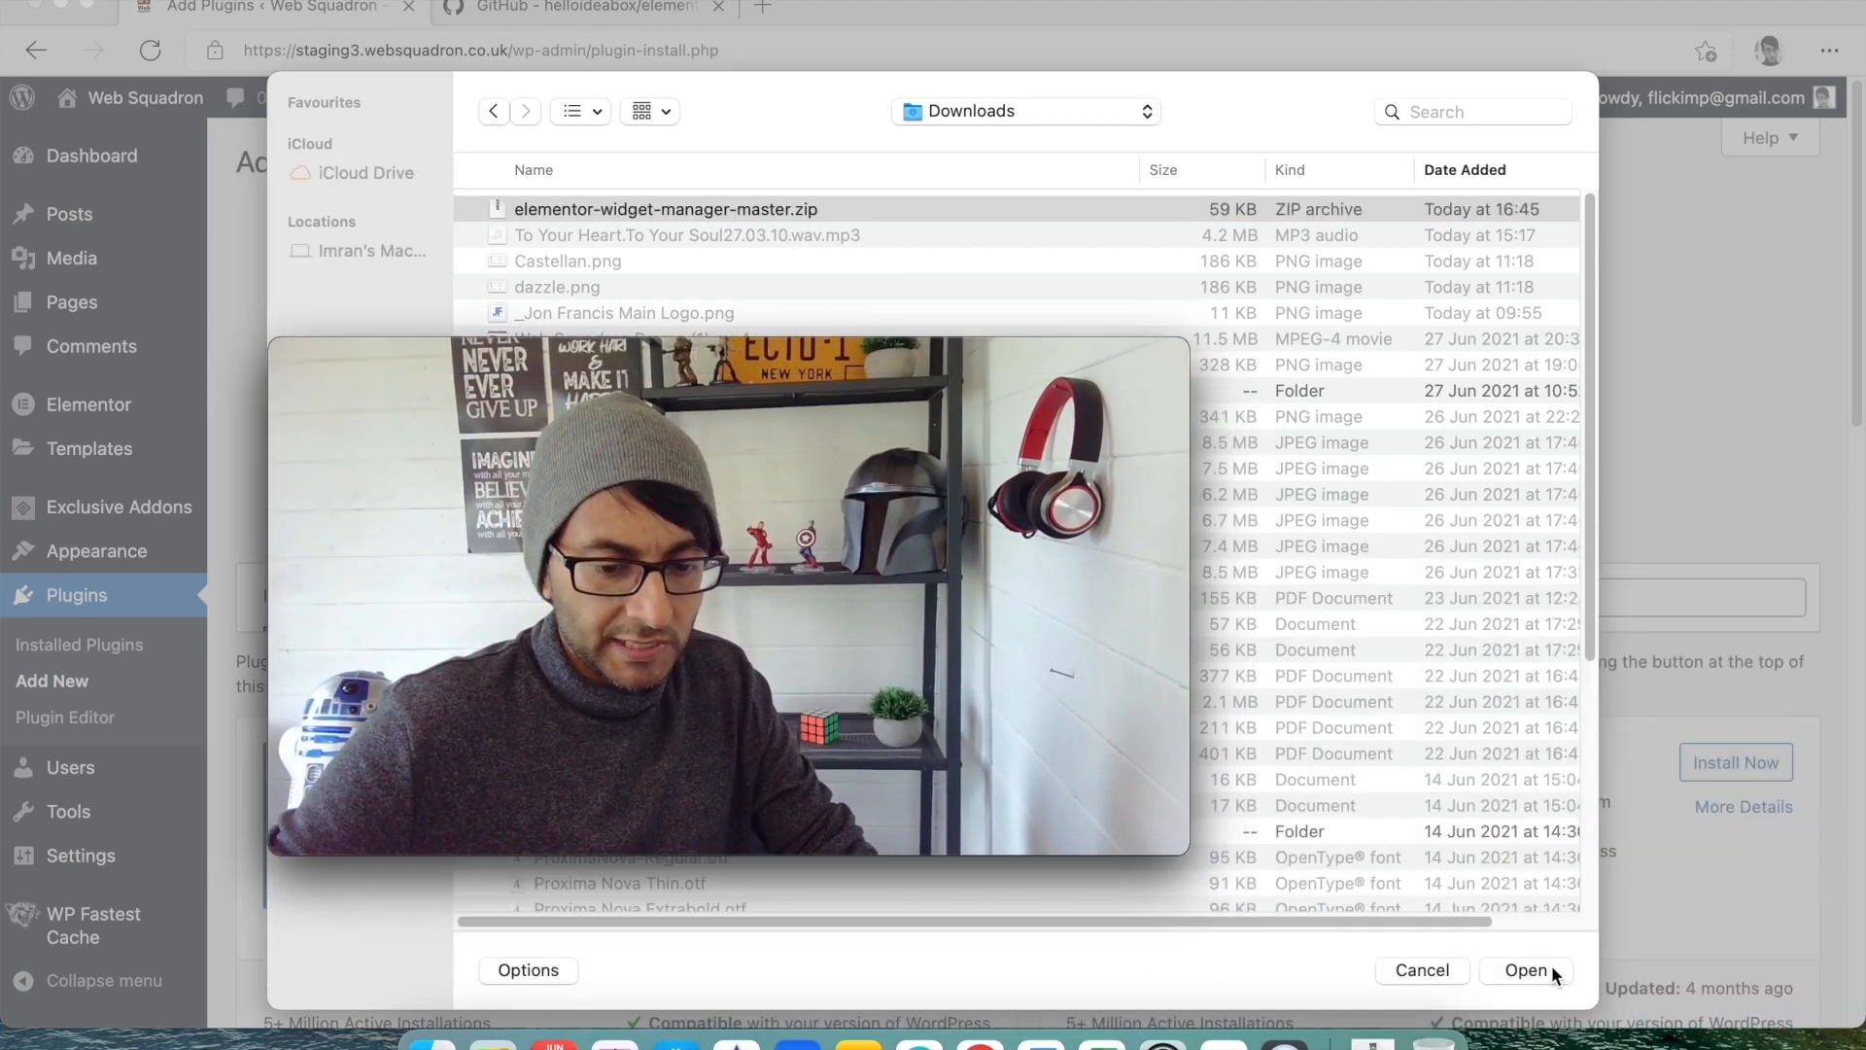
pyautogui.click(1526, 969)
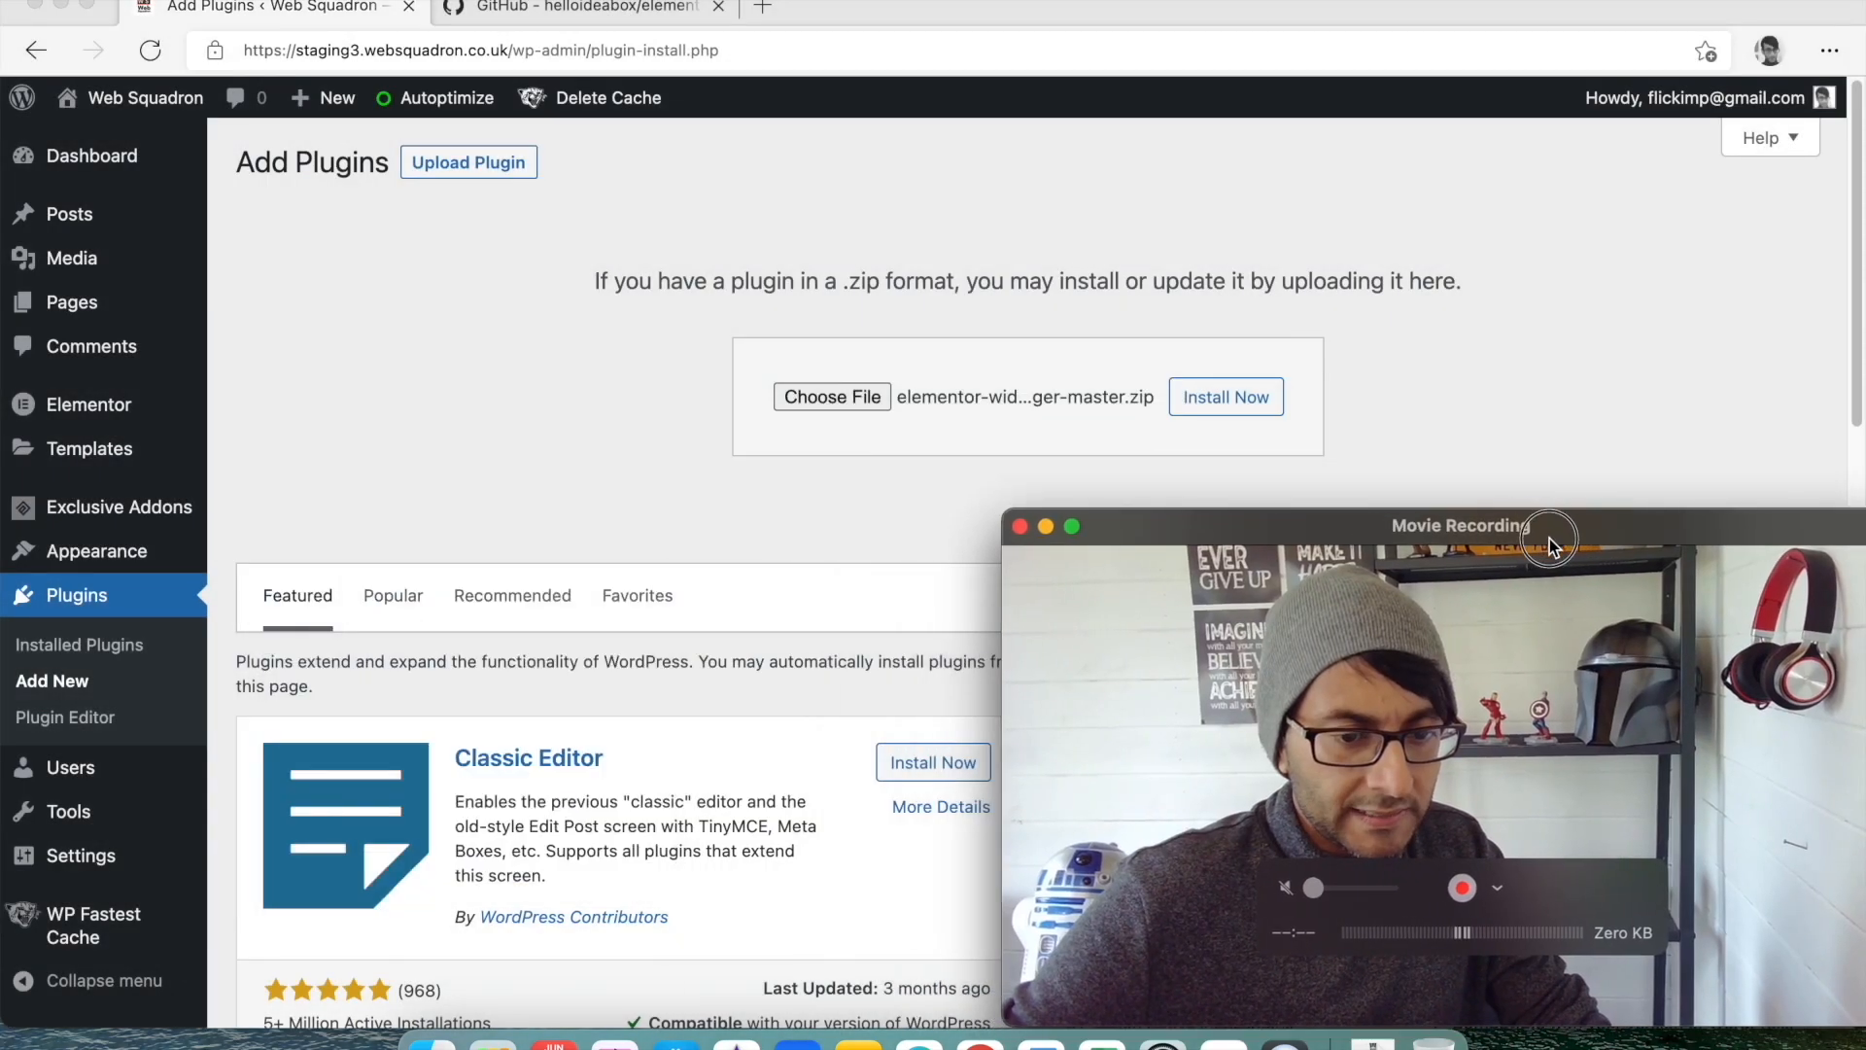
pyautogui.click(1225, 396)
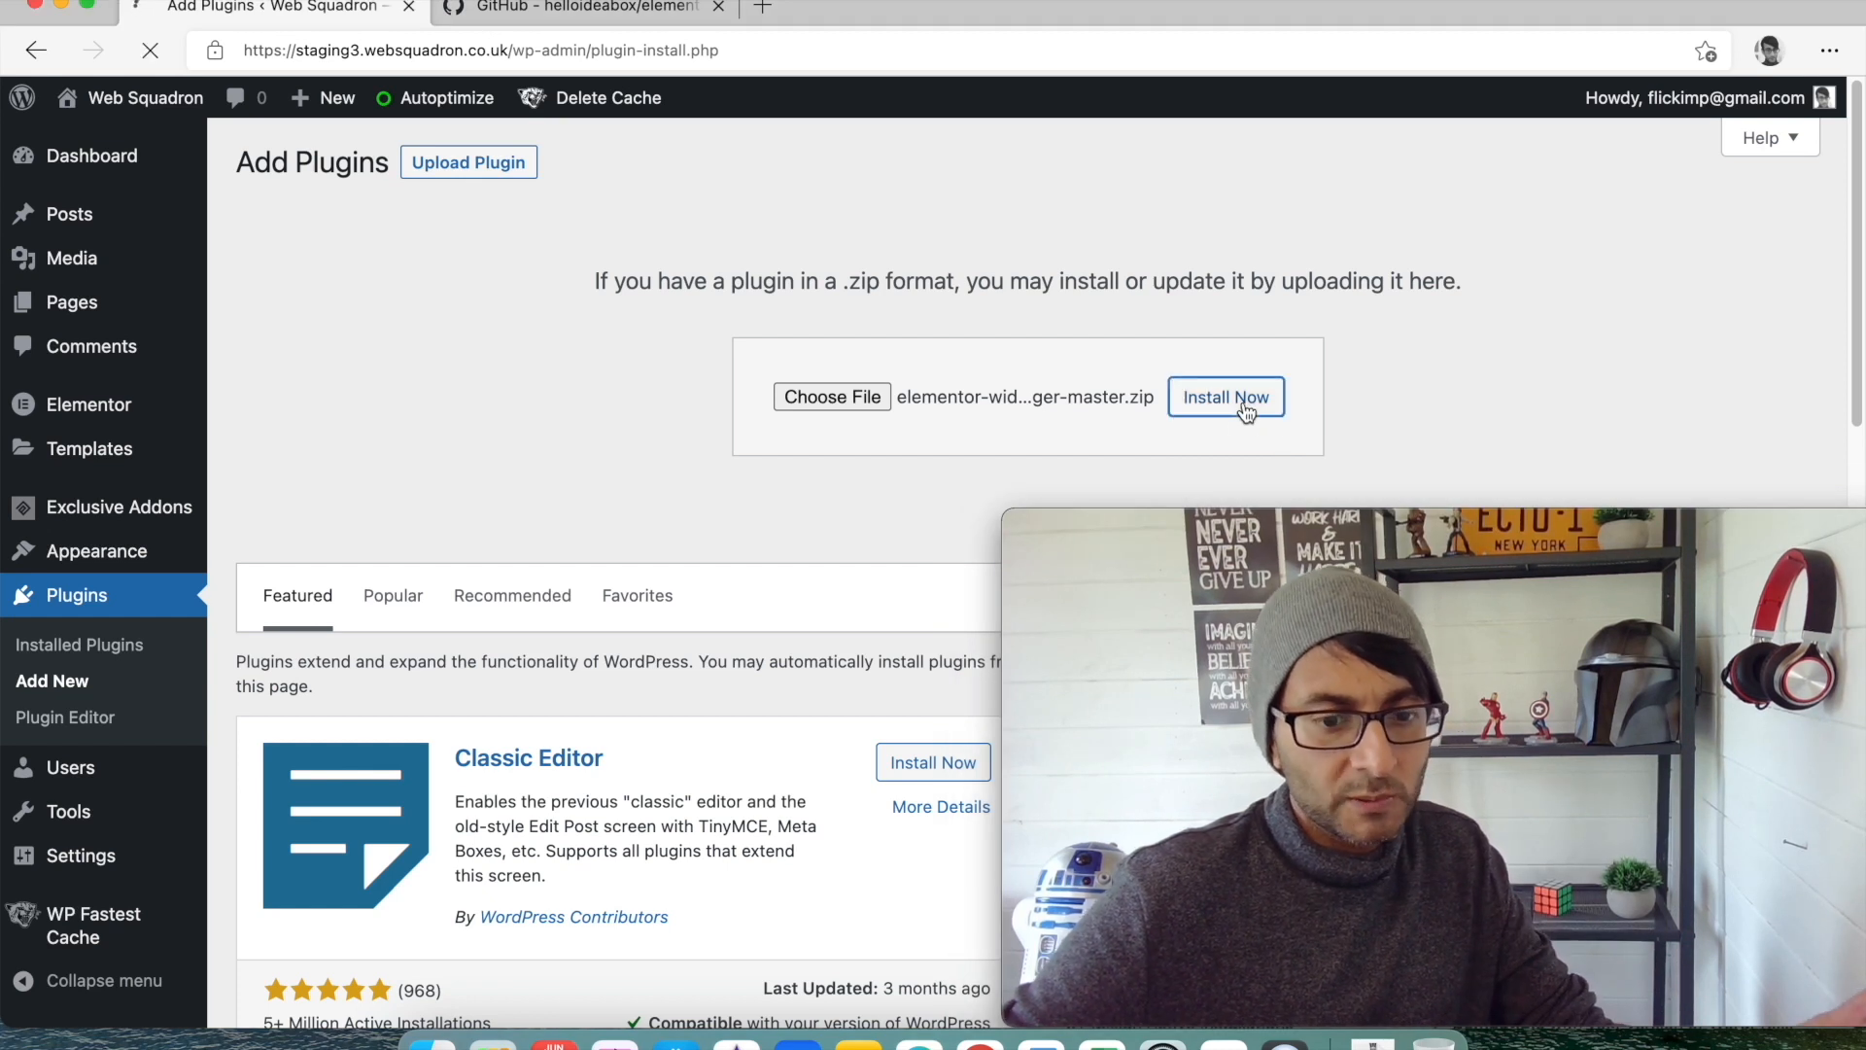
pyautogui.click(1225, 396)
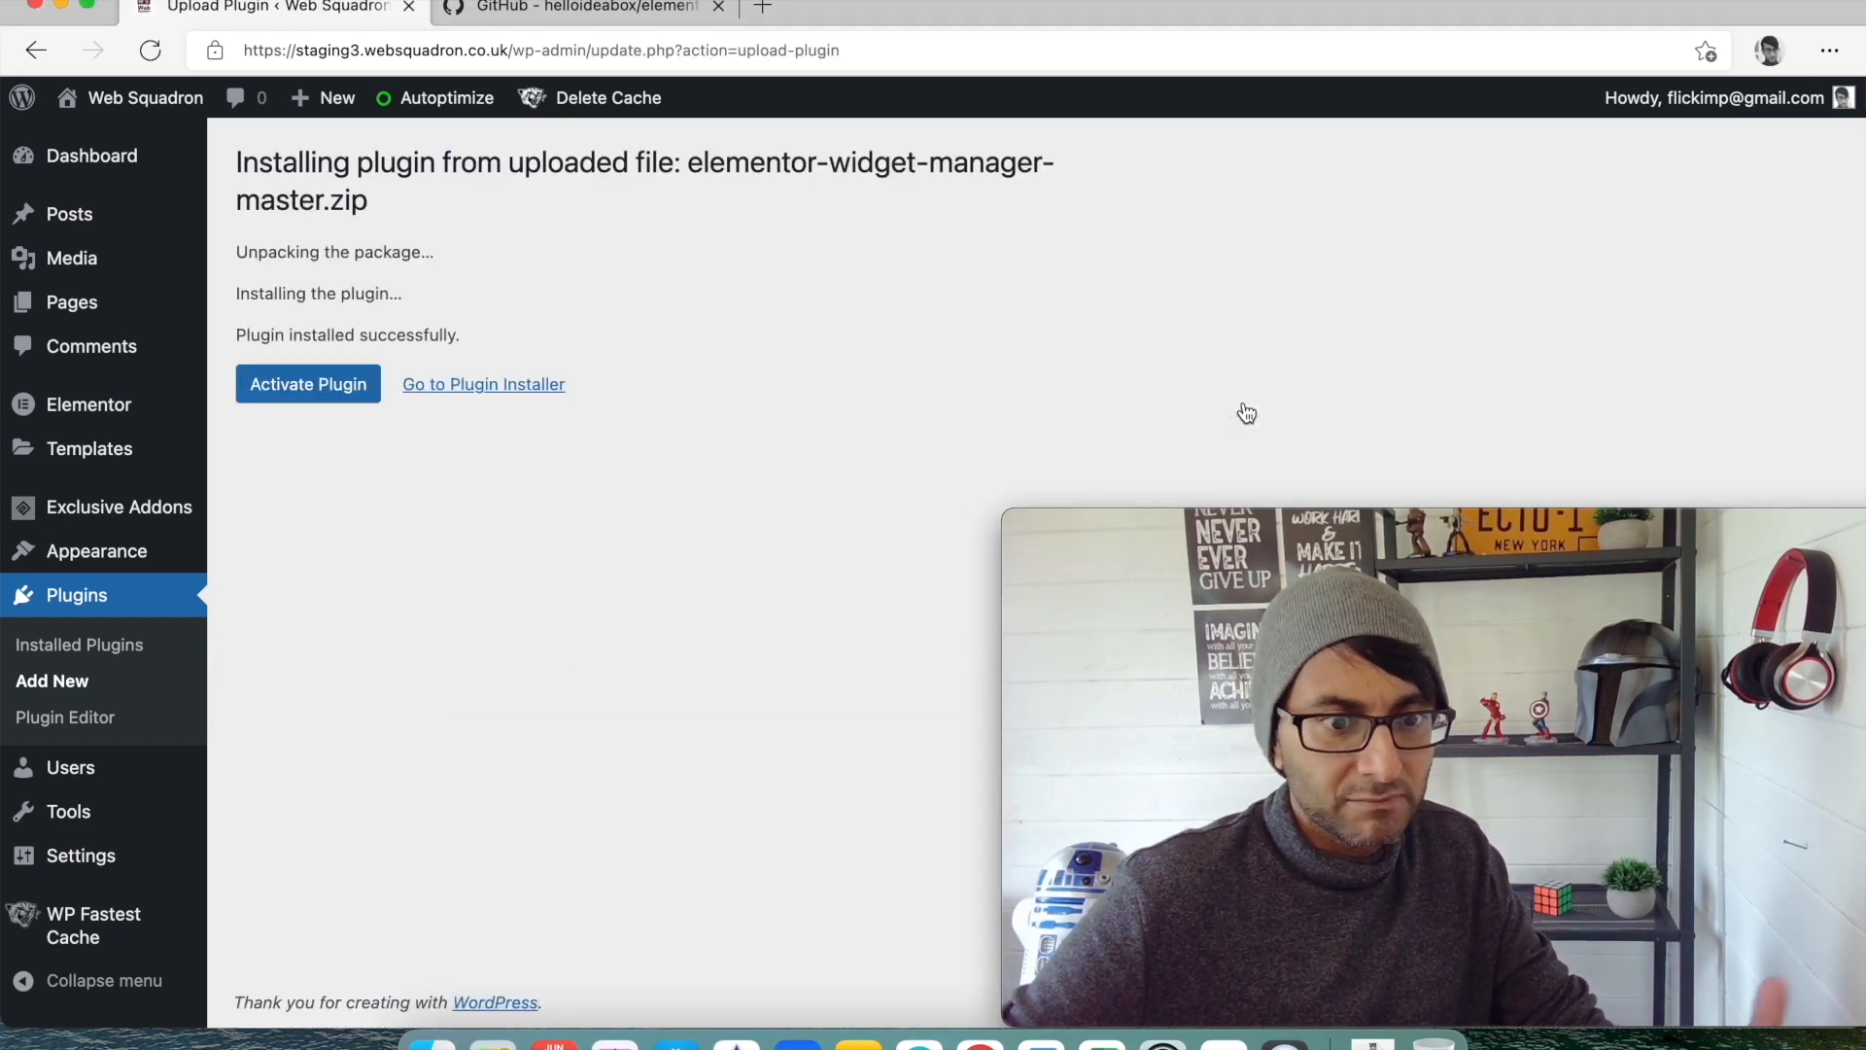
# Activate the new plugin and find Elementor Widget Manager in the plugins list.
pyautogui.click(308, 383)
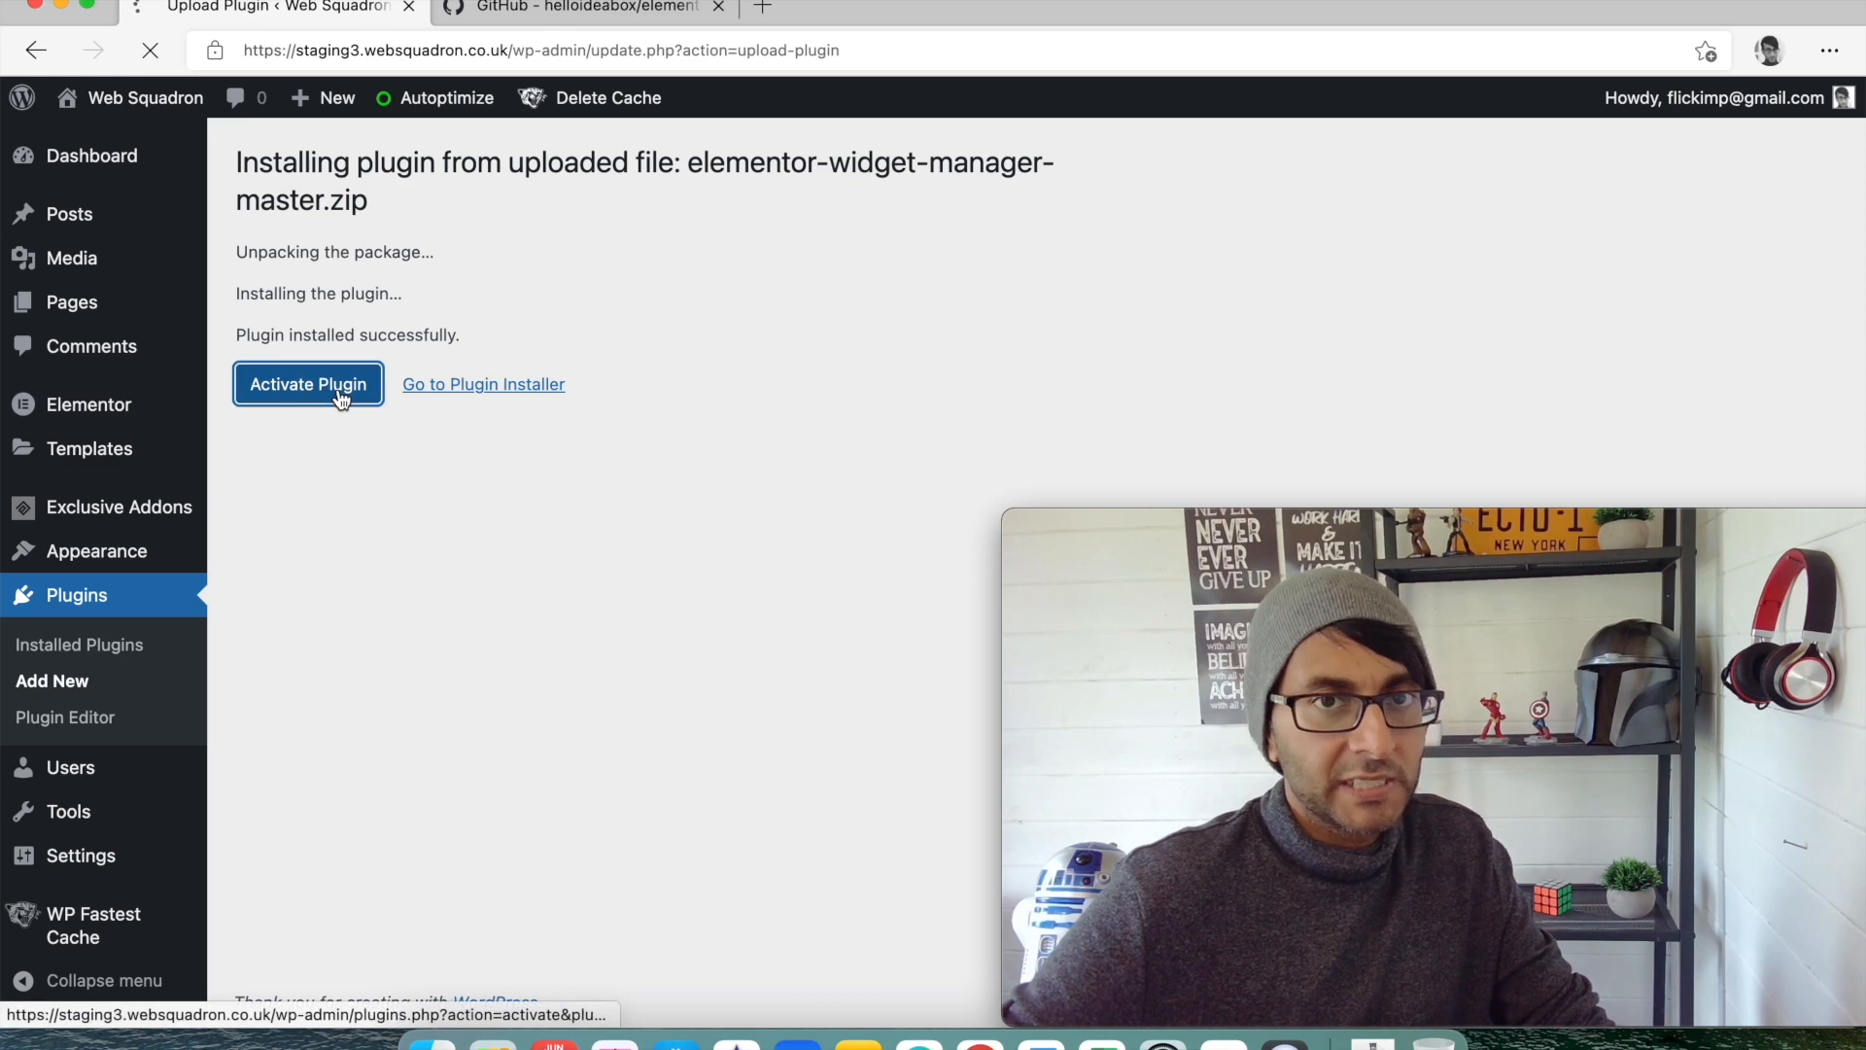
pyautogui.click(307, 383)
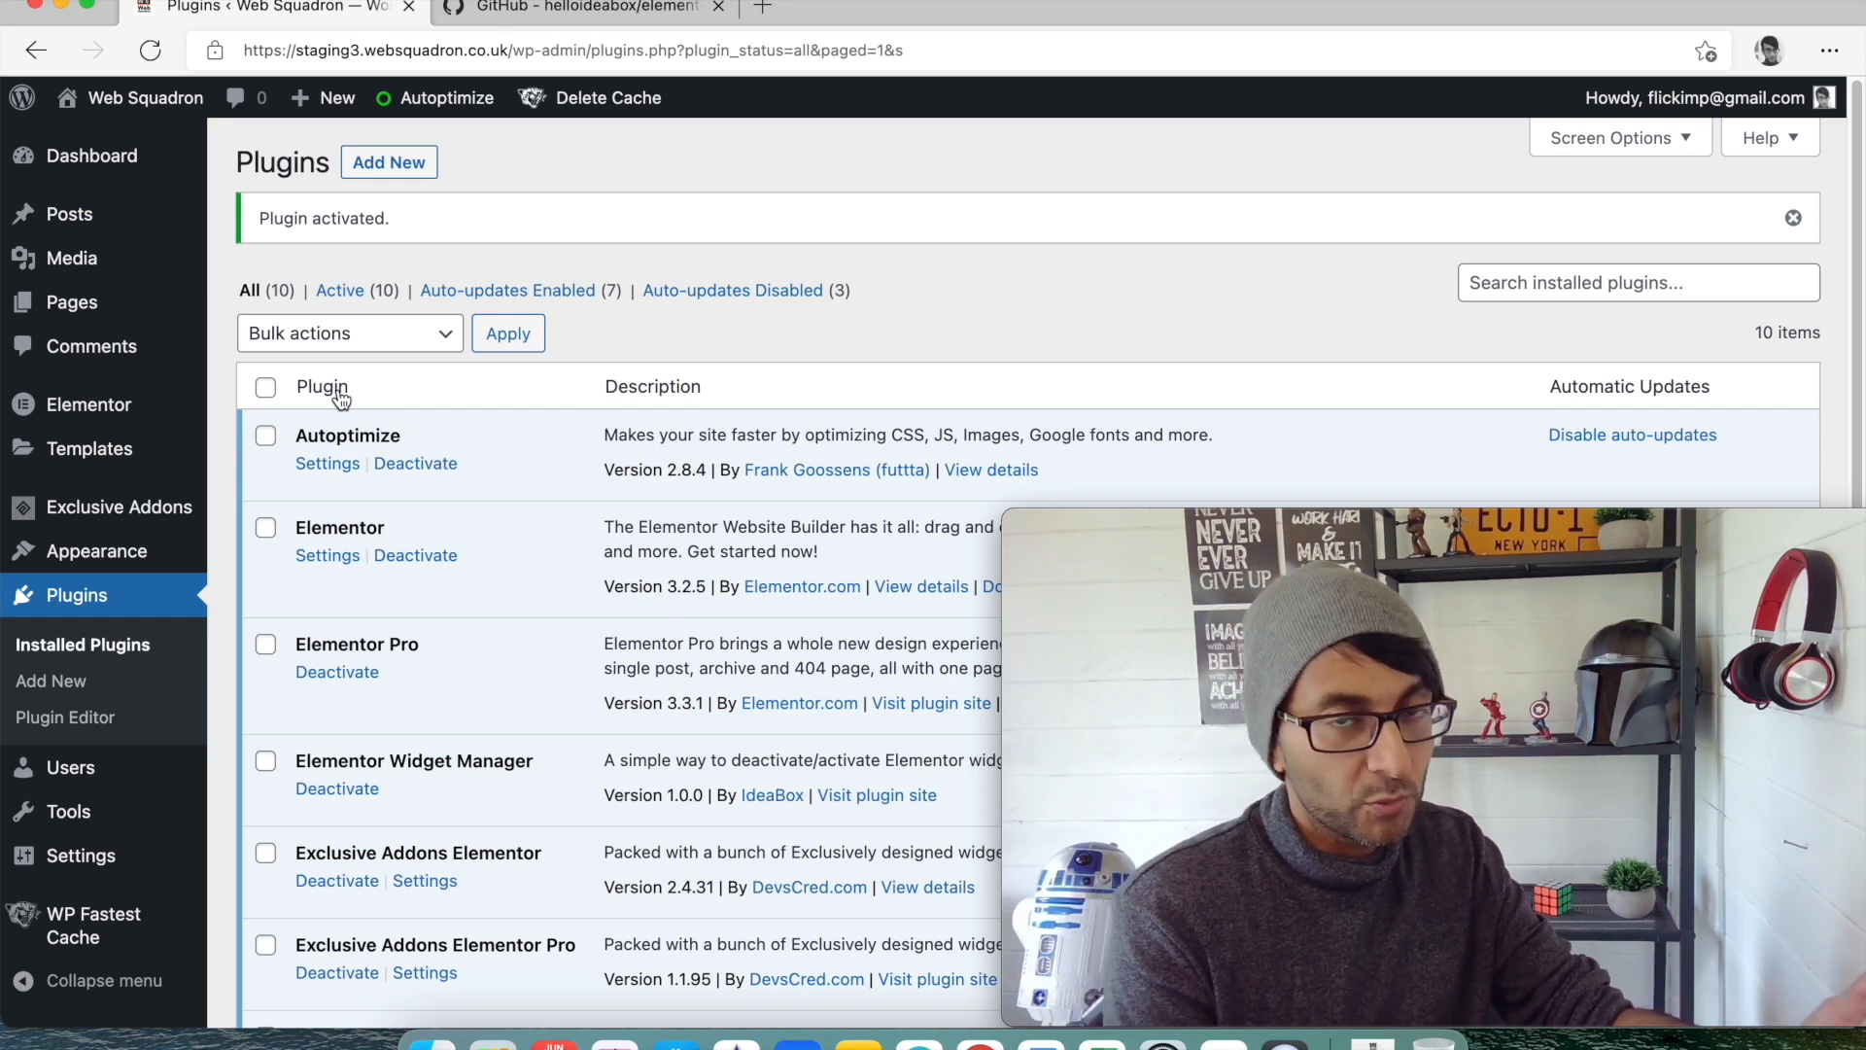
pyautogui.scroll(-3)
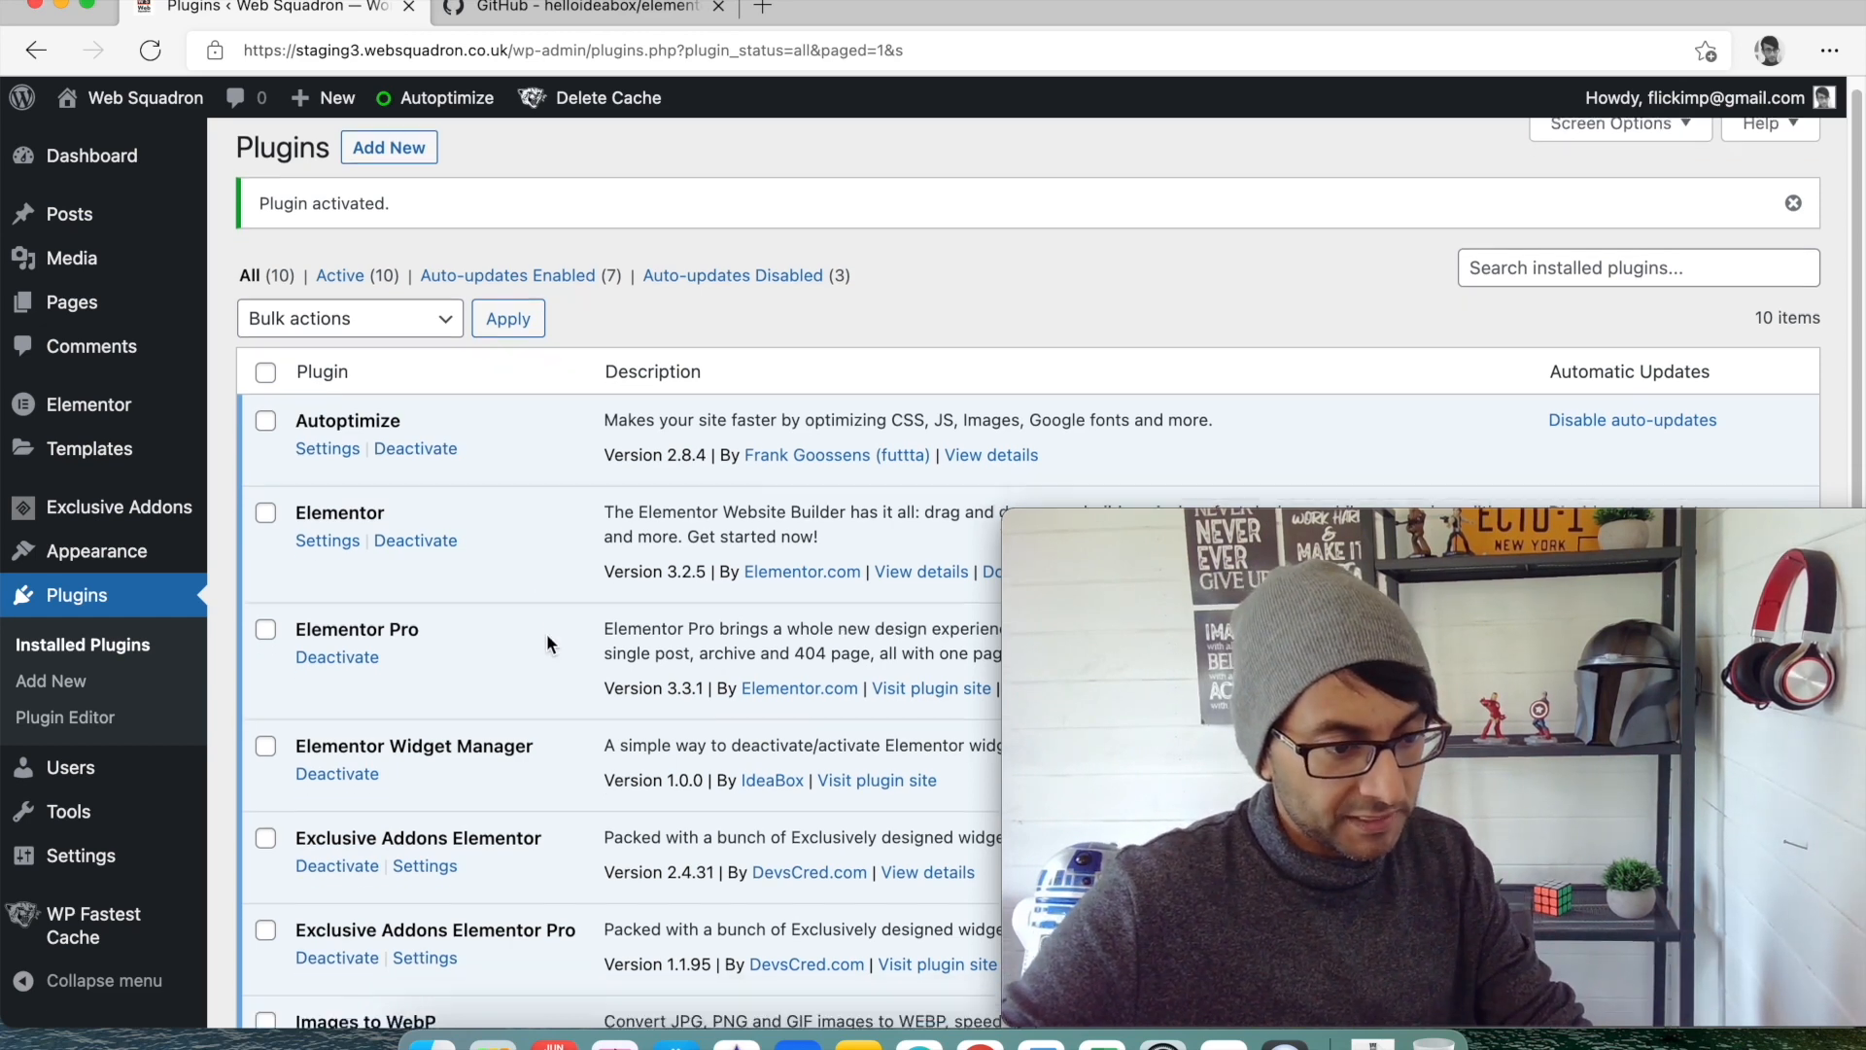
pyautogui.scroll(-3)
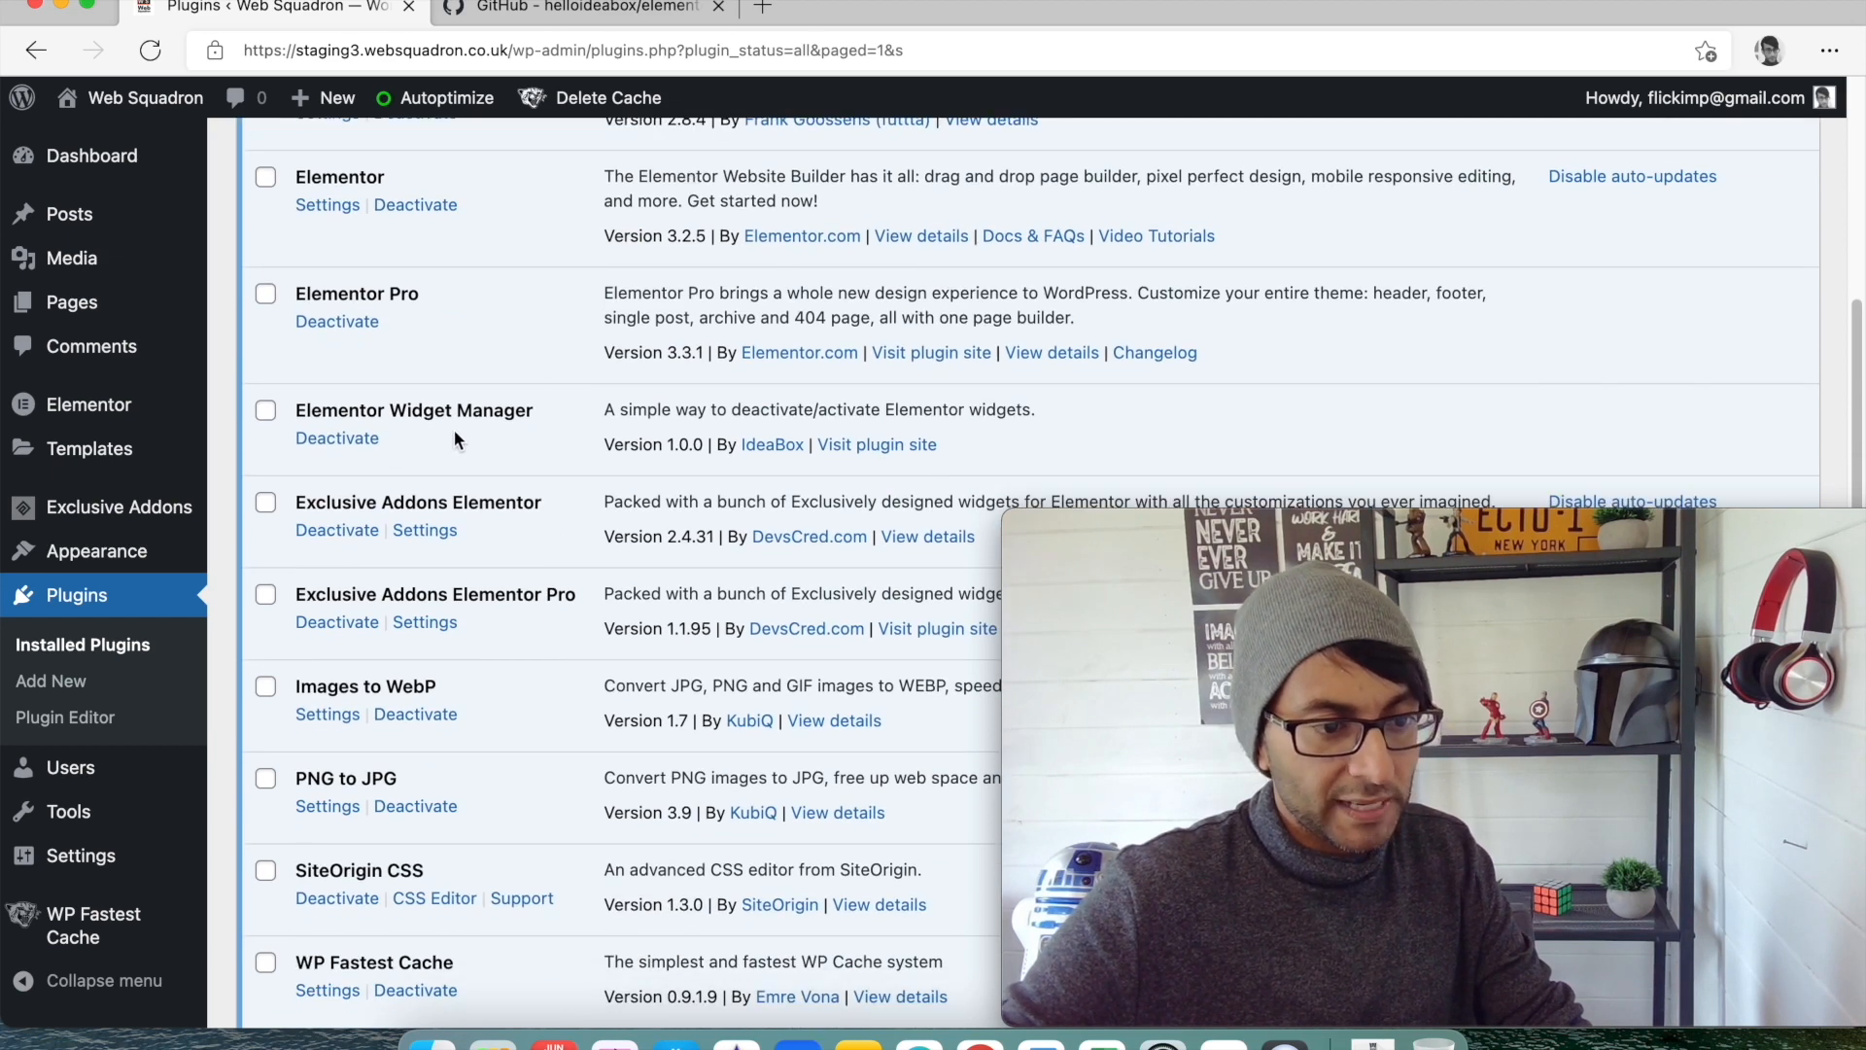
pyautogui.moveTo(534, 430)
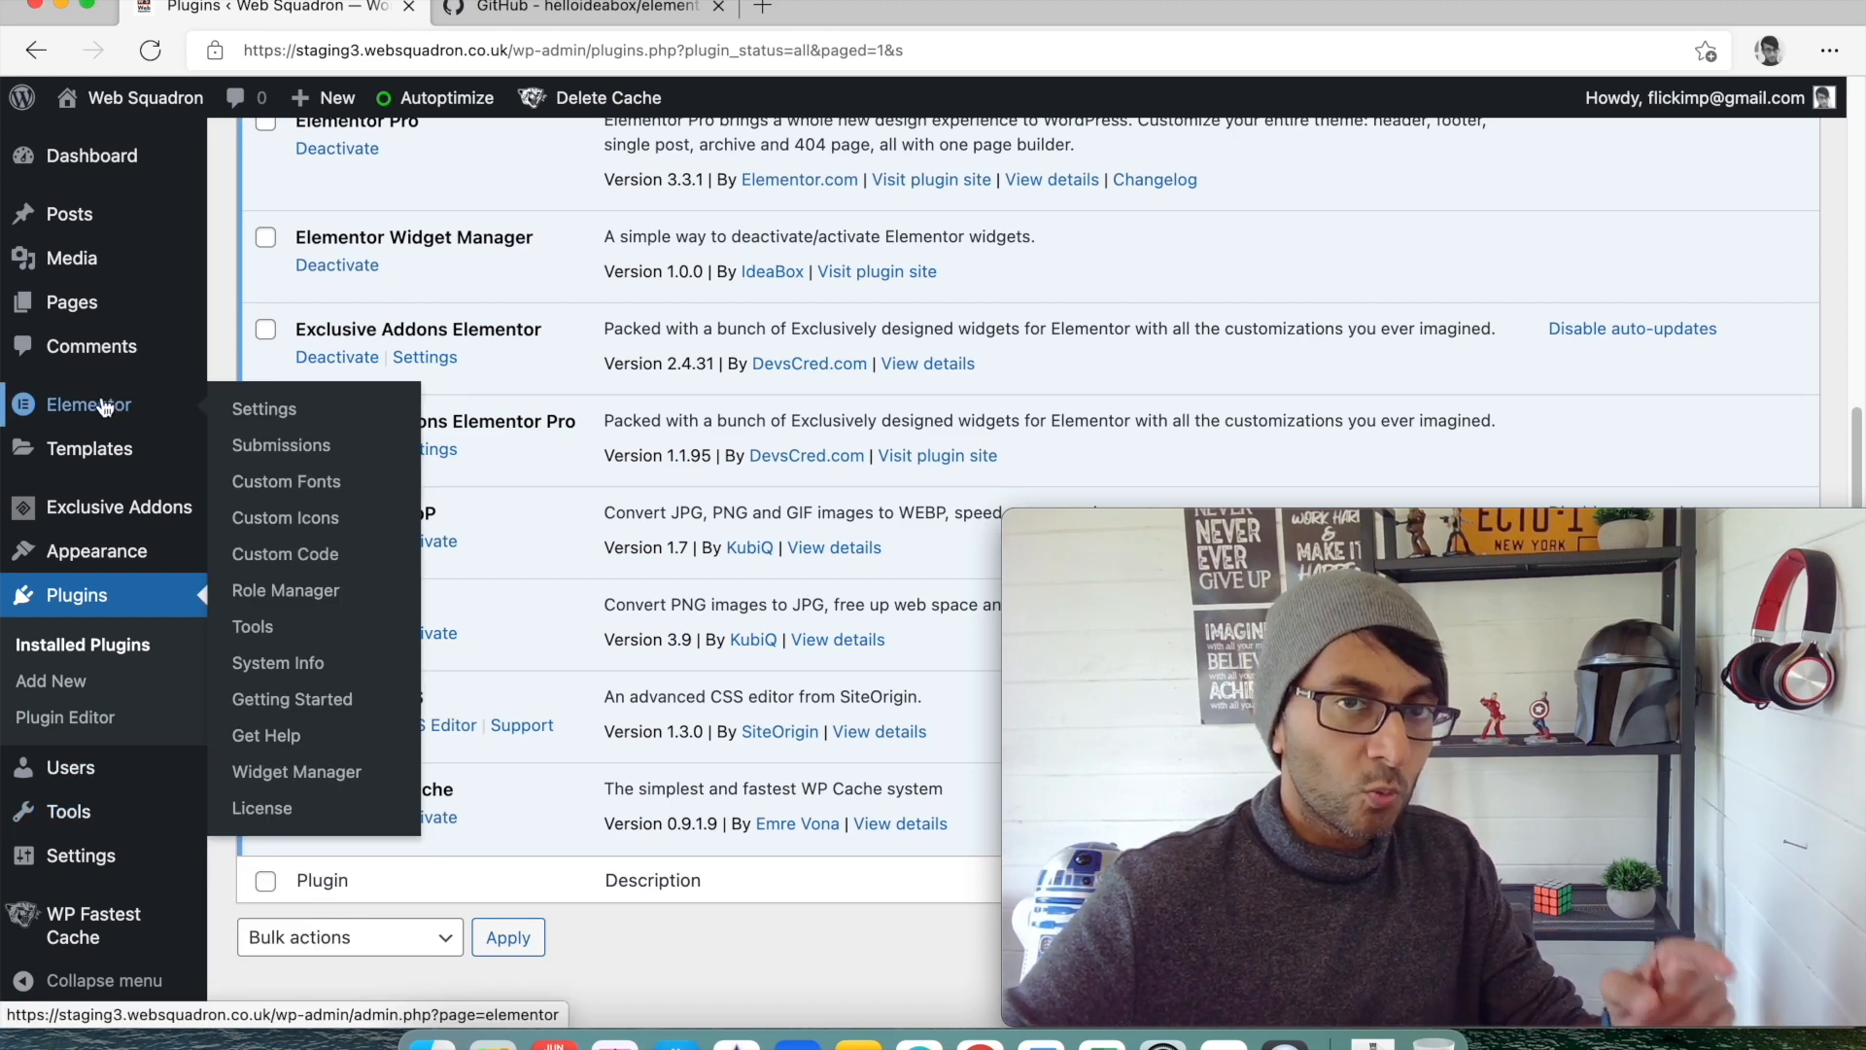
pyautogui.moveTo(295, 771)
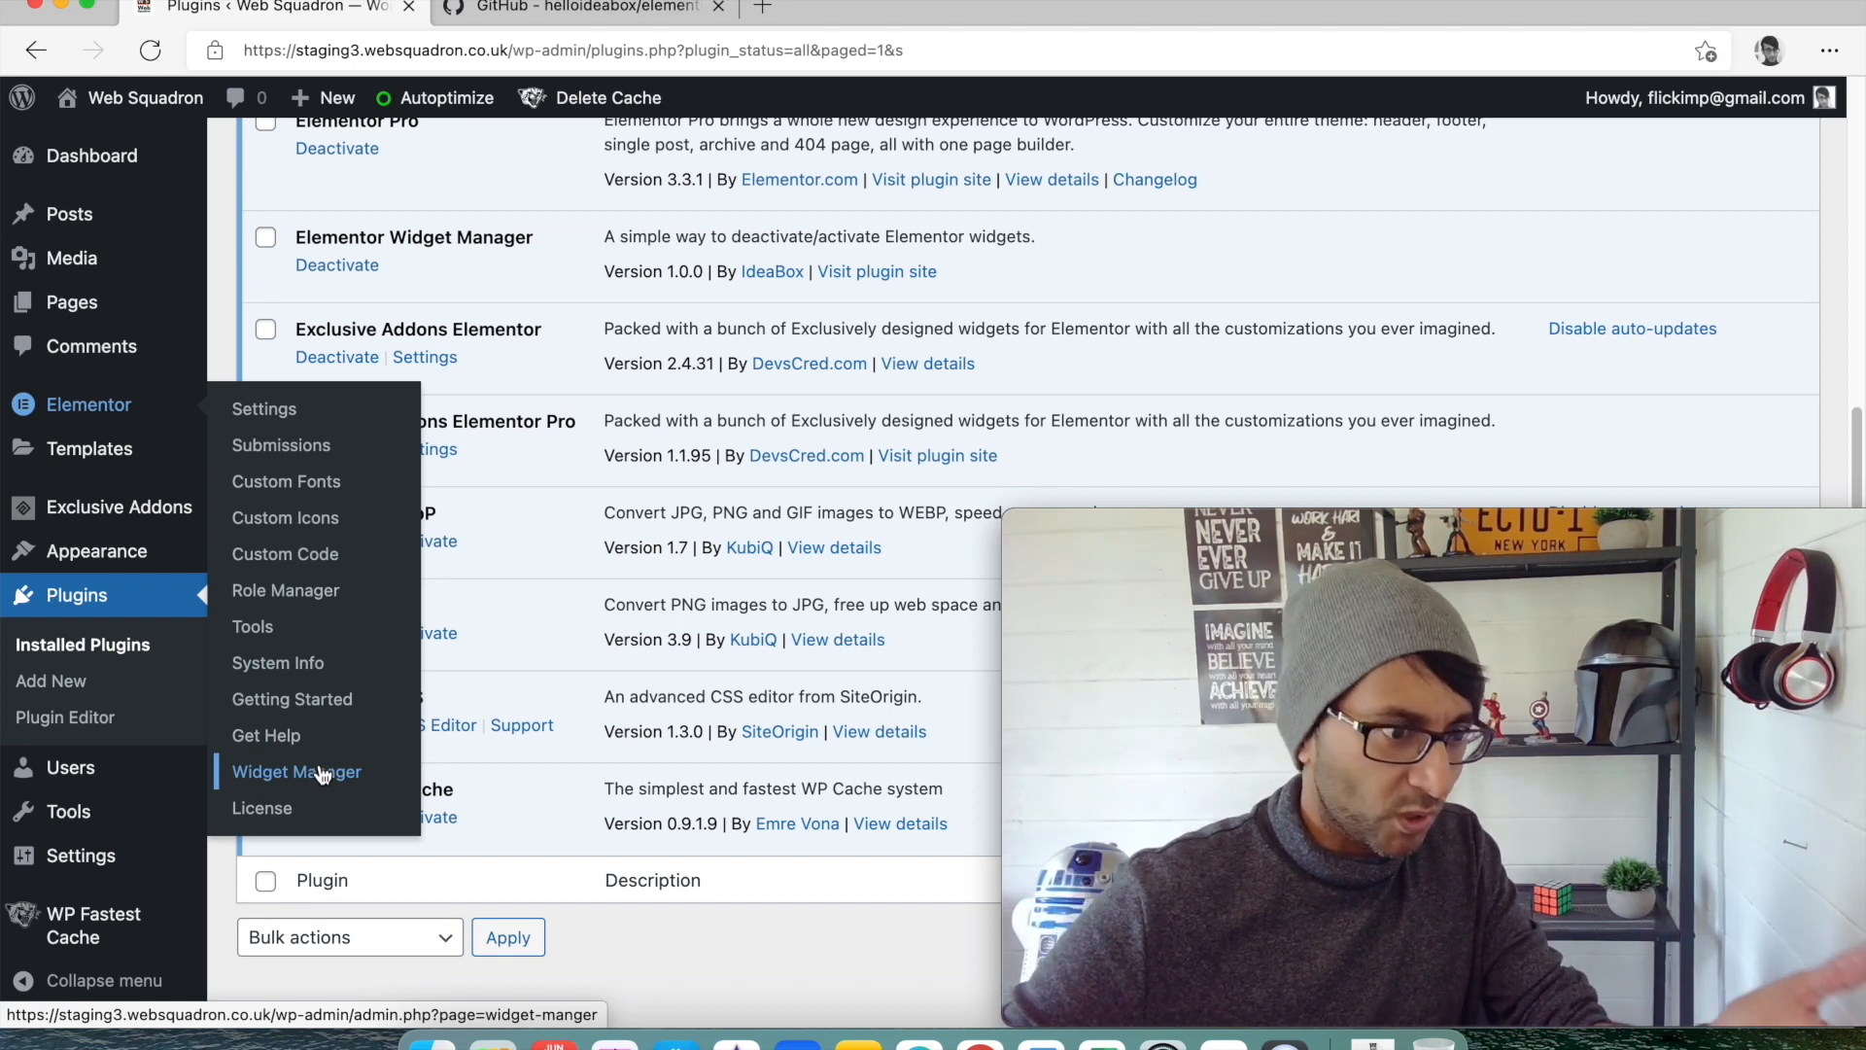
# Open the Widget Manager page and deactivate the Heading and Image widgets.
pyautogui.click(296, 771)
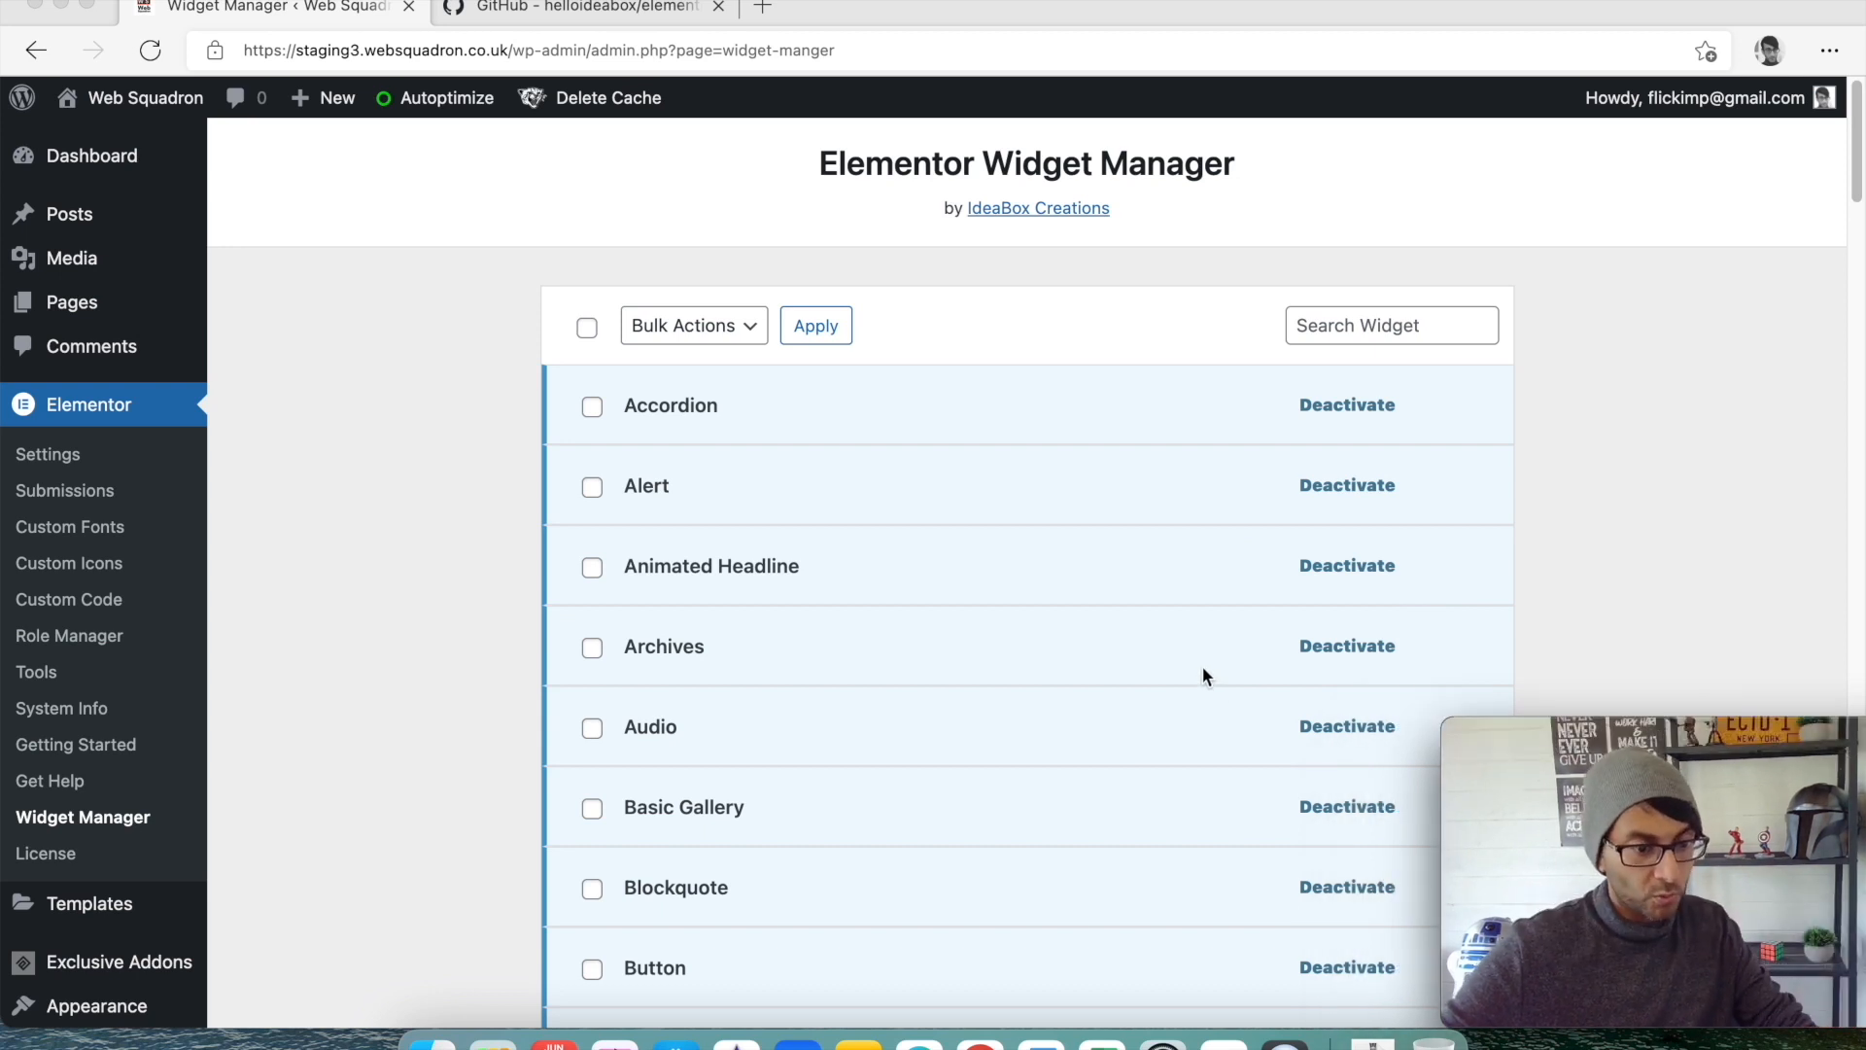
pyautogui.scroll(-3)
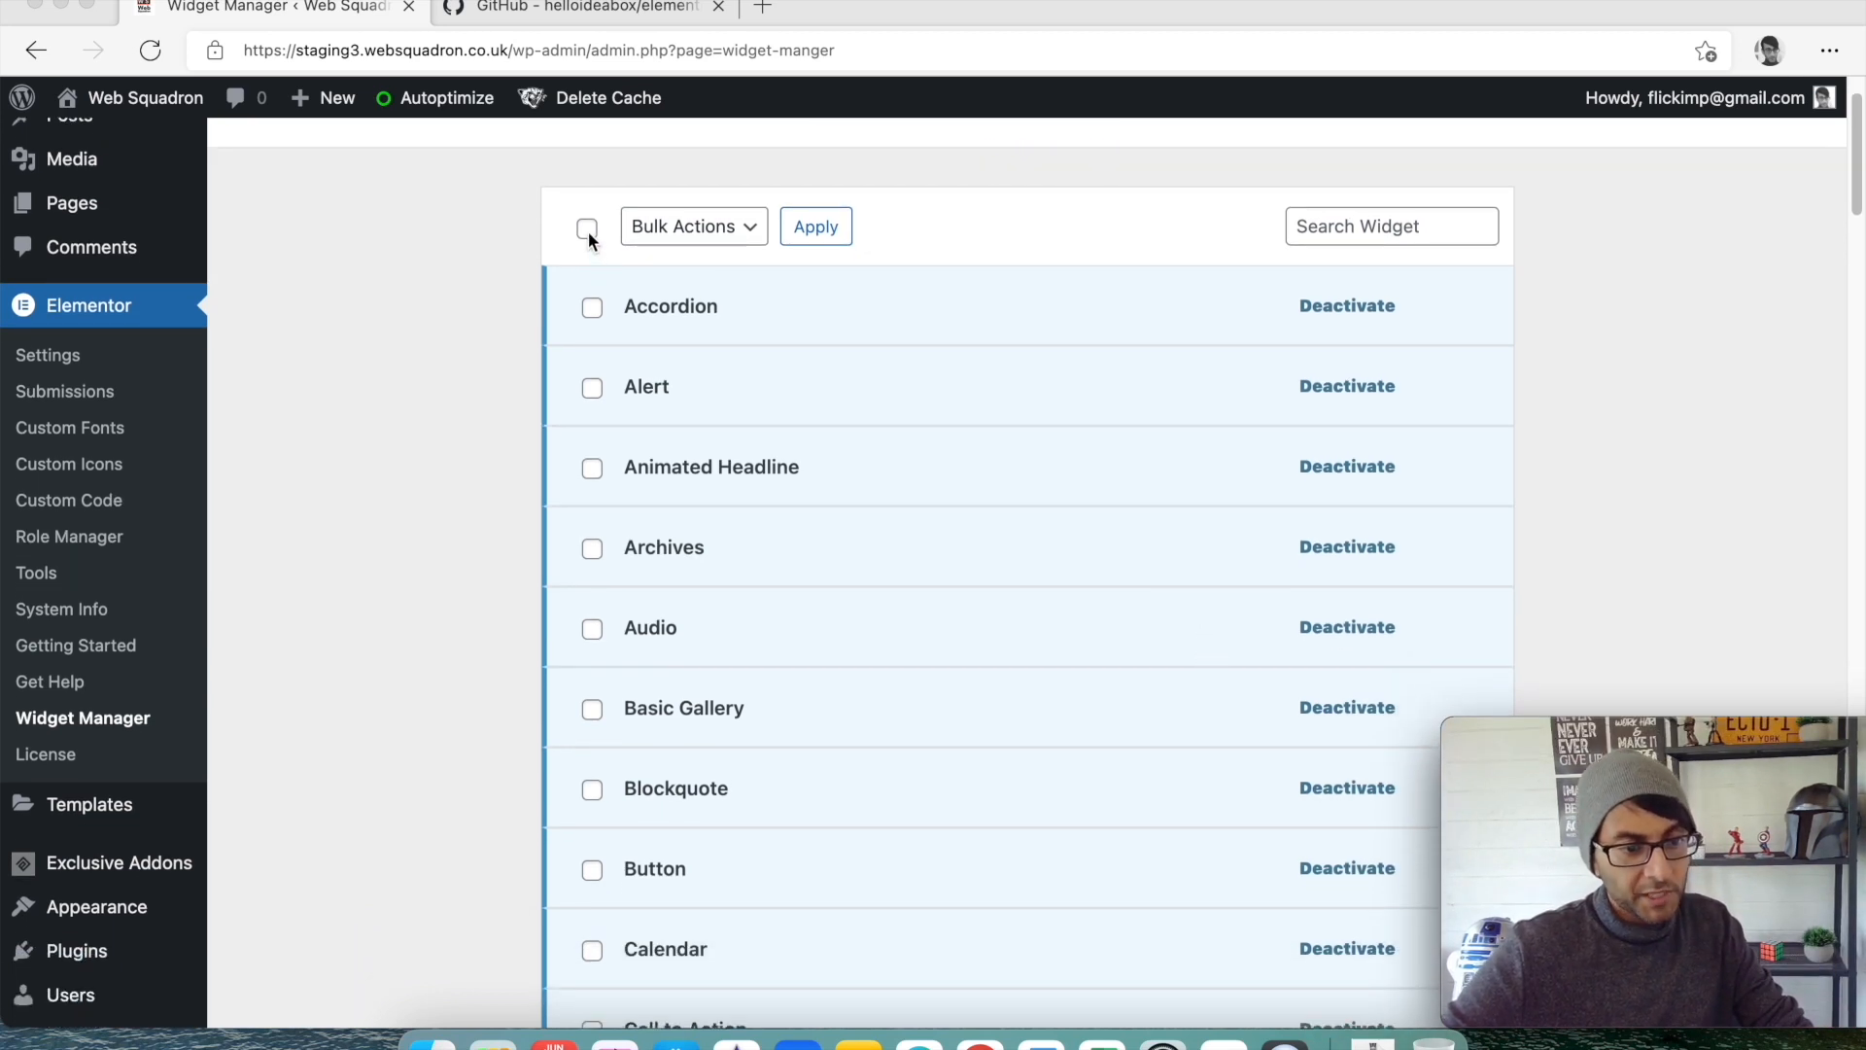
pyautogui.scroll(-3)
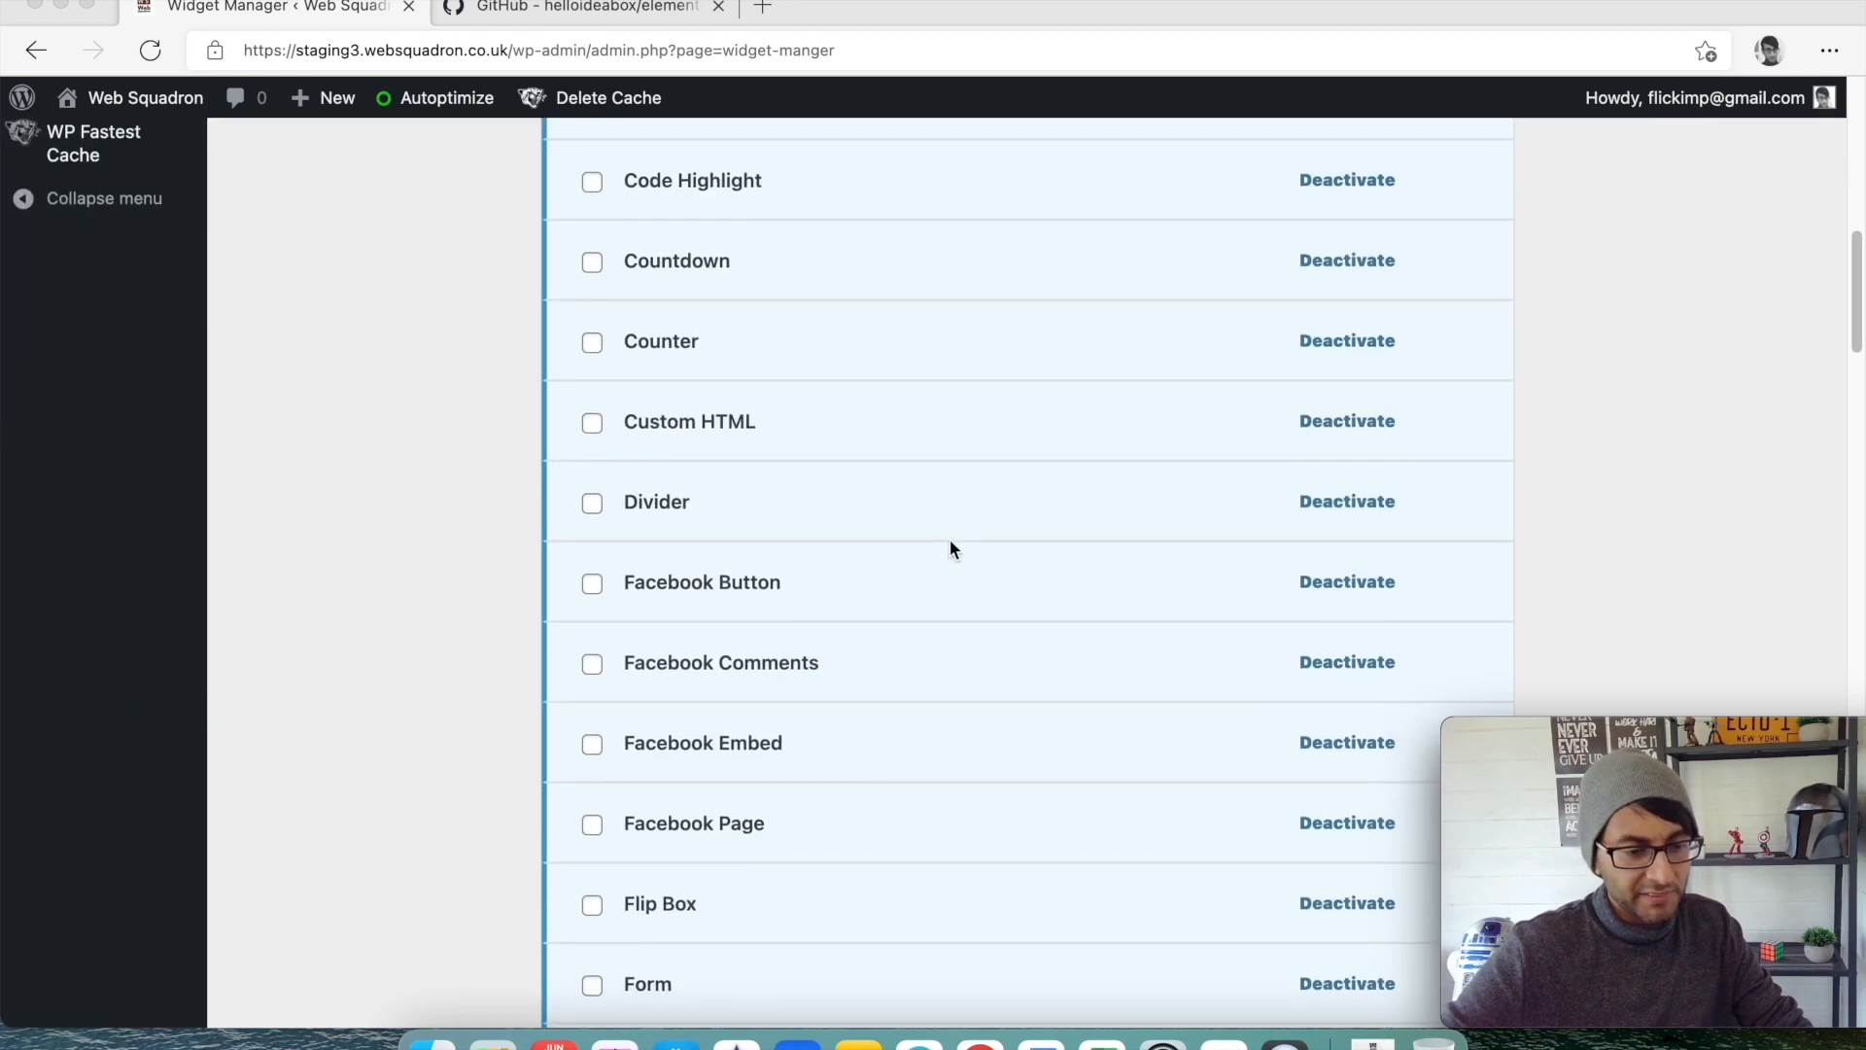
pyautogui.scroll(-3)
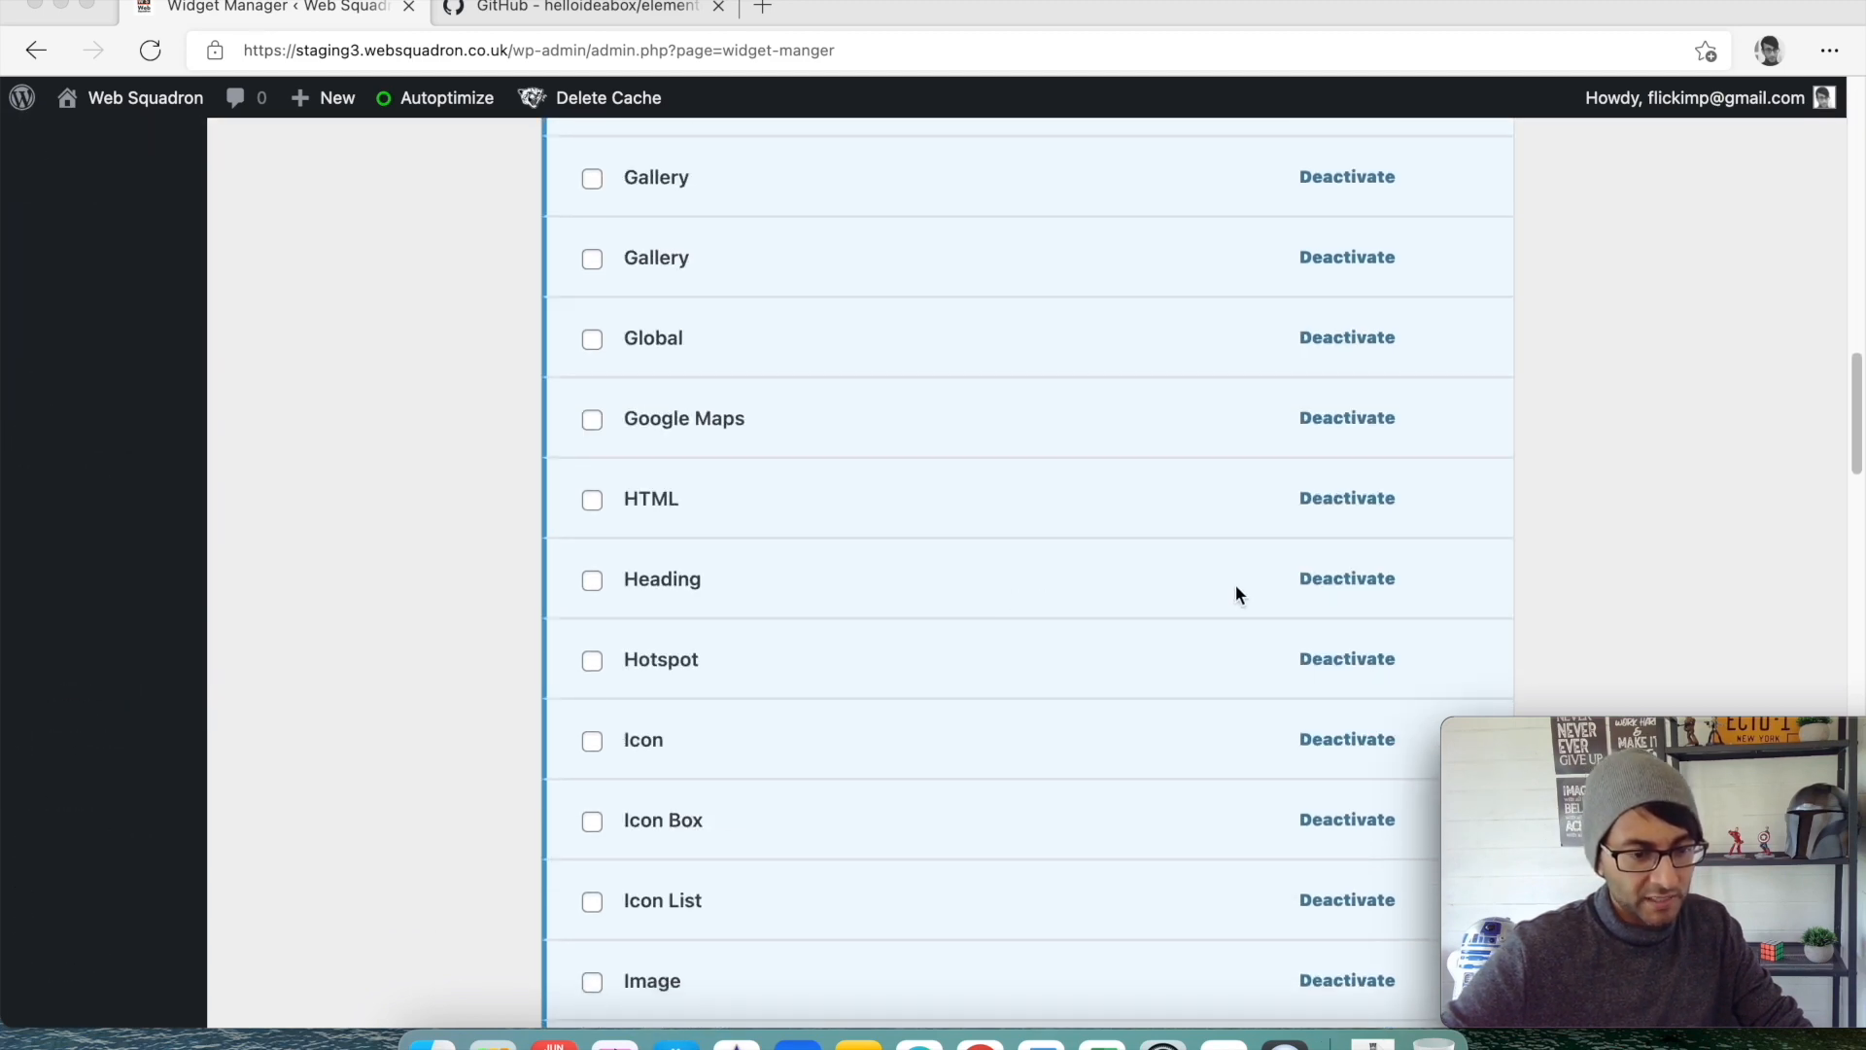
pyautogui.click(1346, 578)
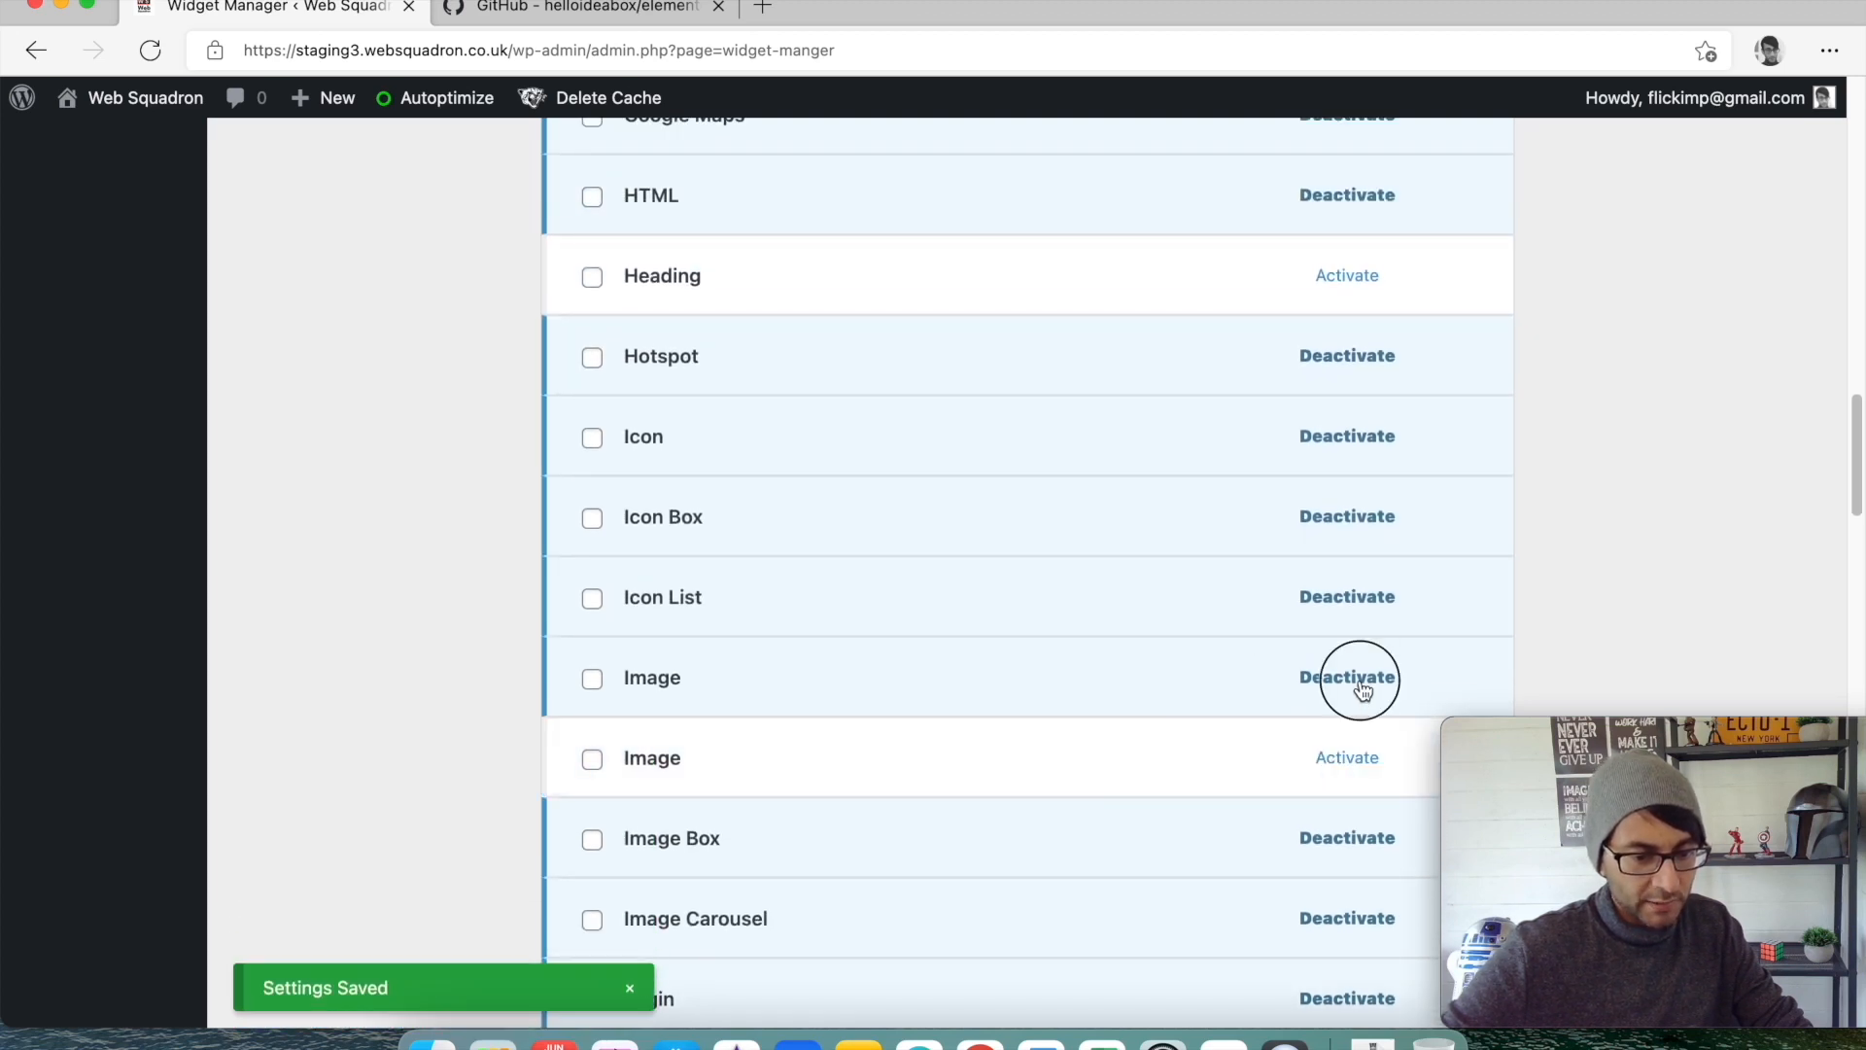
pyautogui.click(1346, 678)
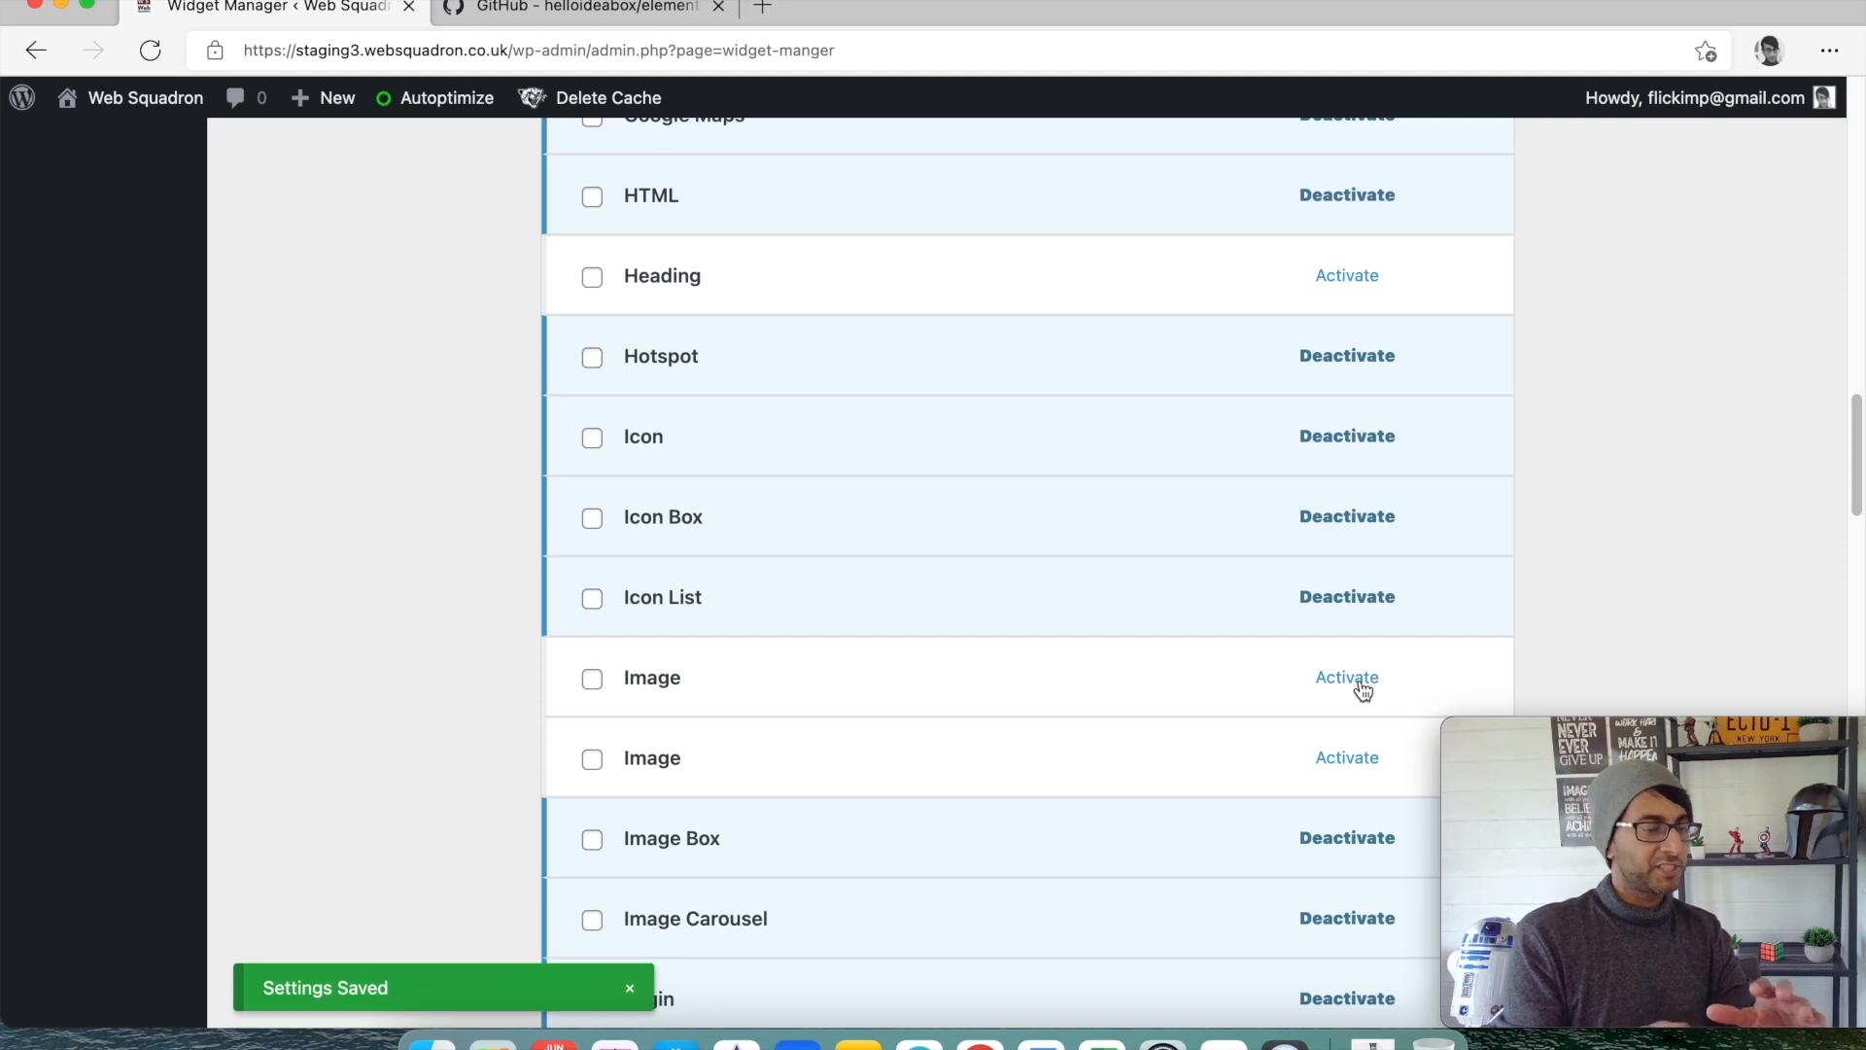
pyautogui.click(630, 987)
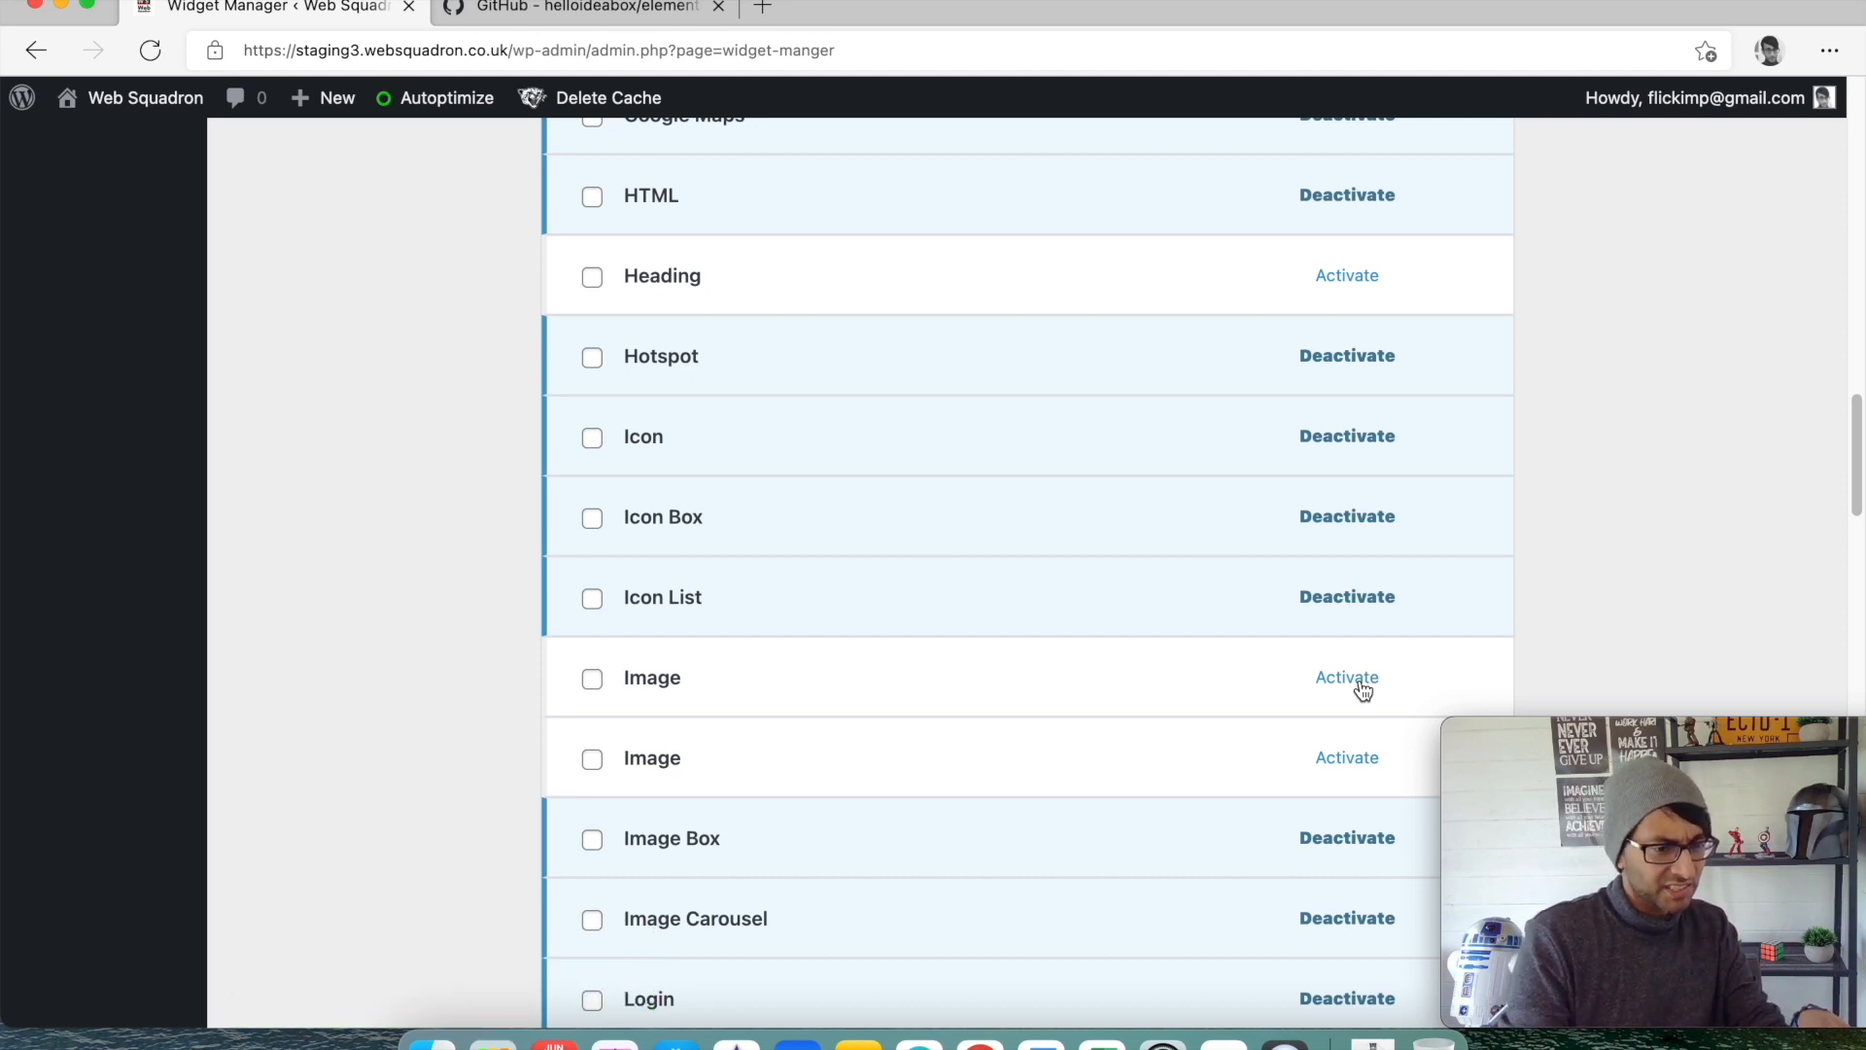
# Scroll through the widget list and deactivate the Video widget.
pyautogui.scroll(-3)
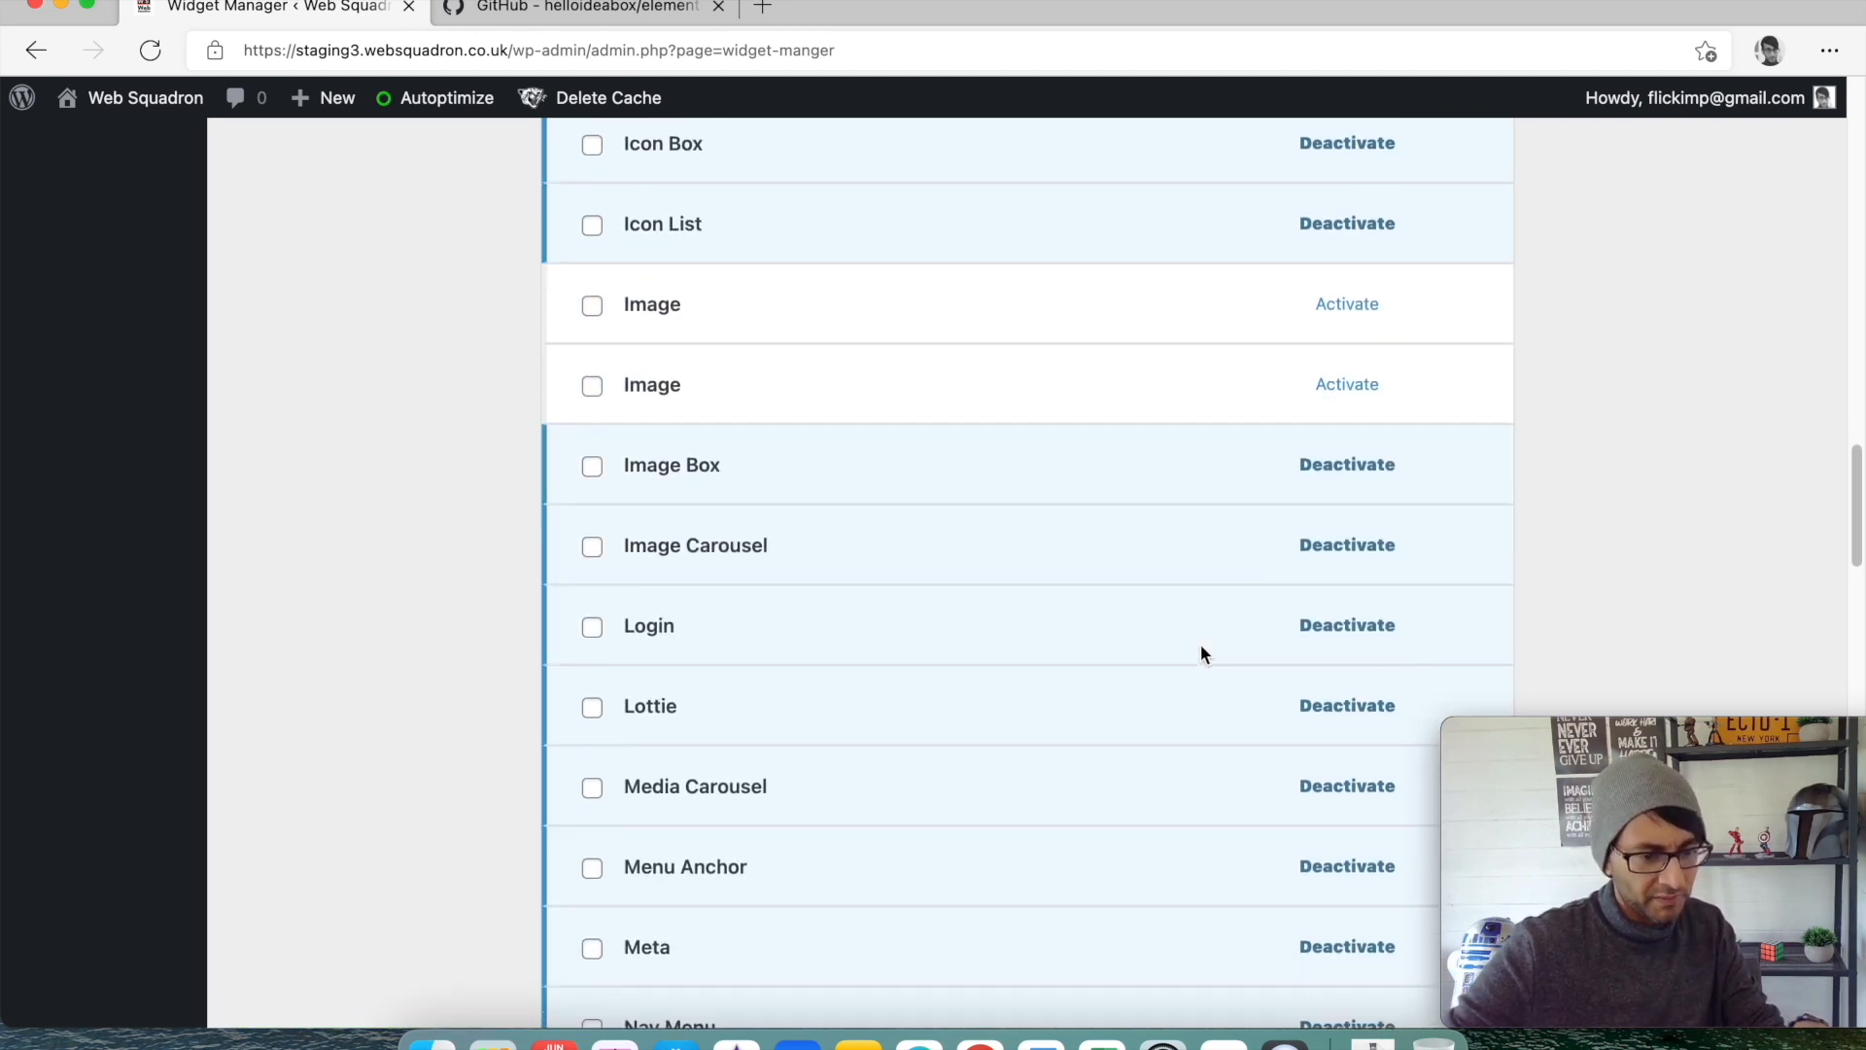
pyautogui.scroll(-3)
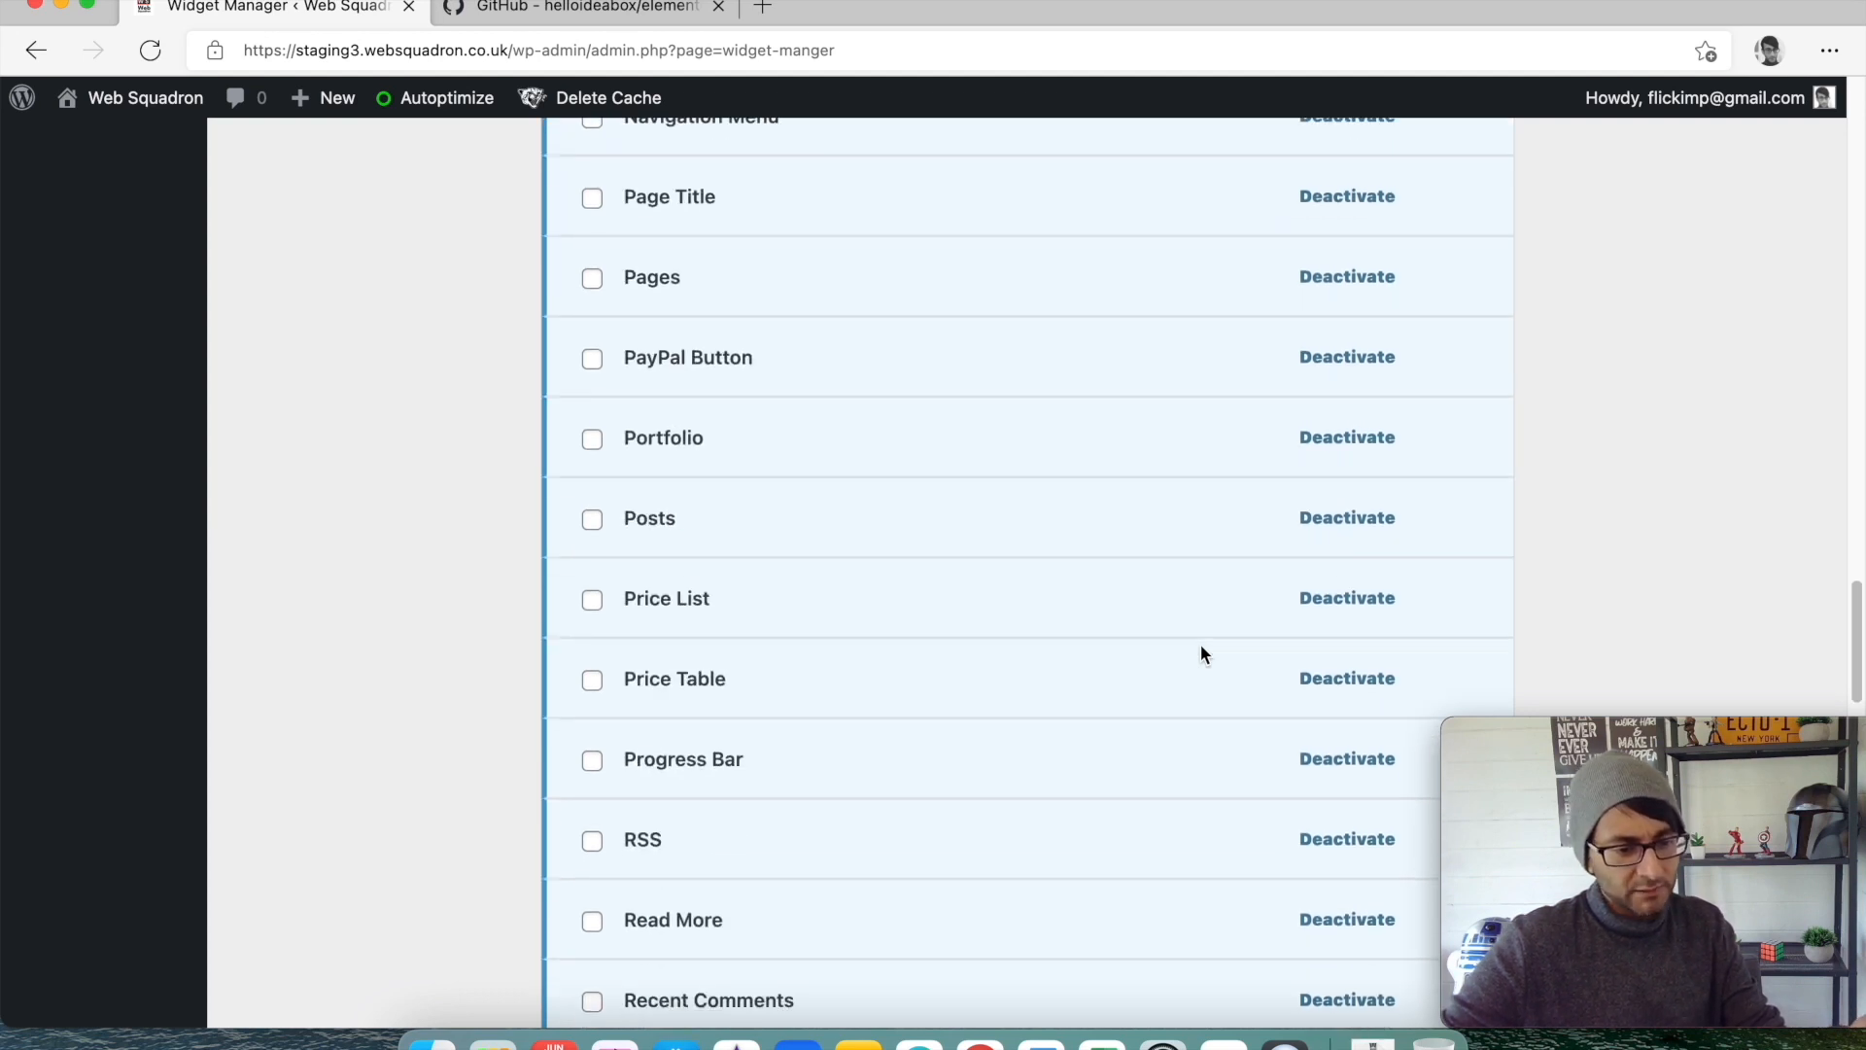
pyautogui.scroll(-3)
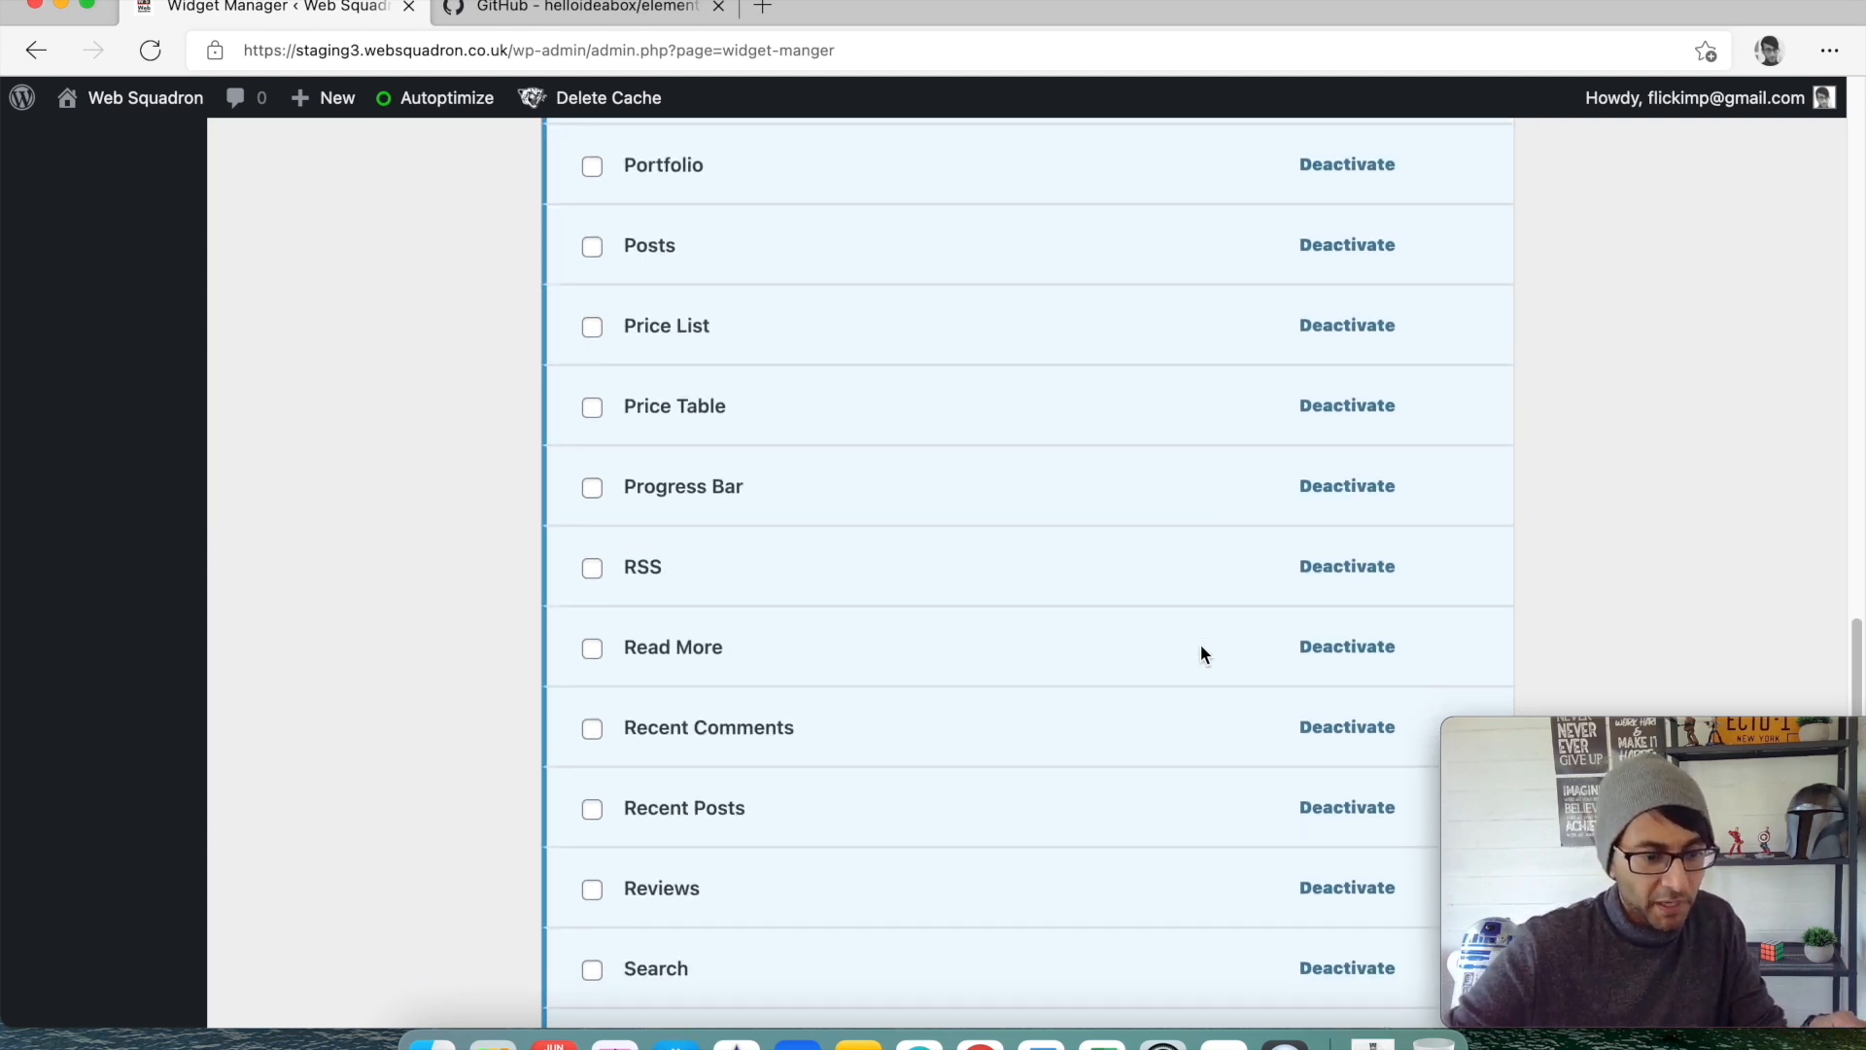
pyautogui.scroll(-3)
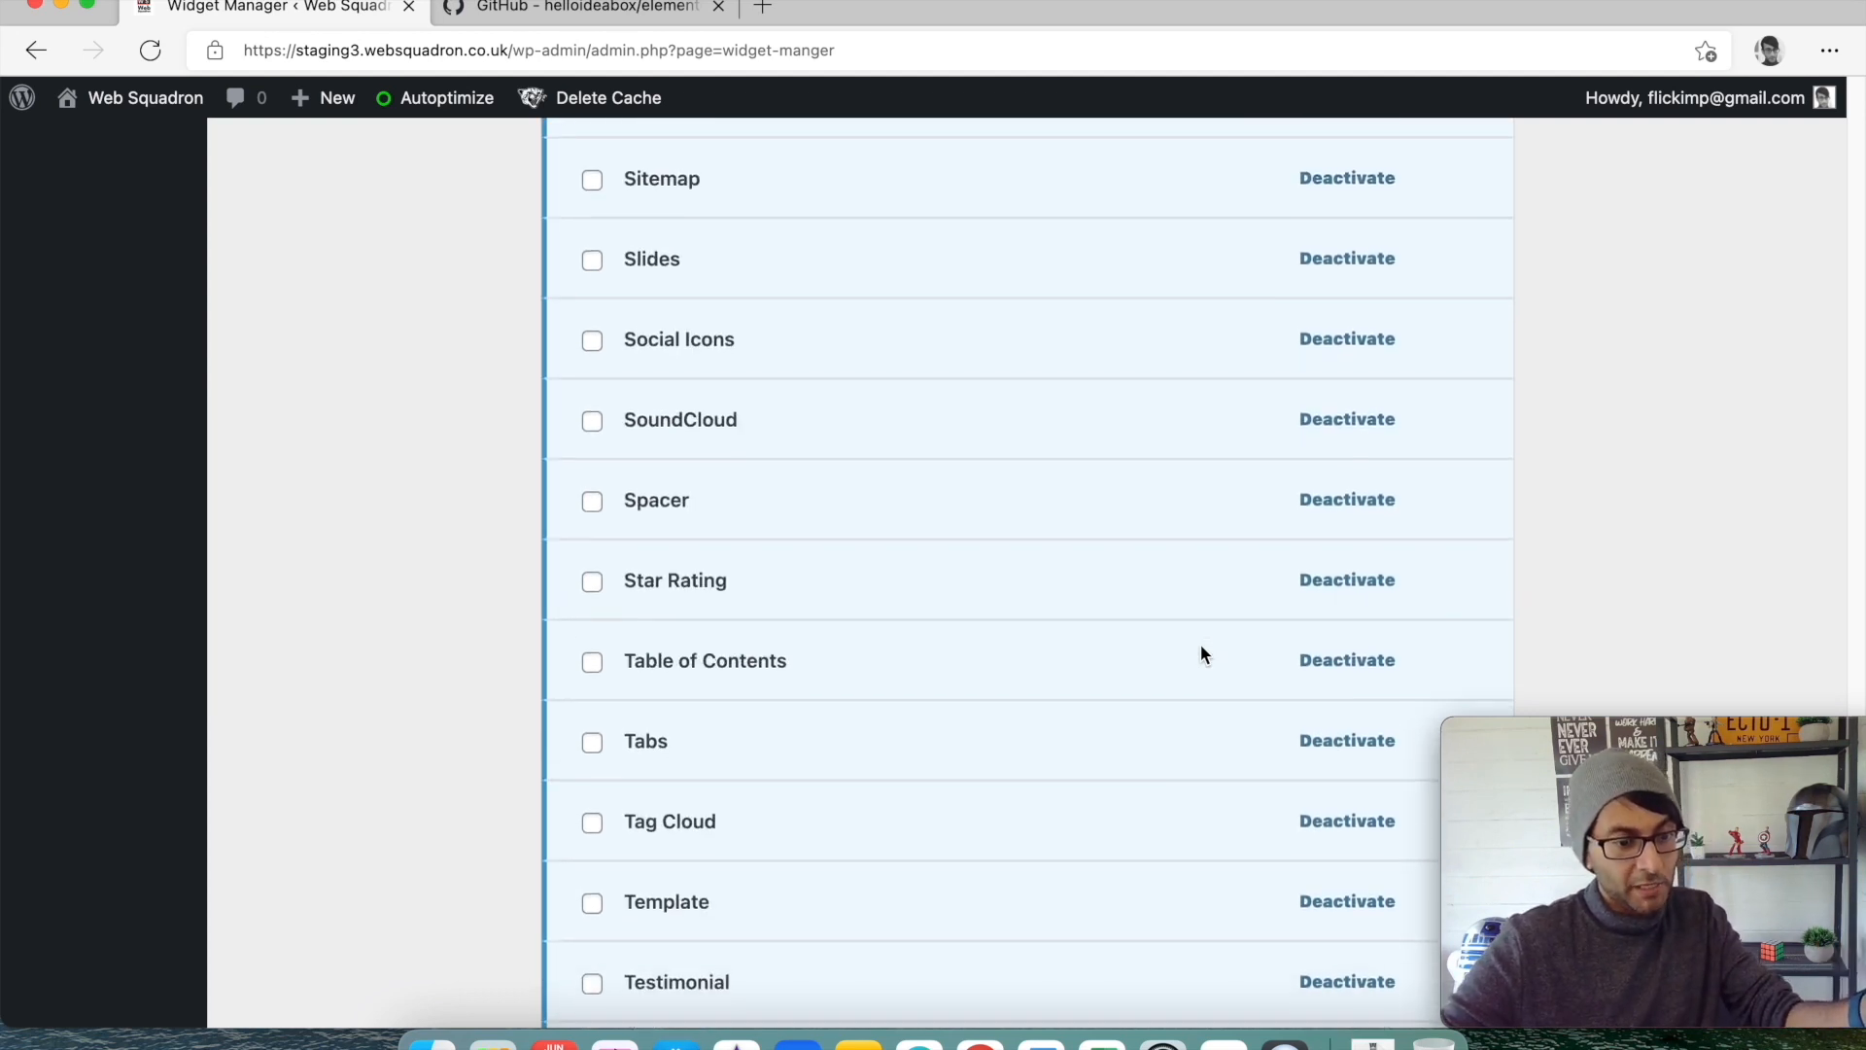
pyautogui.scroll(3)
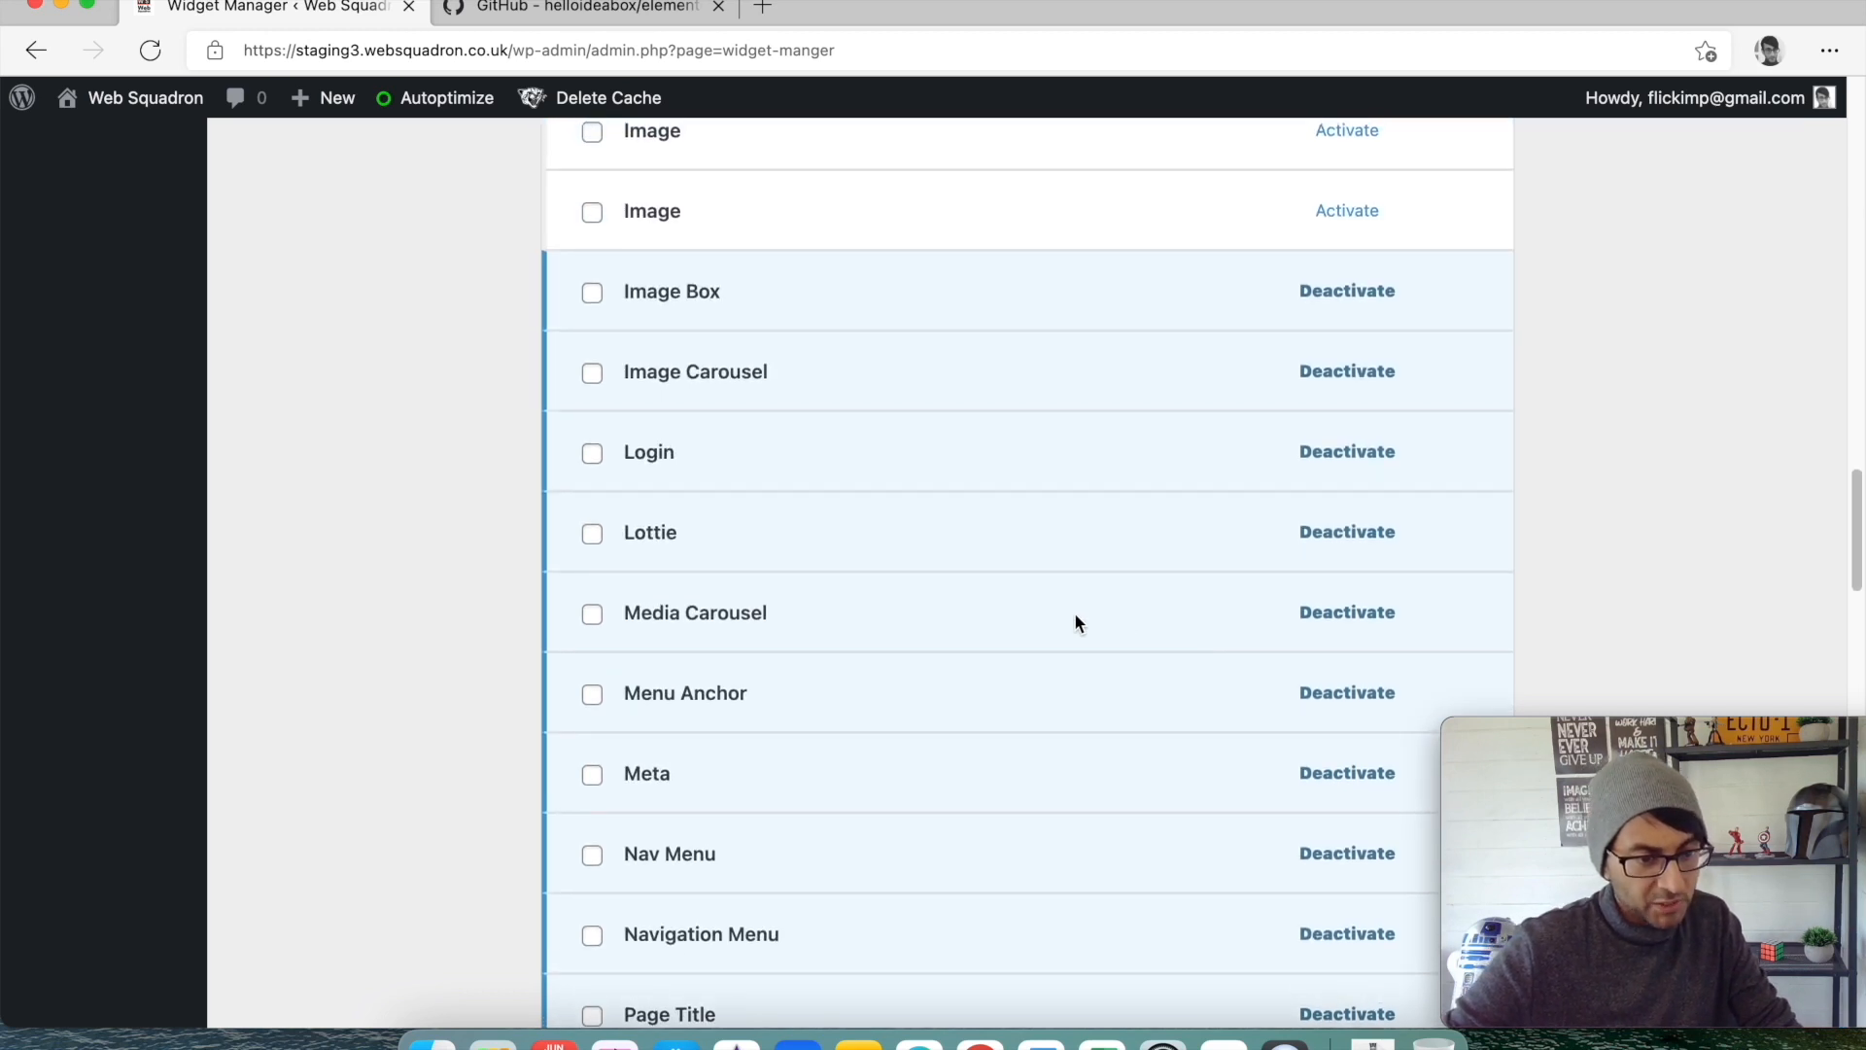
pyautogui.scroll(3)
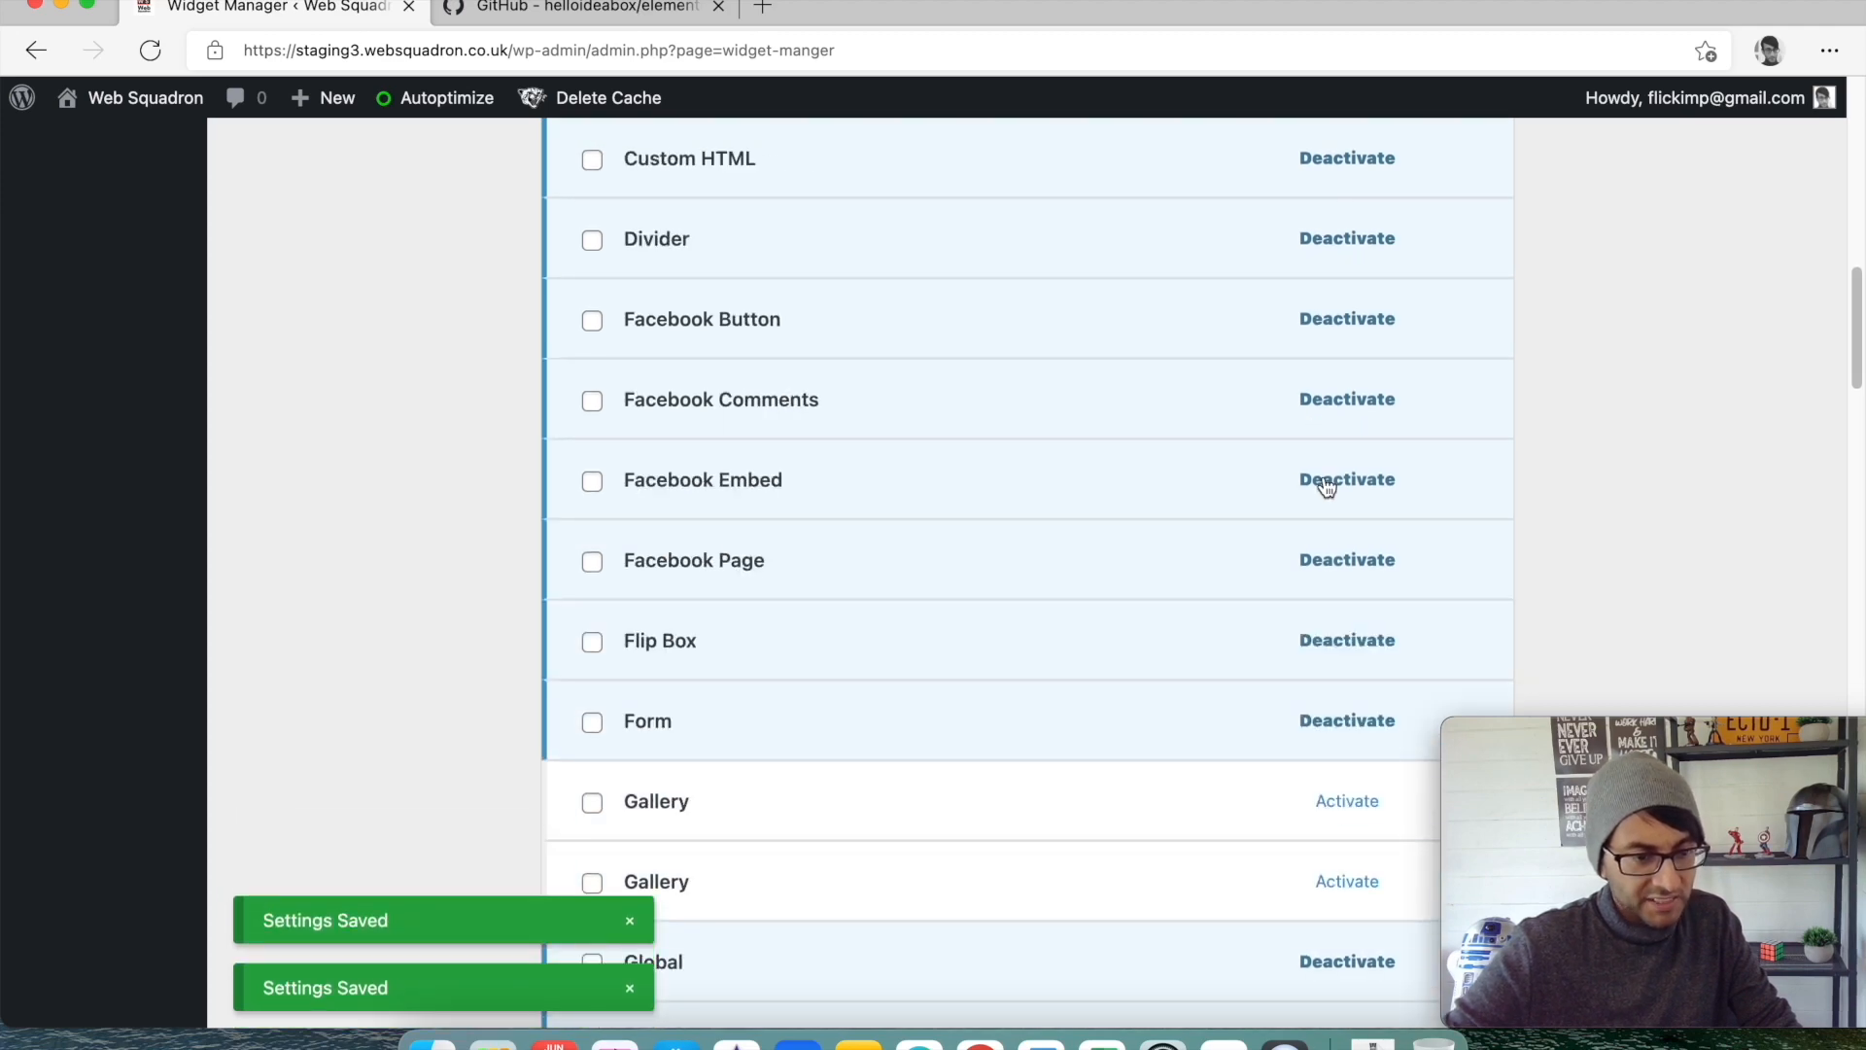
pyautogui.scroll(-3)
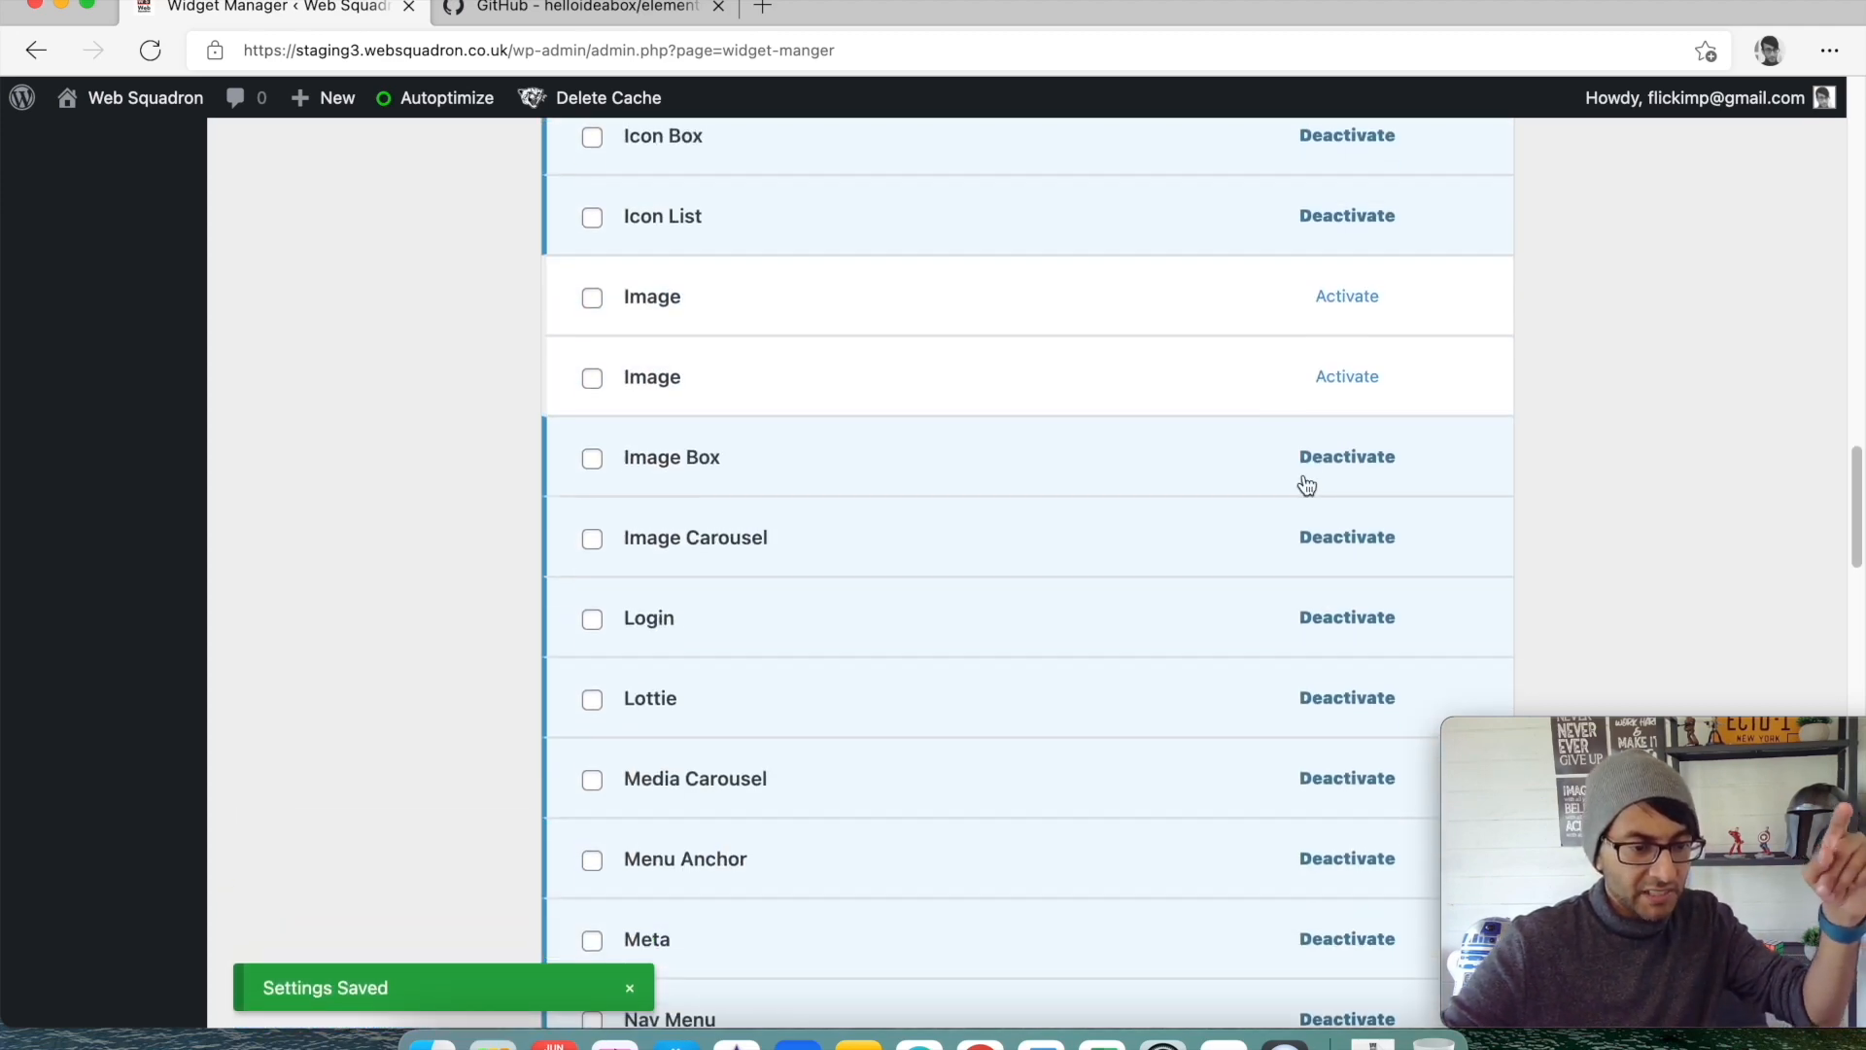
pyautogui.scroll(-3)
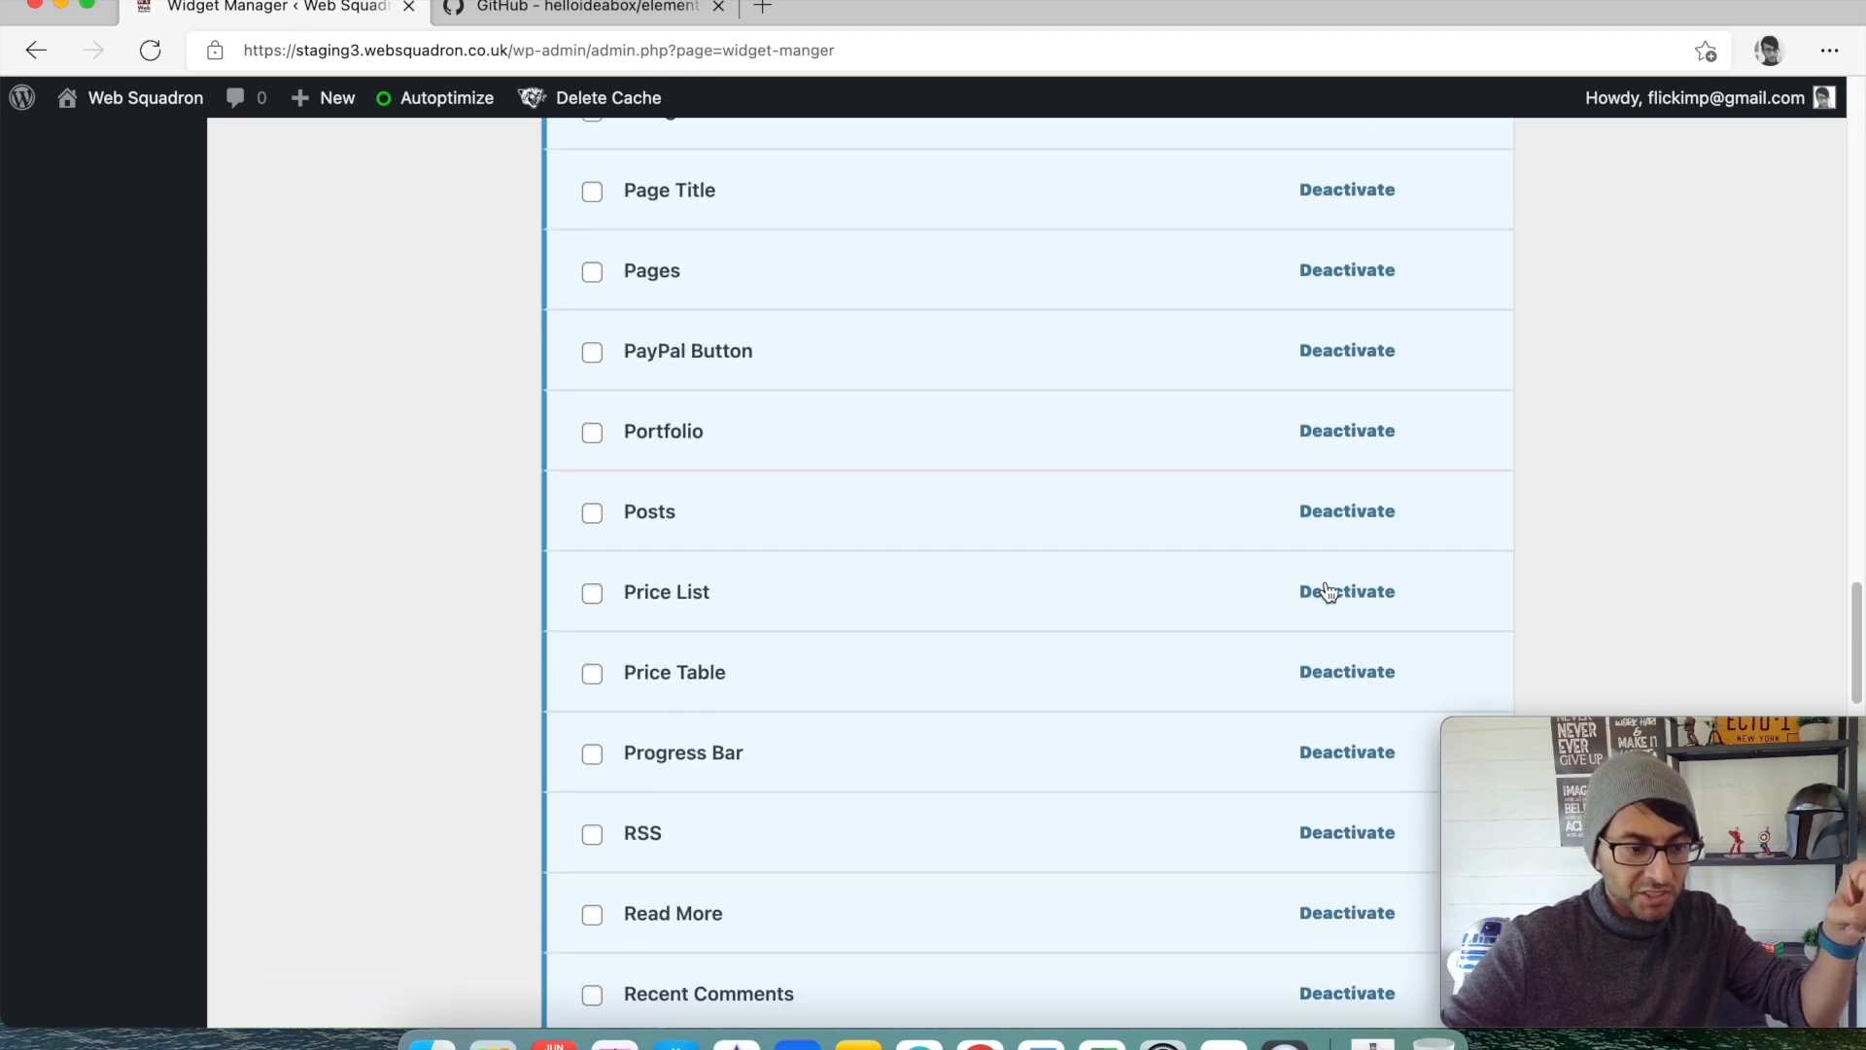
pyautogui.scroll(-3)
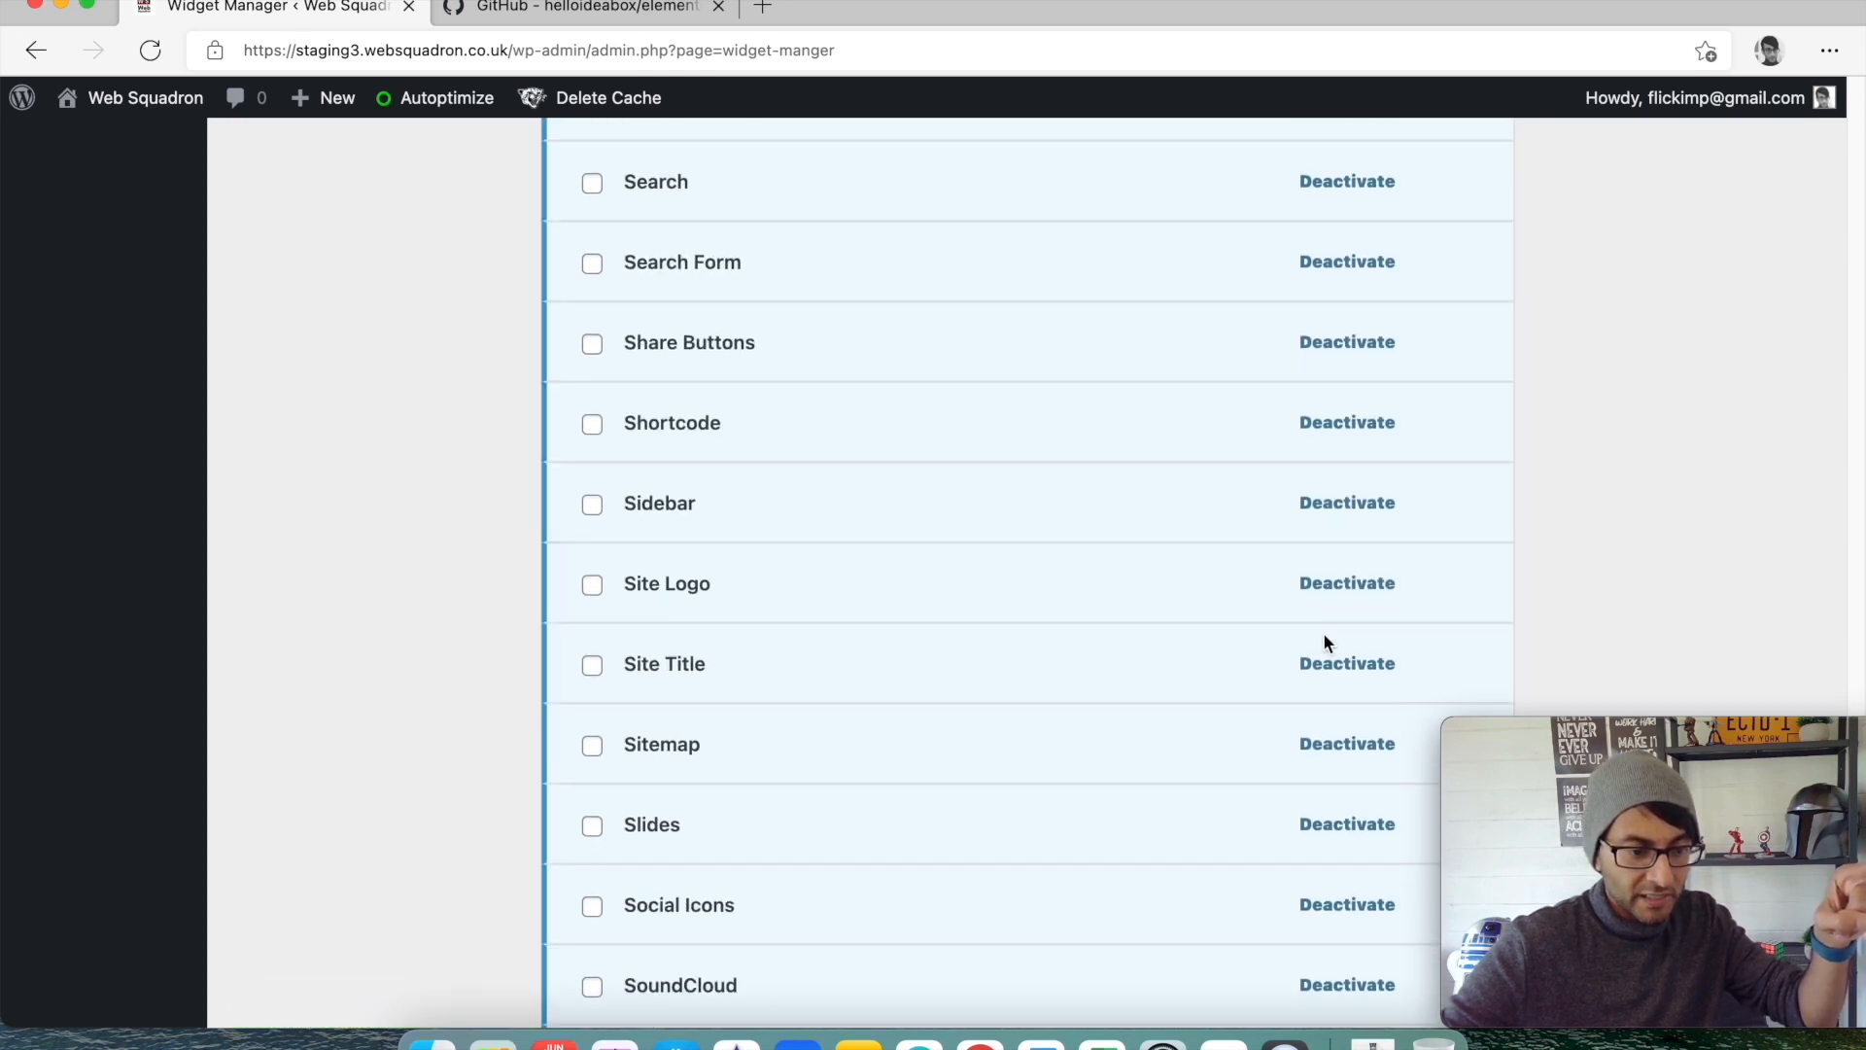
pyautogui.scroll(-3)
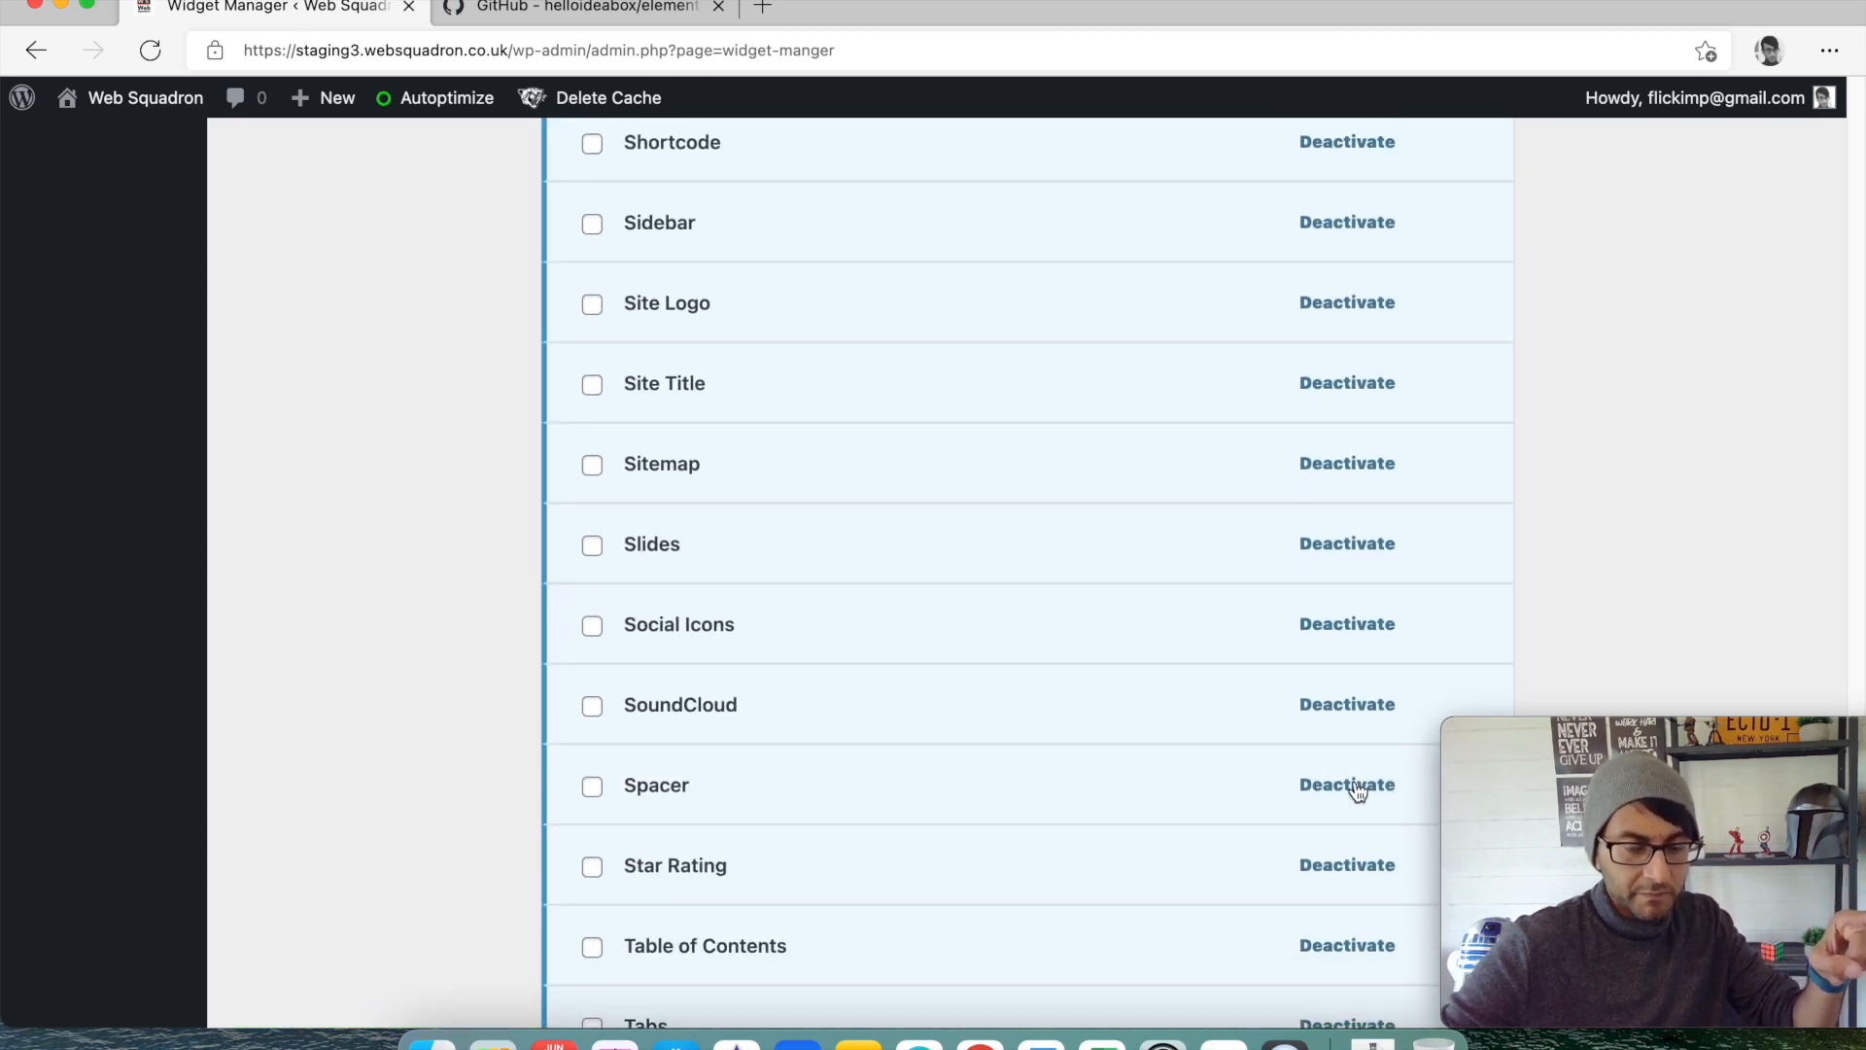
pyautogui.scroll(3)
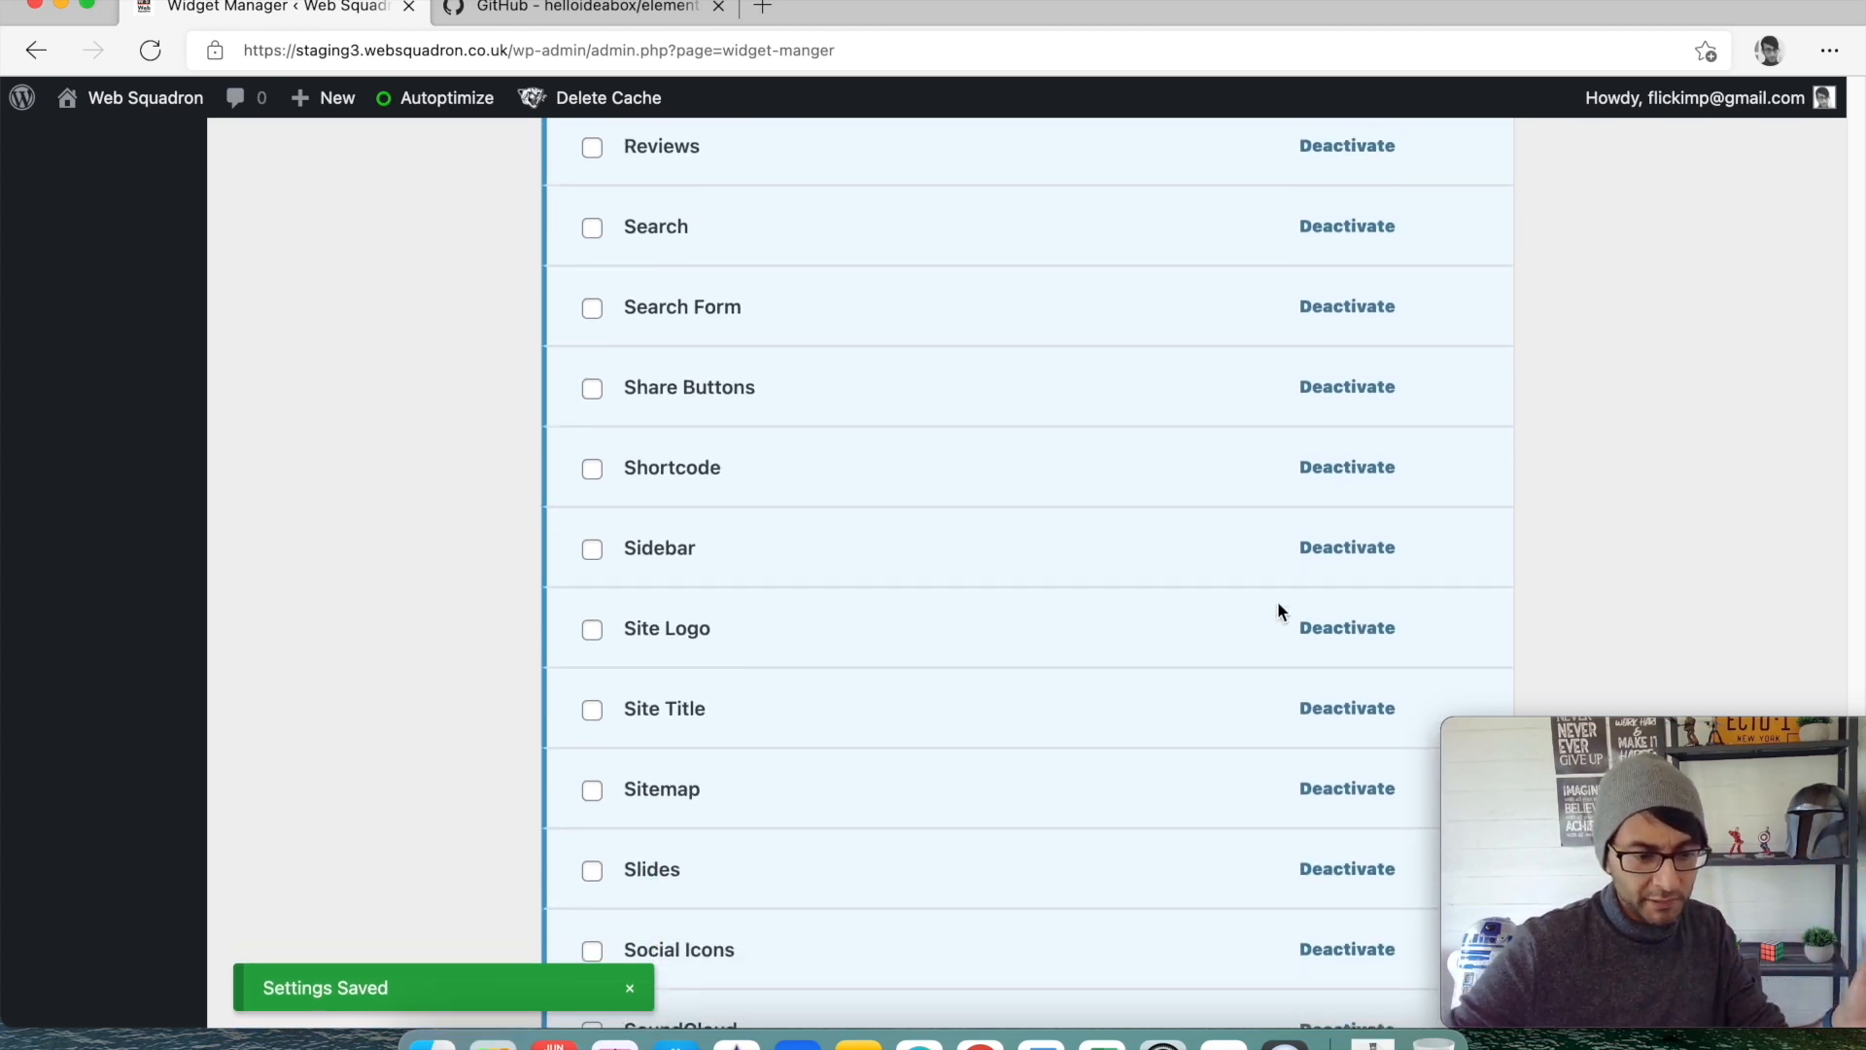
pyautogui.scroll(-3)
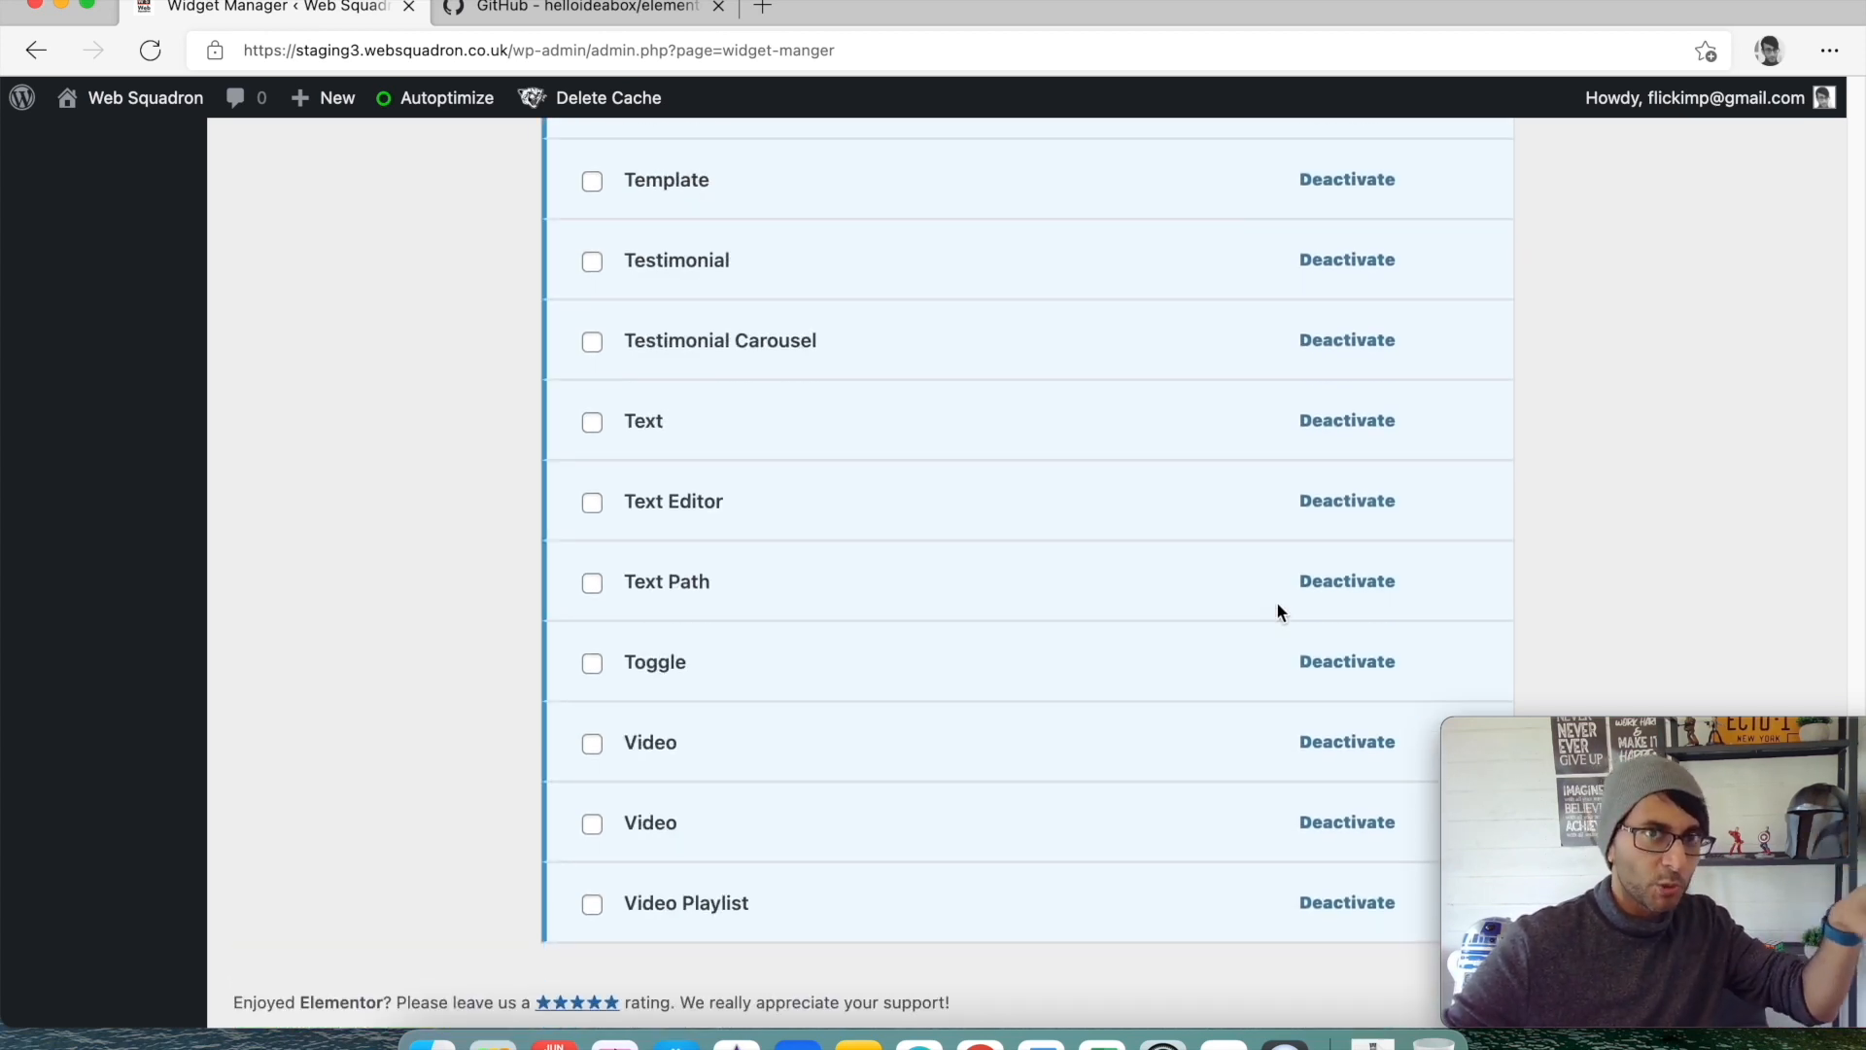
pyautogui.moveTo(1337, 762)
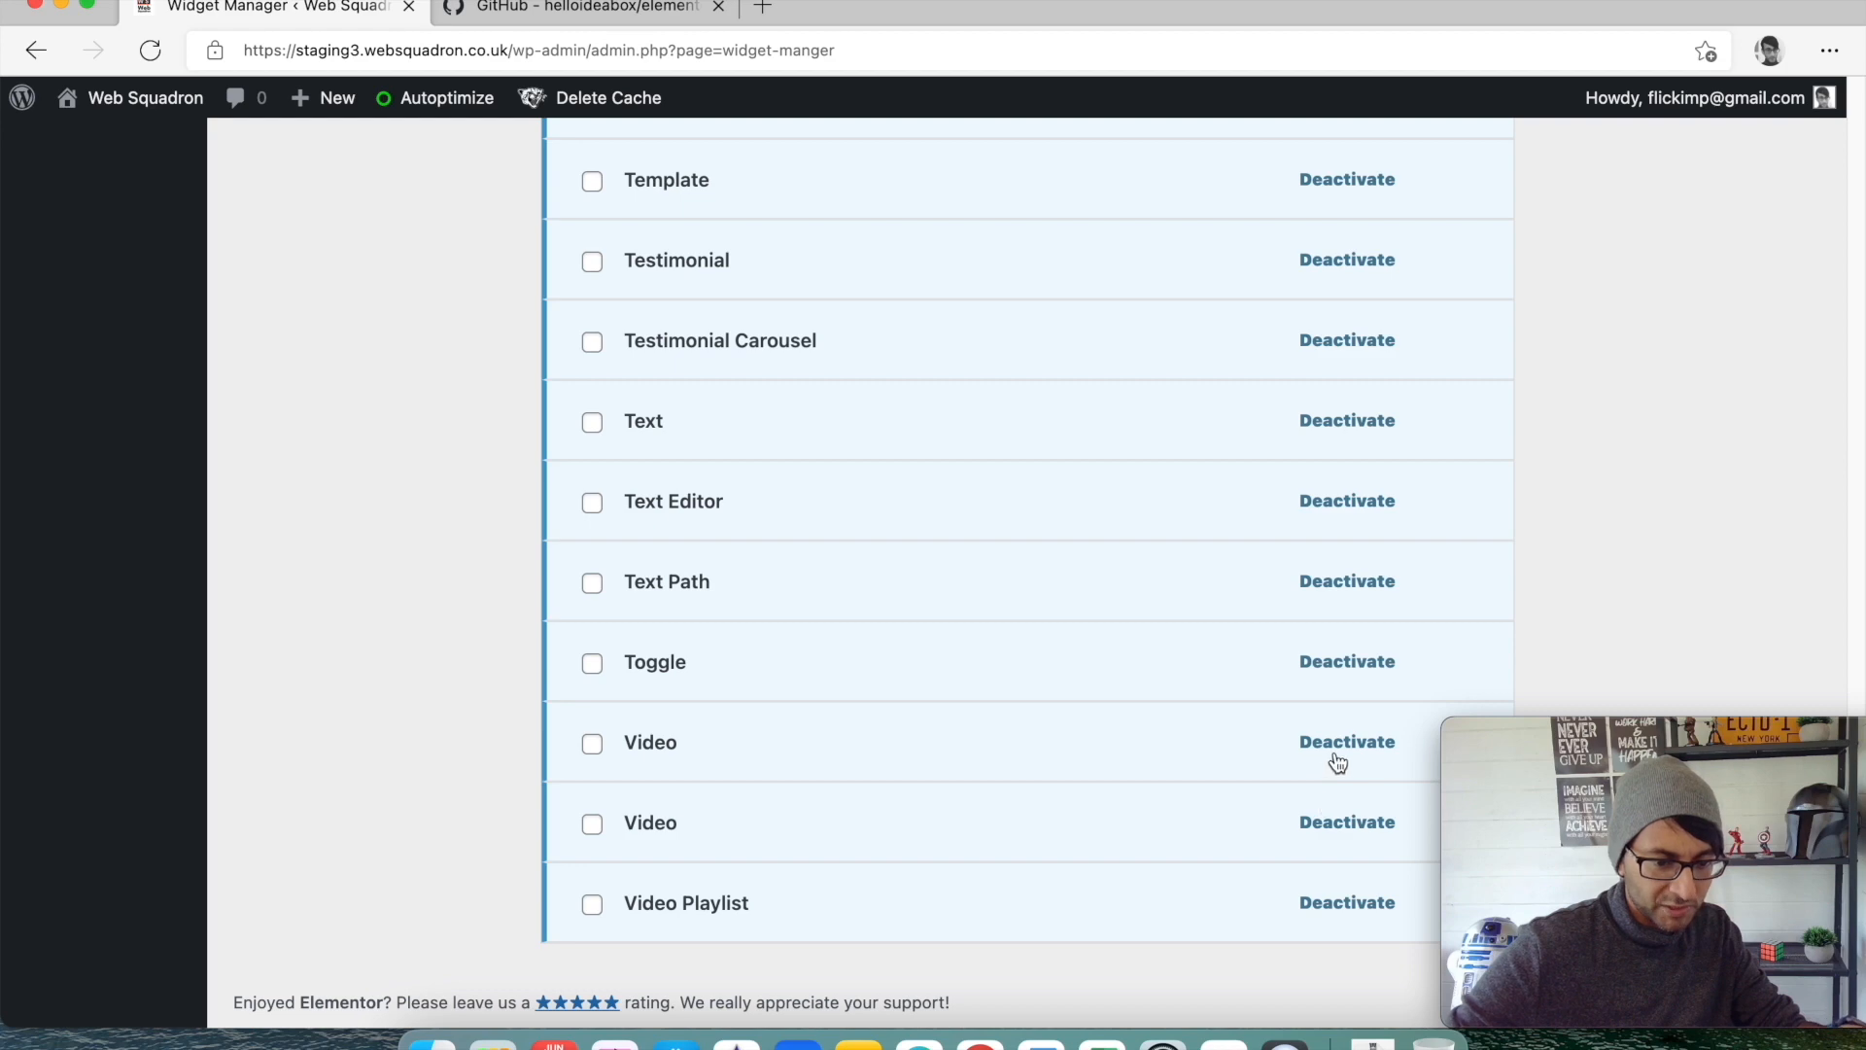
pyautogui.click(1346, 741)
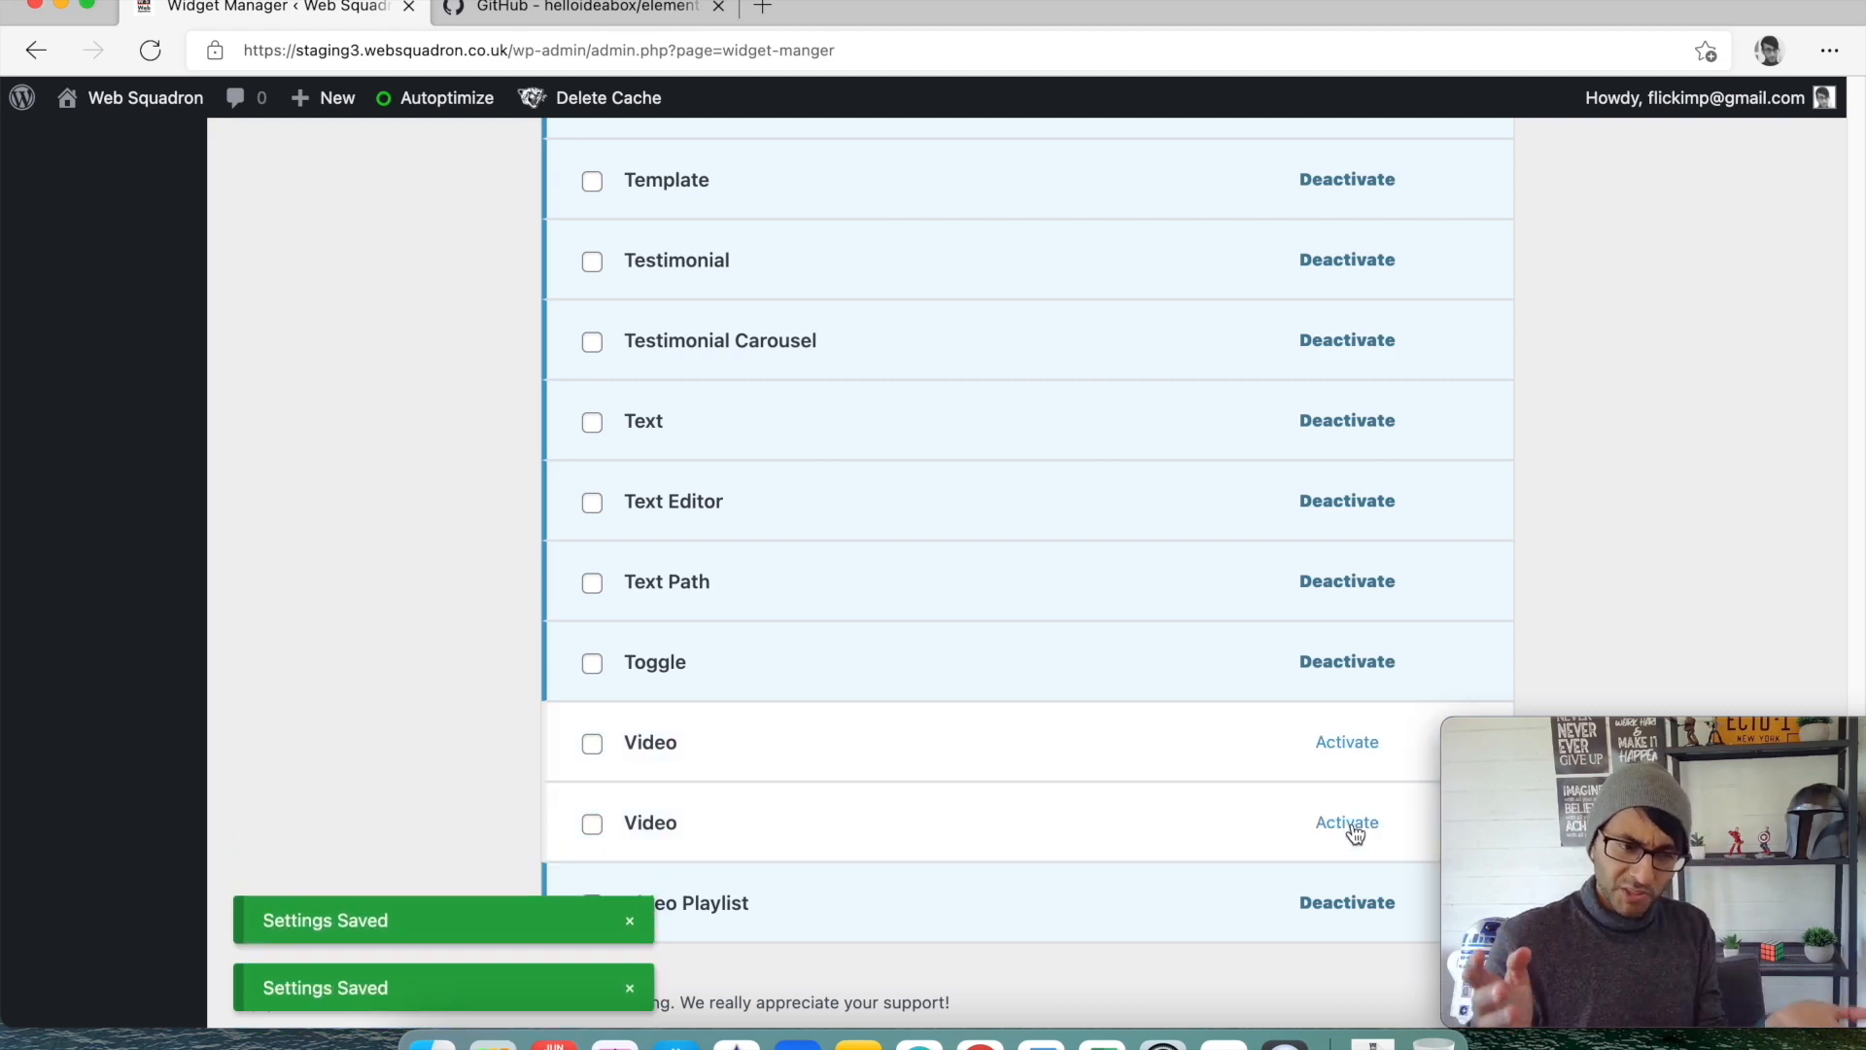
pyautogui.scroll(3)
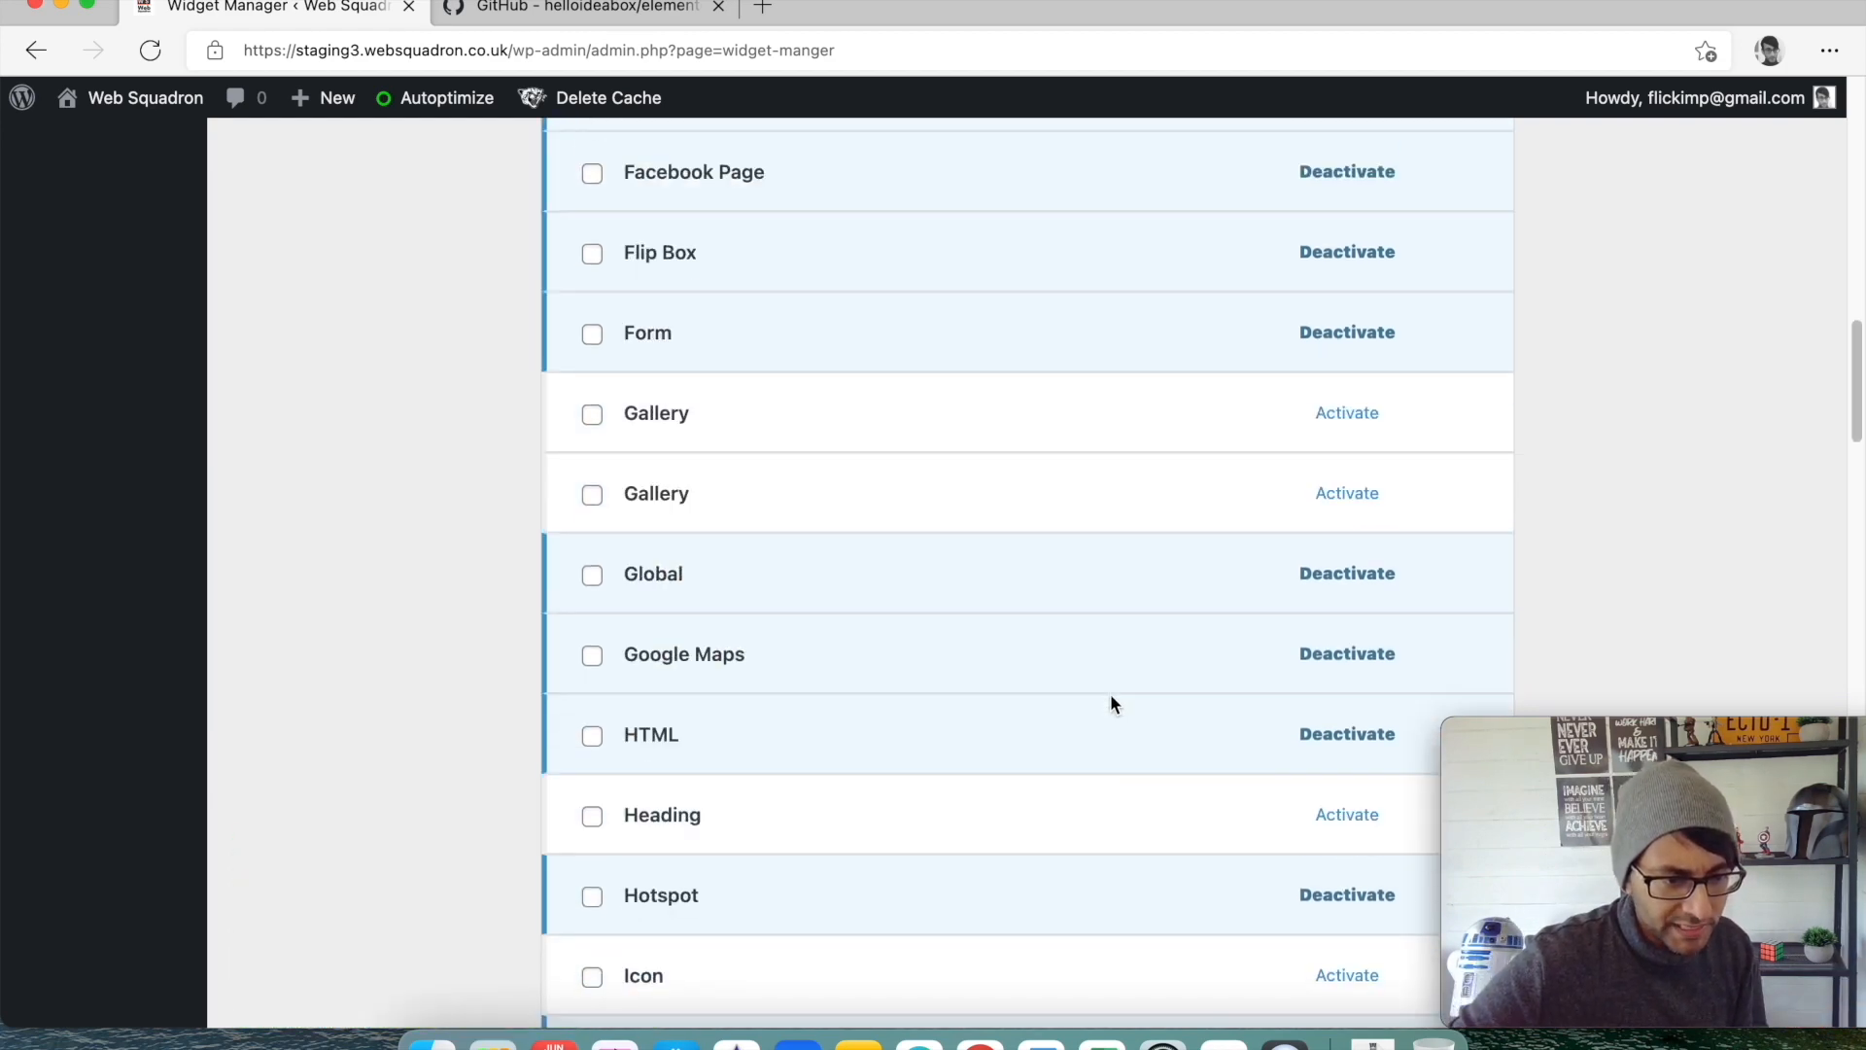
pyautogui.scroll(3)
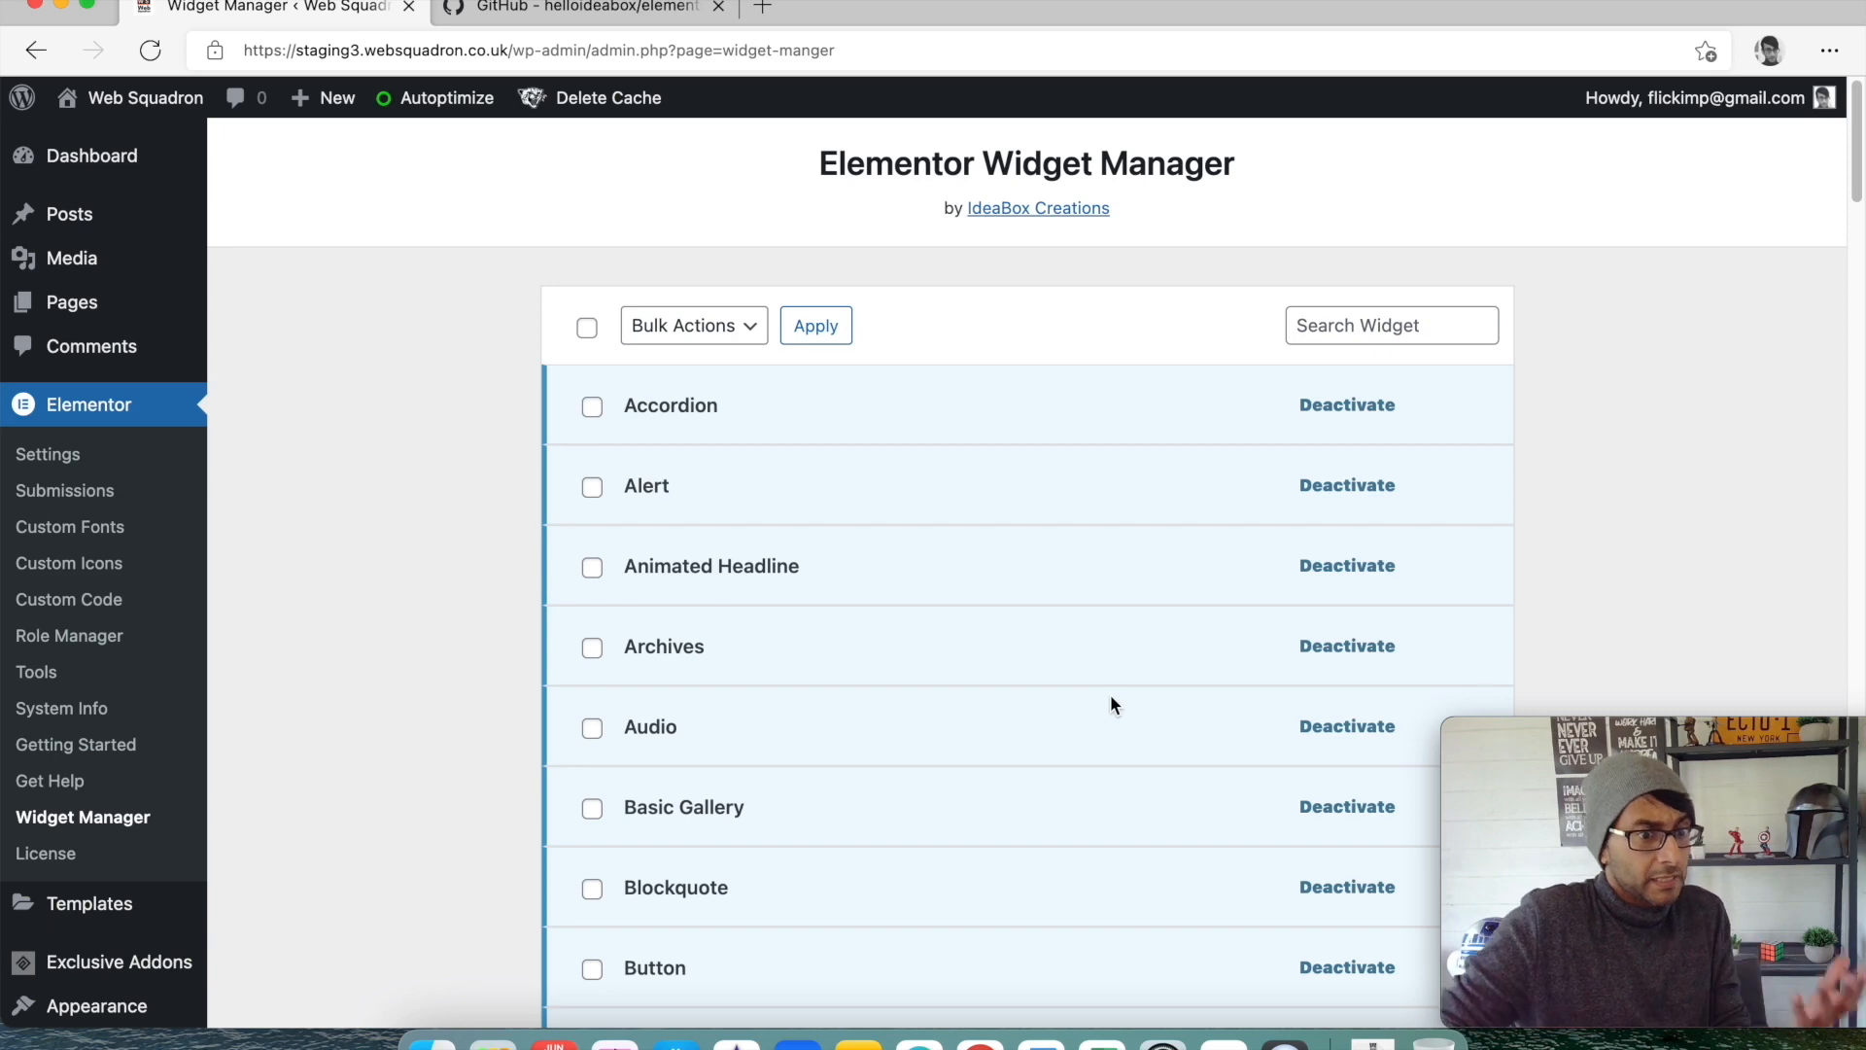
pyautogui.scroll(-3)
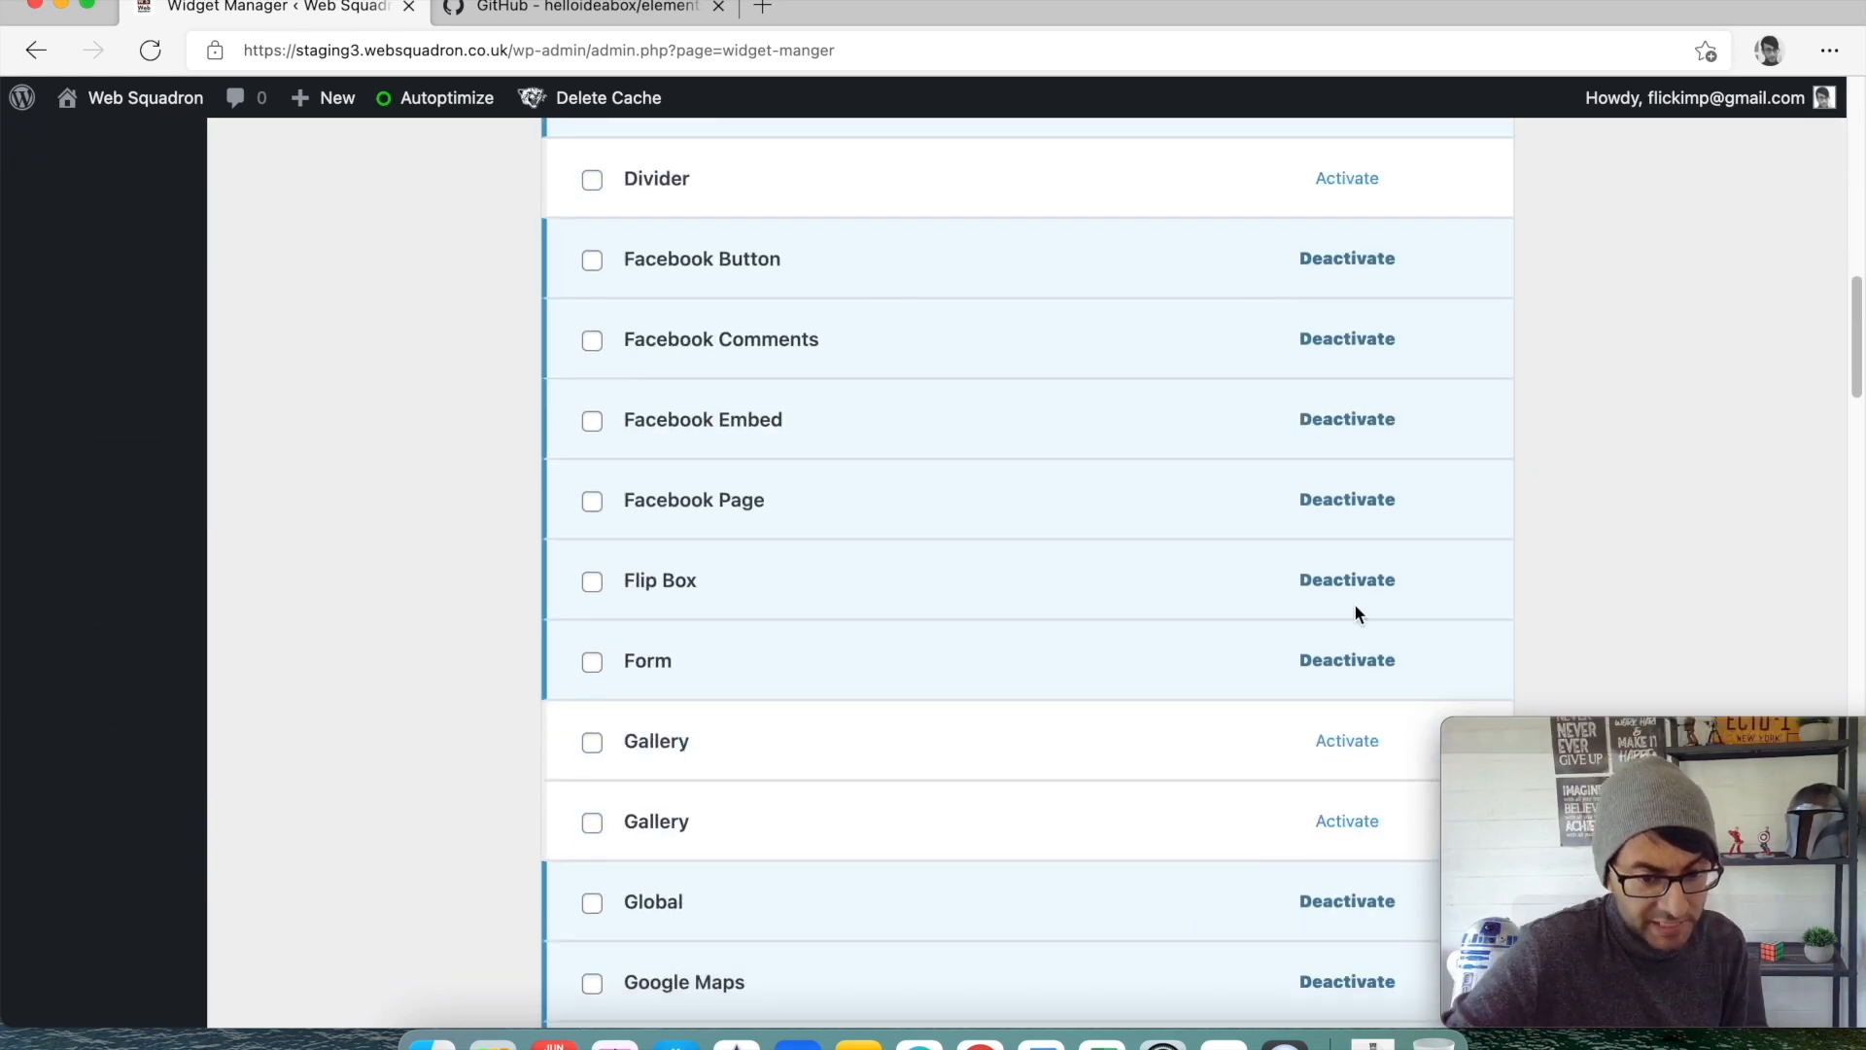
pyautogui.scroll(-3)
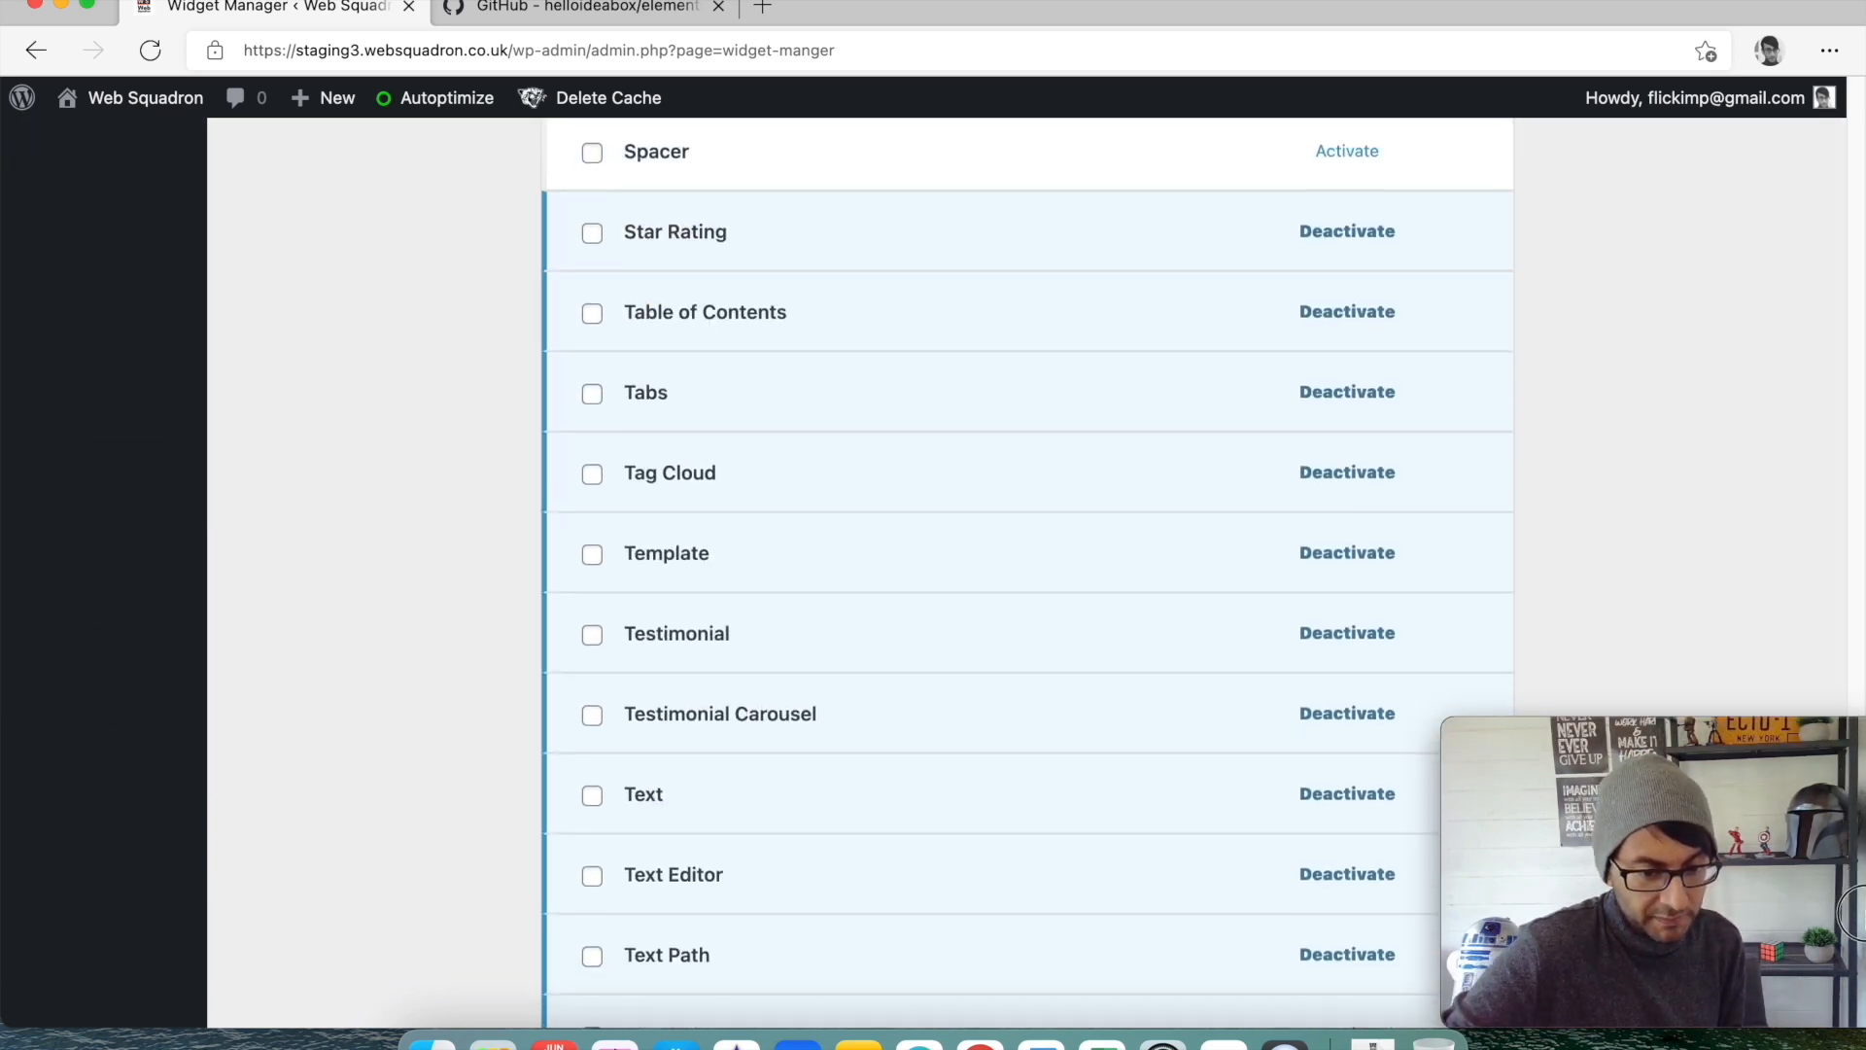
pyautogui.scroll(-3)
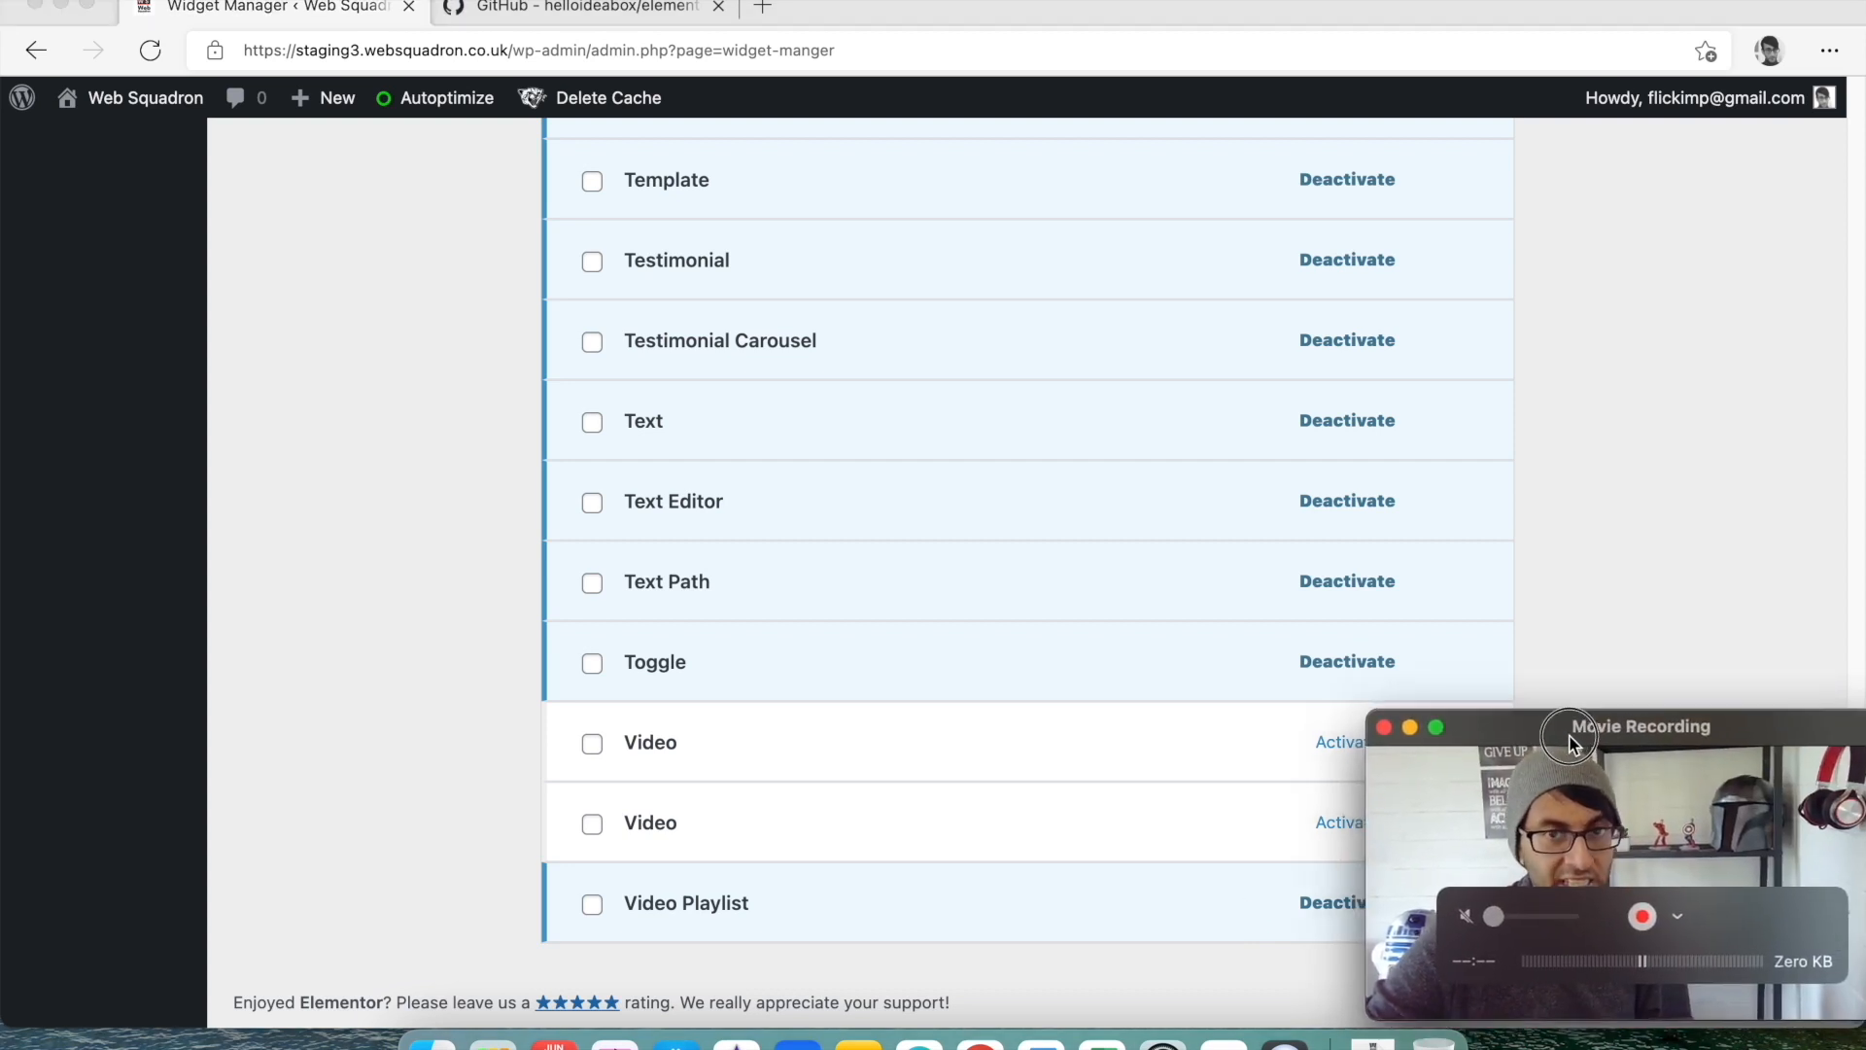
pyautogui.scroll(3)
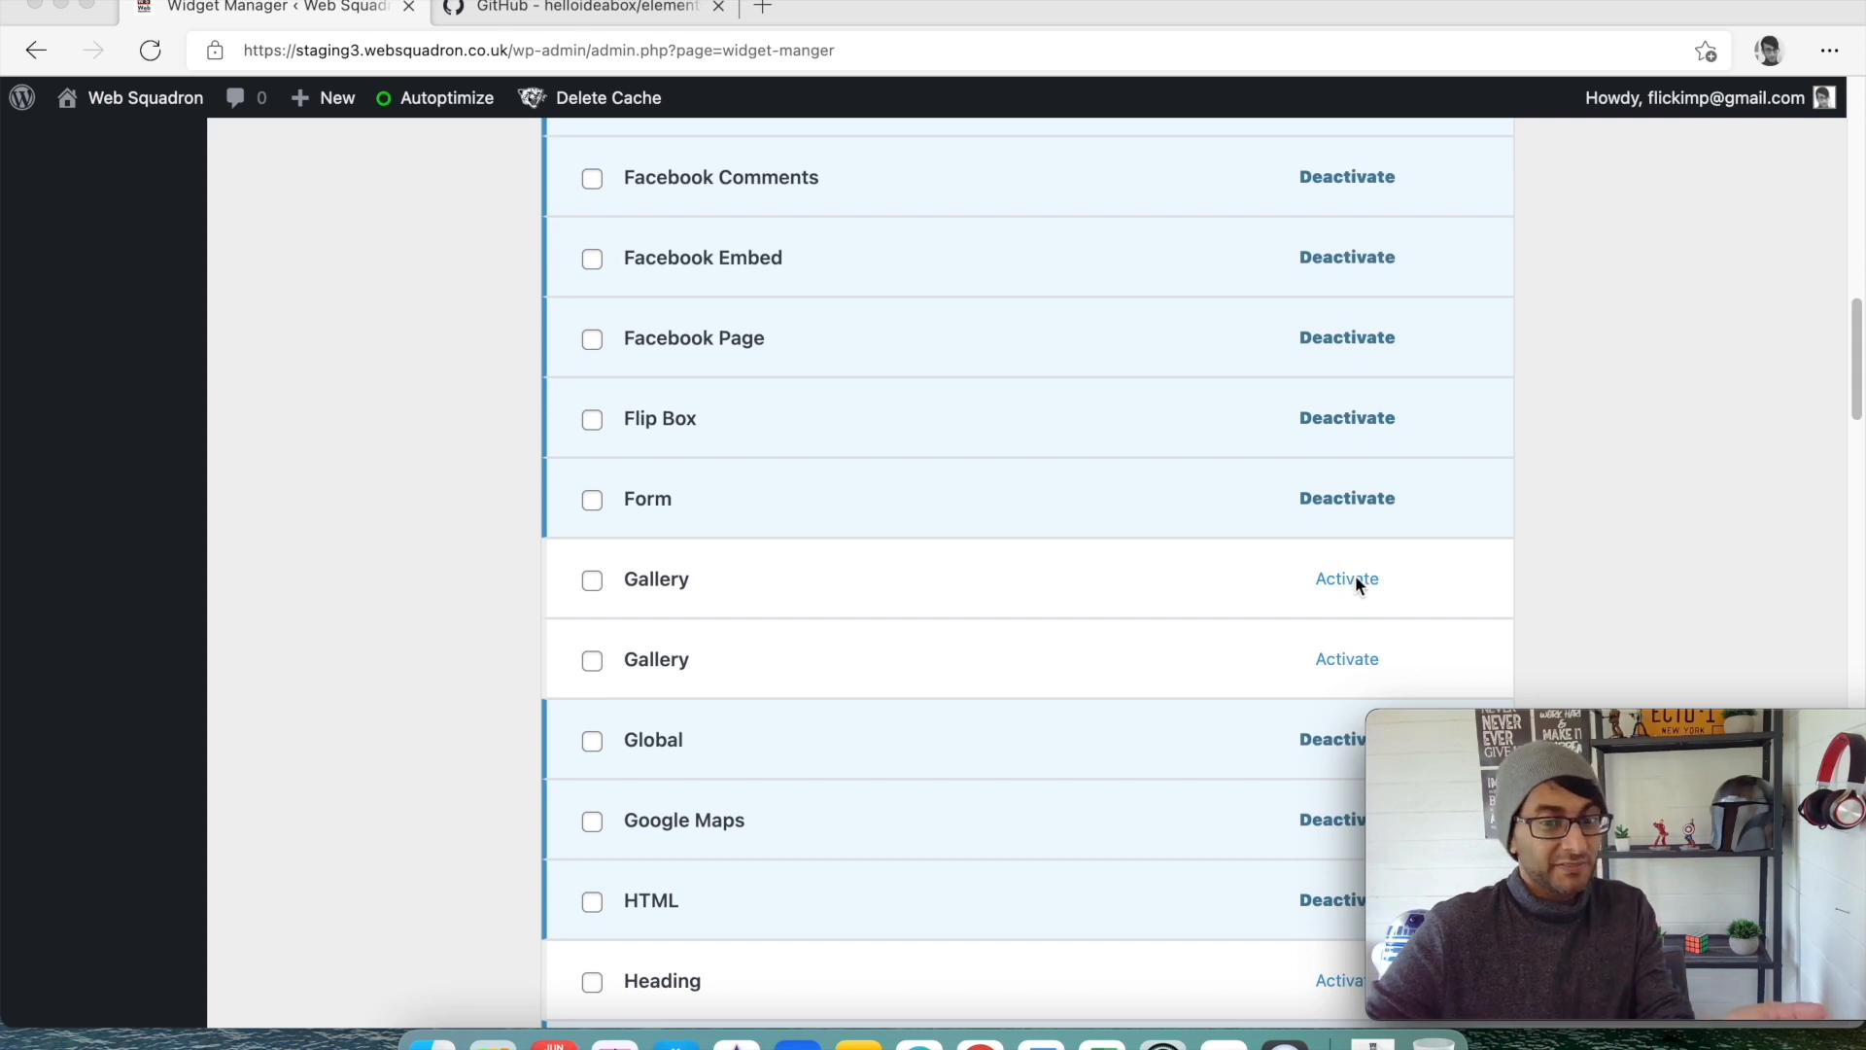
pyautogui.scroll(3)
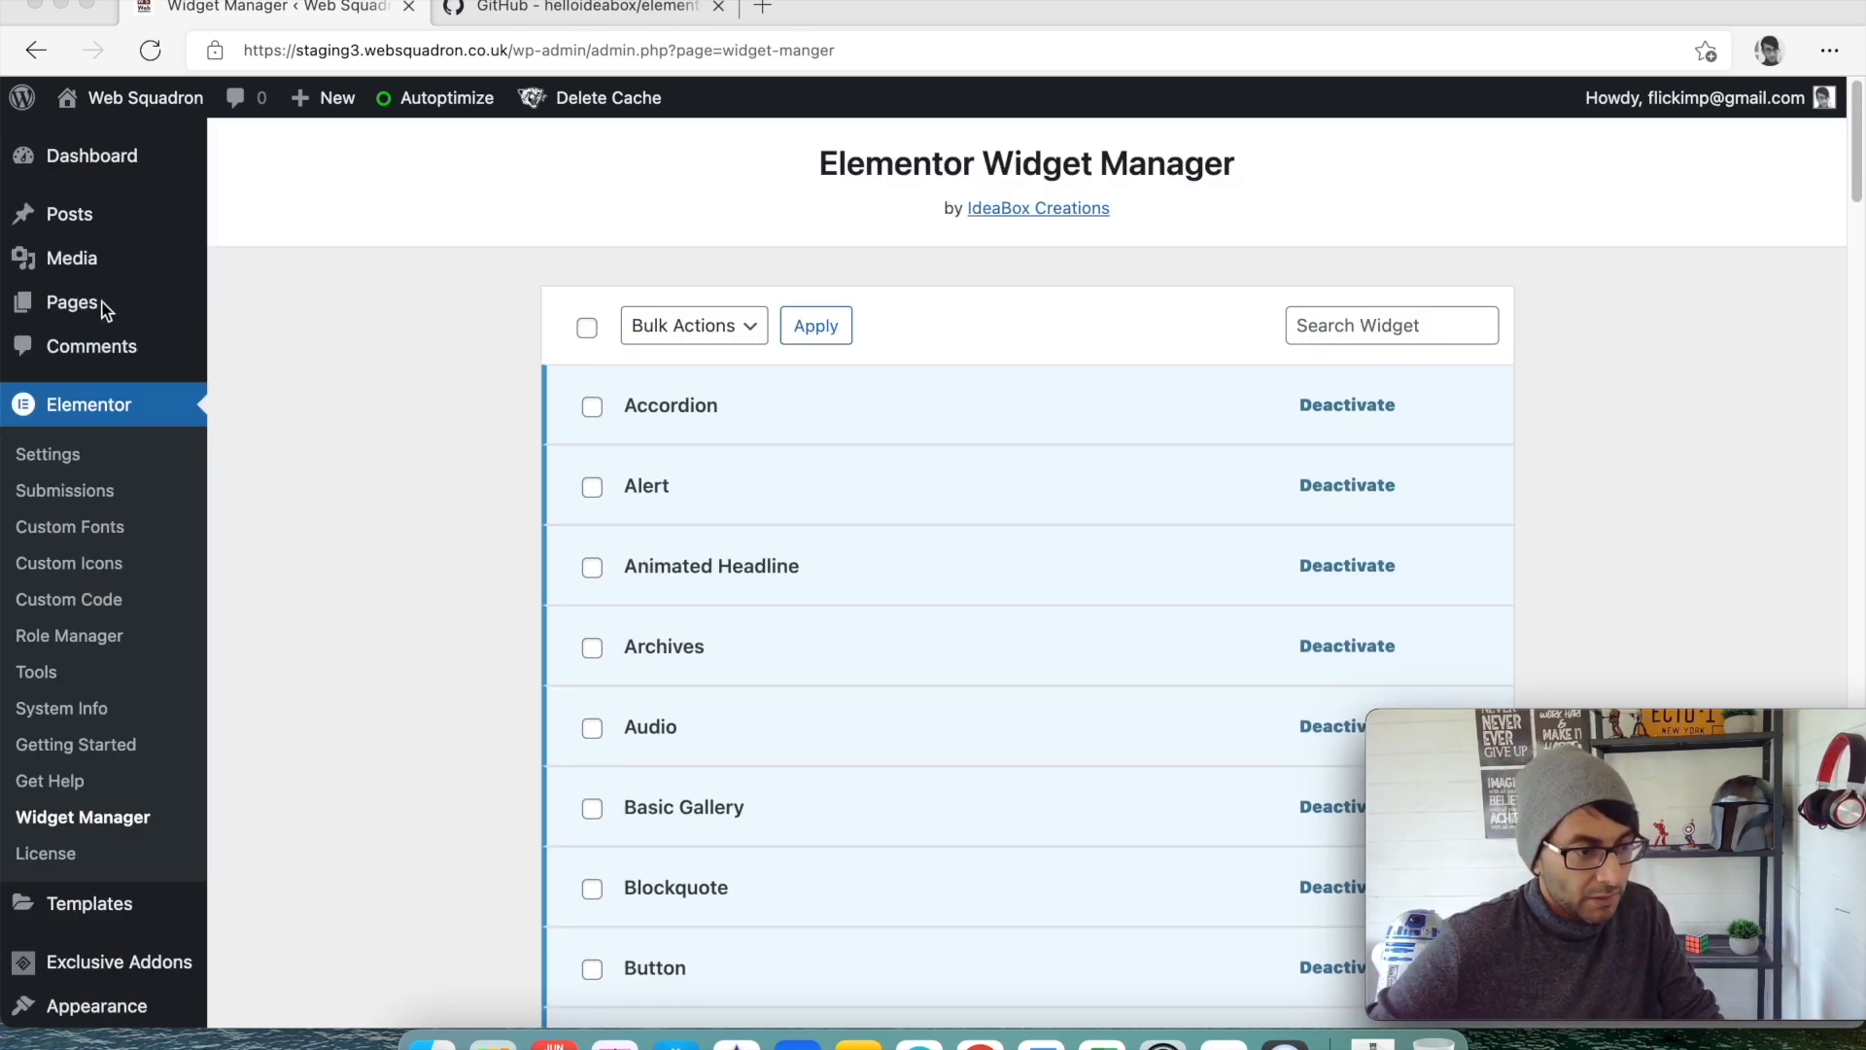
pyautogui.moveTo(262, 317)
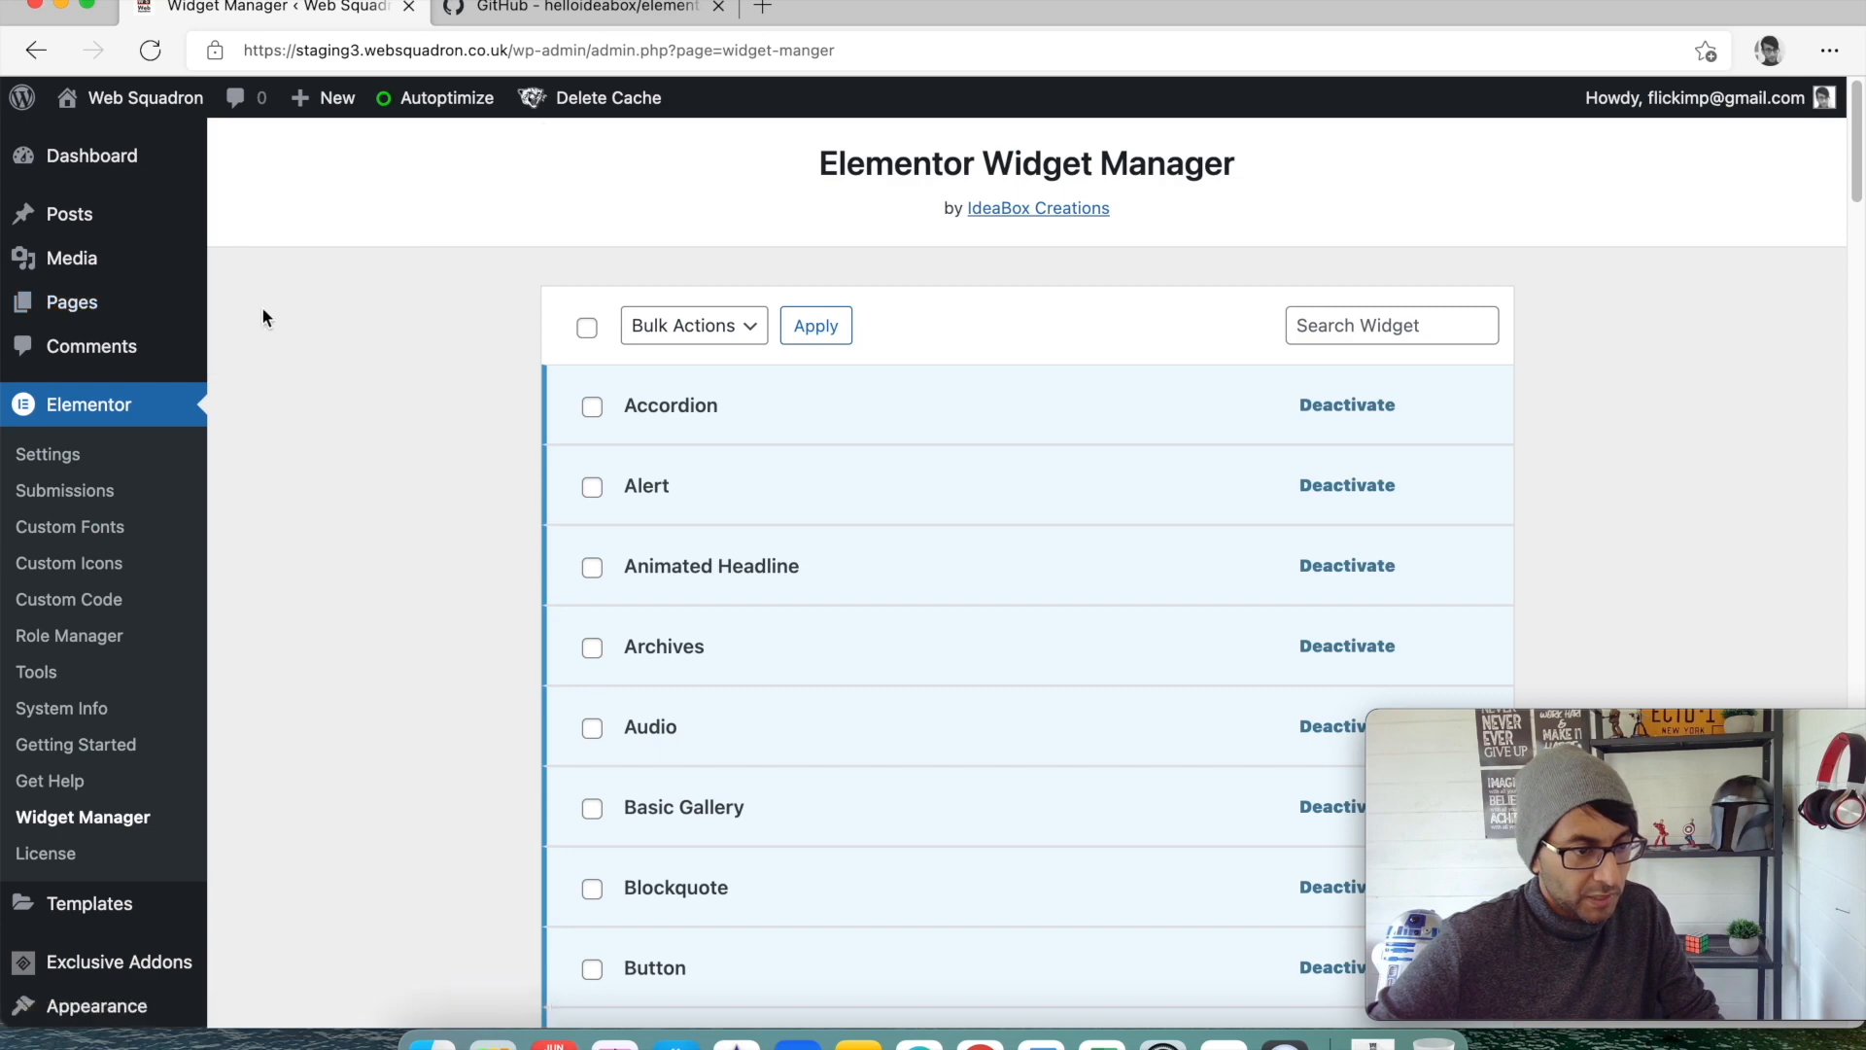
pyautogui.click(70, 301)
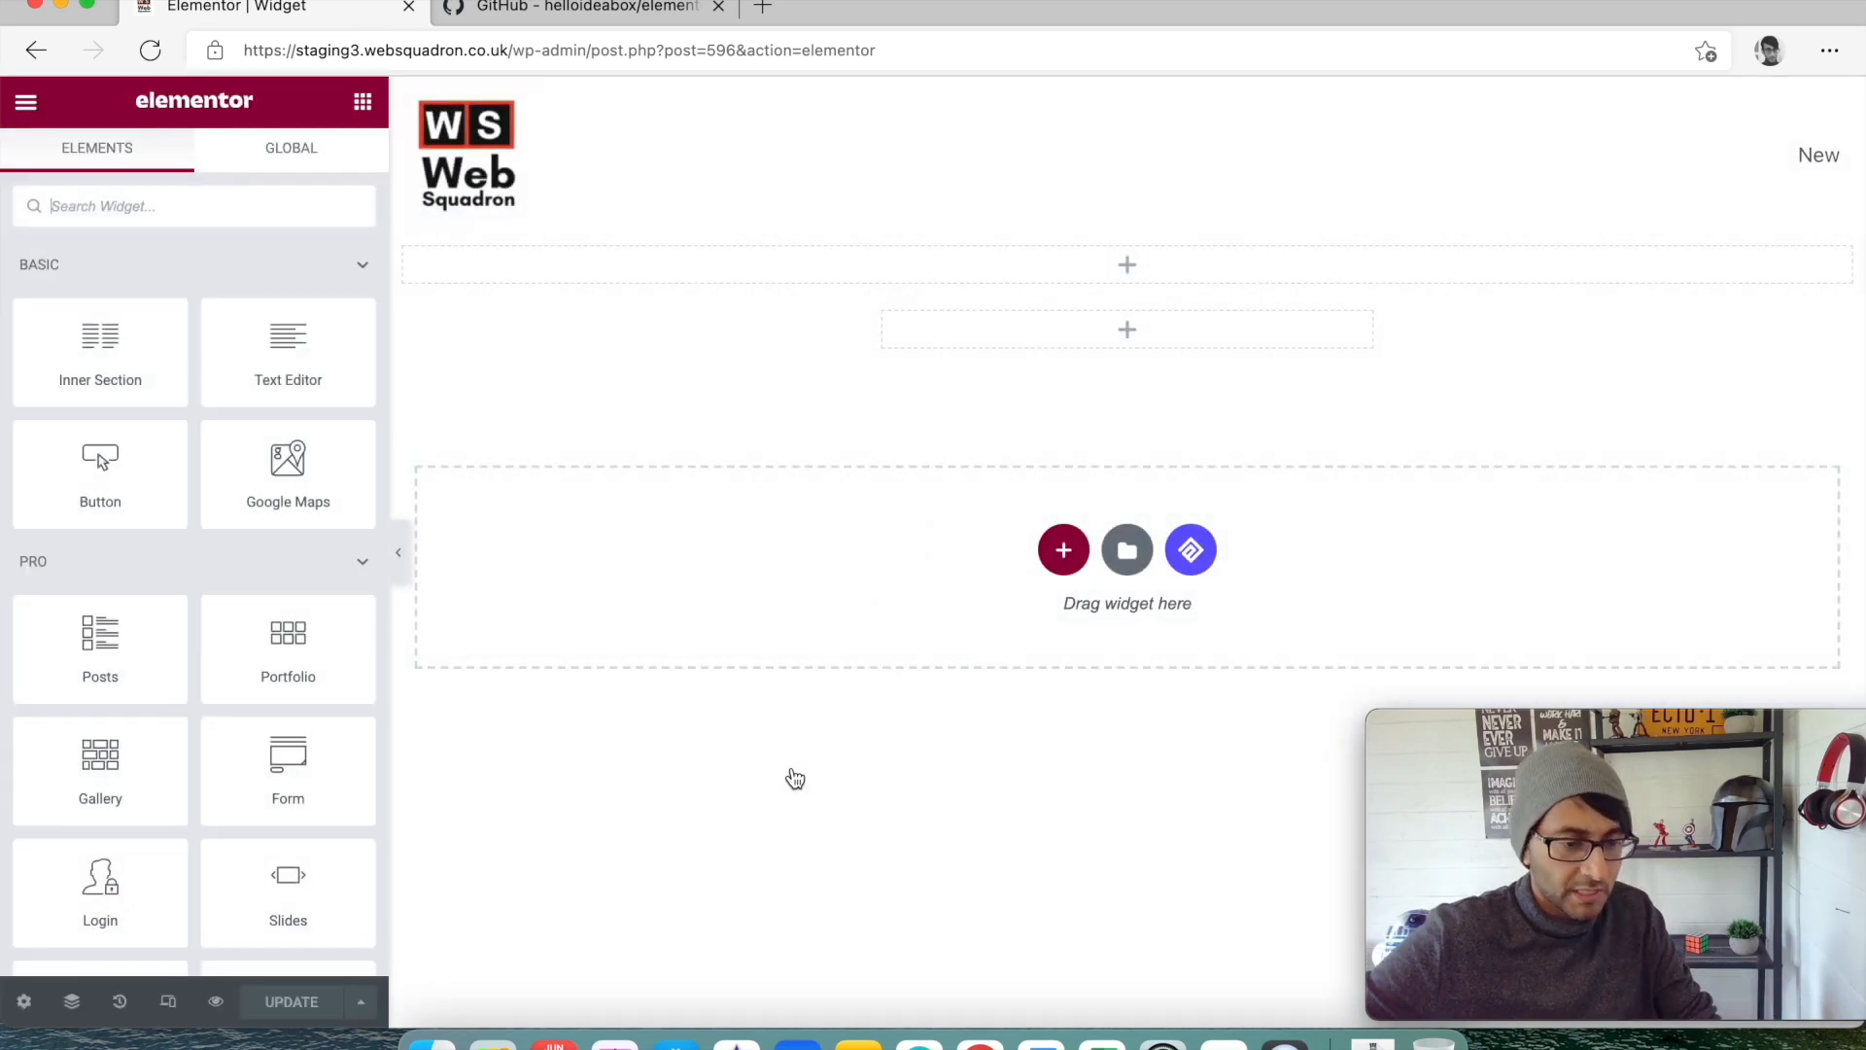
pyautogui.moveTo(937, 467)
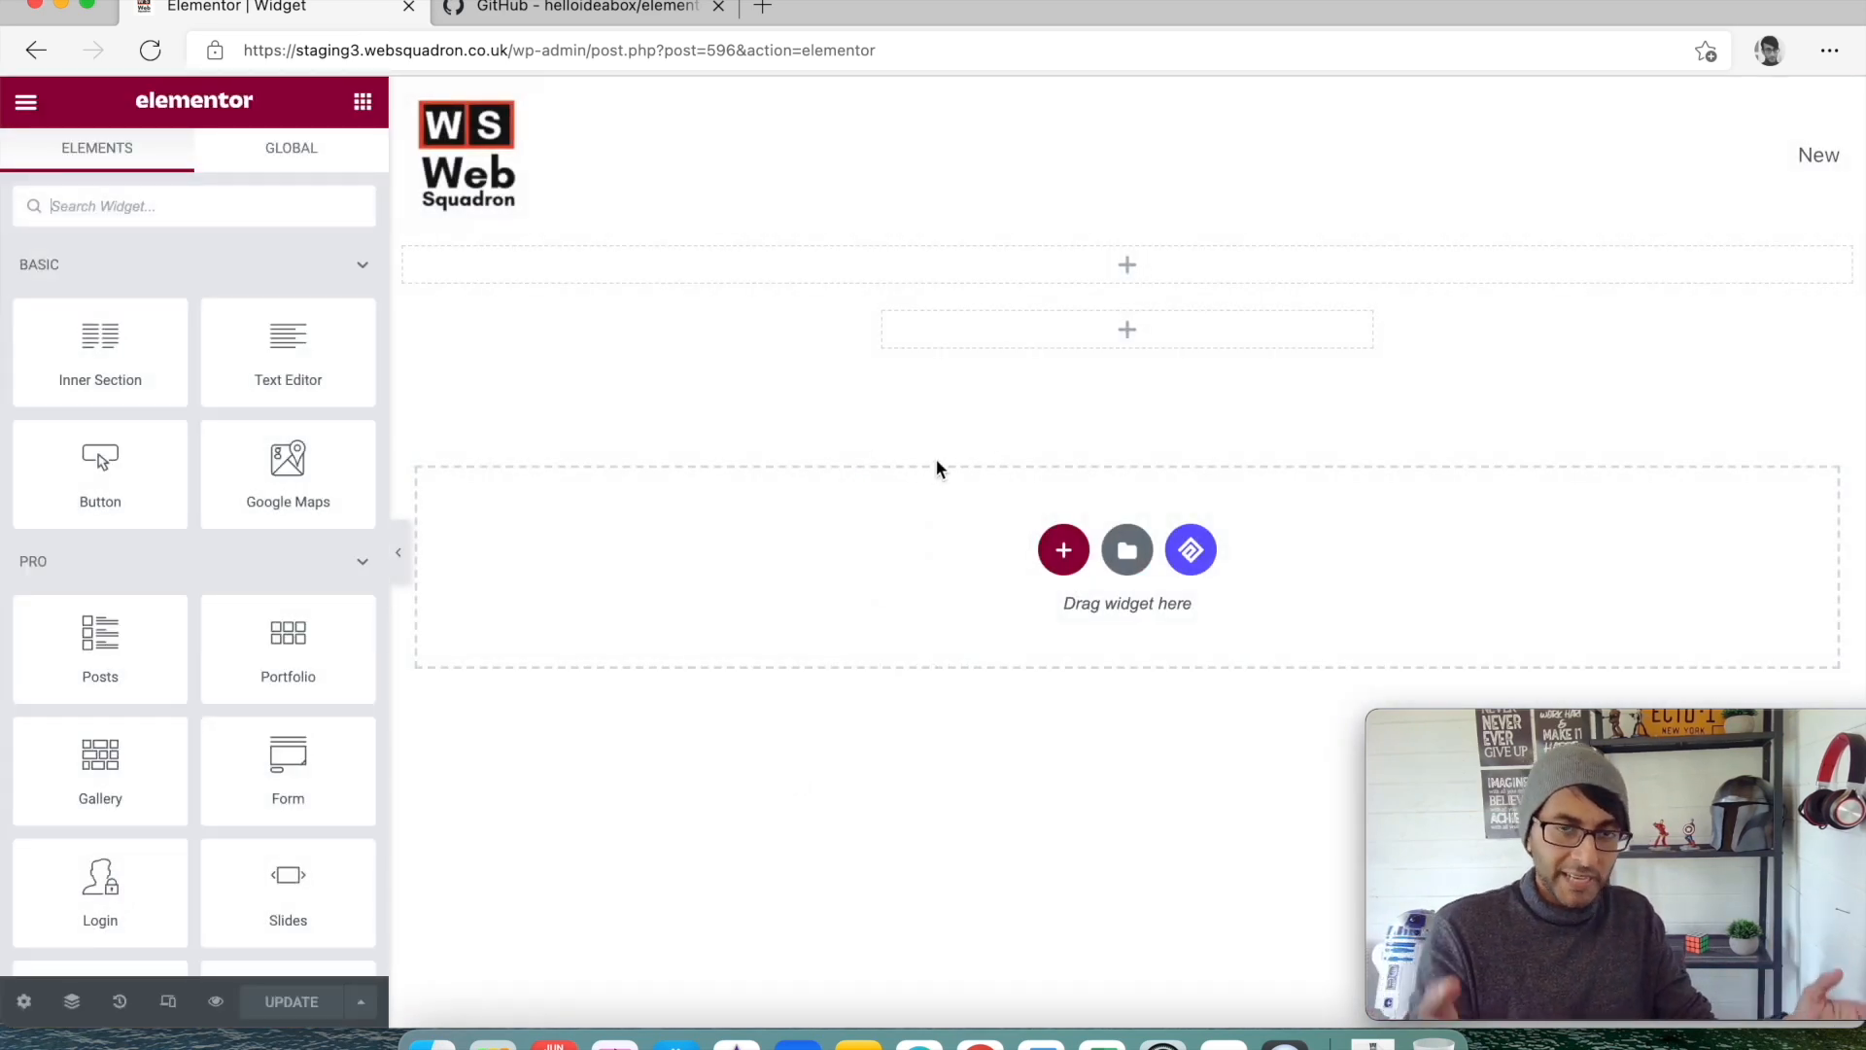
pyautogui.moveTo(981, 450)
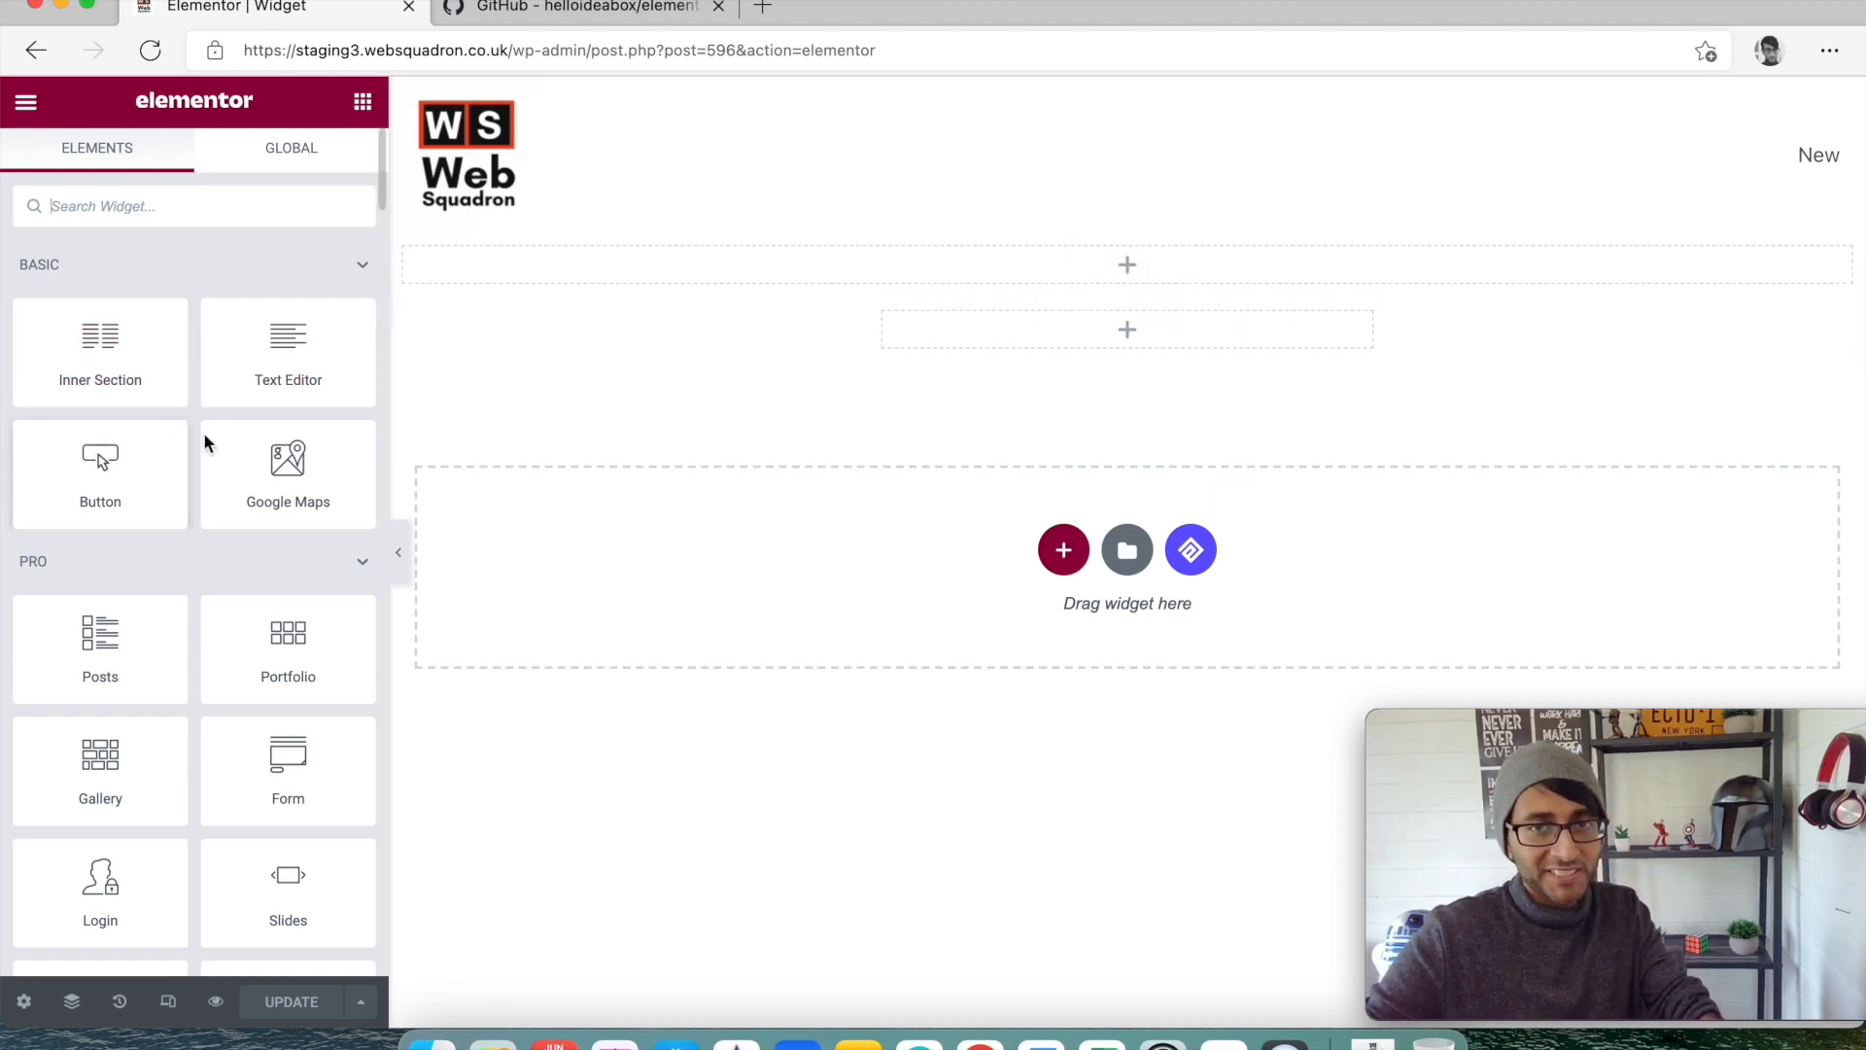
pyautogui.moveTo(100, 473)
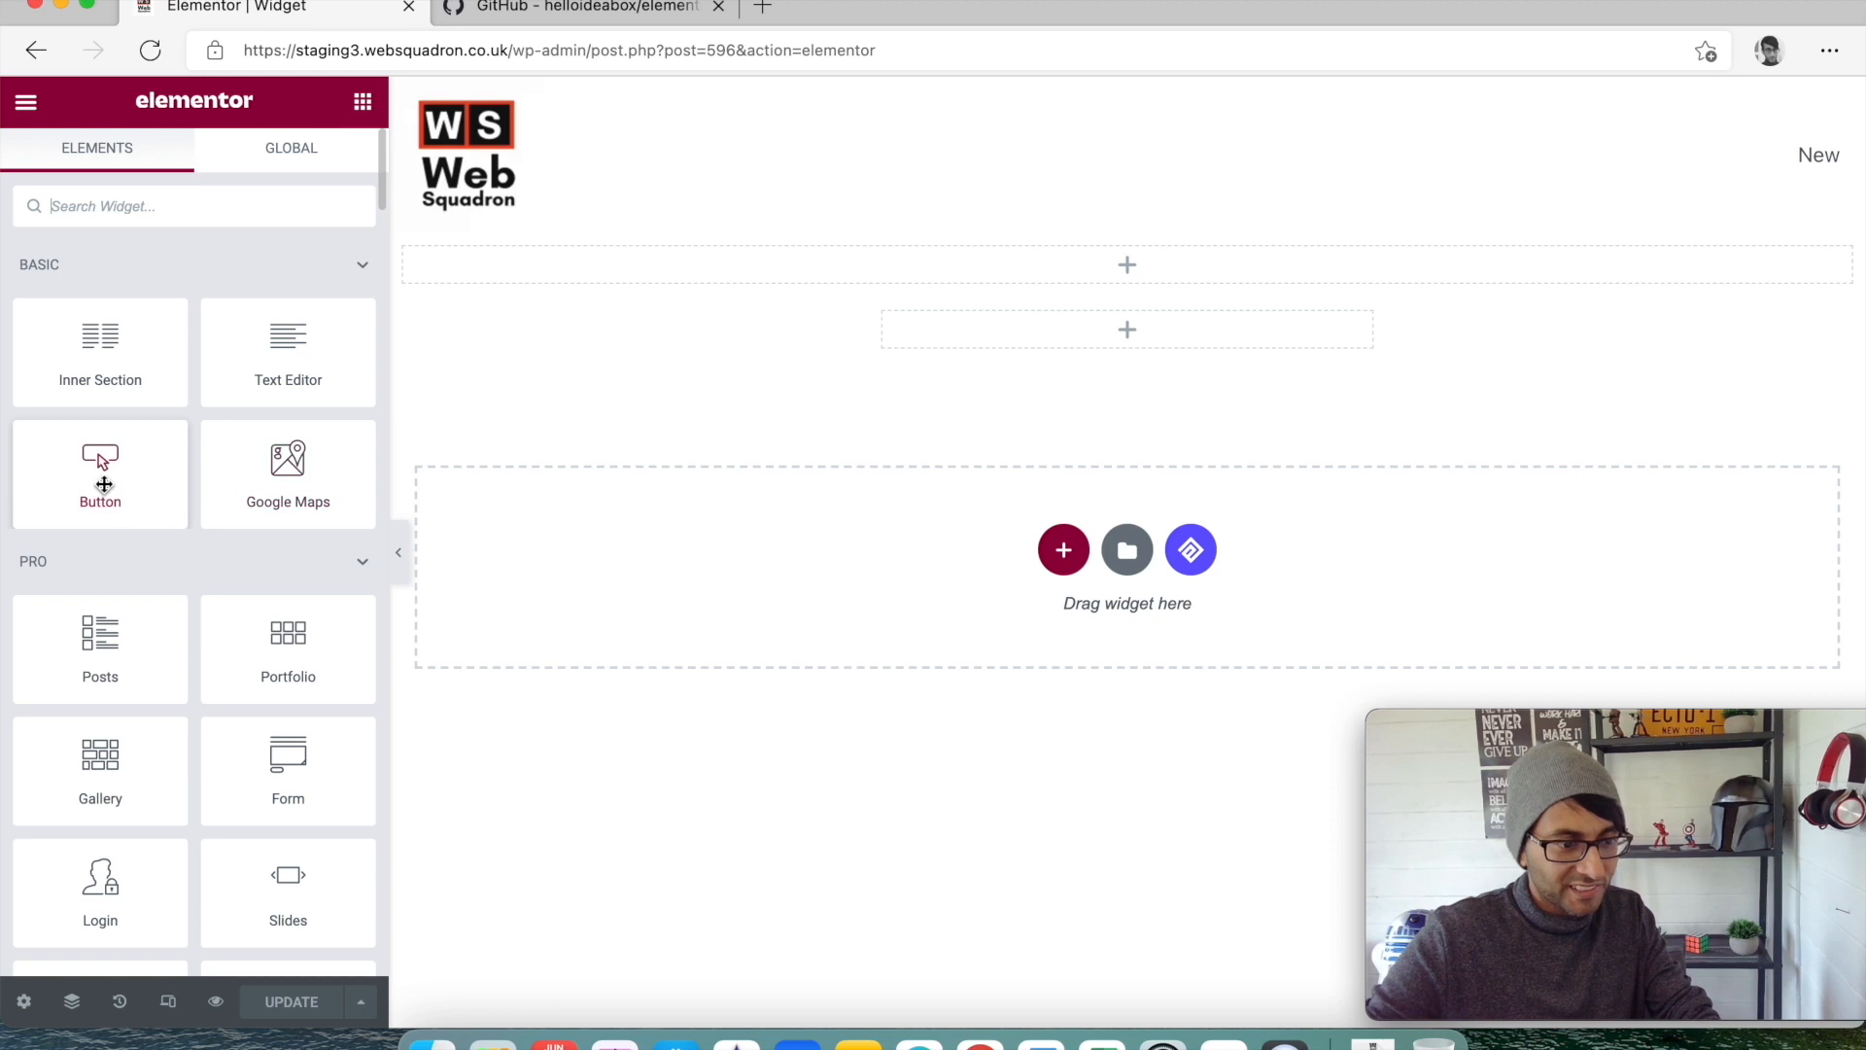
pyautogui.moveTo(287, 465)
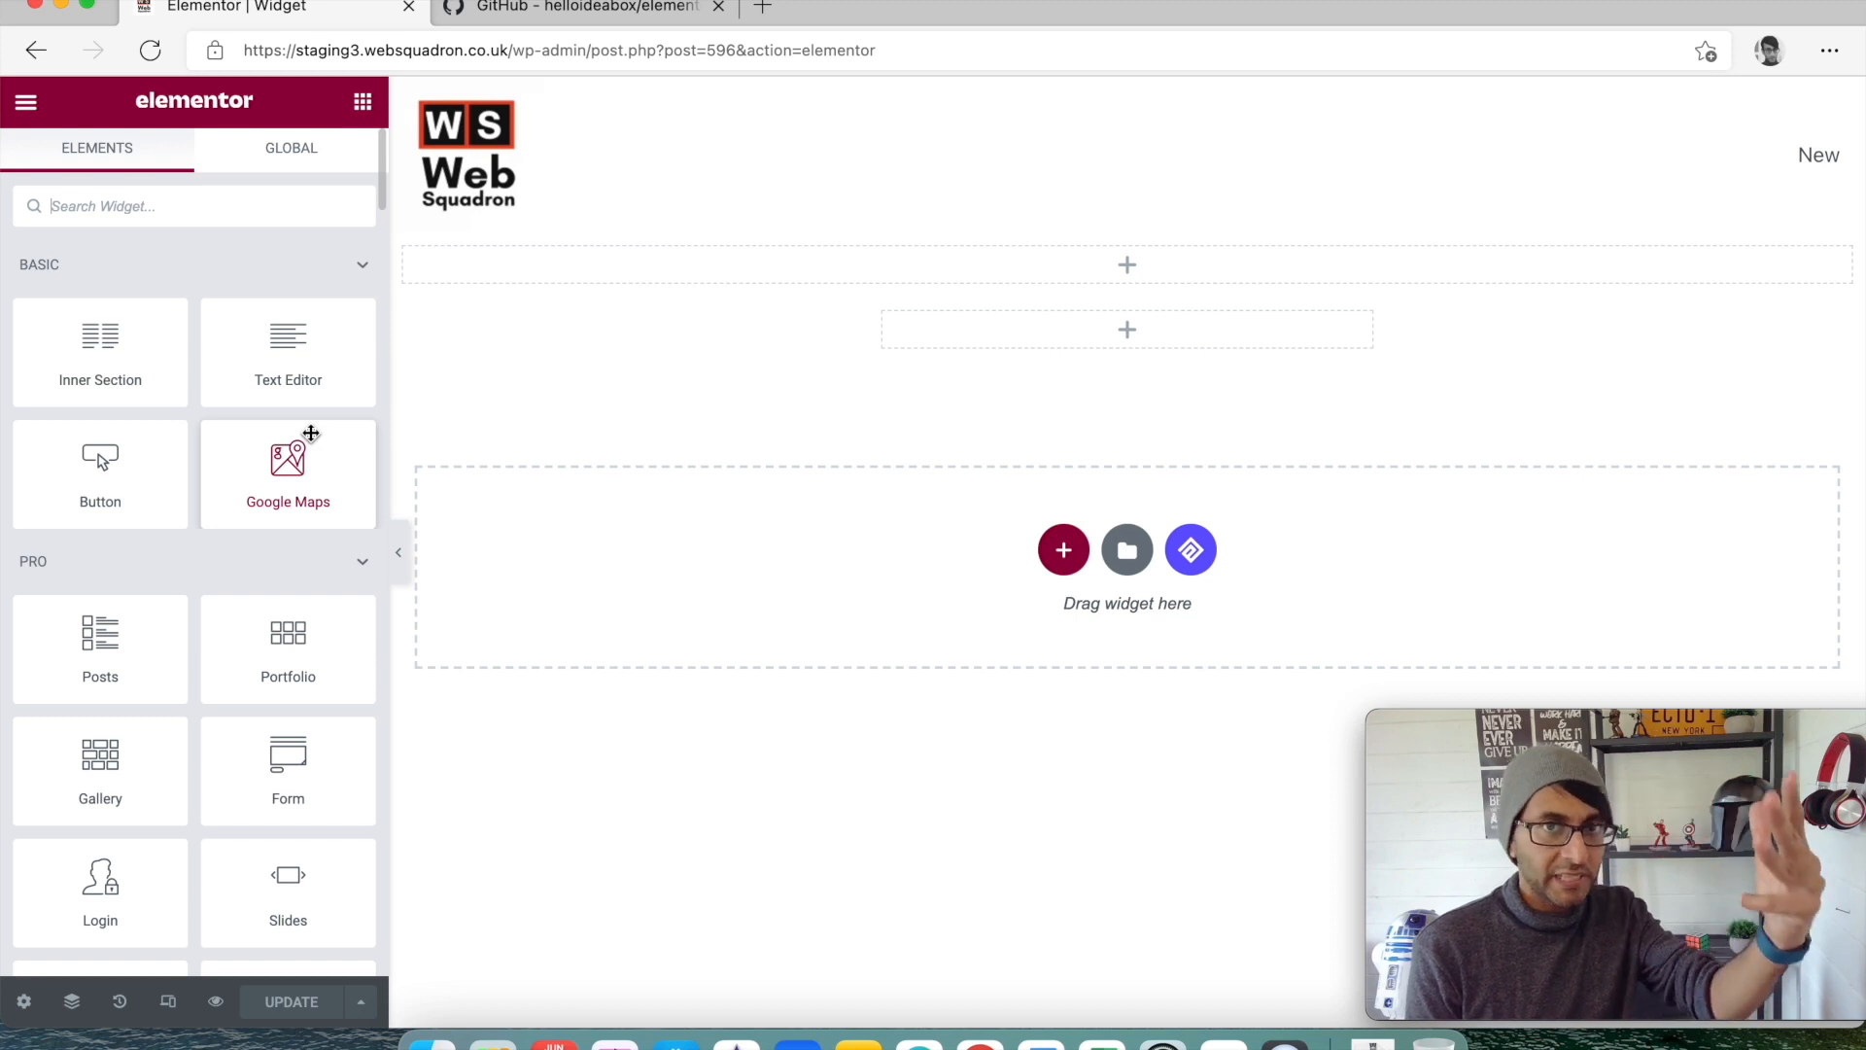
pyautogui.moveTo(202, 290)
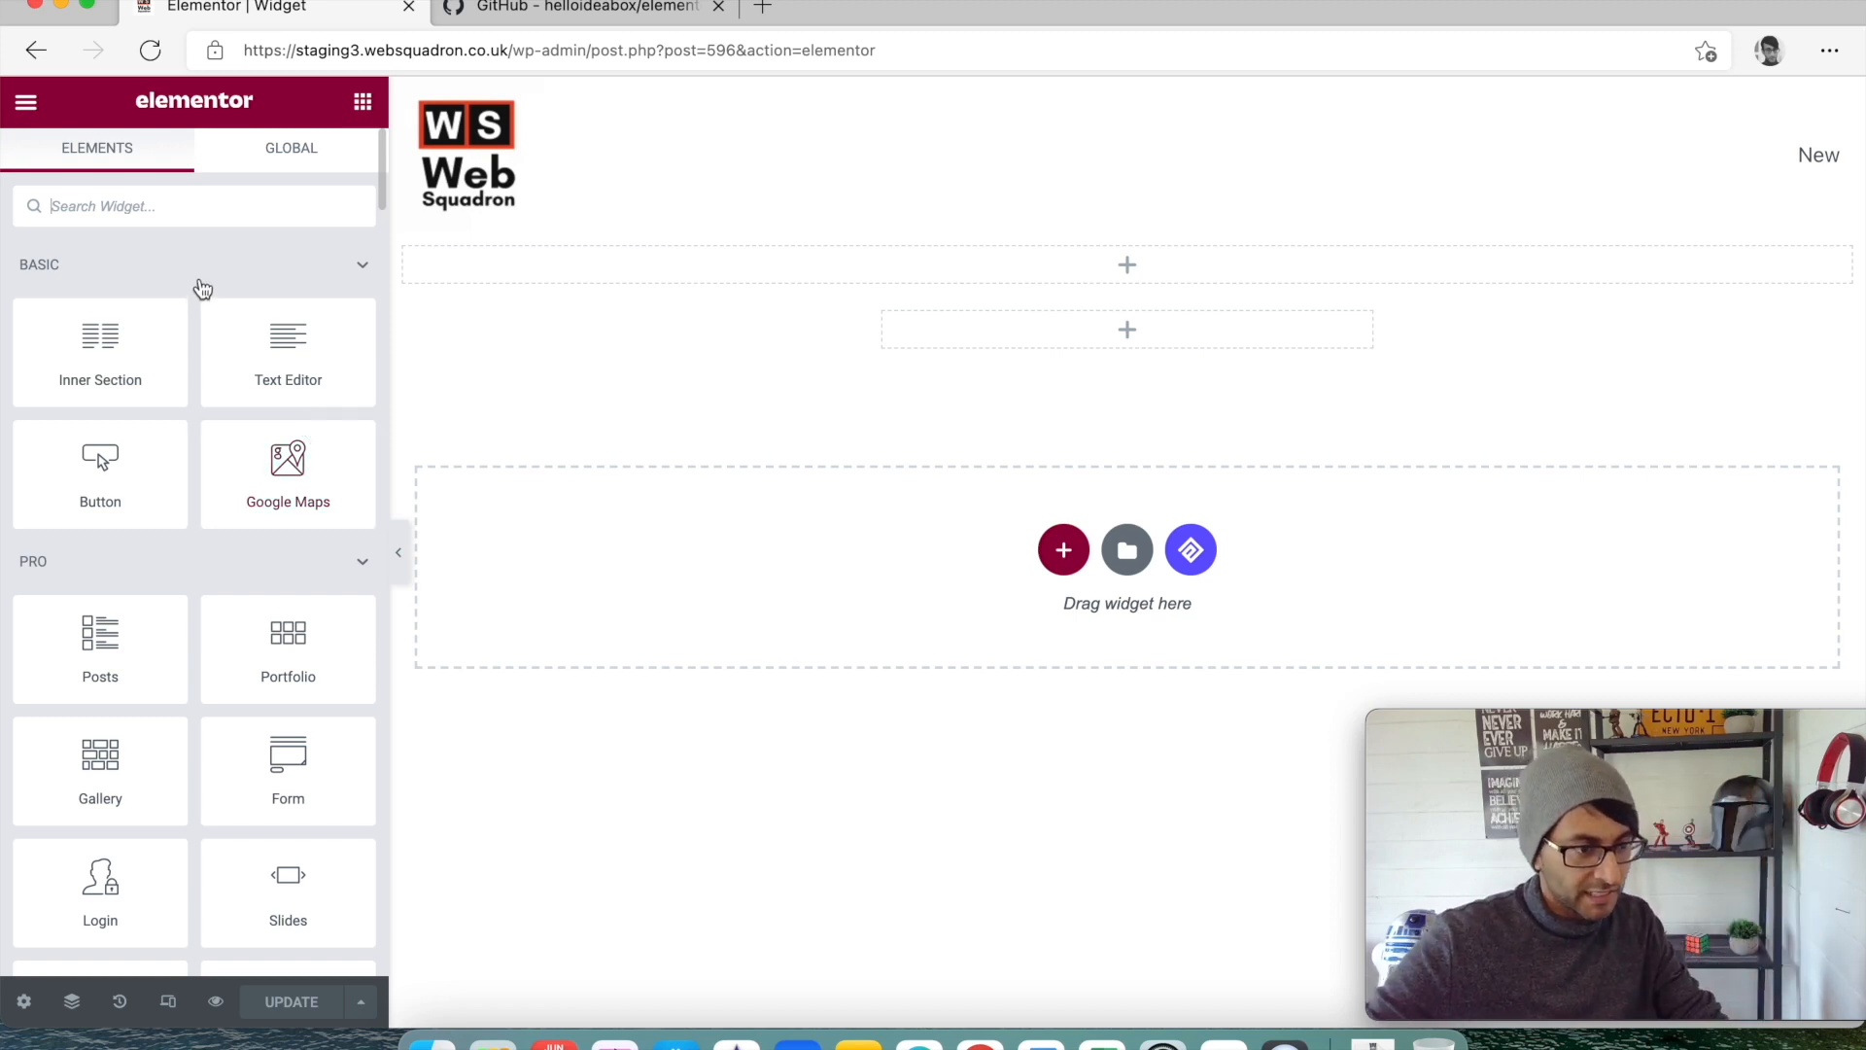
# Search the Elementor widget panel for 'icon'.
pyautogui.write('icon')
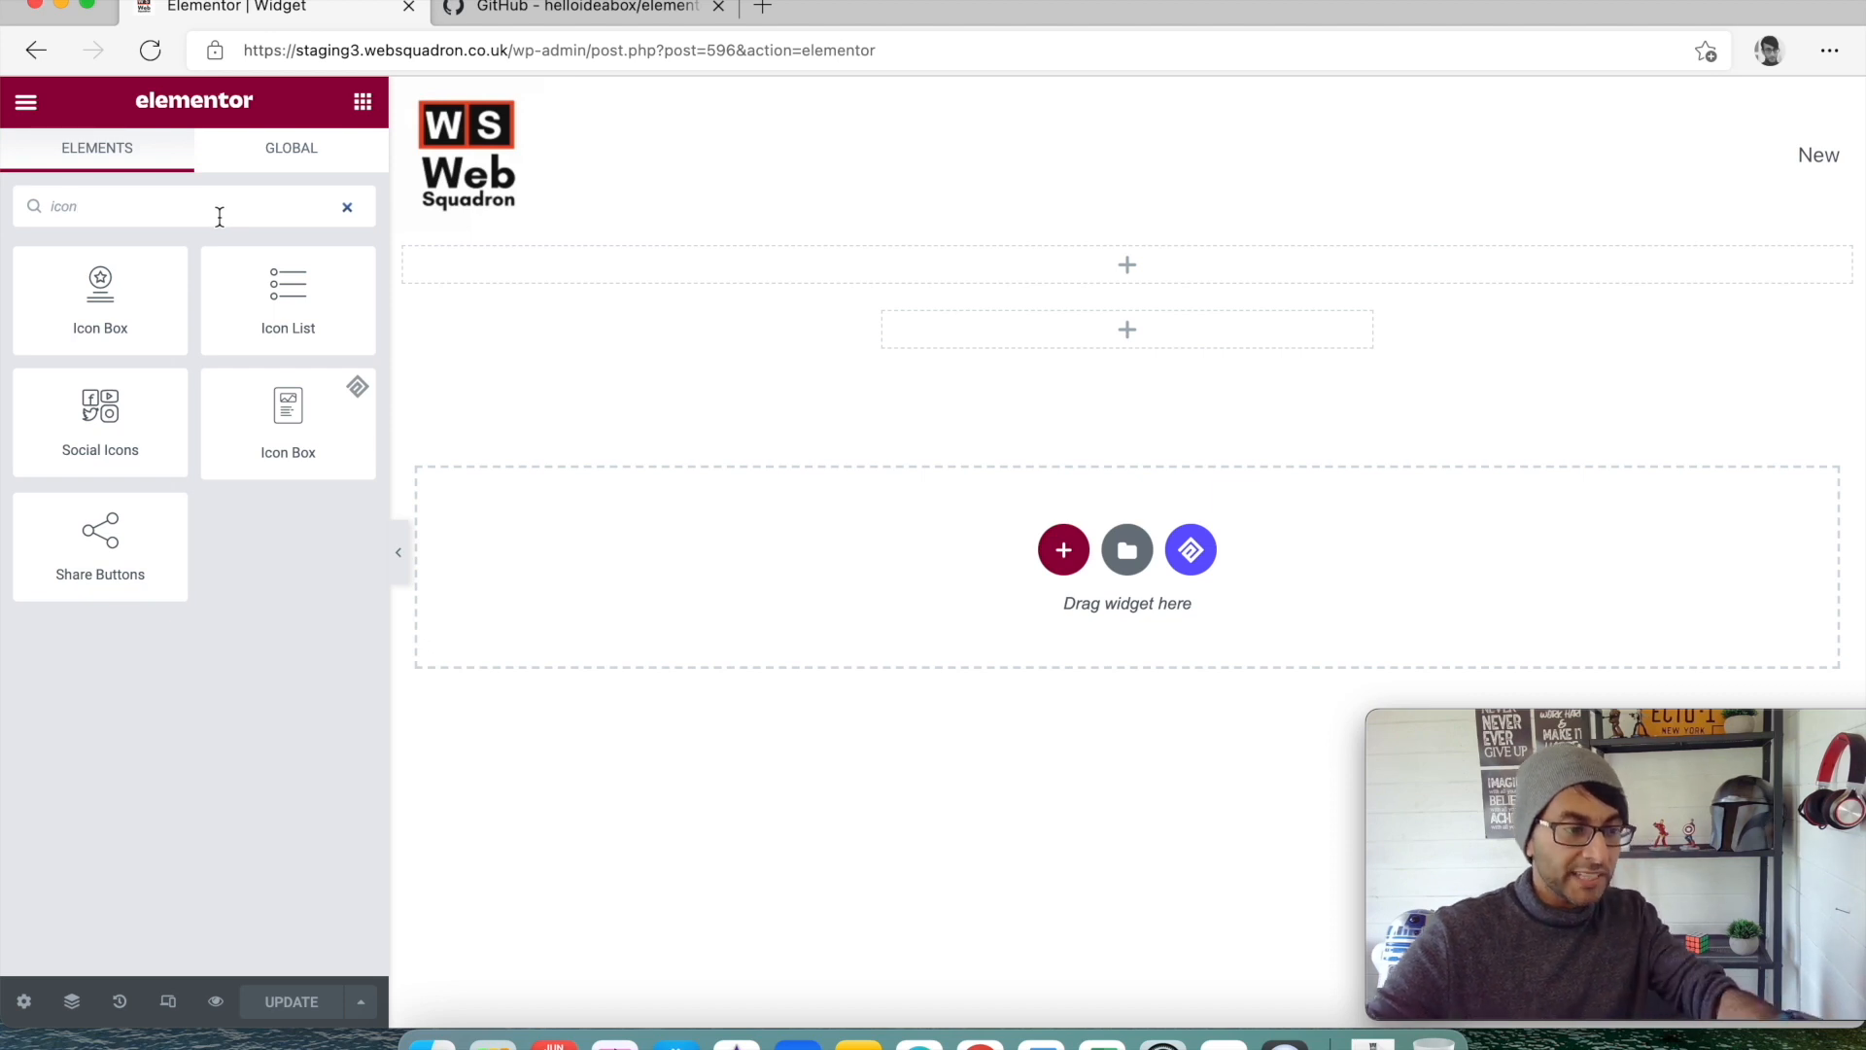
pyautogui.moveTo(152, 302)
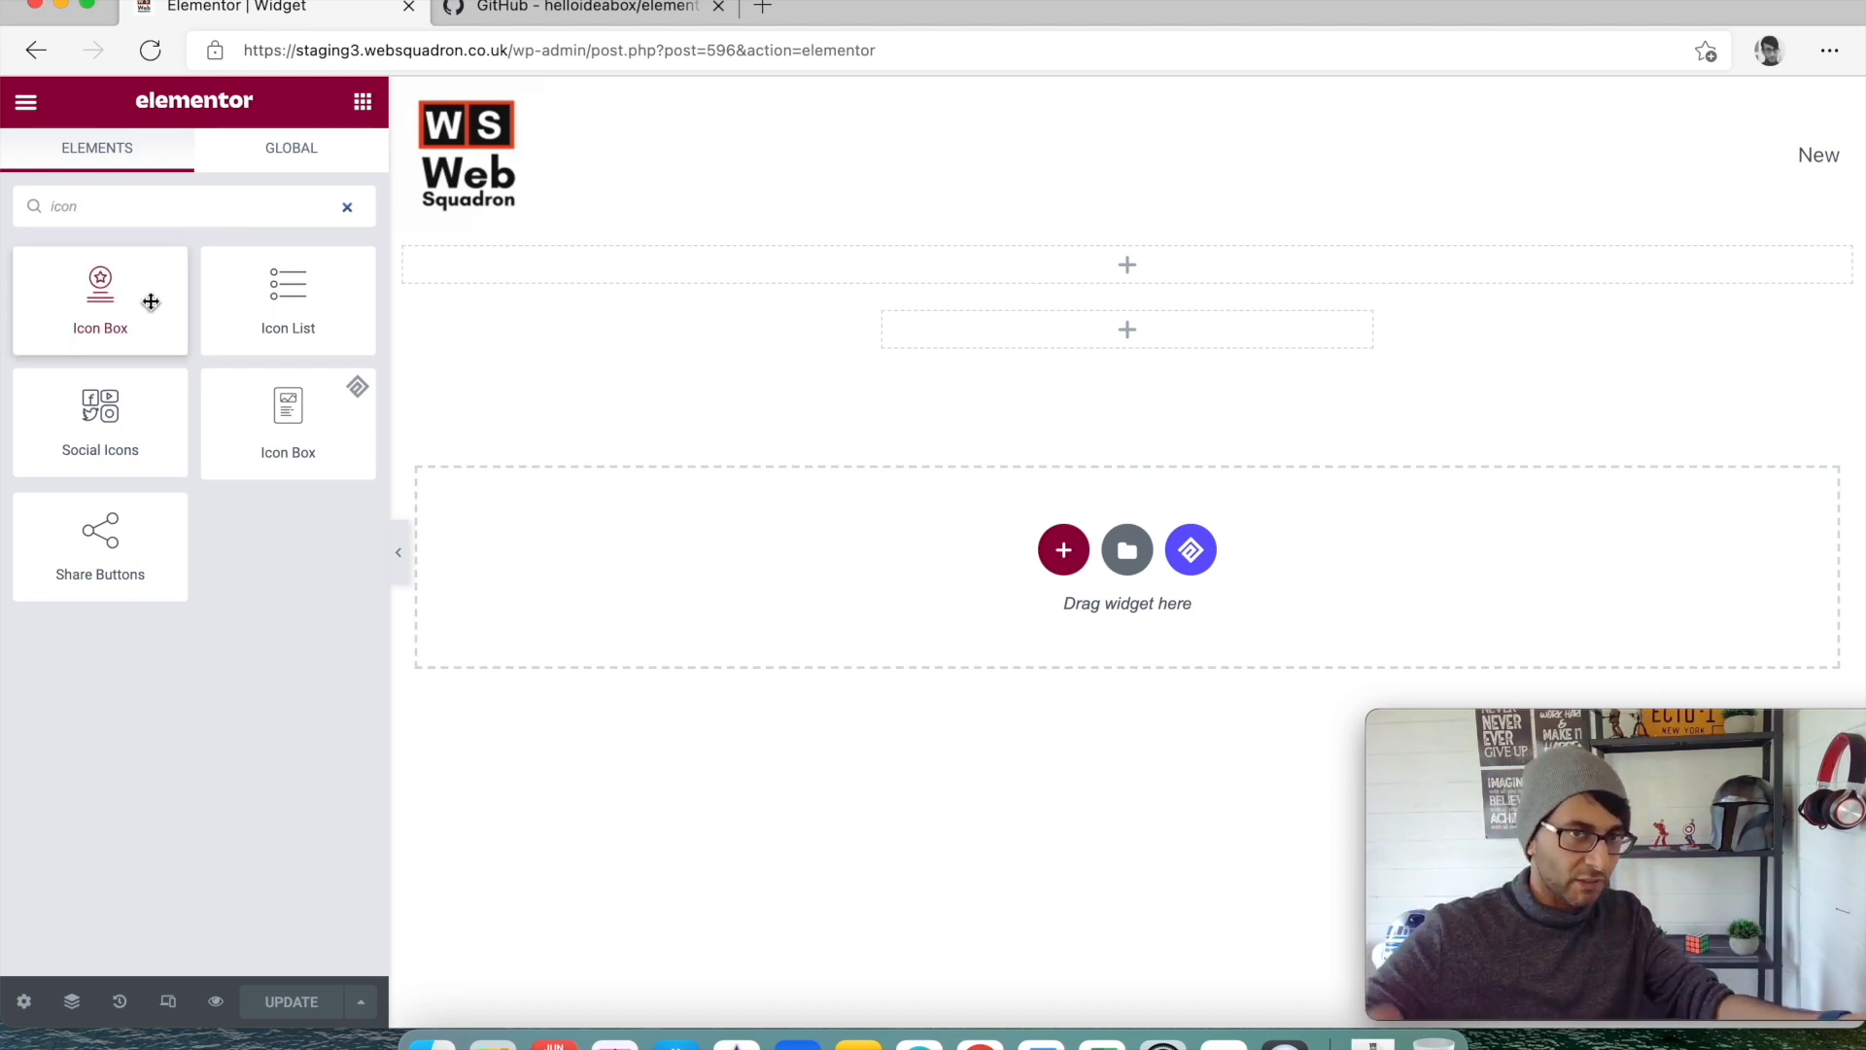
# Clear the icon search, search widgets for 'gallery', and delete the gallery section.
pyautogui.click(348, 206)
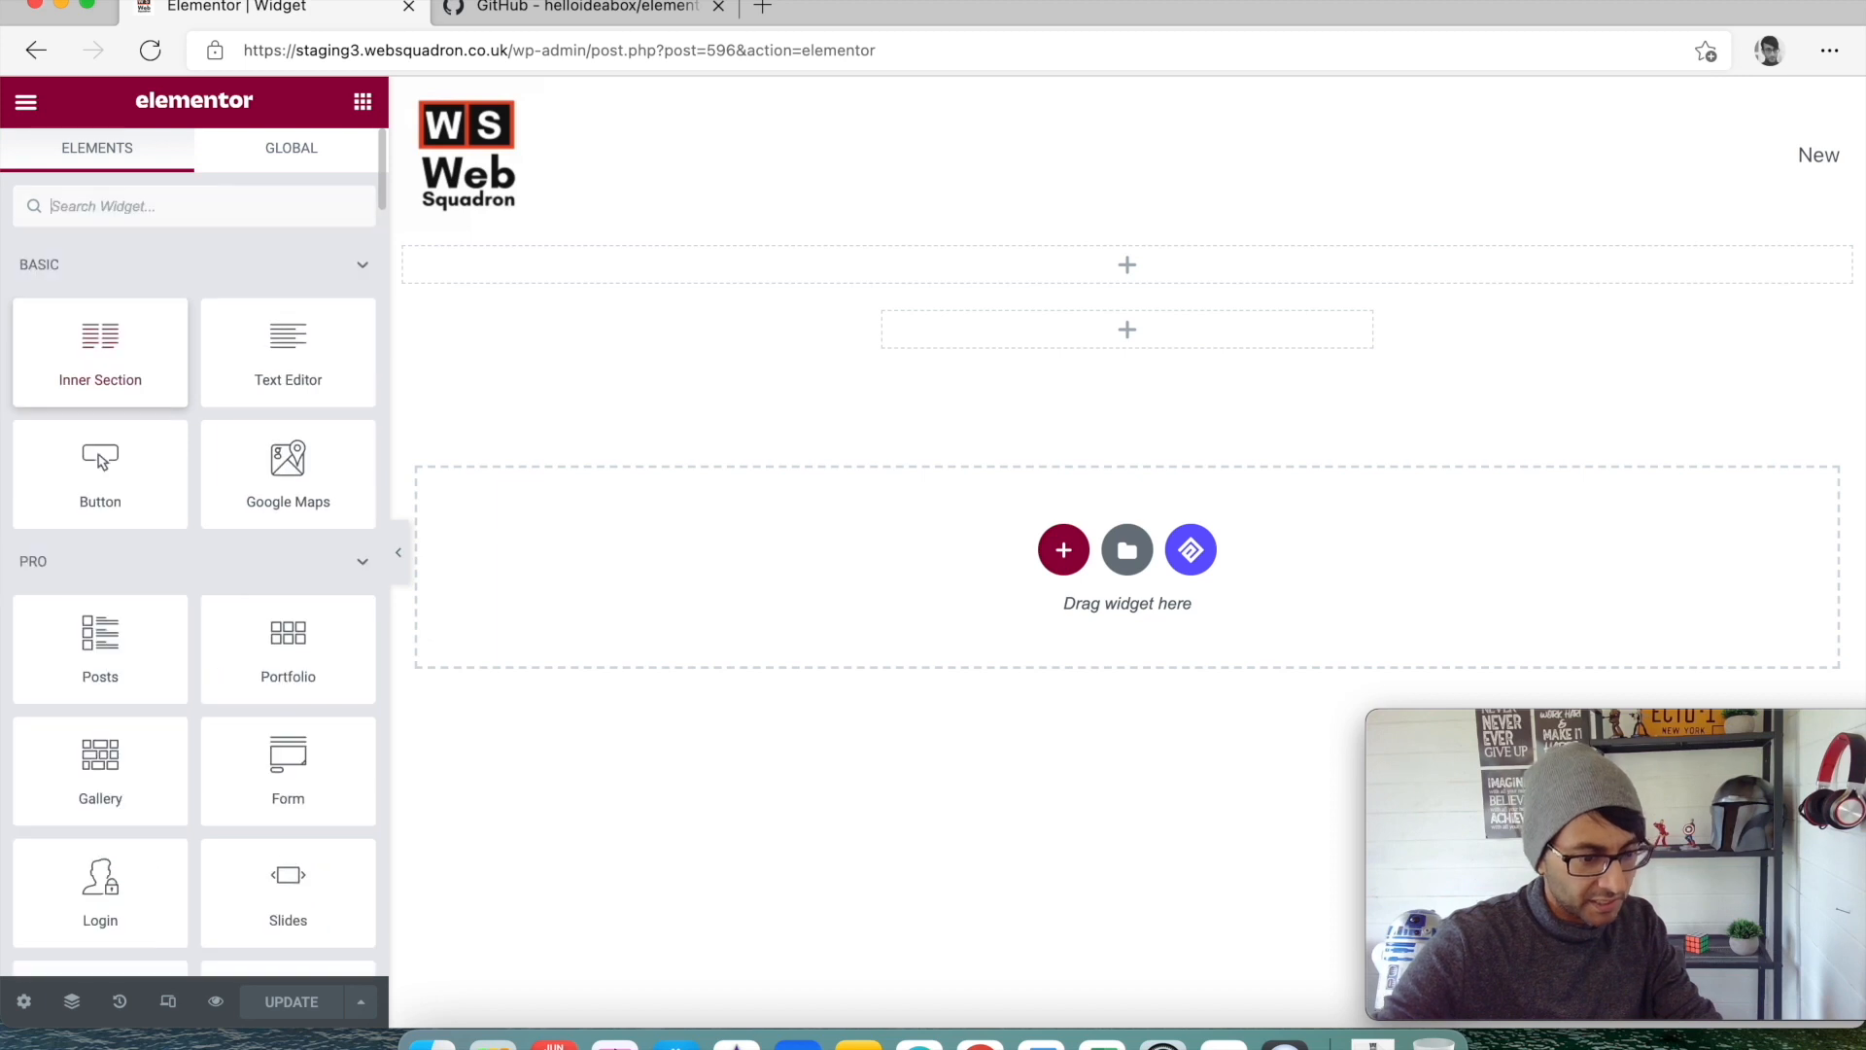
pyautogui.write('gallery')
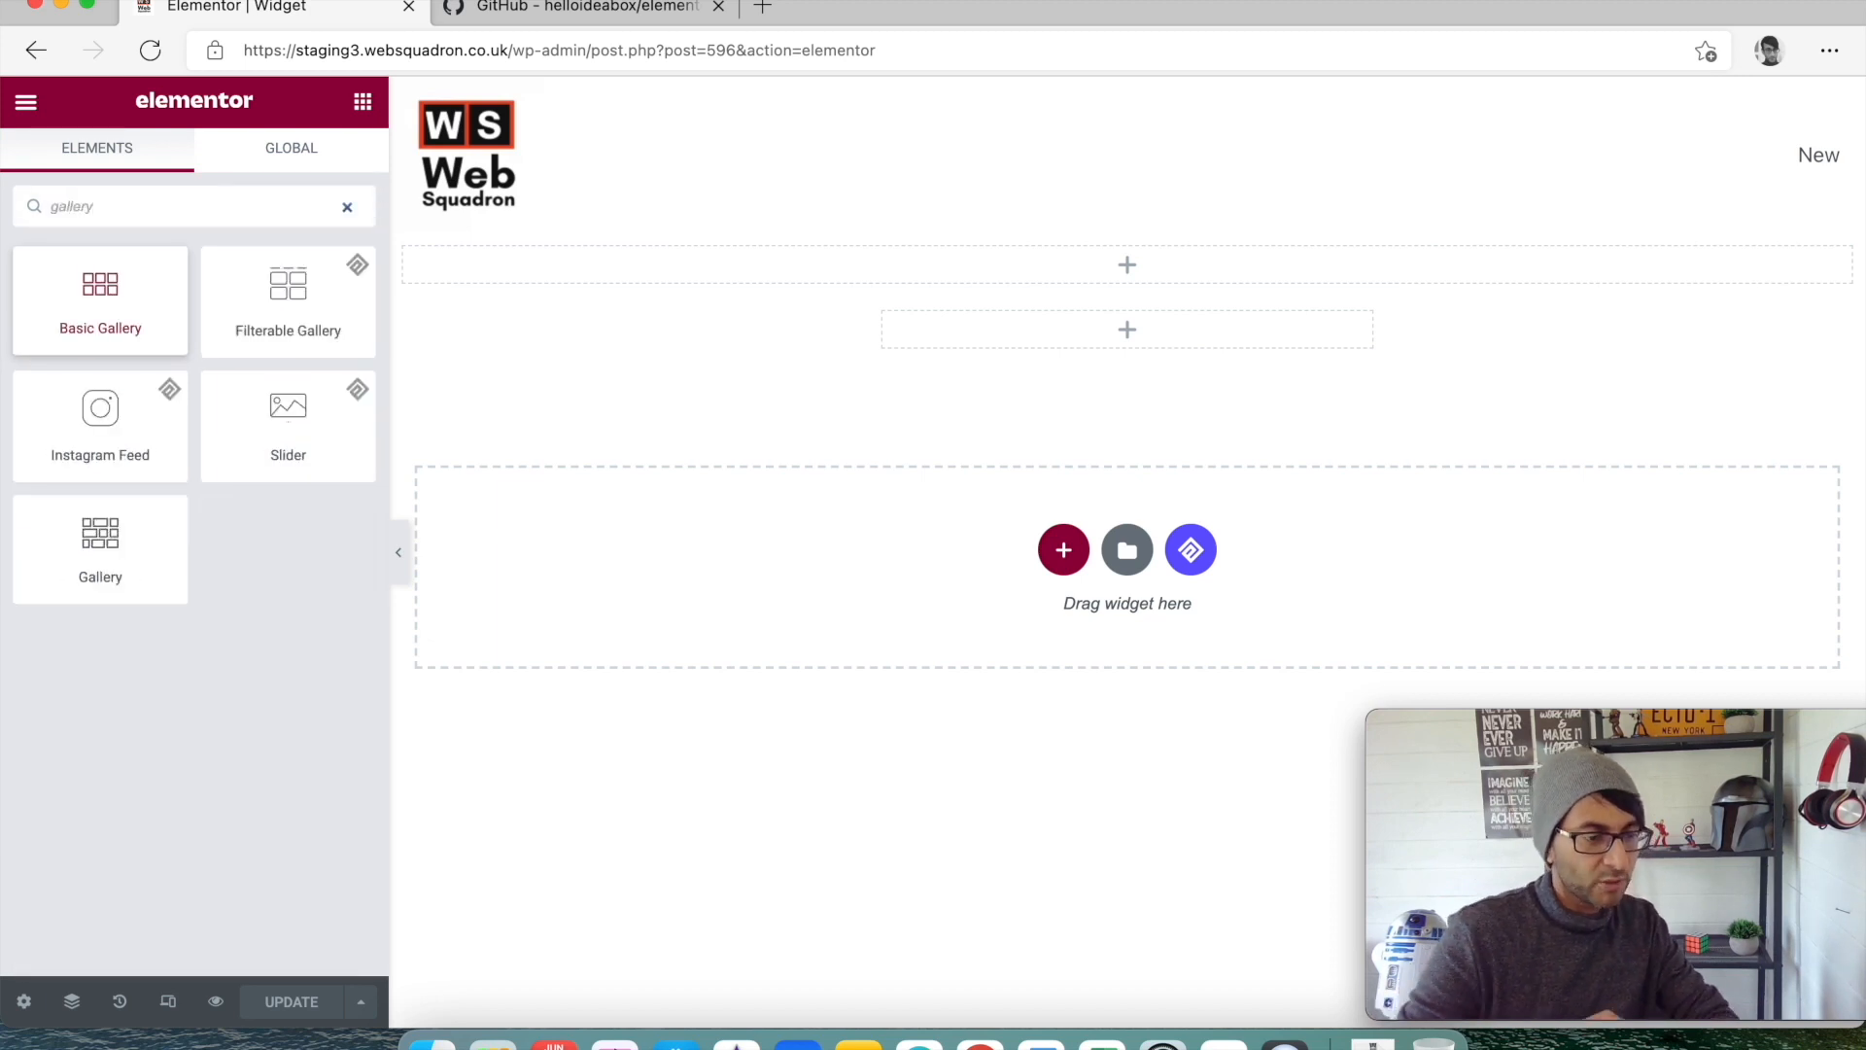
pyautogui.moveTo(133, 287)
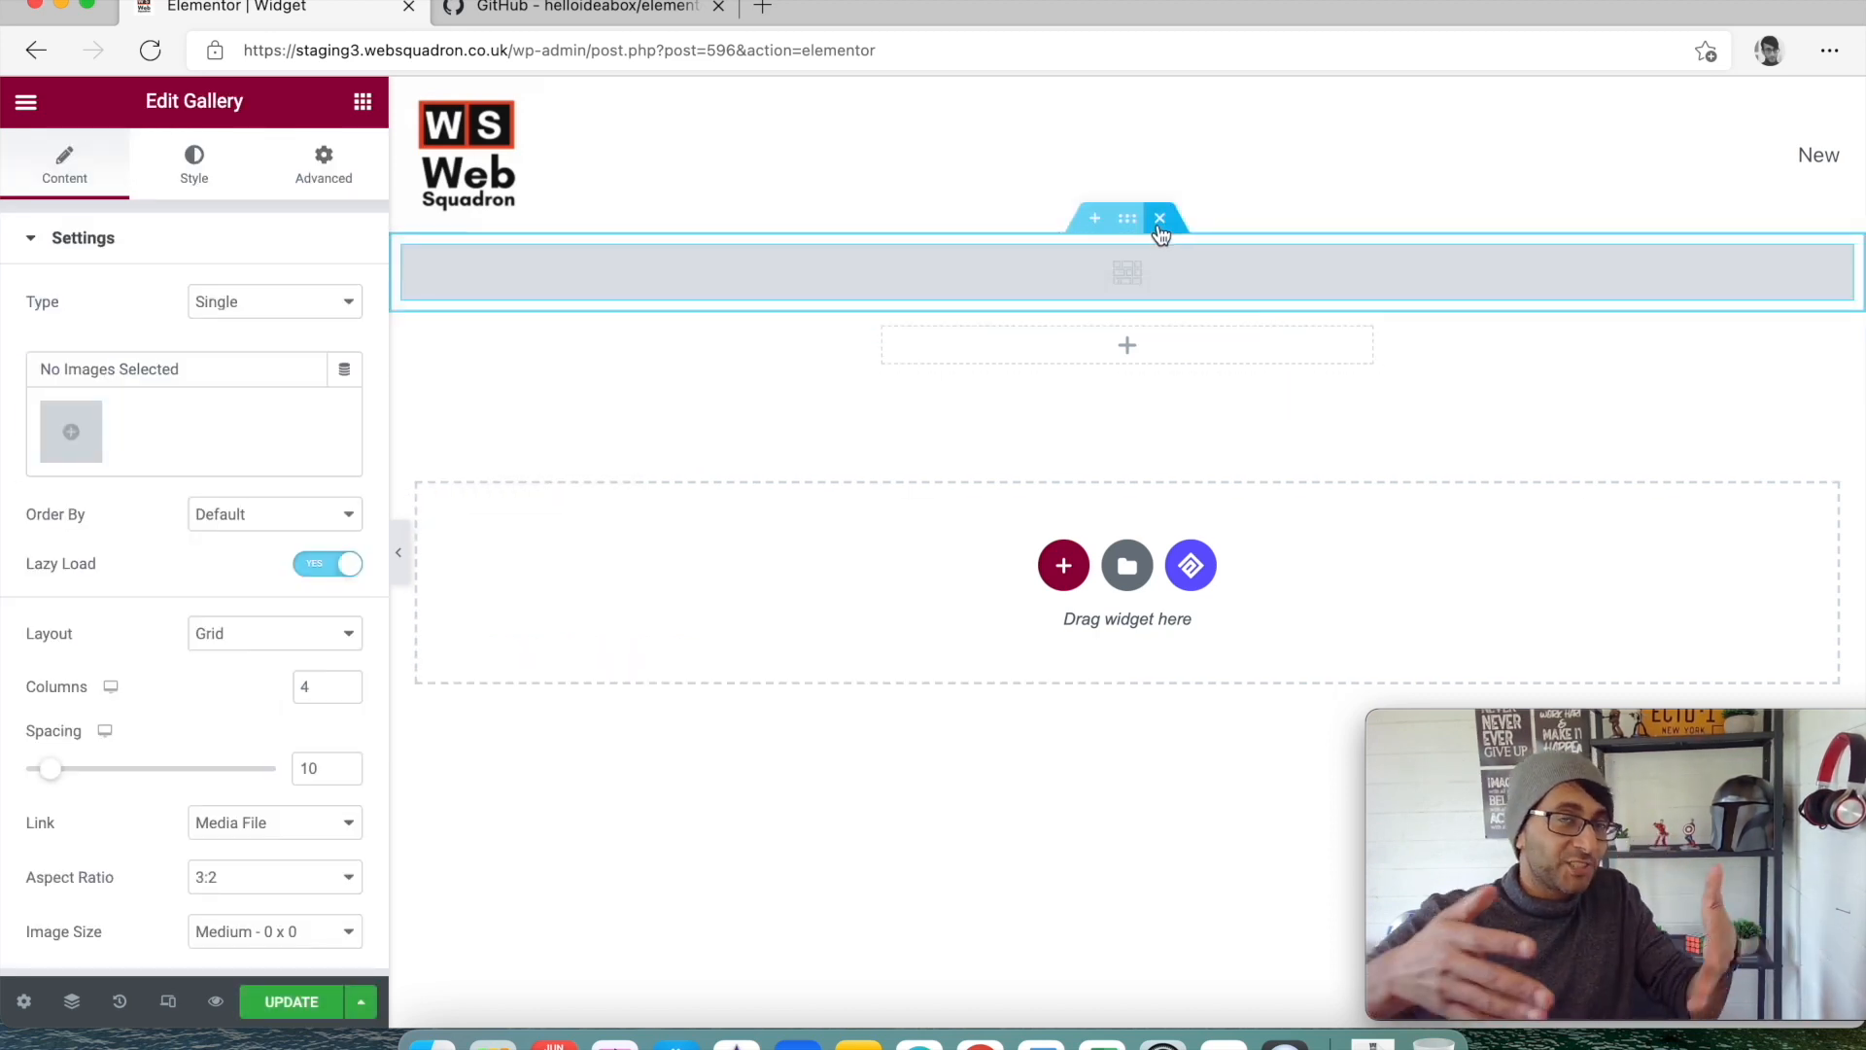
pyautogui.moveTo(1160, 219)
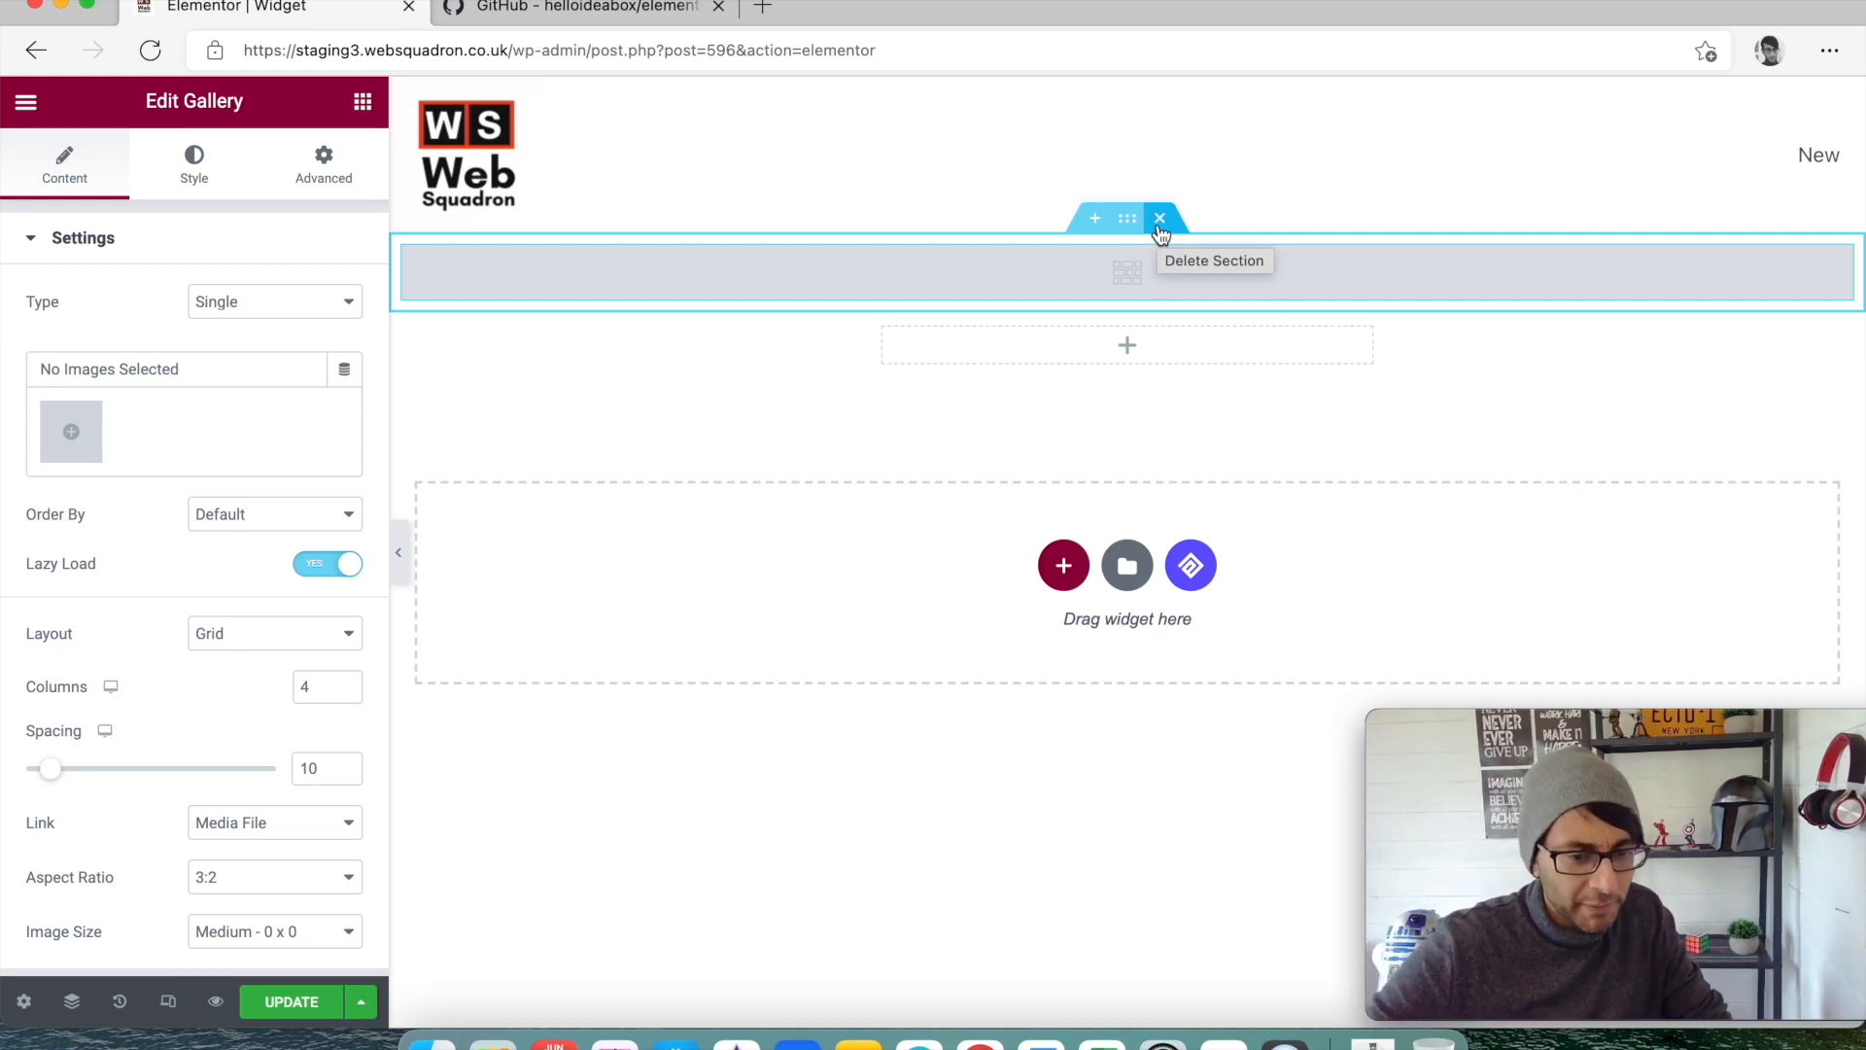
pyautogui.click(1160, 218)
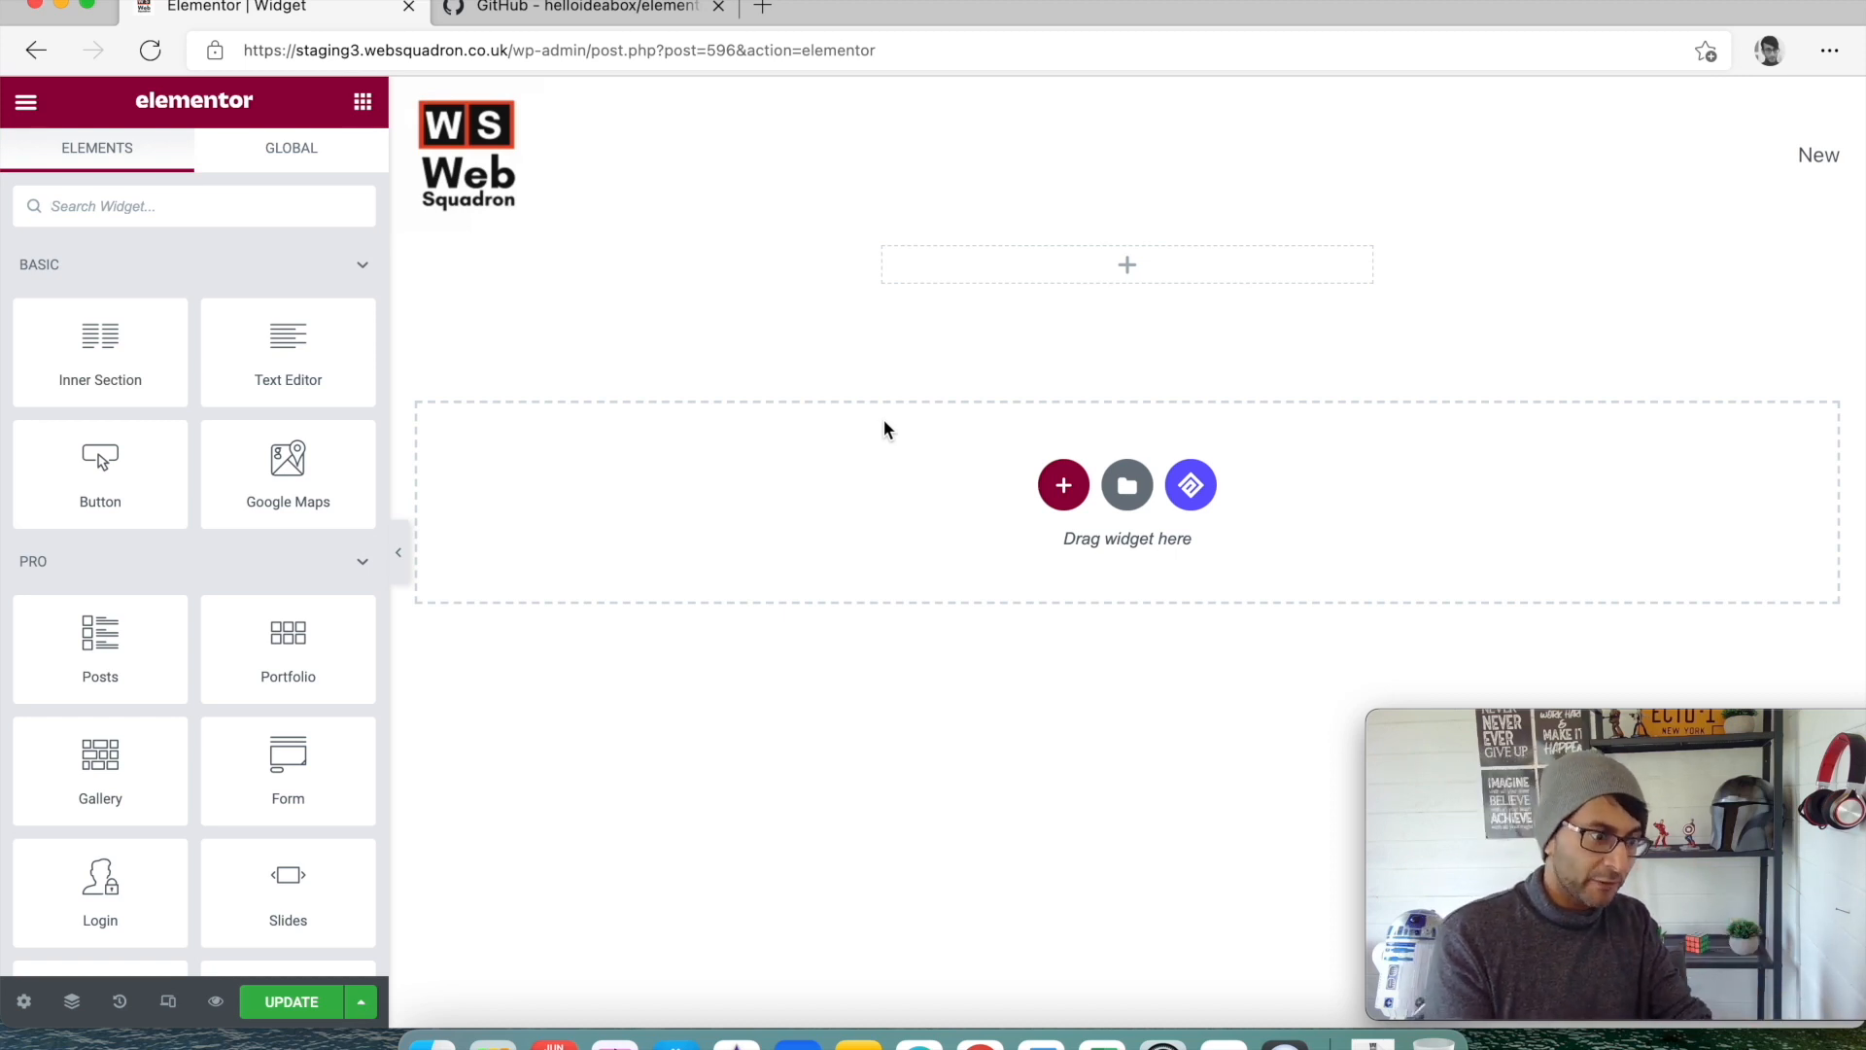
pyautogui.scroll(-3)
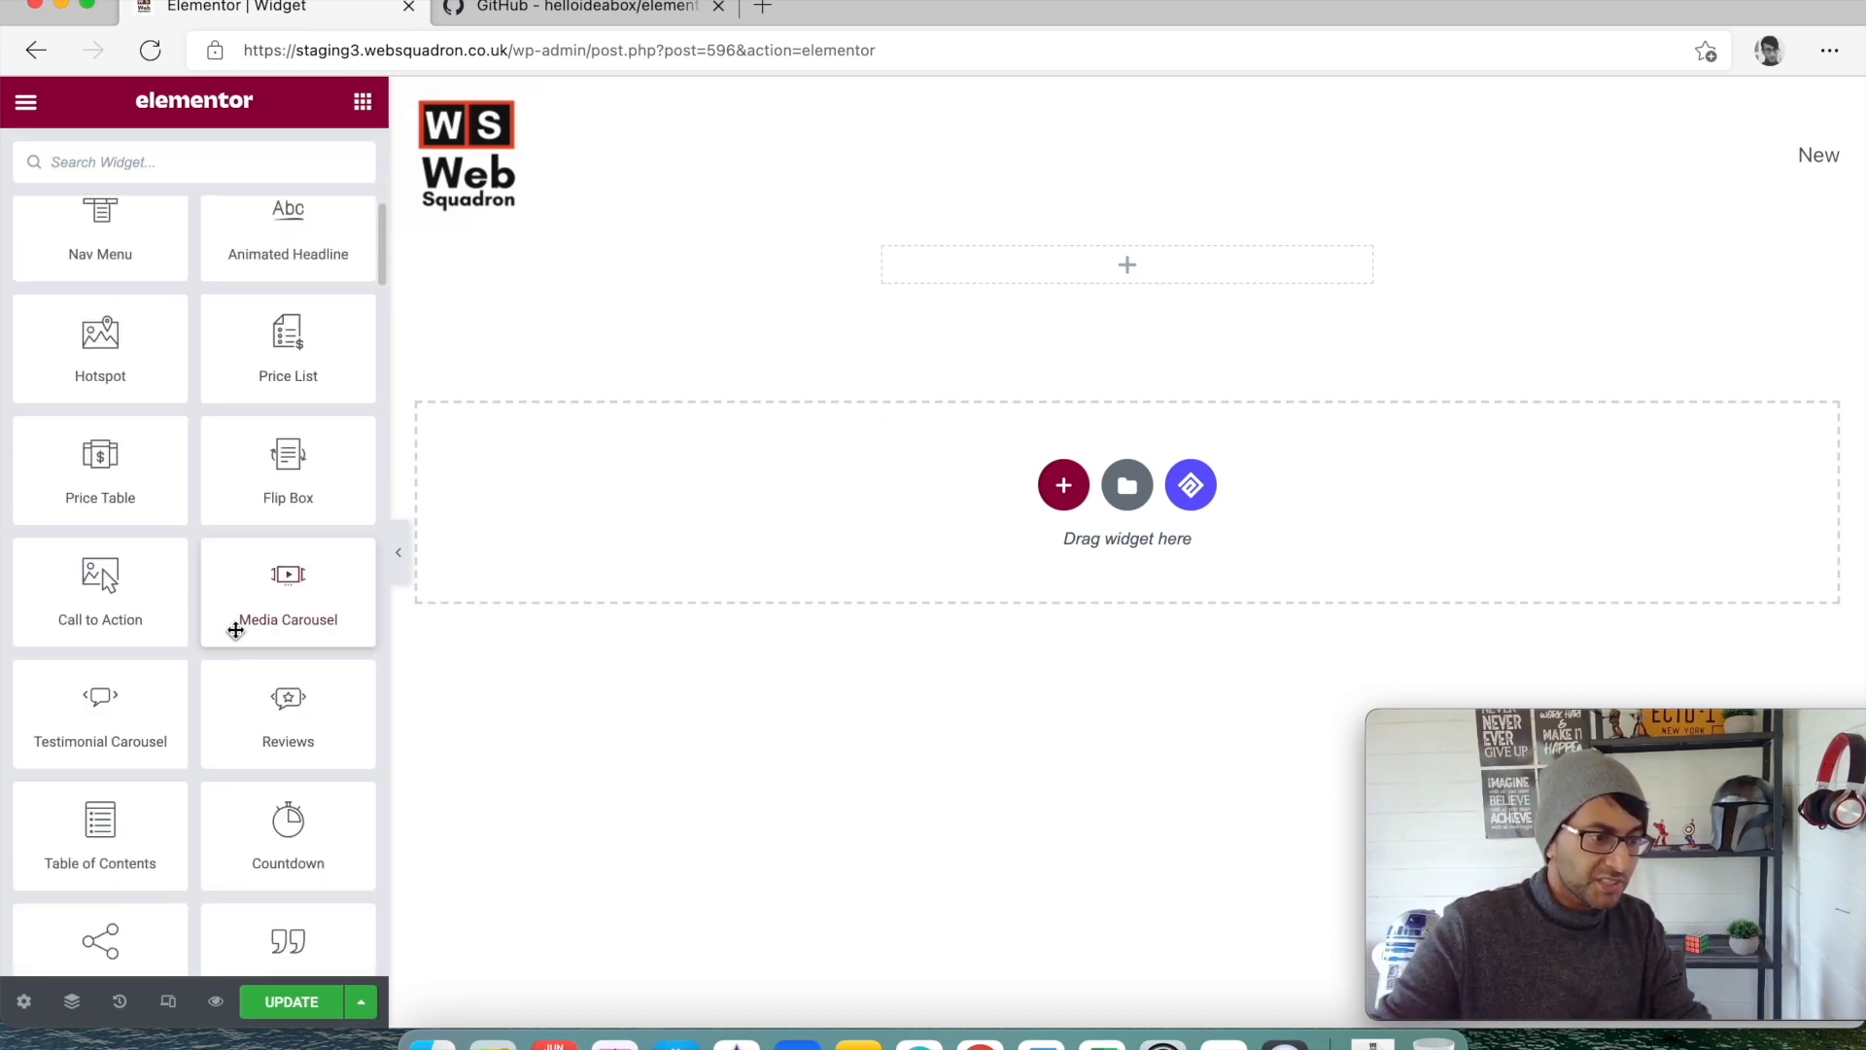
pyautogui.moveTo(100, 351)
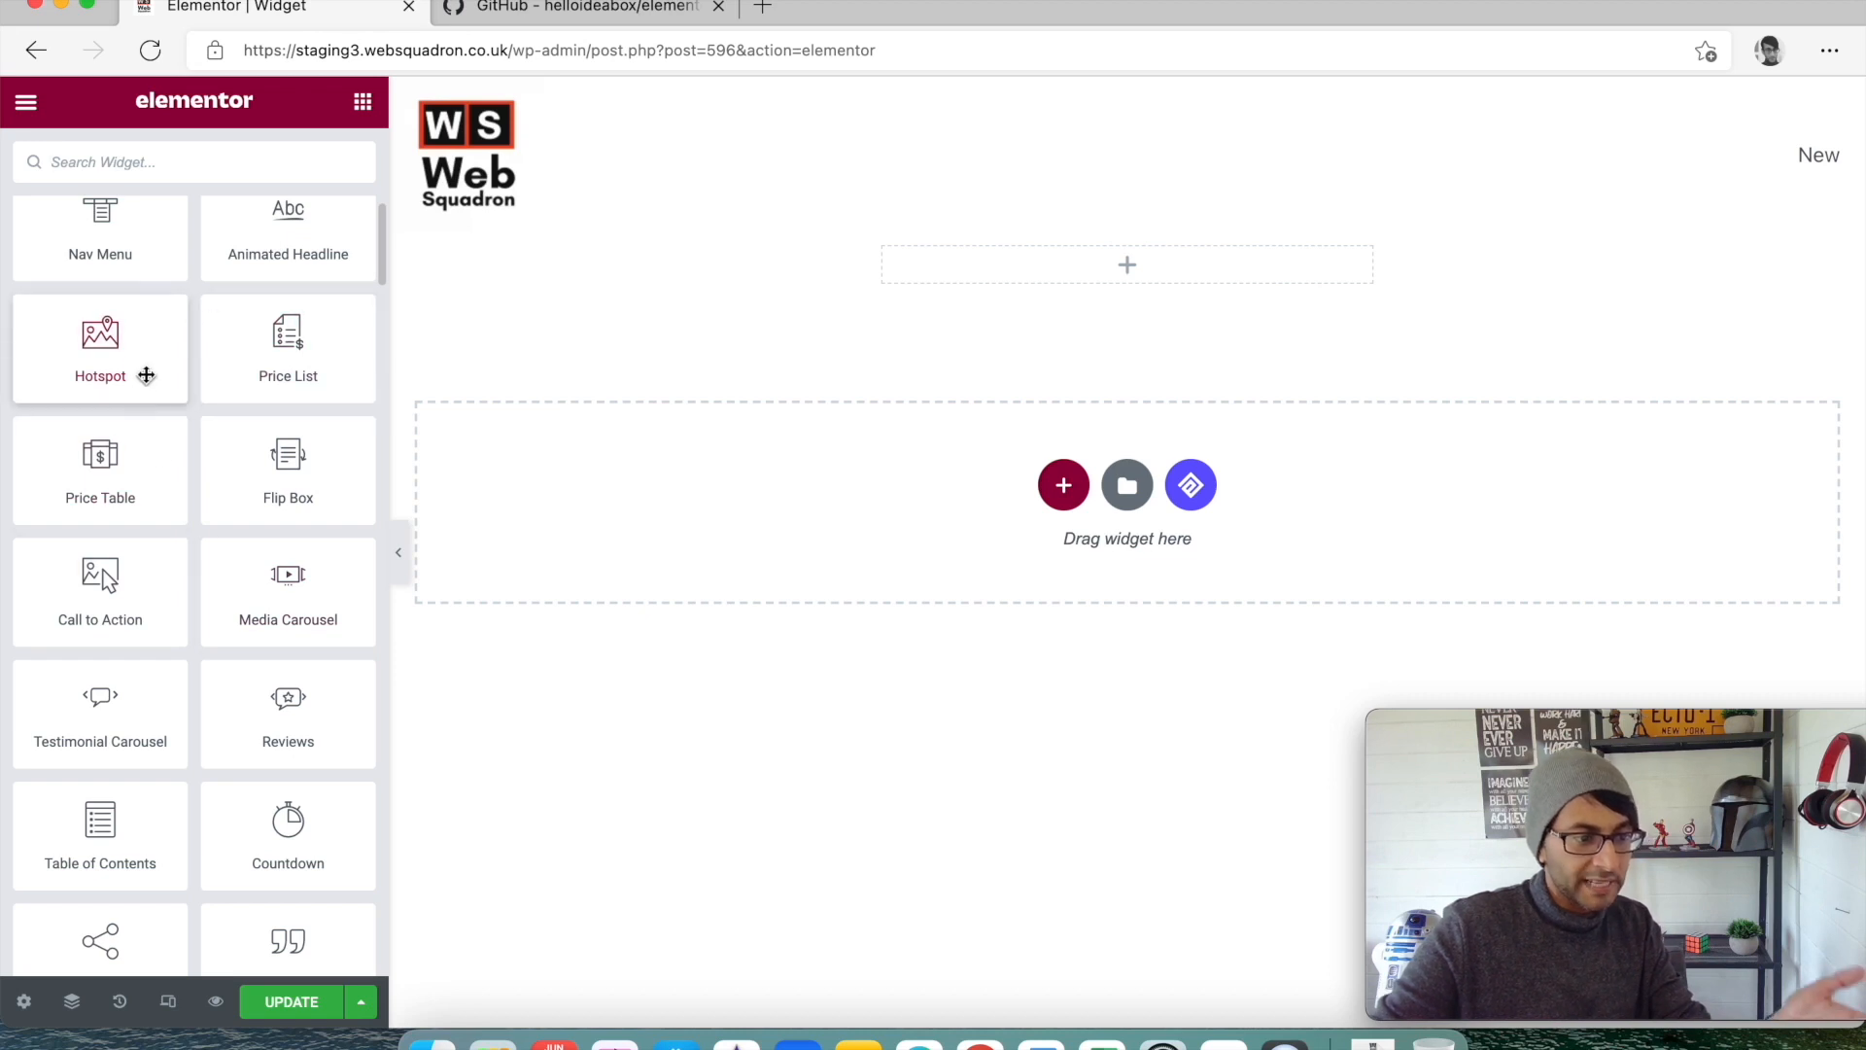
pyautogui.moveTo(287, 471)
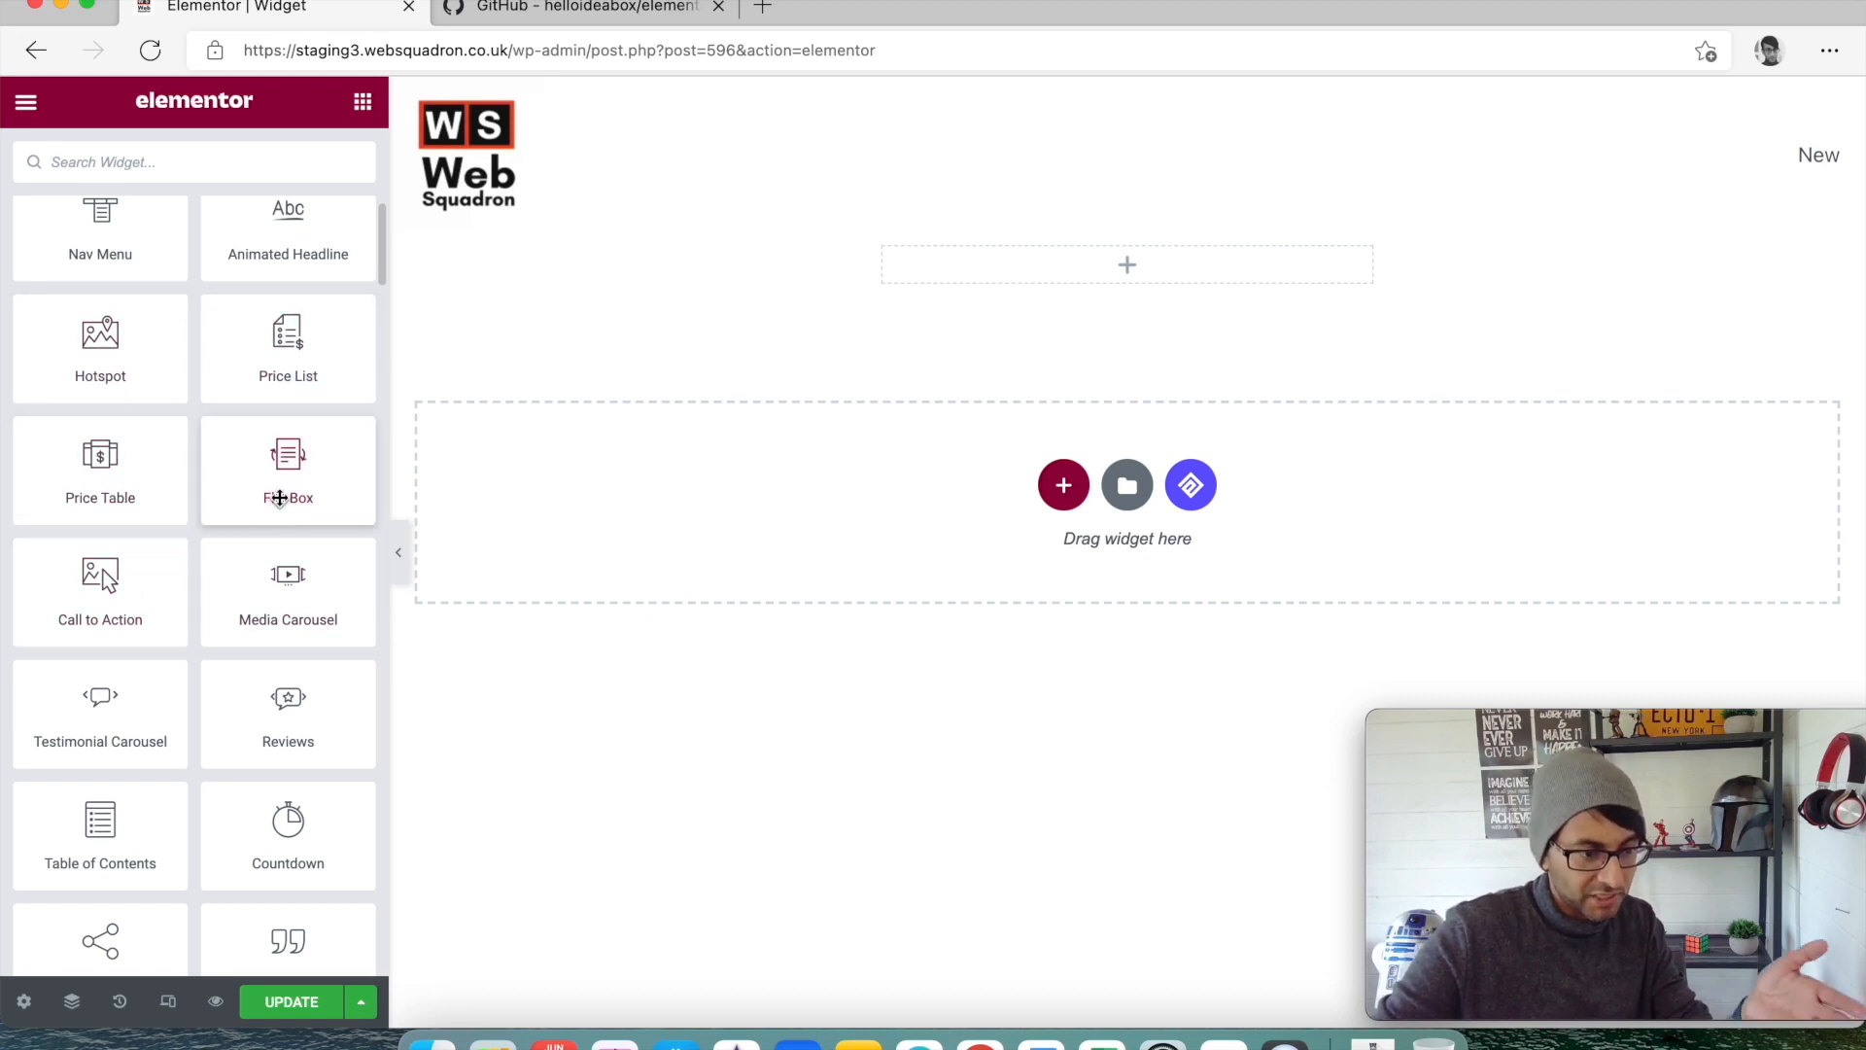
pyautogui.scroll(-3)
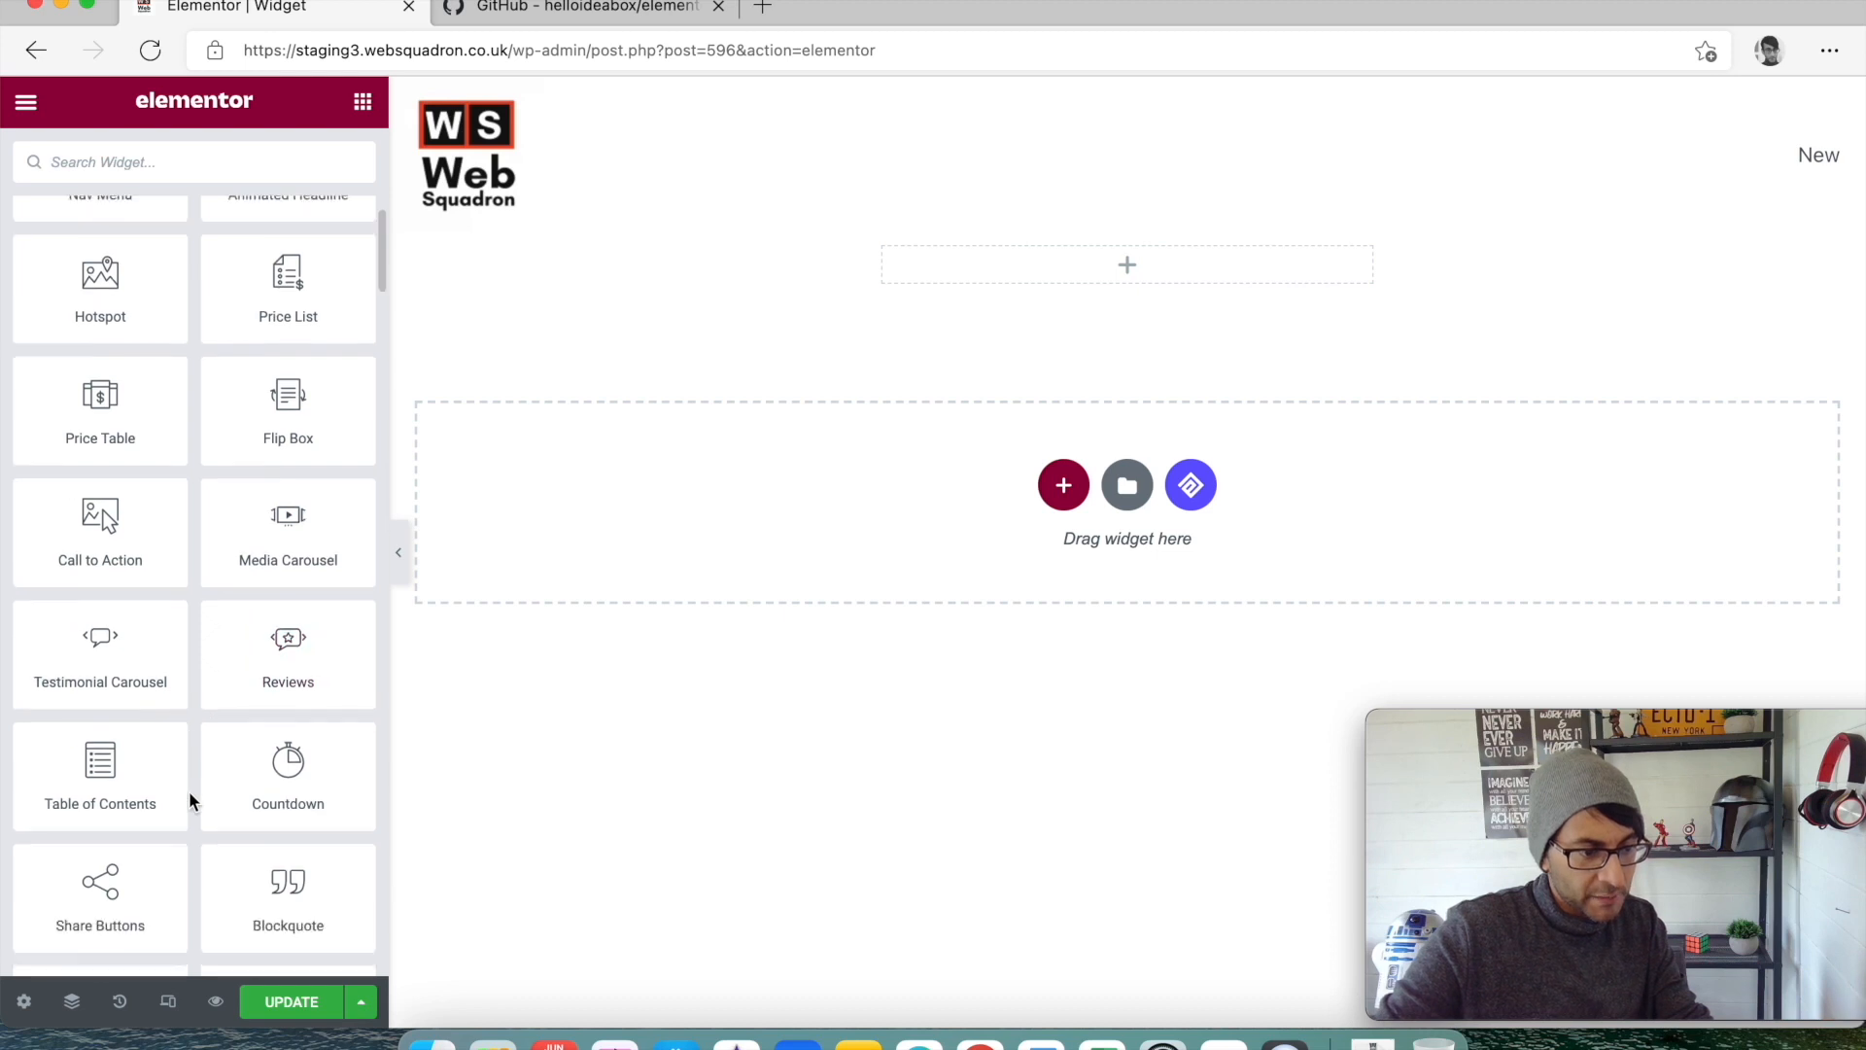
pyautogui.scroll(-3)
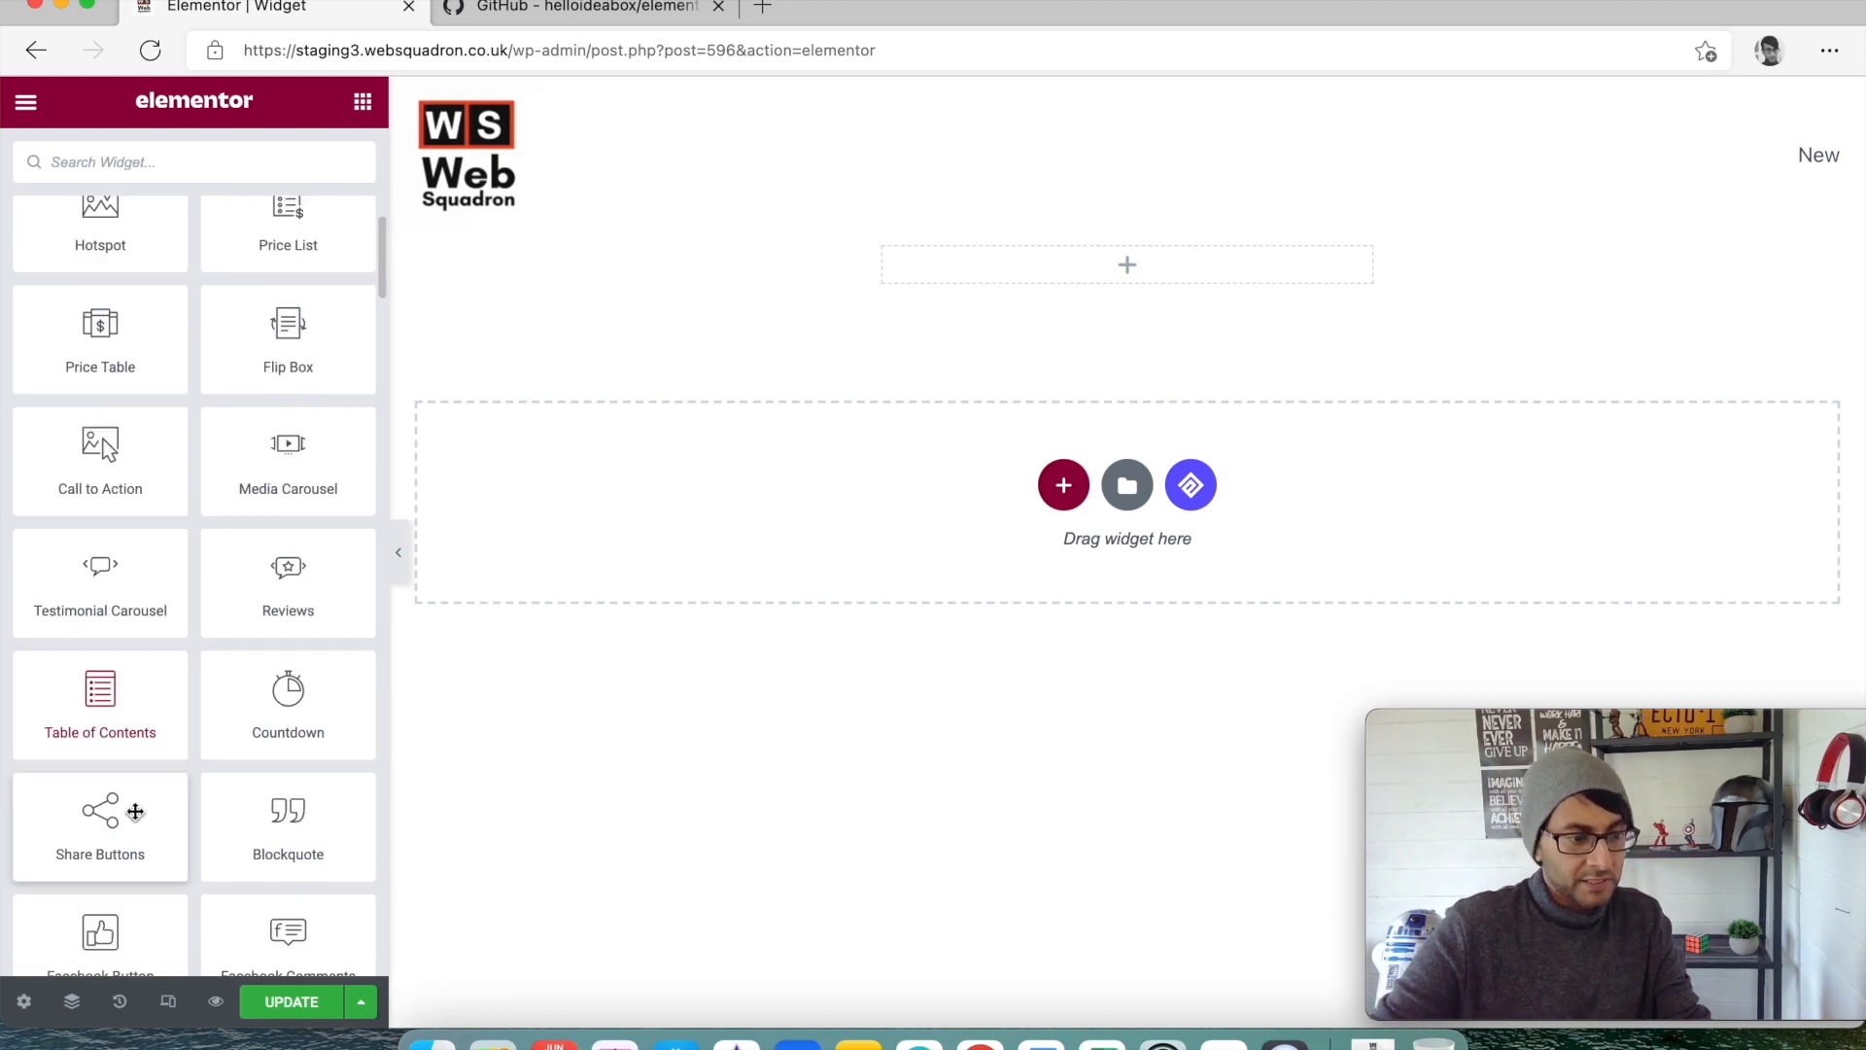
pyautogui.moveTo(286, 701)
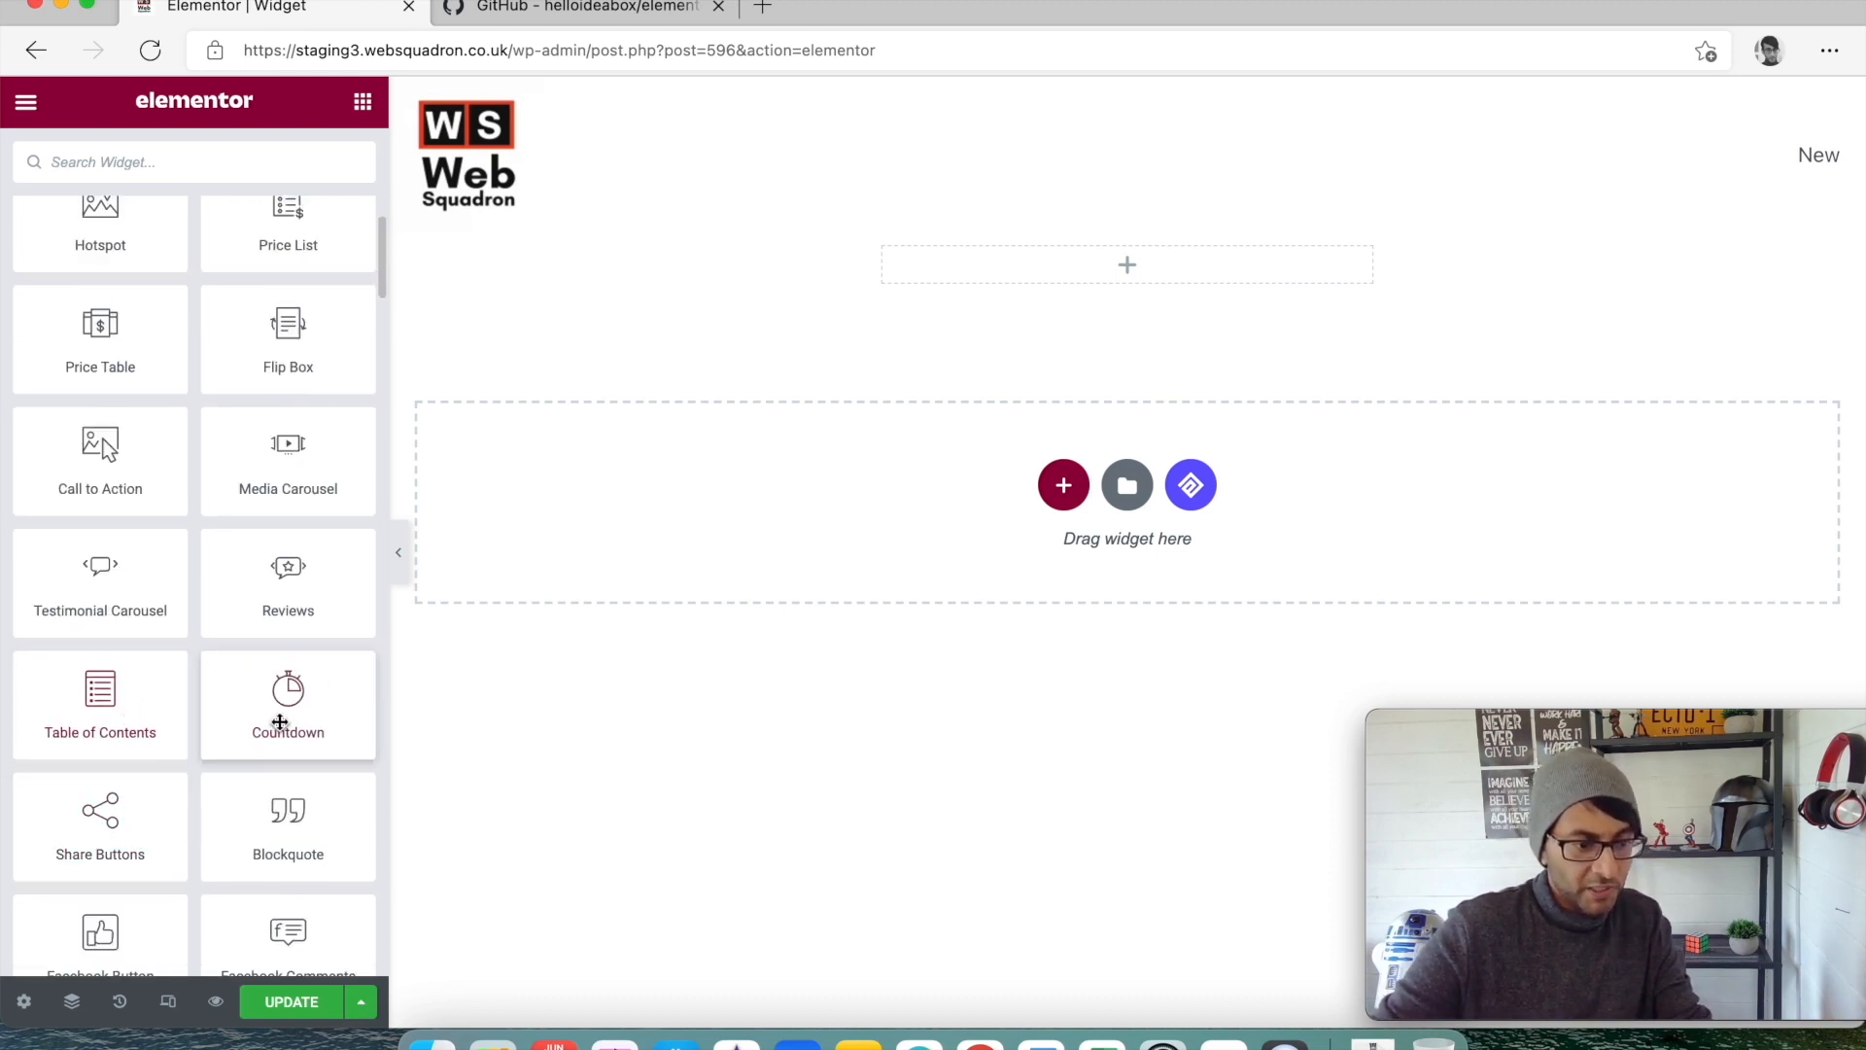
pyautogui.scroll(-3)
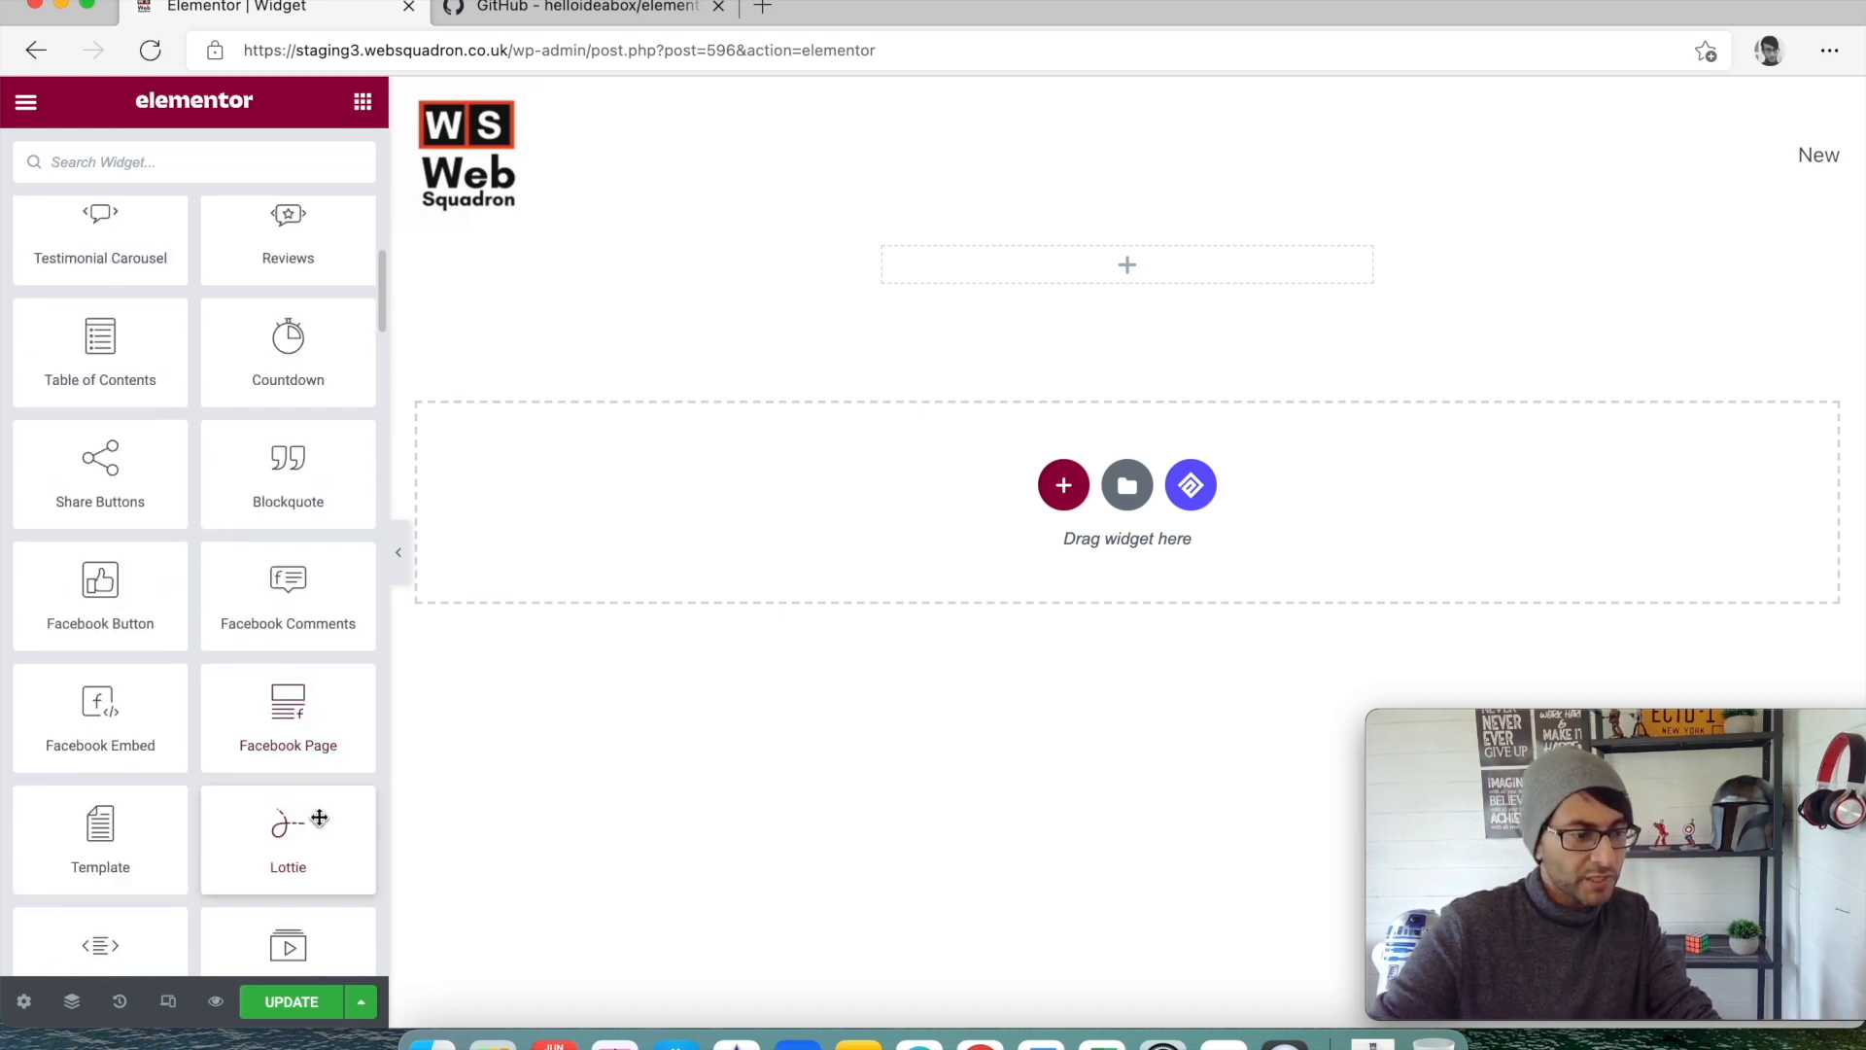
pyautogui.moveTo(259, 748)
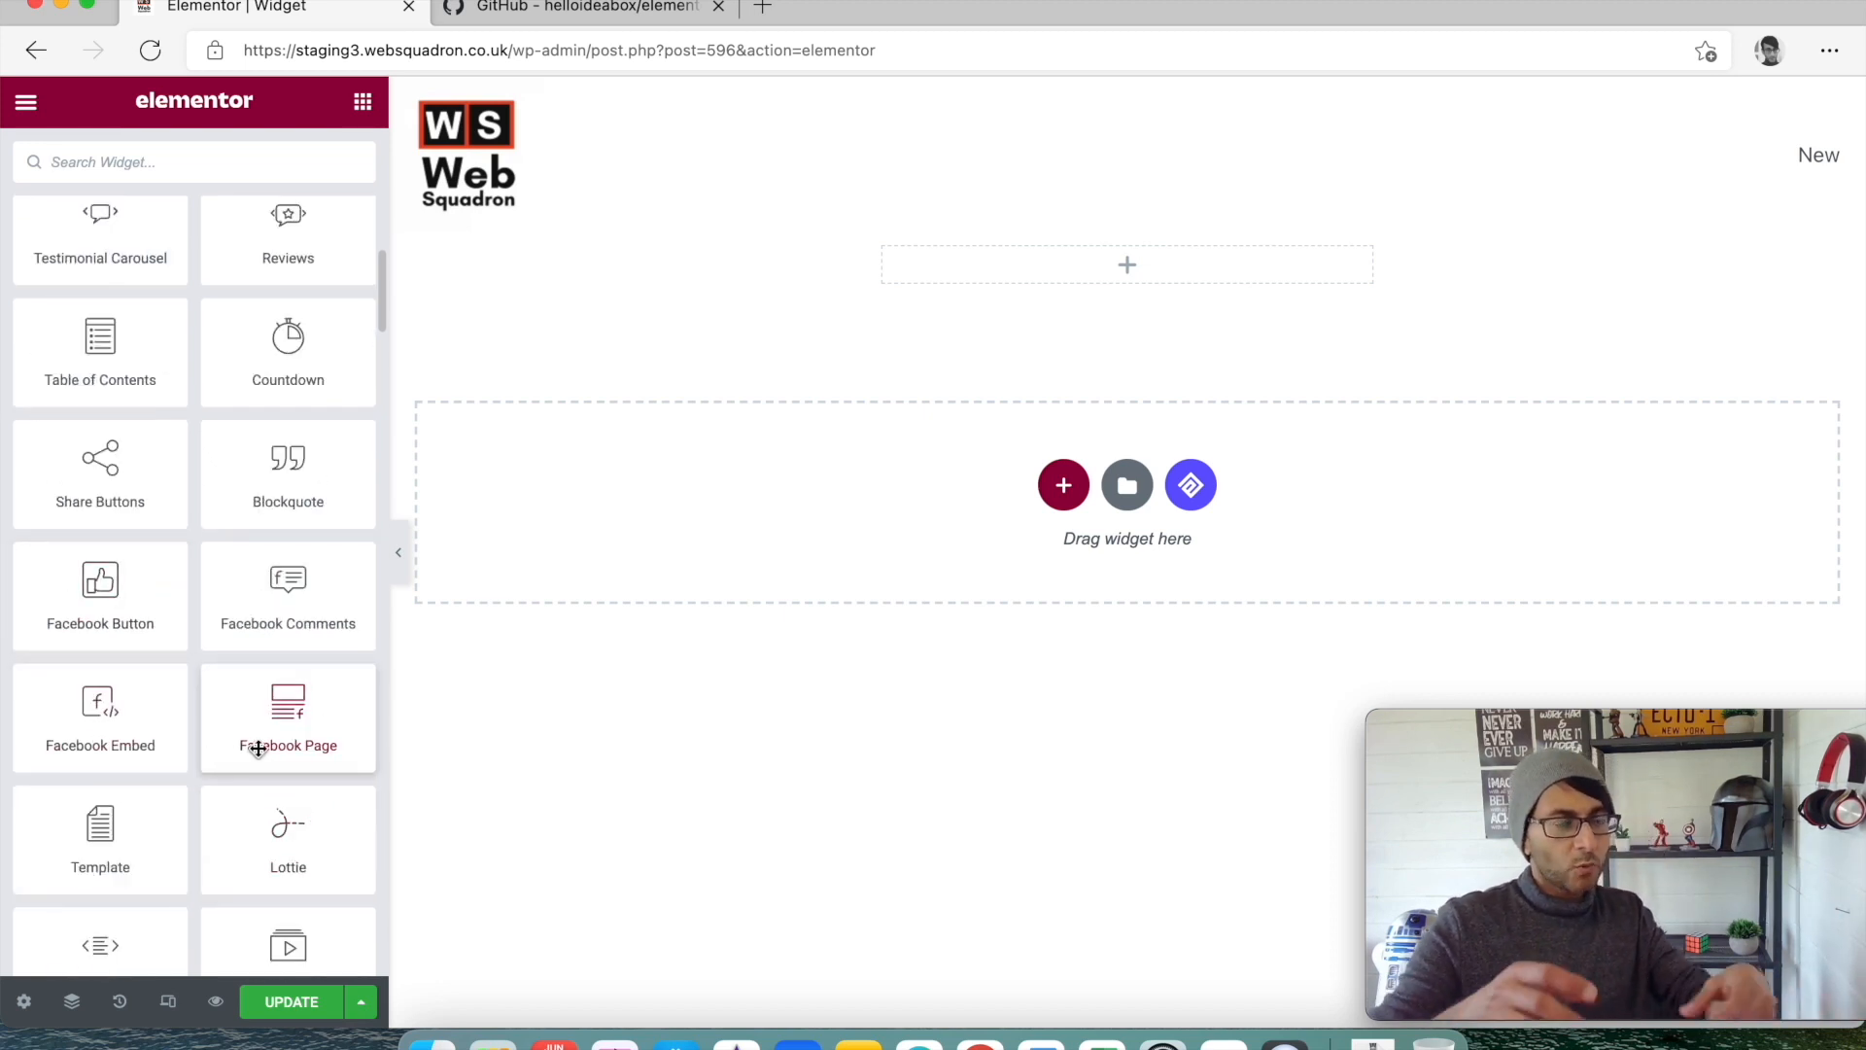